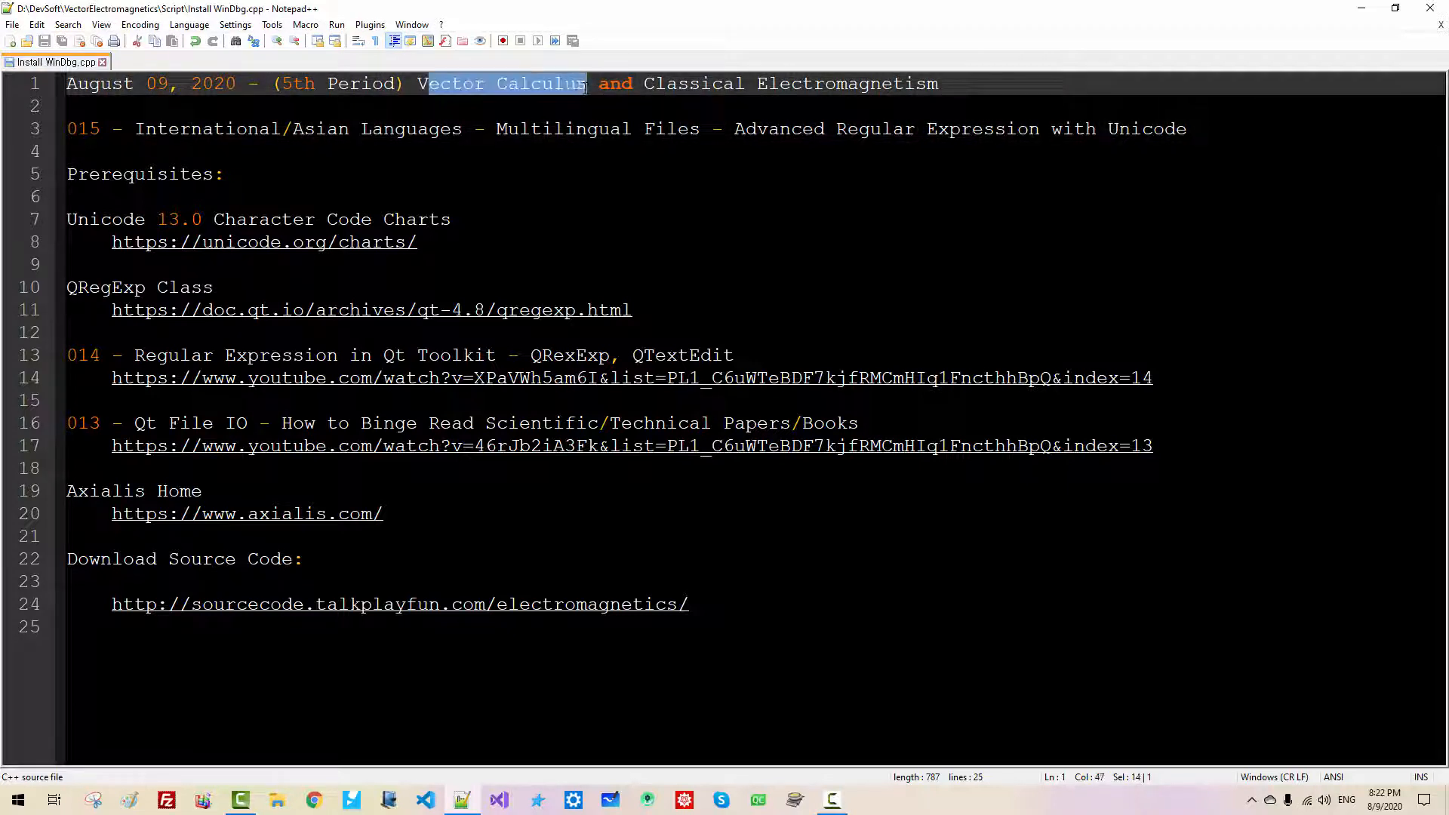
# Highlight the course title and the 'Multilingual Files' phrase in the lesson title
pyautogui.moveTo(587, 83); pyautogui.dragTo(920, 83)
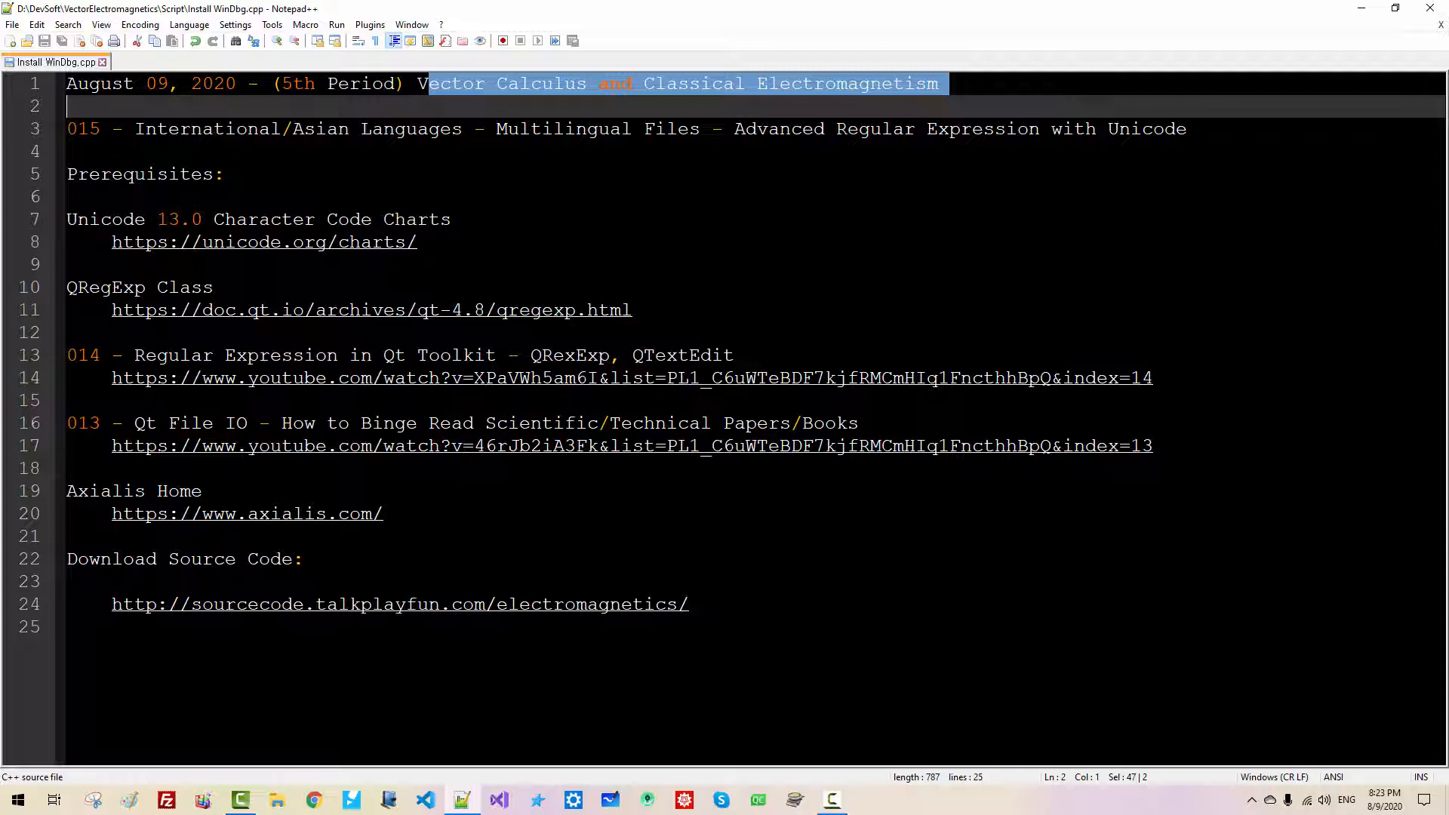
pyautogui.doubleClick(206, 128)
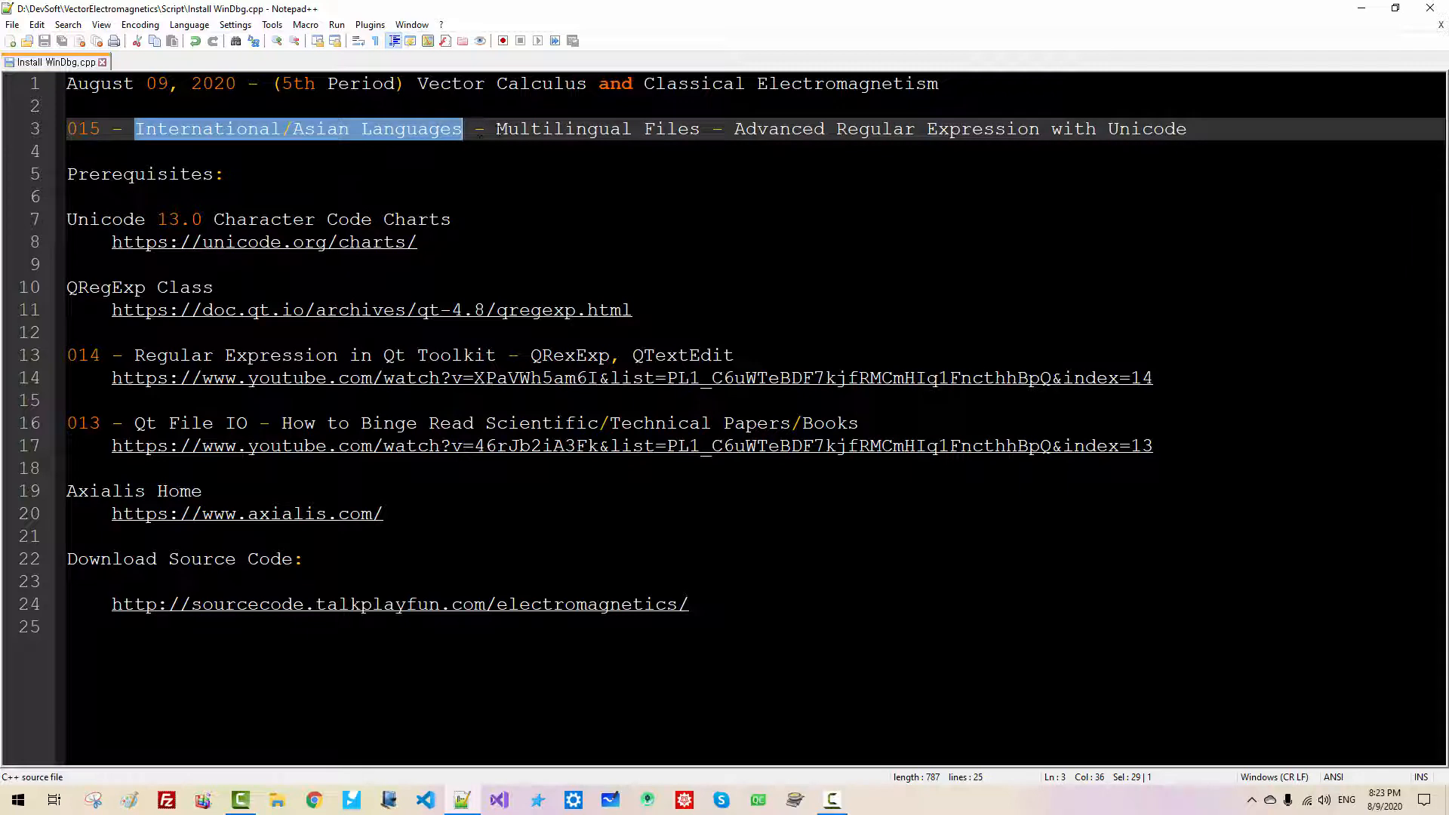
pyautogui.click(497, 128)
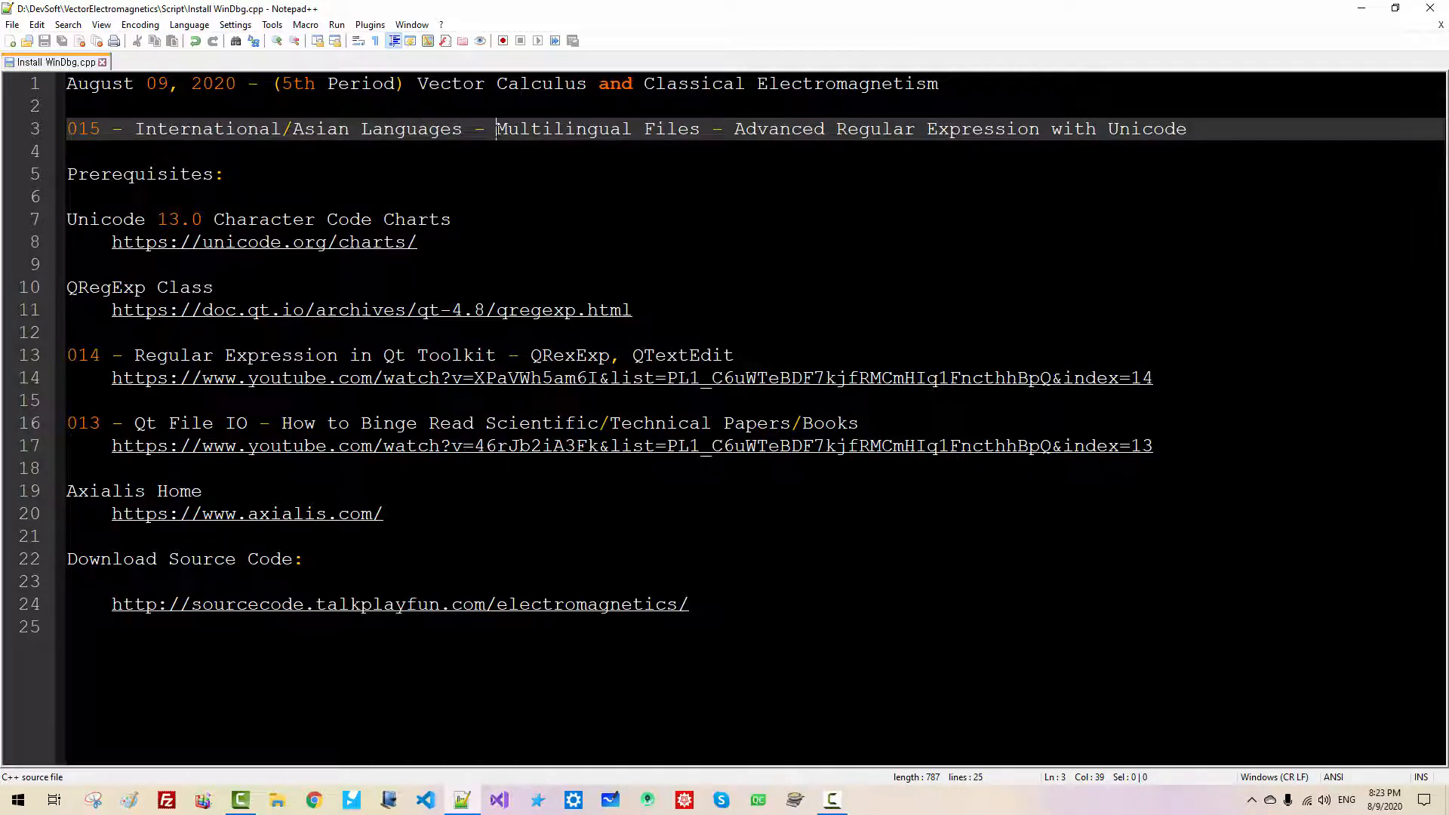
pyautogui.moveTo(496, 129); pyautogui.dragTo(698, 129)
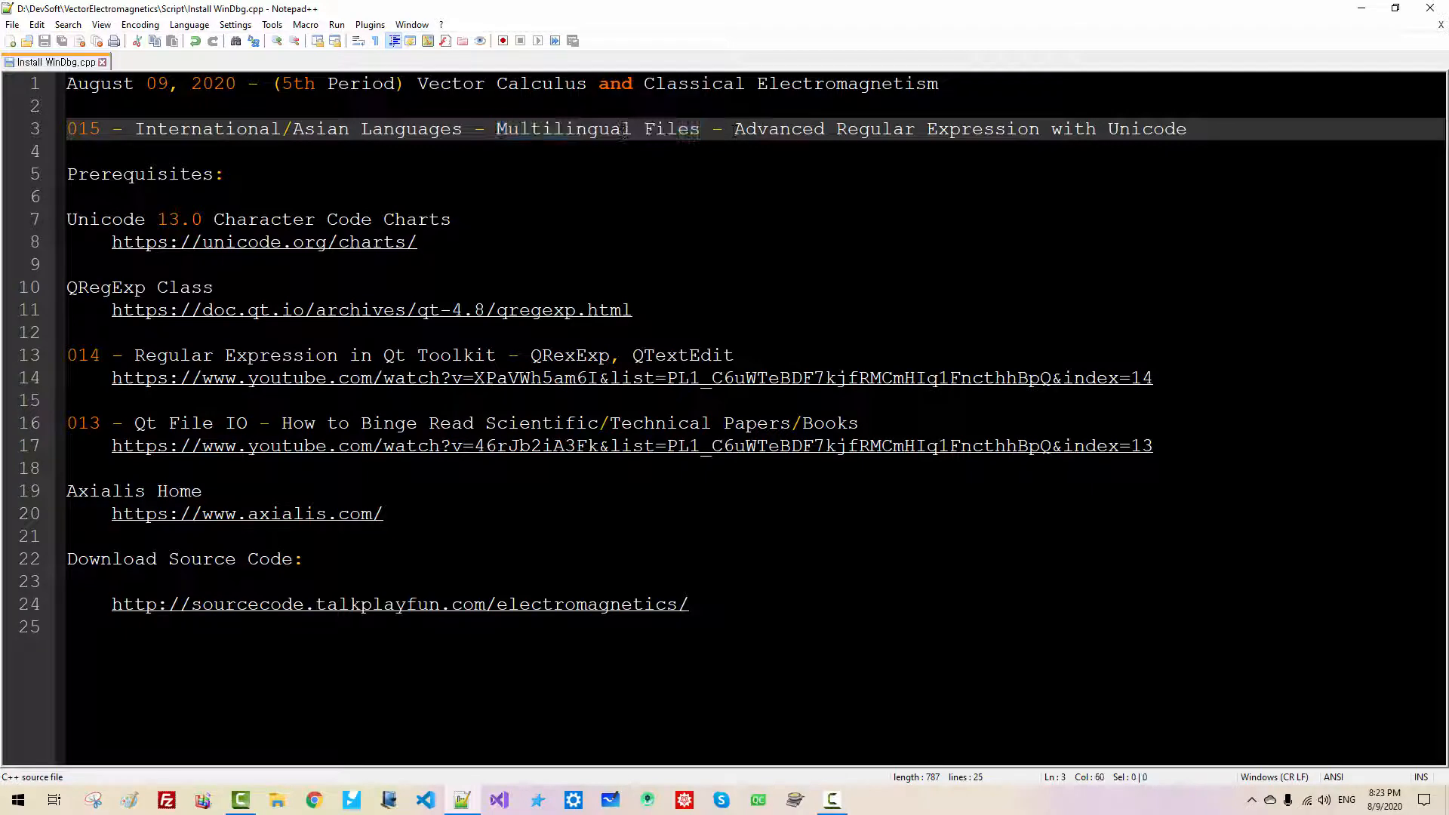
# Highlight 'Advanced Regular Expression with Unicode', then follow the lesson 014 video link
pyautogui.moveTo(734, 129); pyautogui.dragTo(1038, 128)
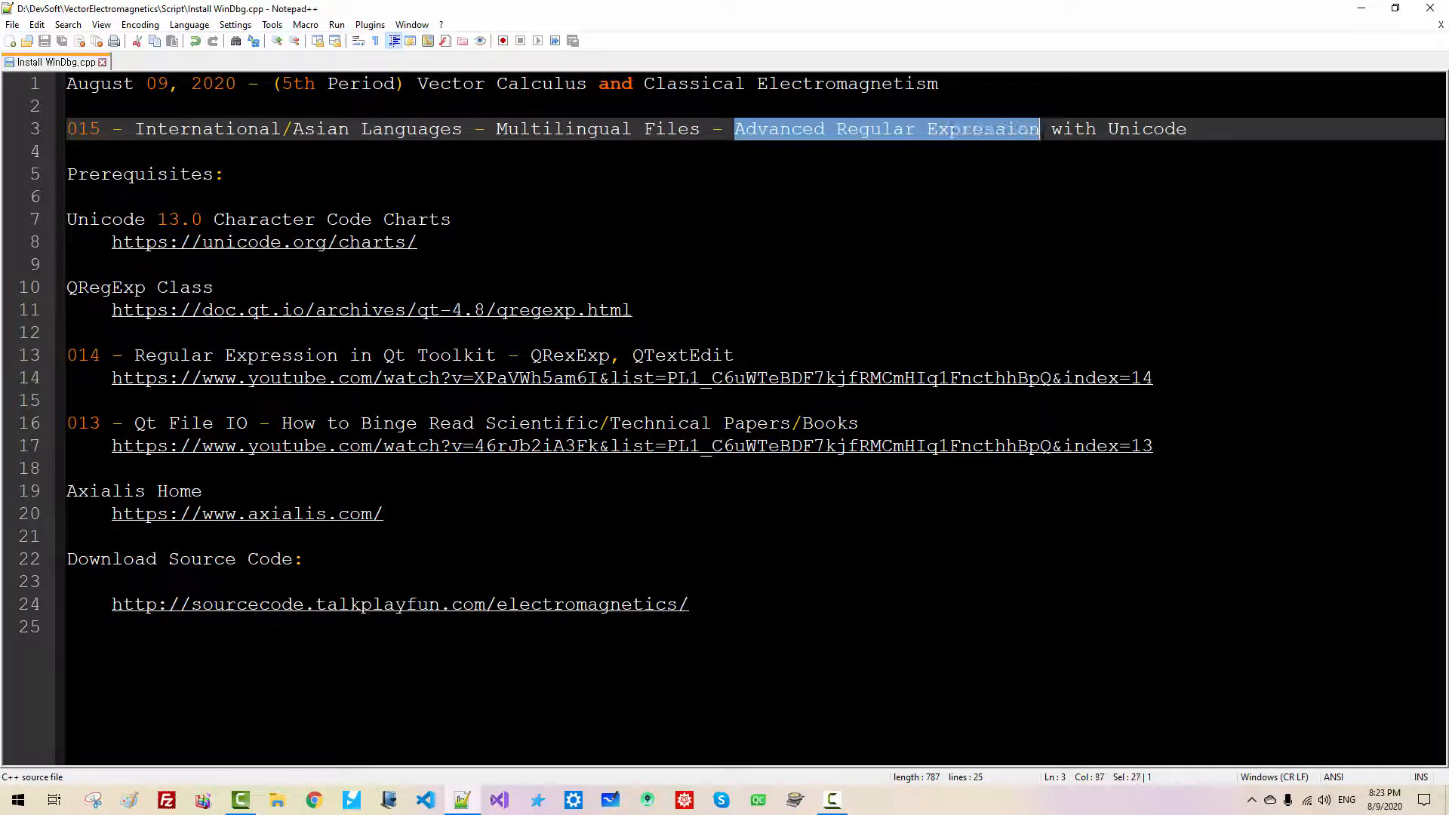
pyautogui.moveTo(1040, 129); pyautogui.dragTo(1187, 128)
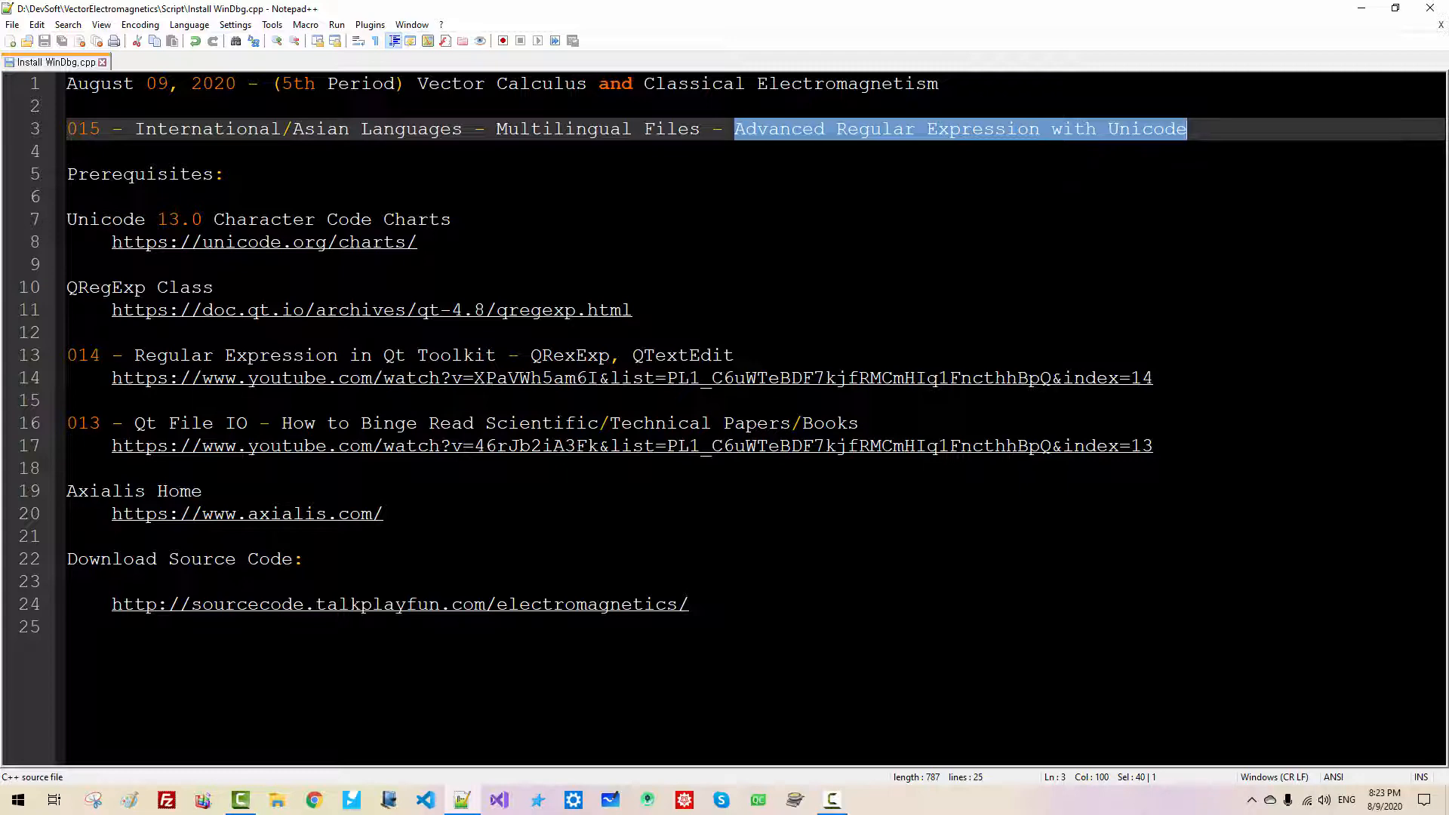
pyautogui.moveTo(467, 383)
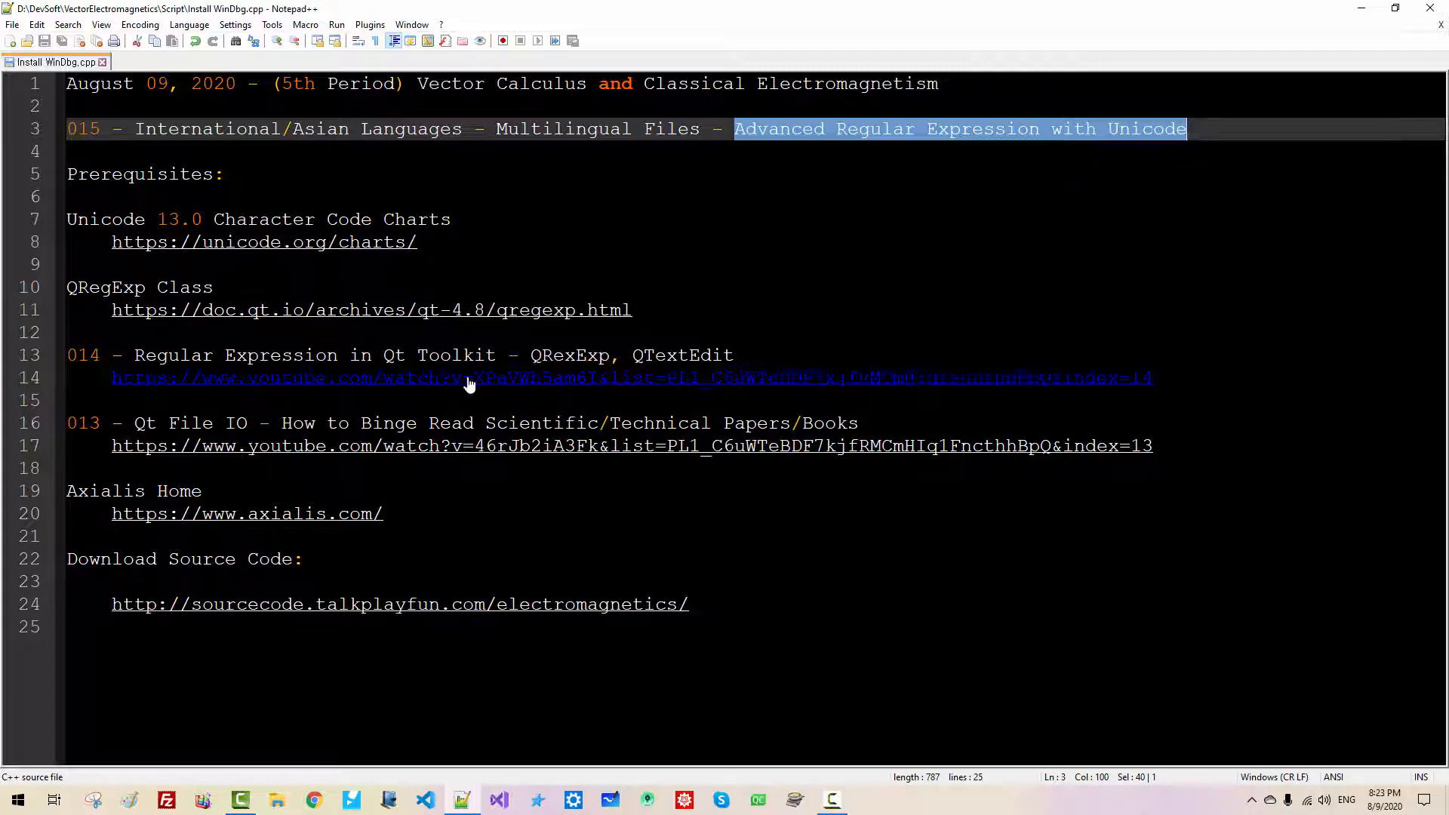
pyautogui.click(462, 377)
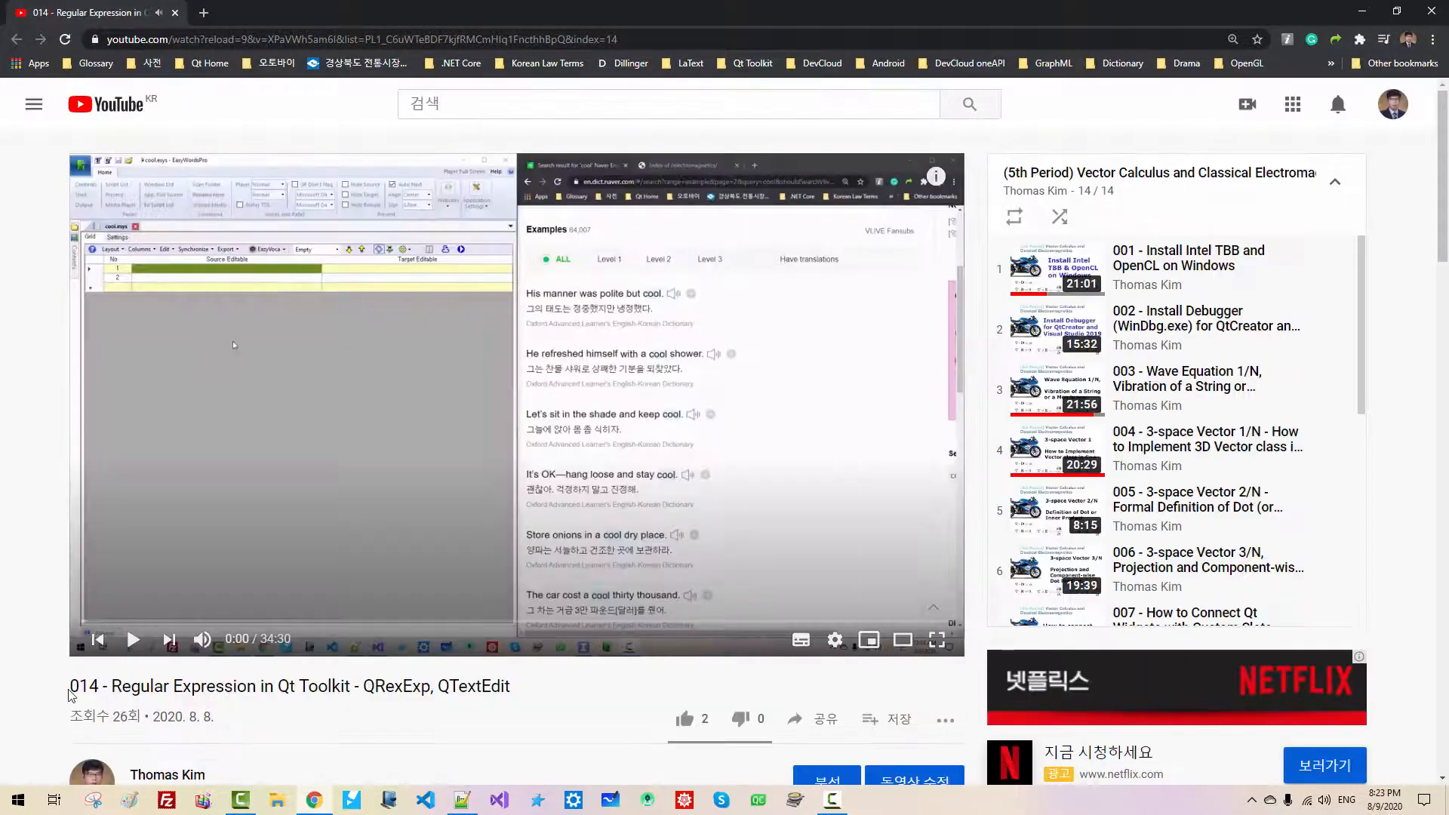
pyautogui.press('ctrl+a')
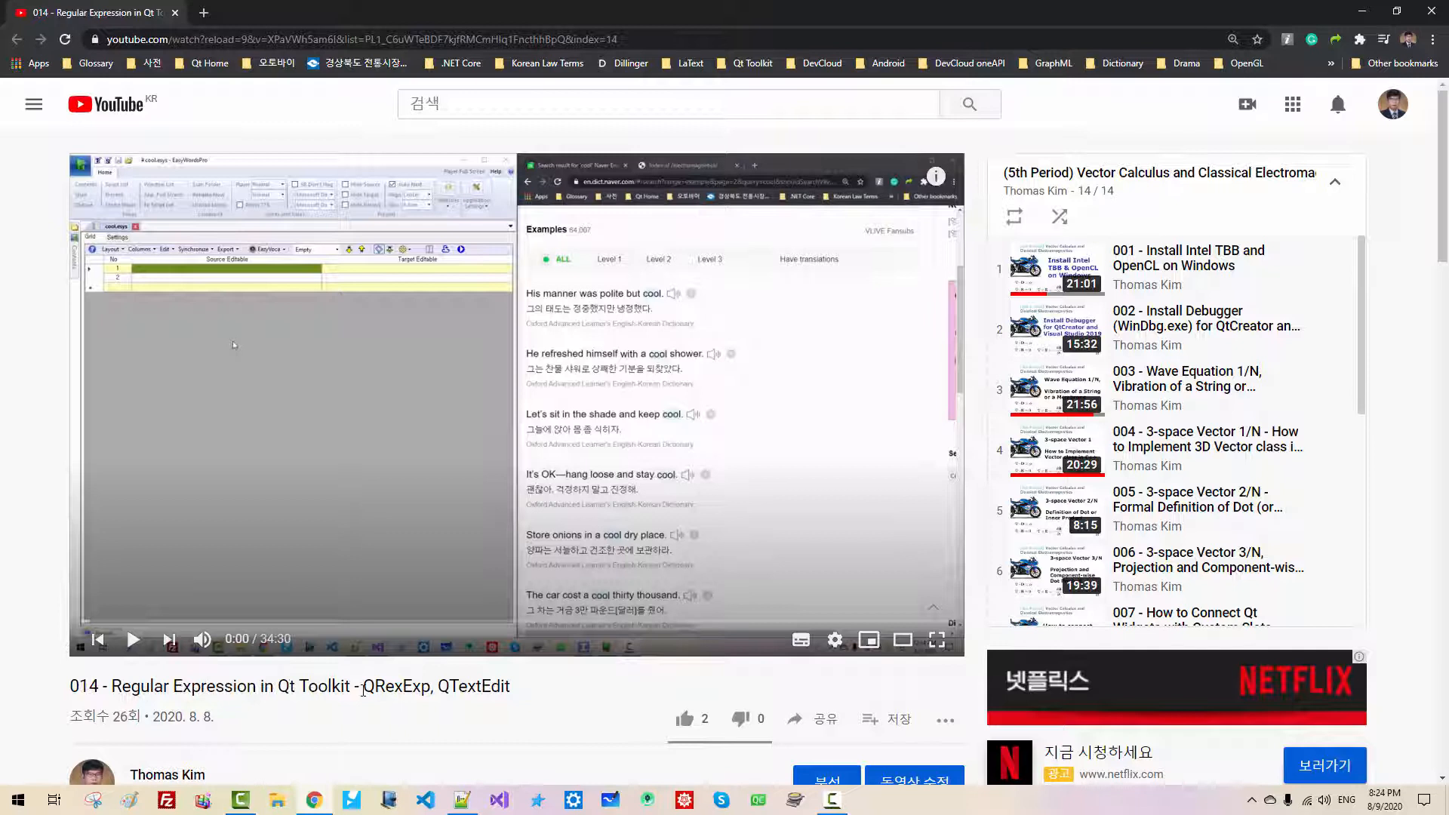
pyautogui.doubleClick(395, 685)
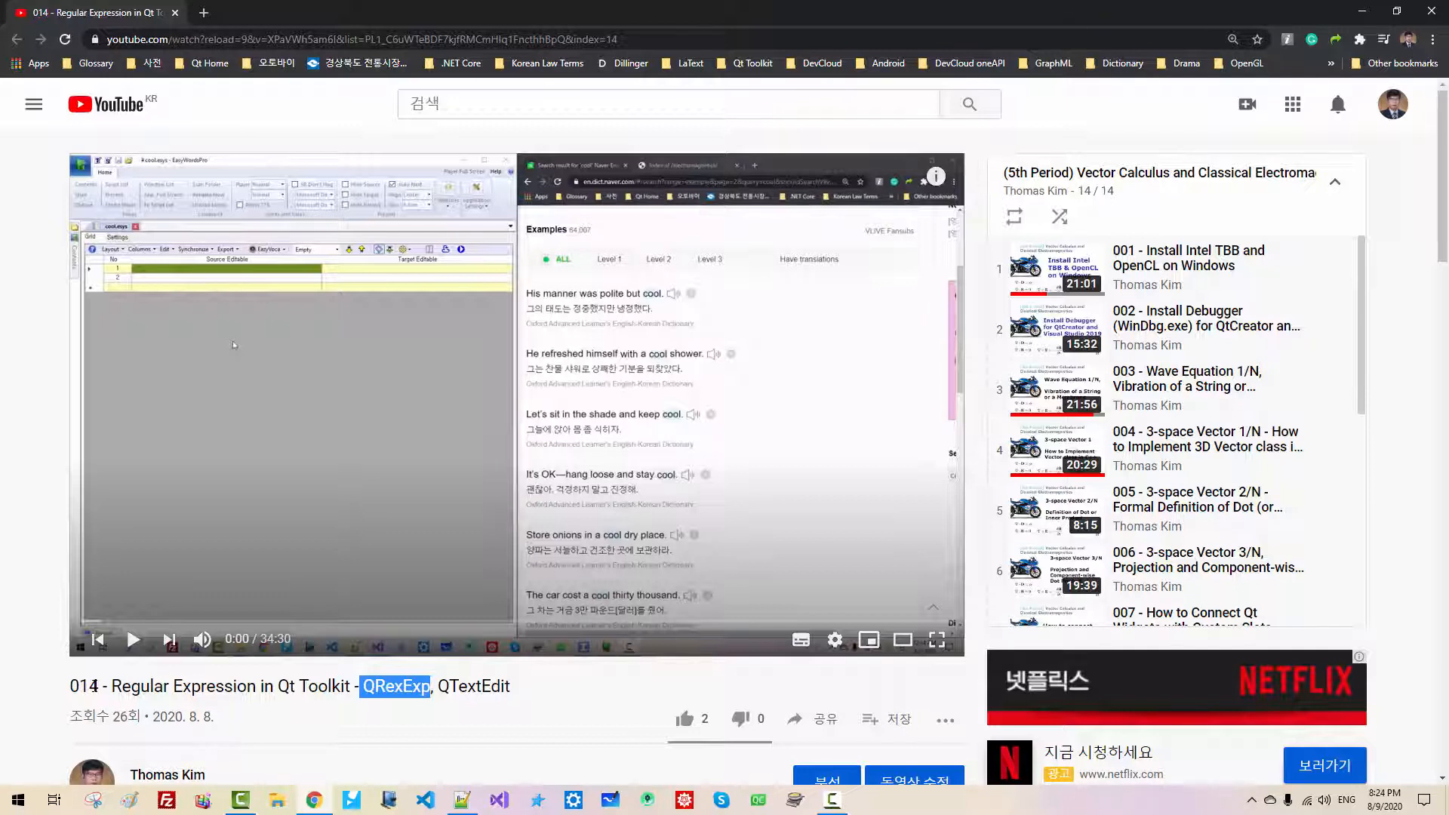
pyautogui.doubleClick(155, 685)
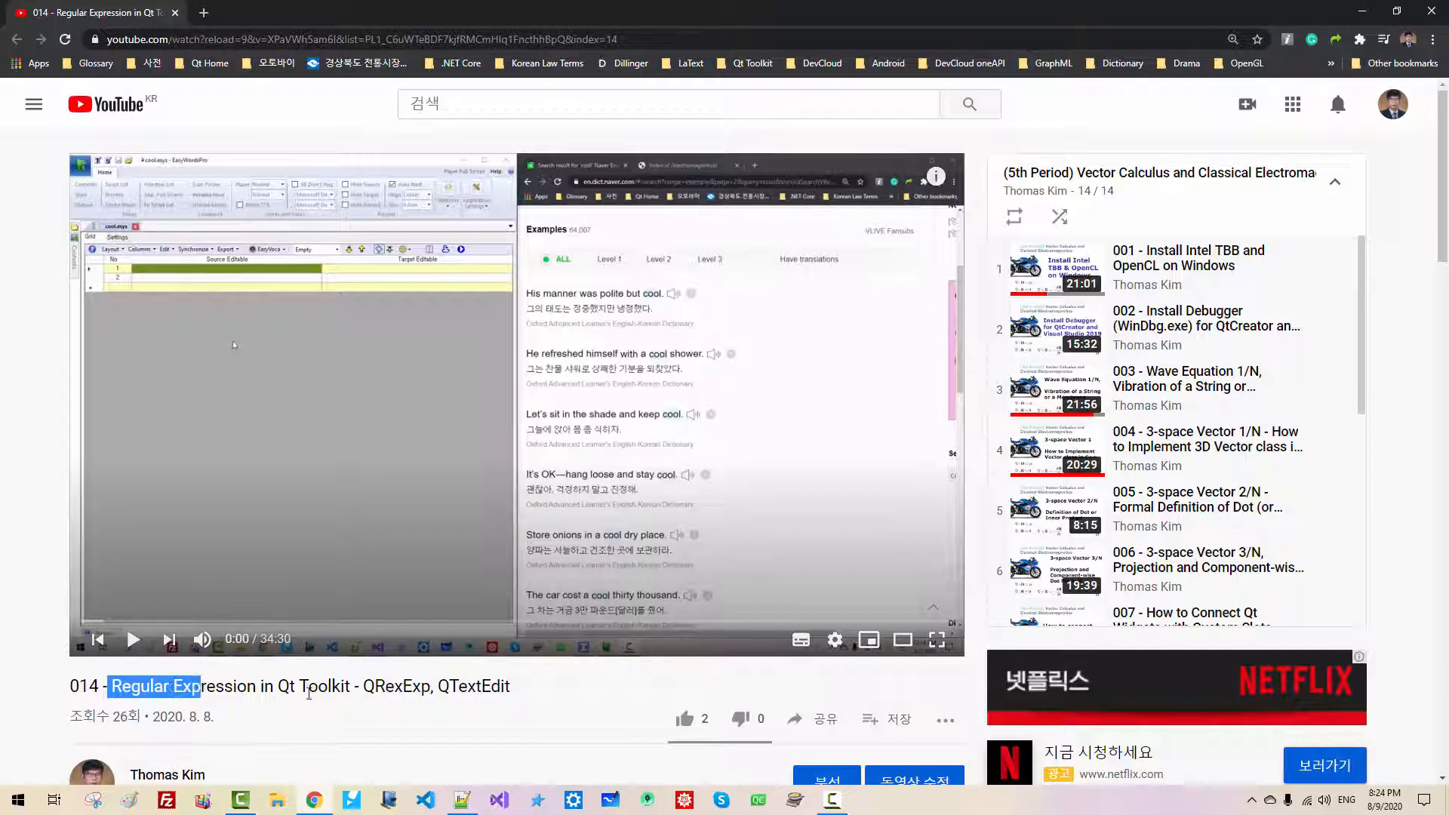
pyautogui.moveTo(462, 800)
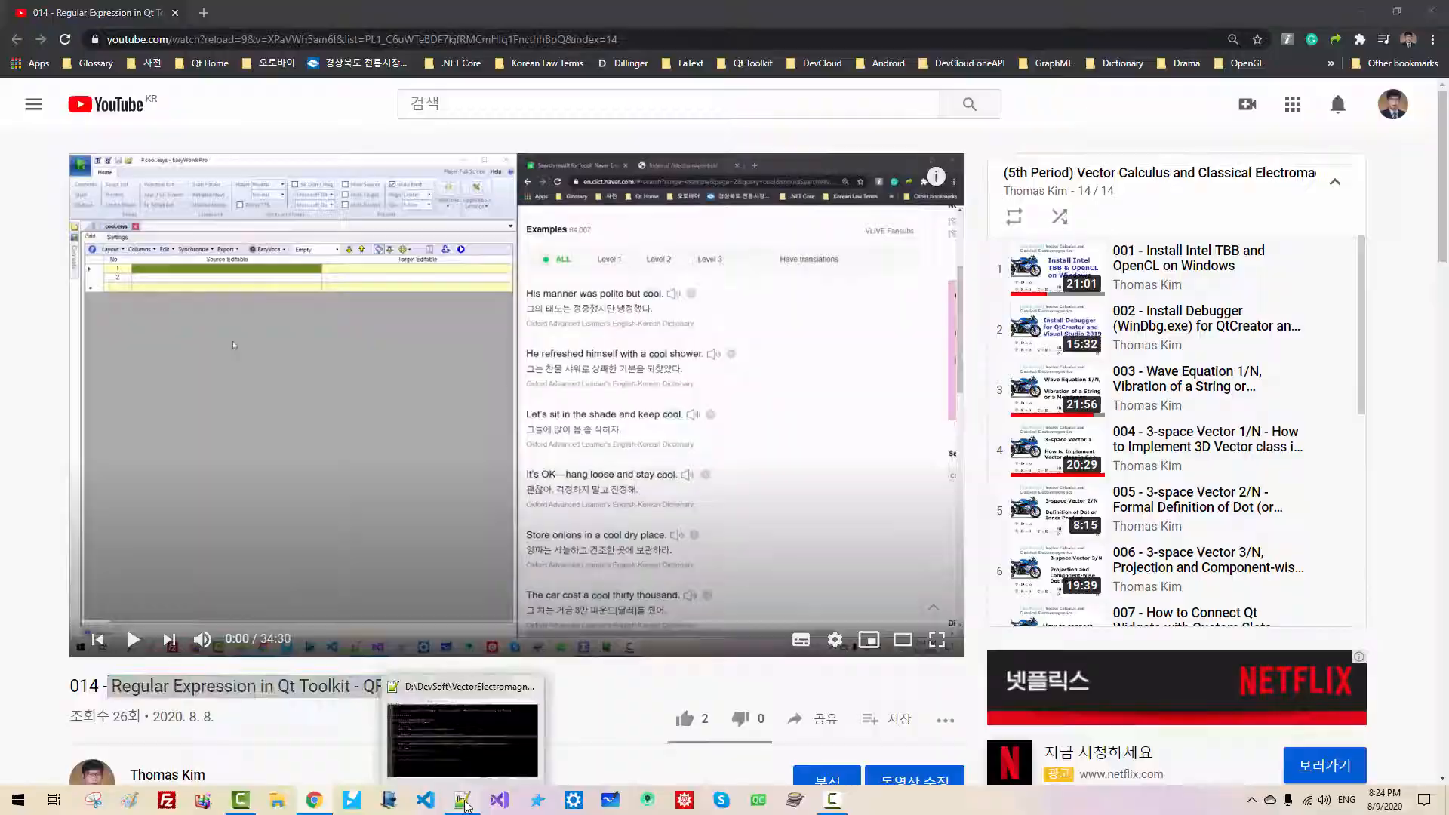
# Return to the script notes and follow the download source code link
pyautogui.click(460, 800)
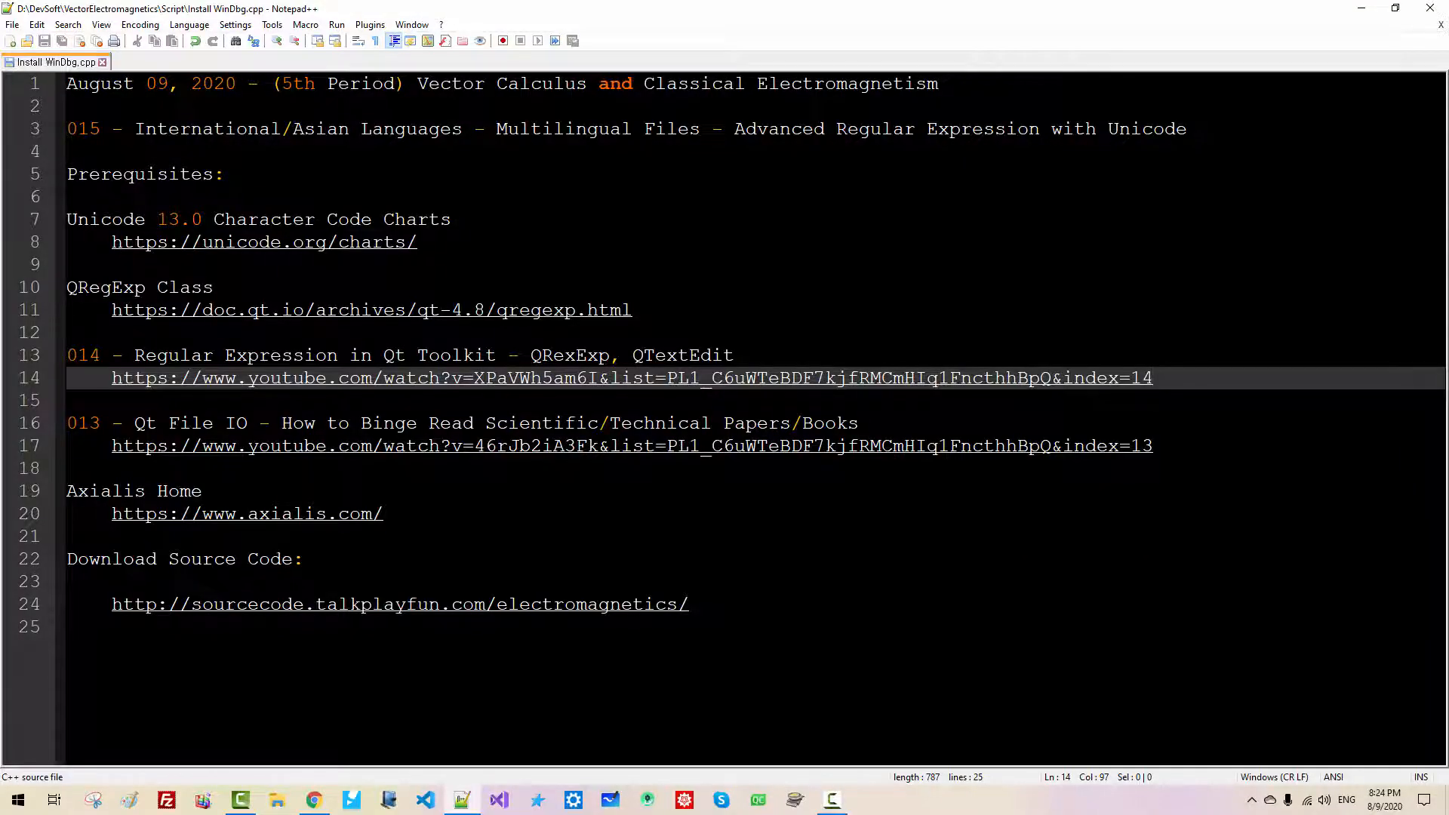
pyautogui.moveTo(414, 614)
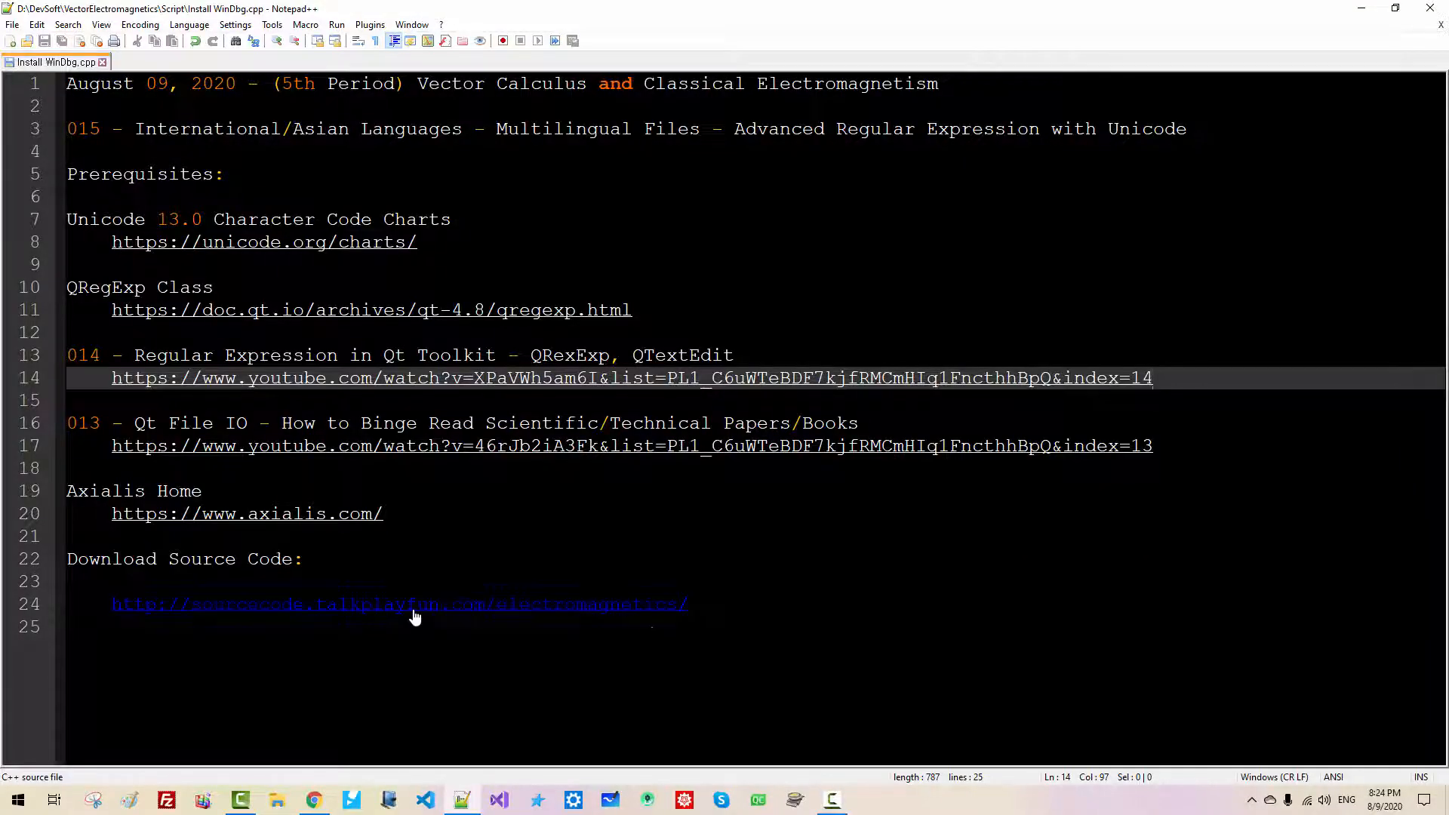
pyautogui.click(399, 603)
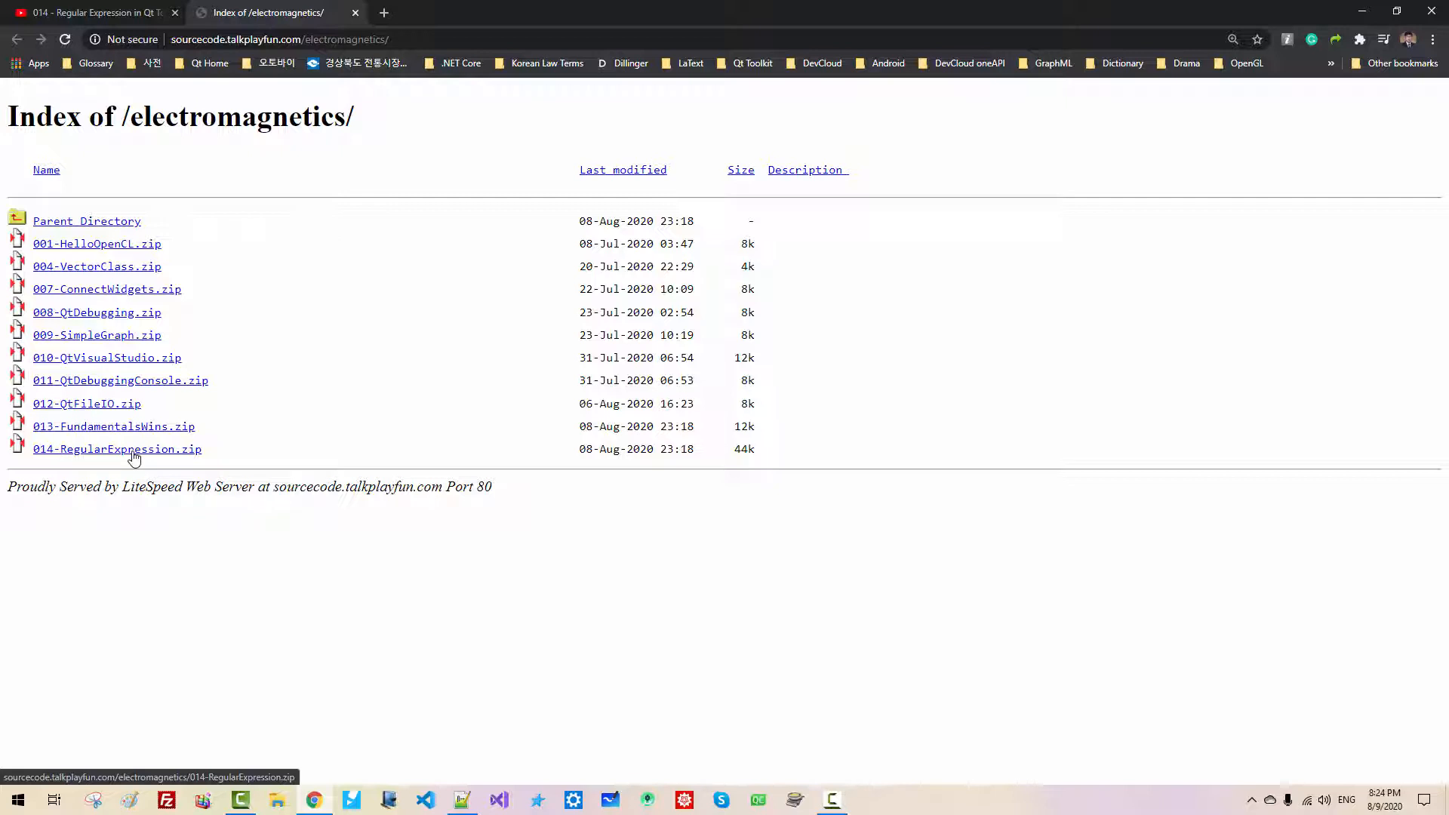
# Download and extract 014-RegularExpression.zip, renaming the folder to 015-AsianLanguages
pyautogui.click(117, 450)
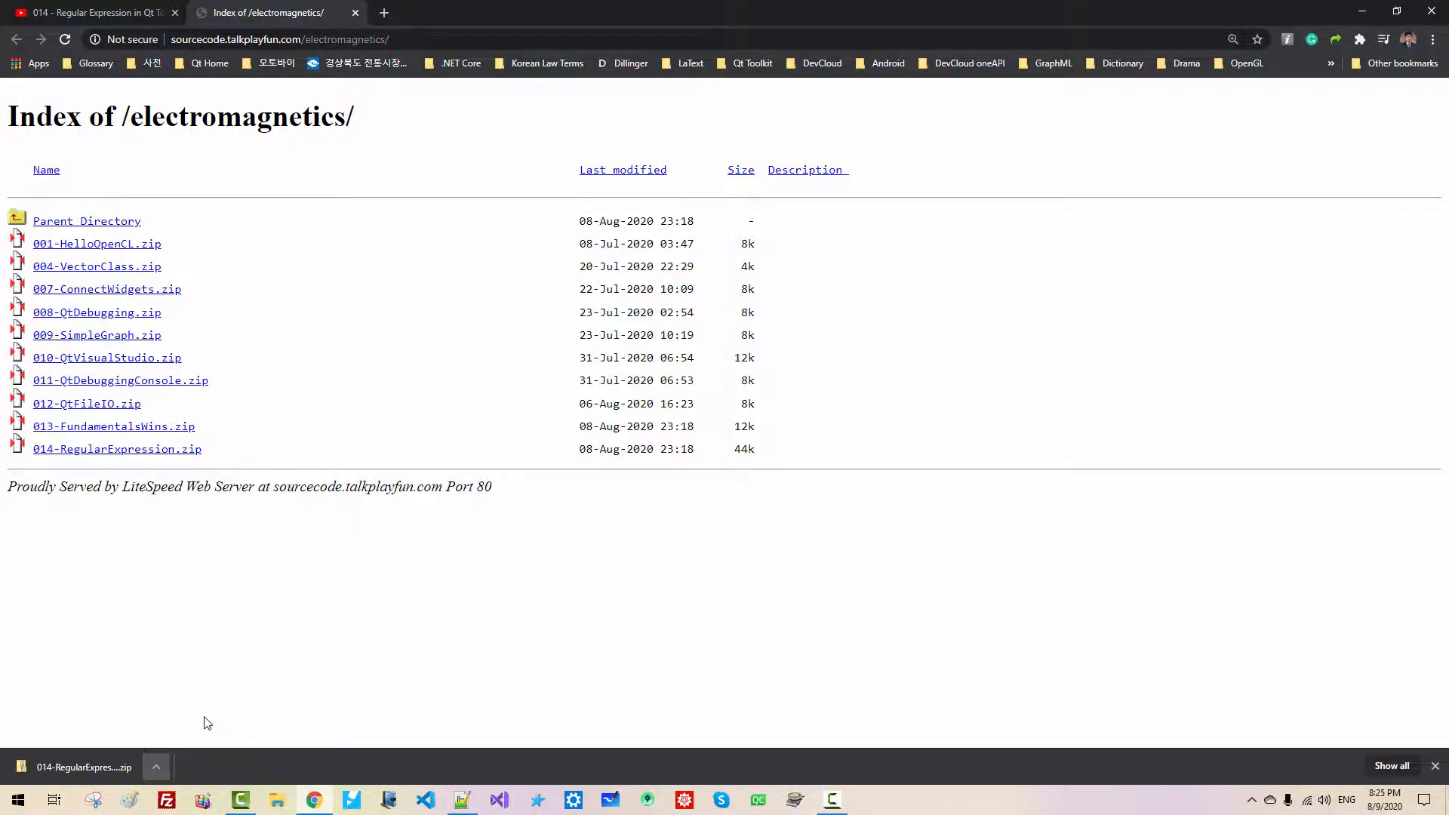
pyautogui.rightClick(504, 271)
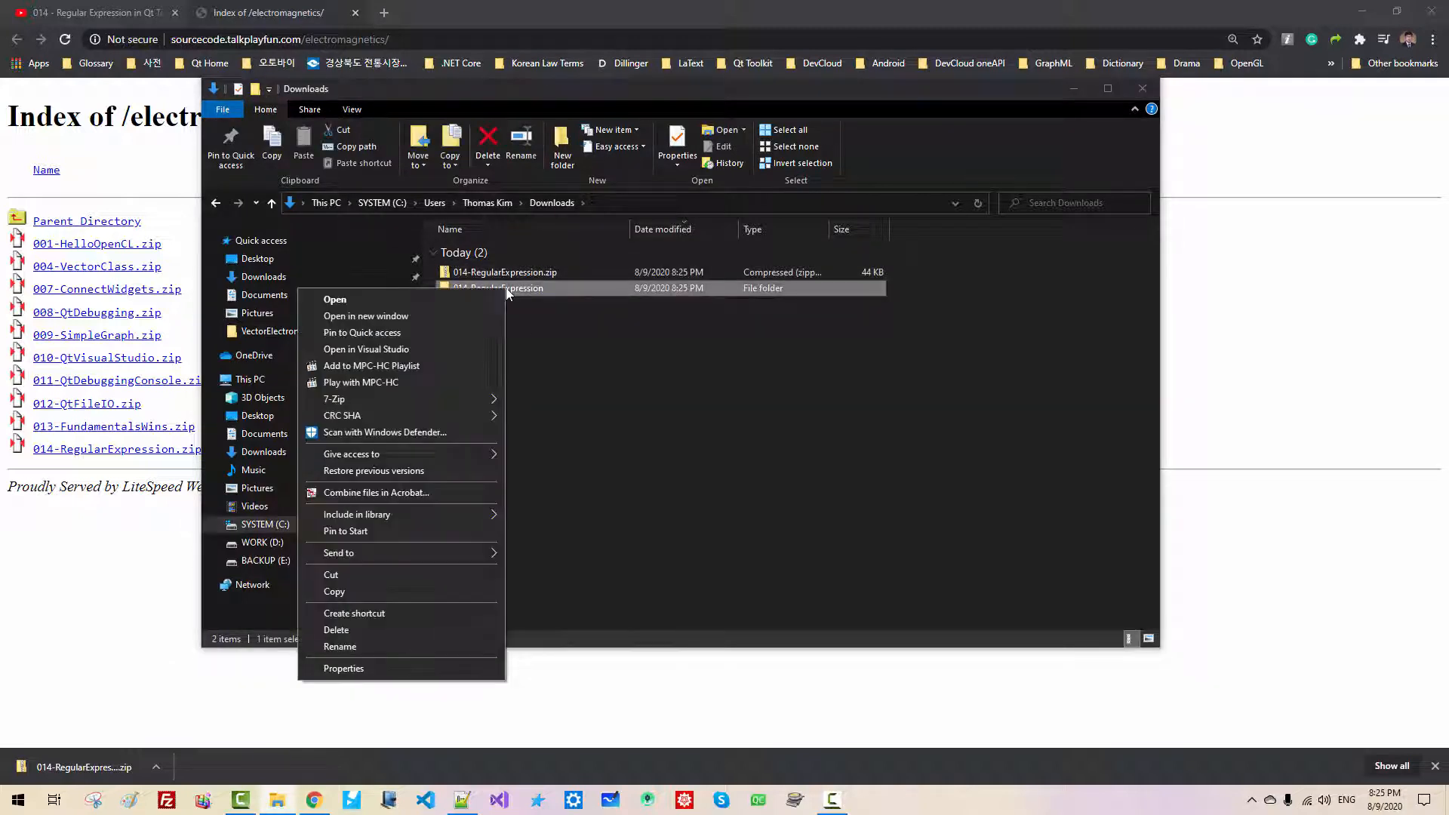
pyautogui.click(340, 646)
pyautogui.write('5')
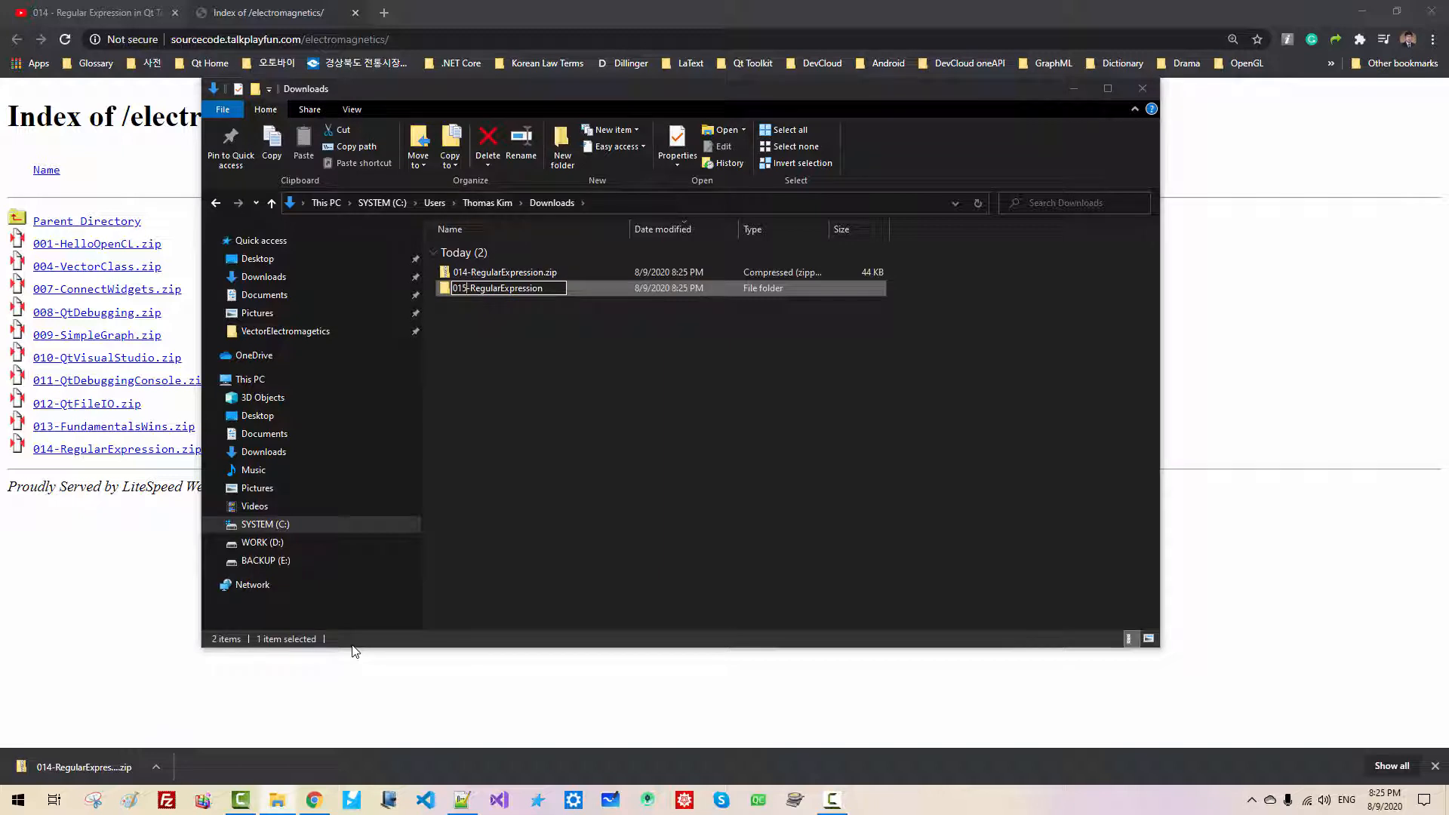
pyautogui.write('AsianLanguages')
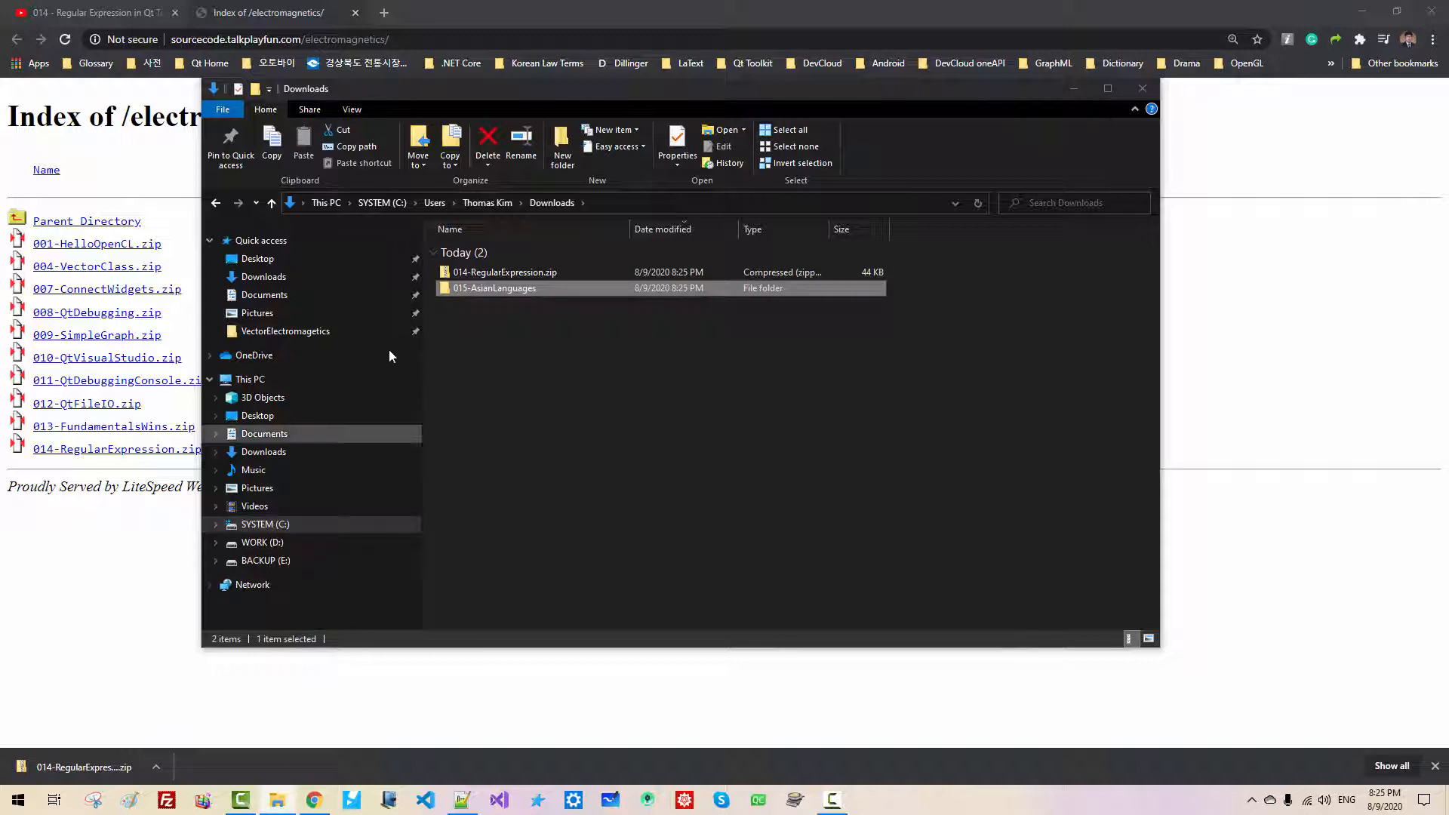
pyautogui.rightClick(493, 287)
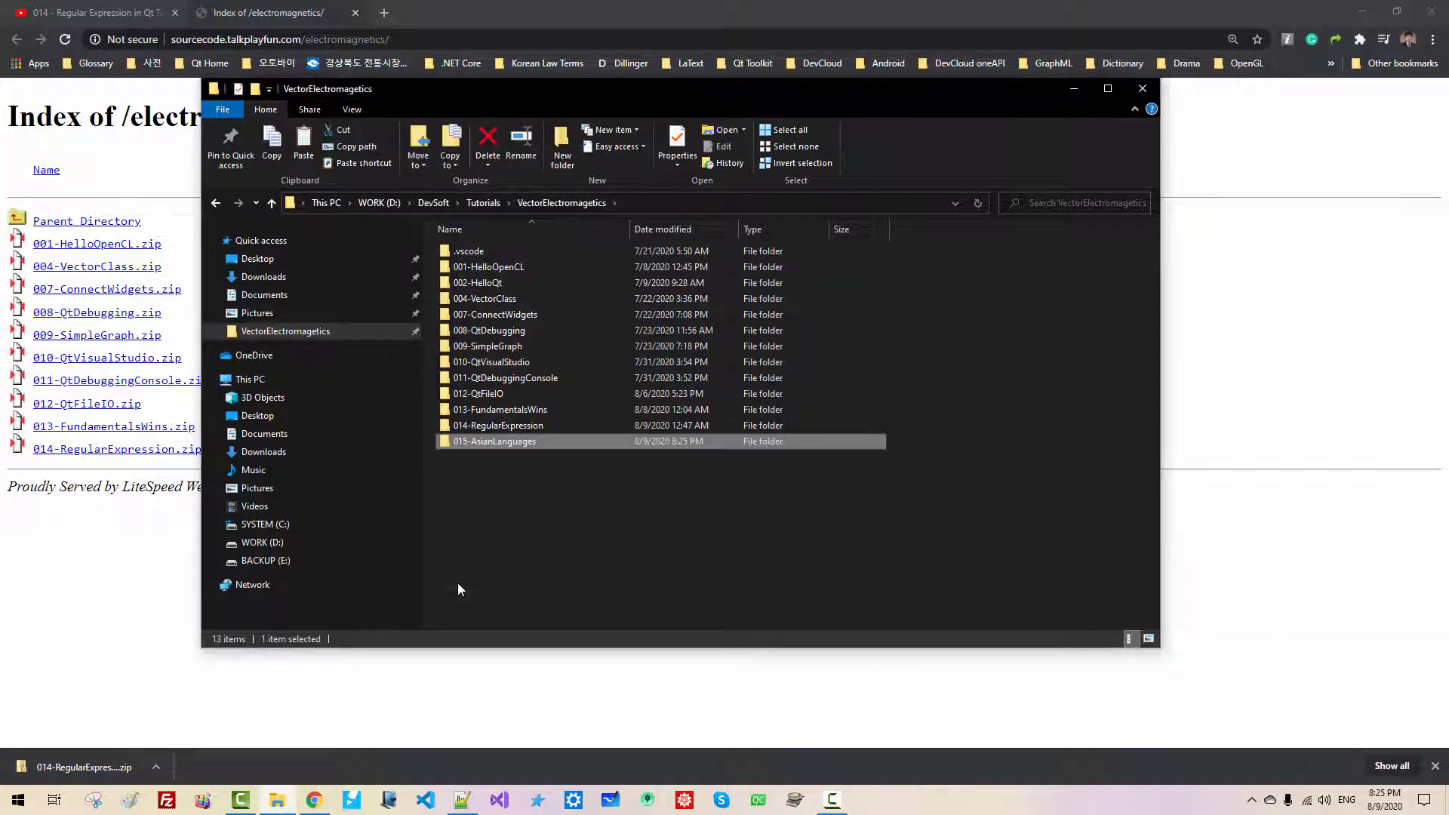
# Launch Visual Studio 2019 and browse for a project or solution to open
pyautogui.click(502, 800)
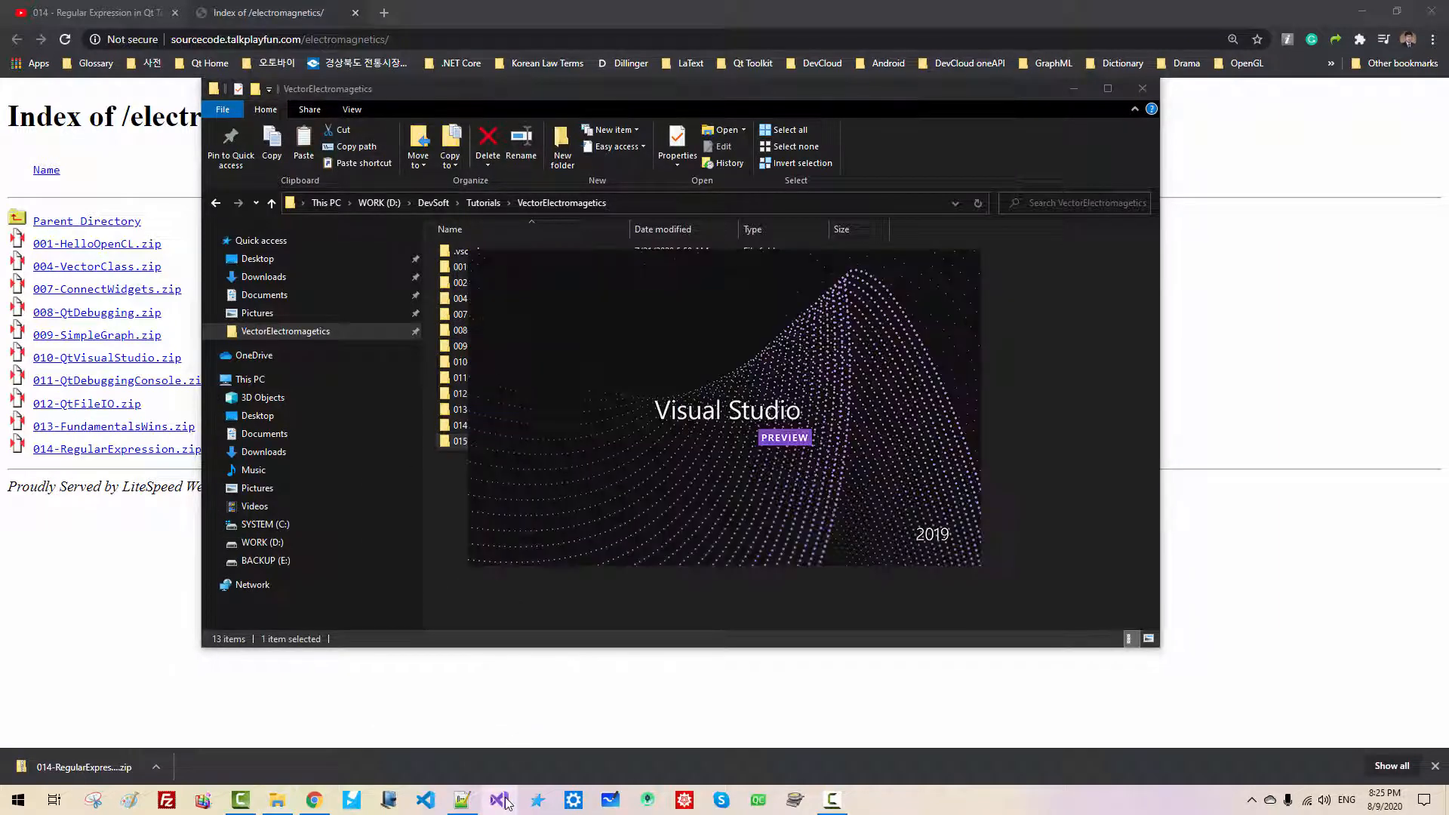
pyautogui.click(500, 800)
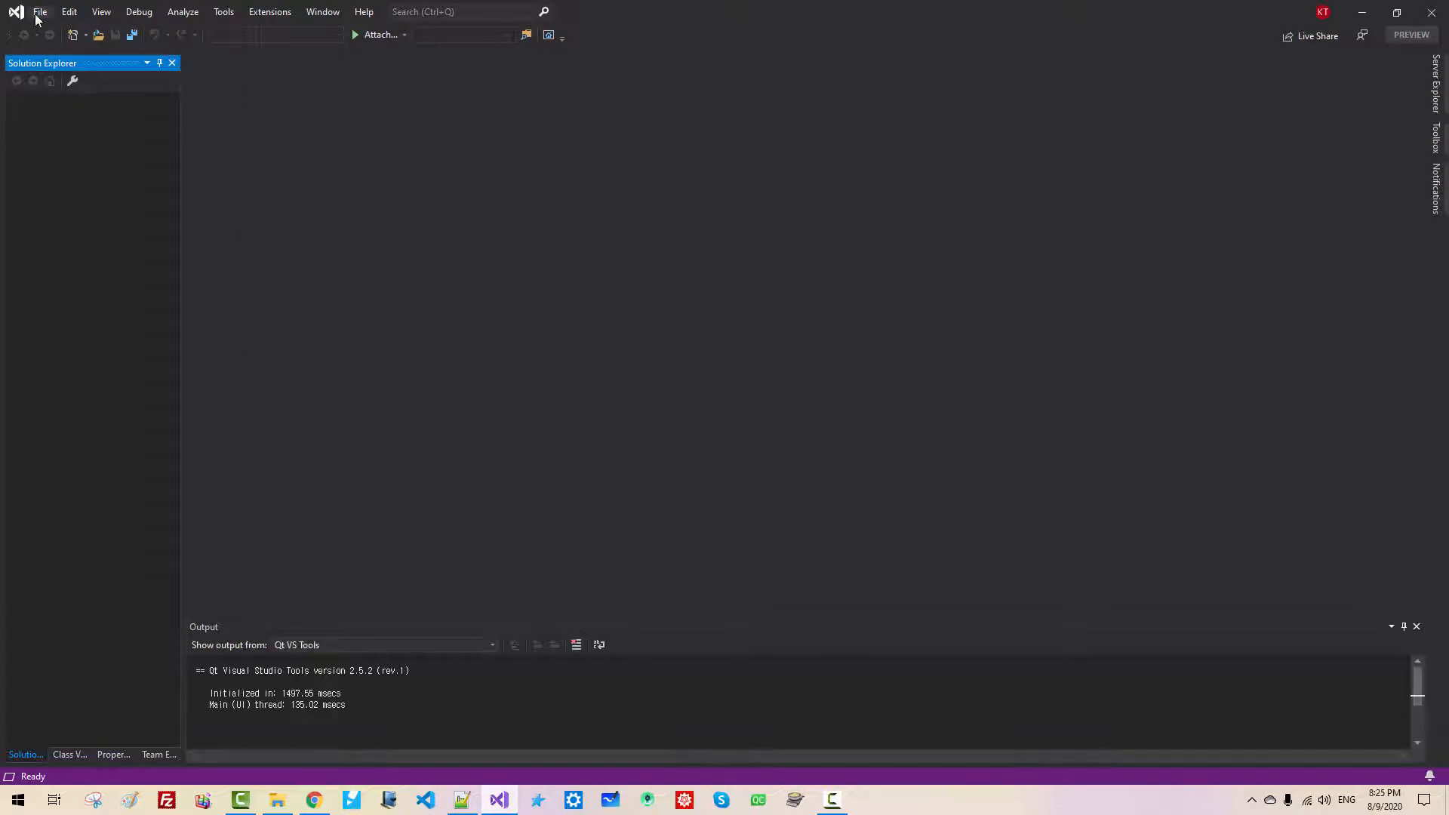
pyautogui.click(40, 10)
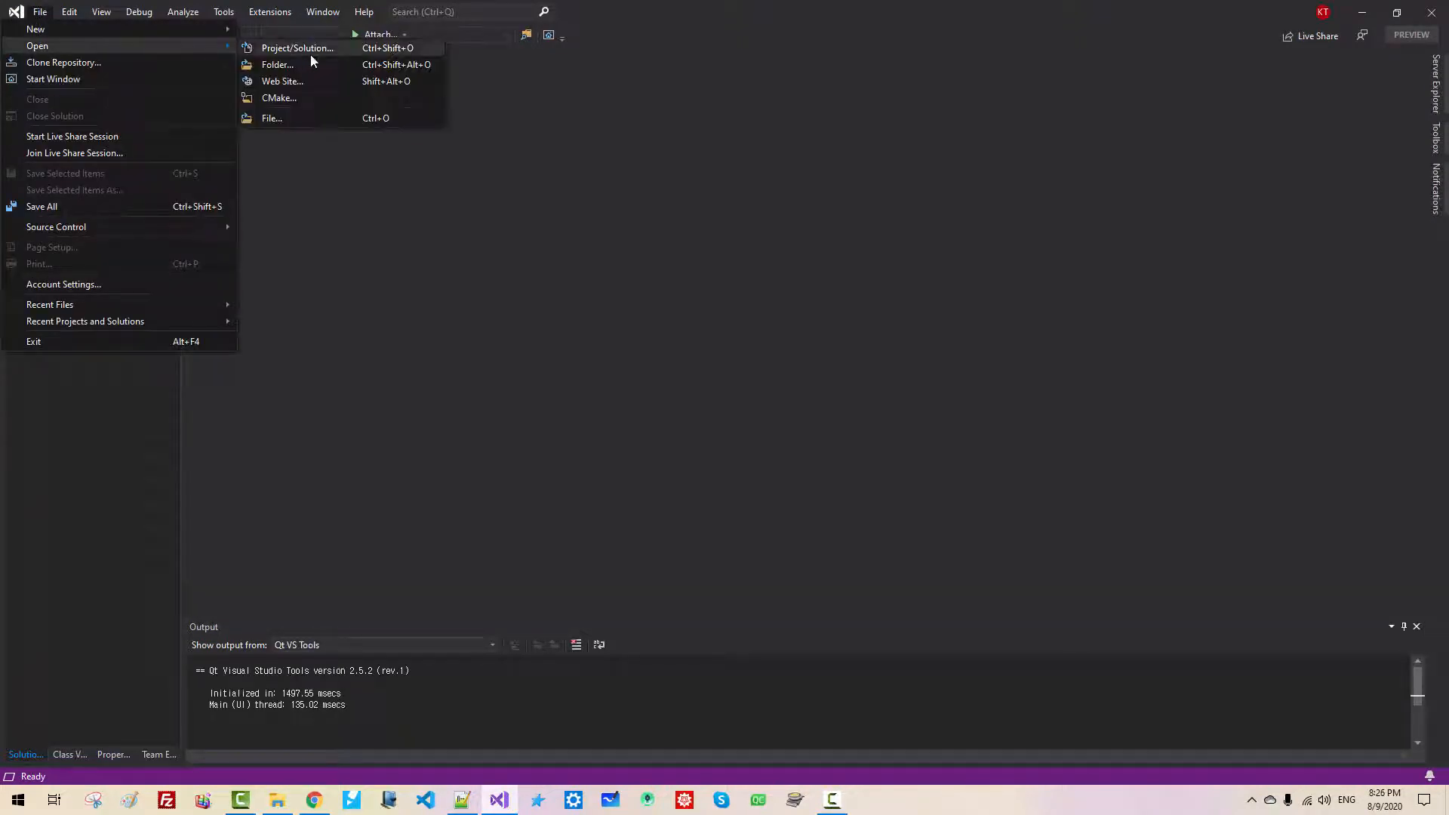
pyautogui.click(297, 46)
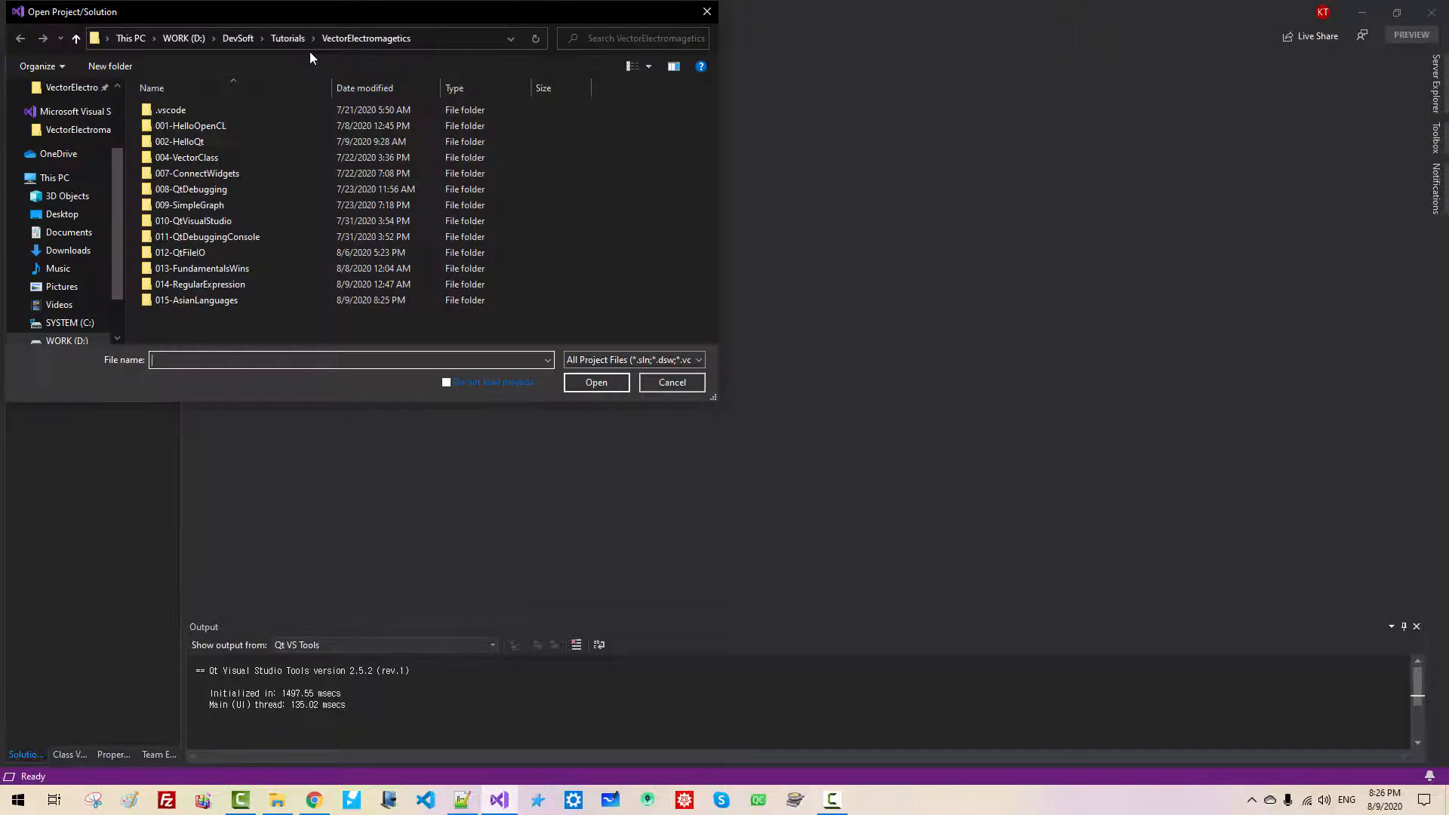
# Load RegExp.sln from the 015-AsianLanguages\RegExp folder
pyautogui.doubleClick(202, 298)
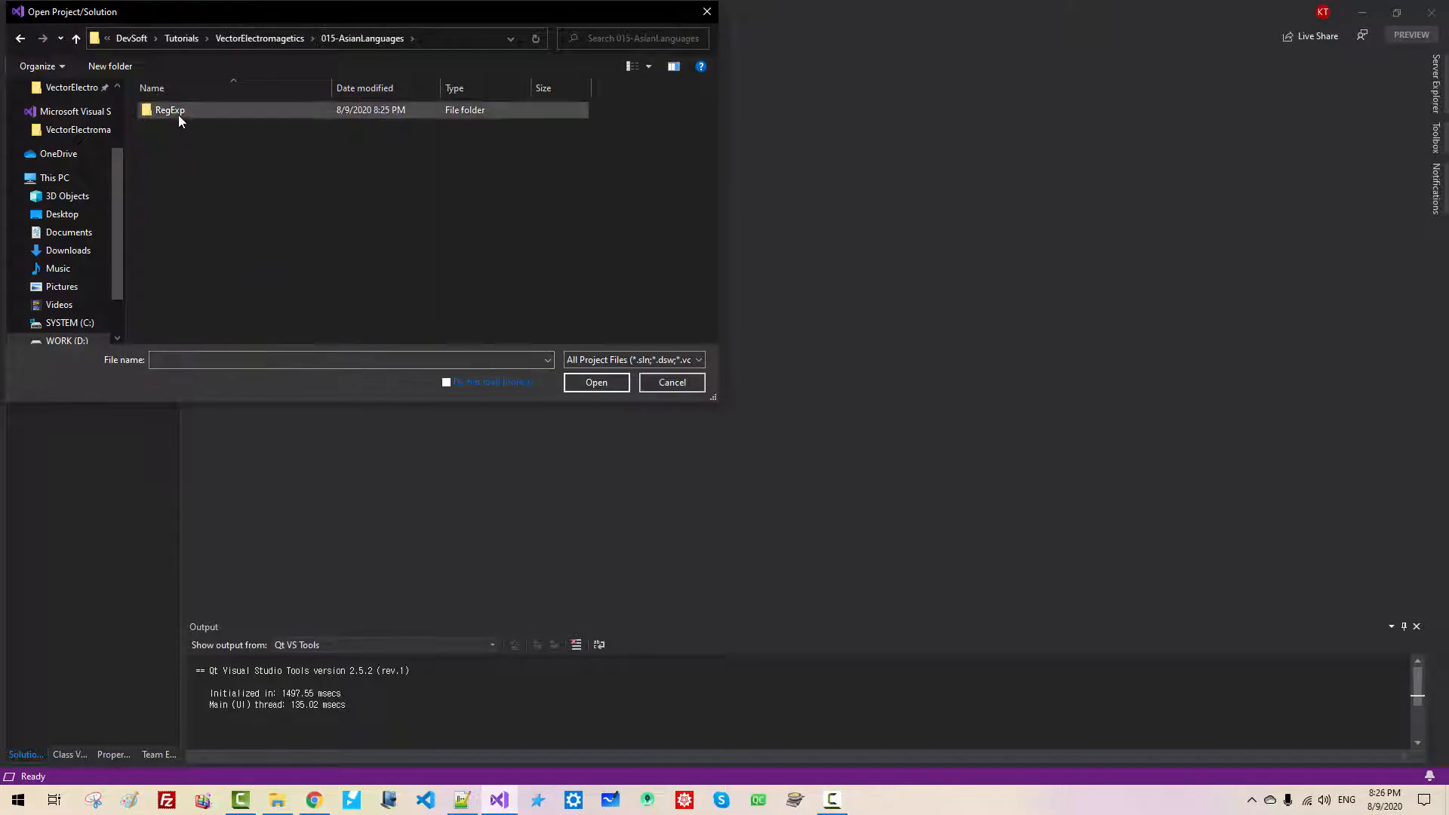
pyautogui.doubleClick(170, 108)
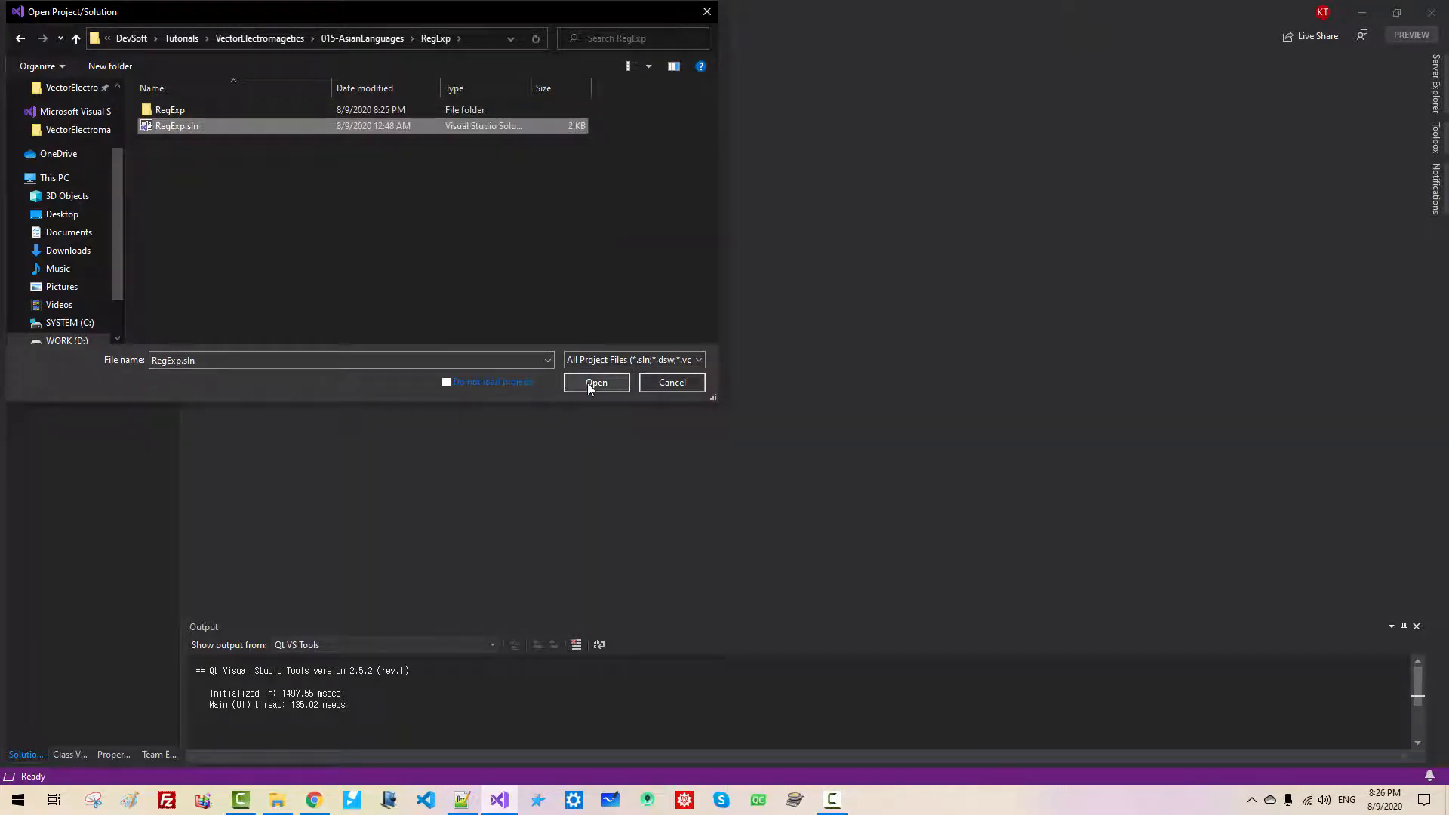
pyautogui.click(596, 382)
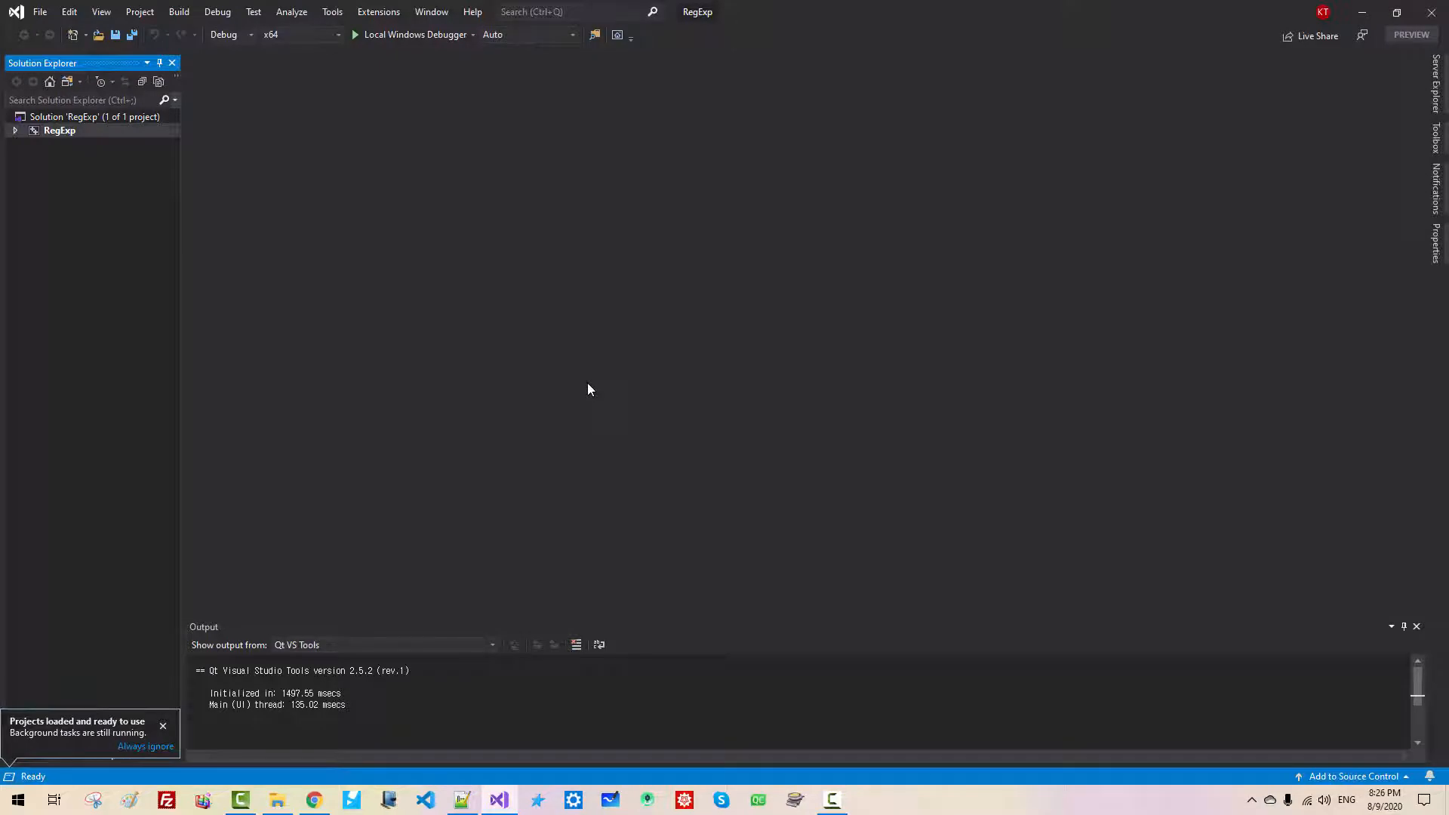
# Run RegExp and enter 'This is a sample English text.' followed by the Korean phrase 이것은
pyautogui.click(355, 35)
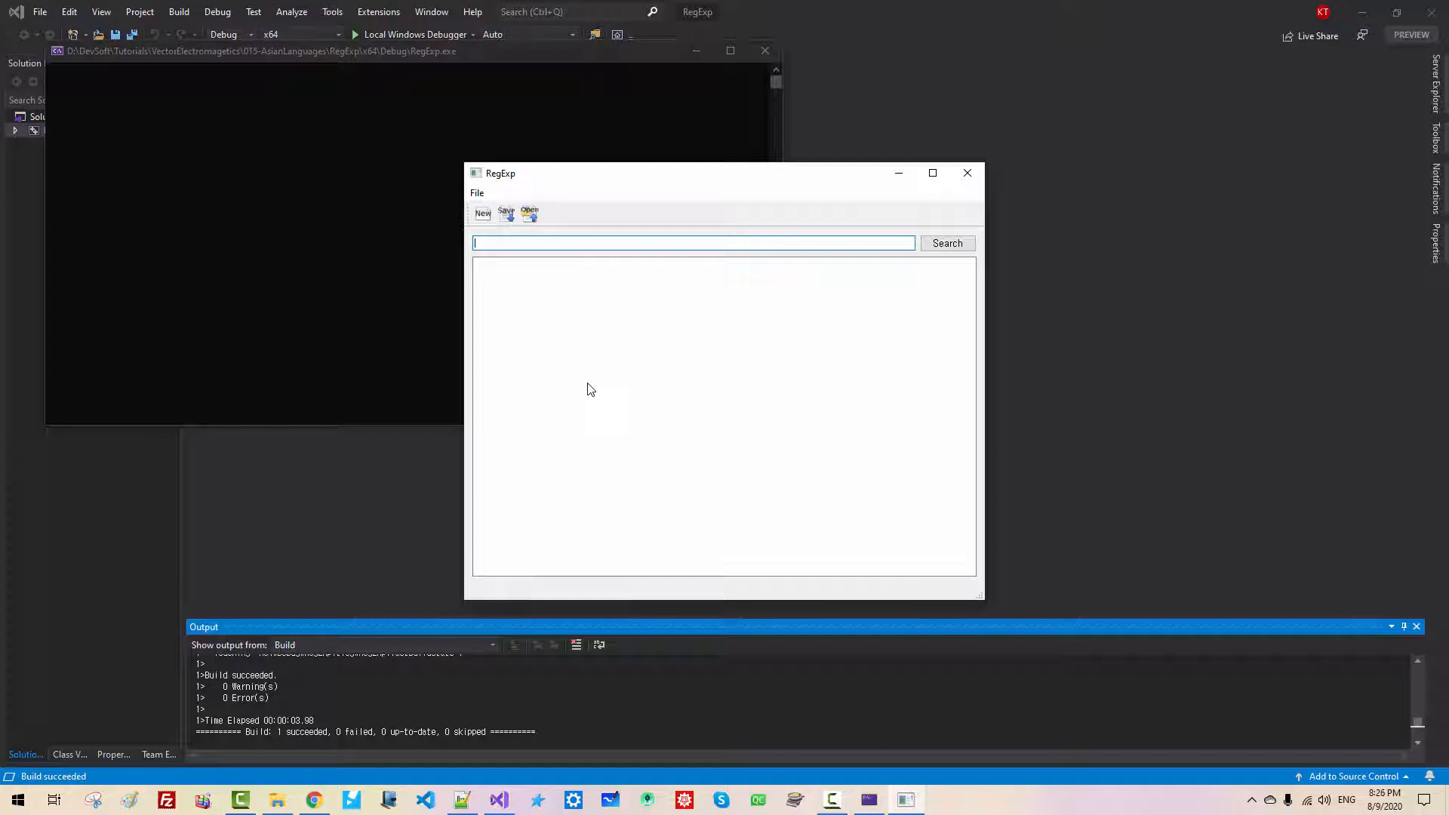
pyautogui.write('This is a')
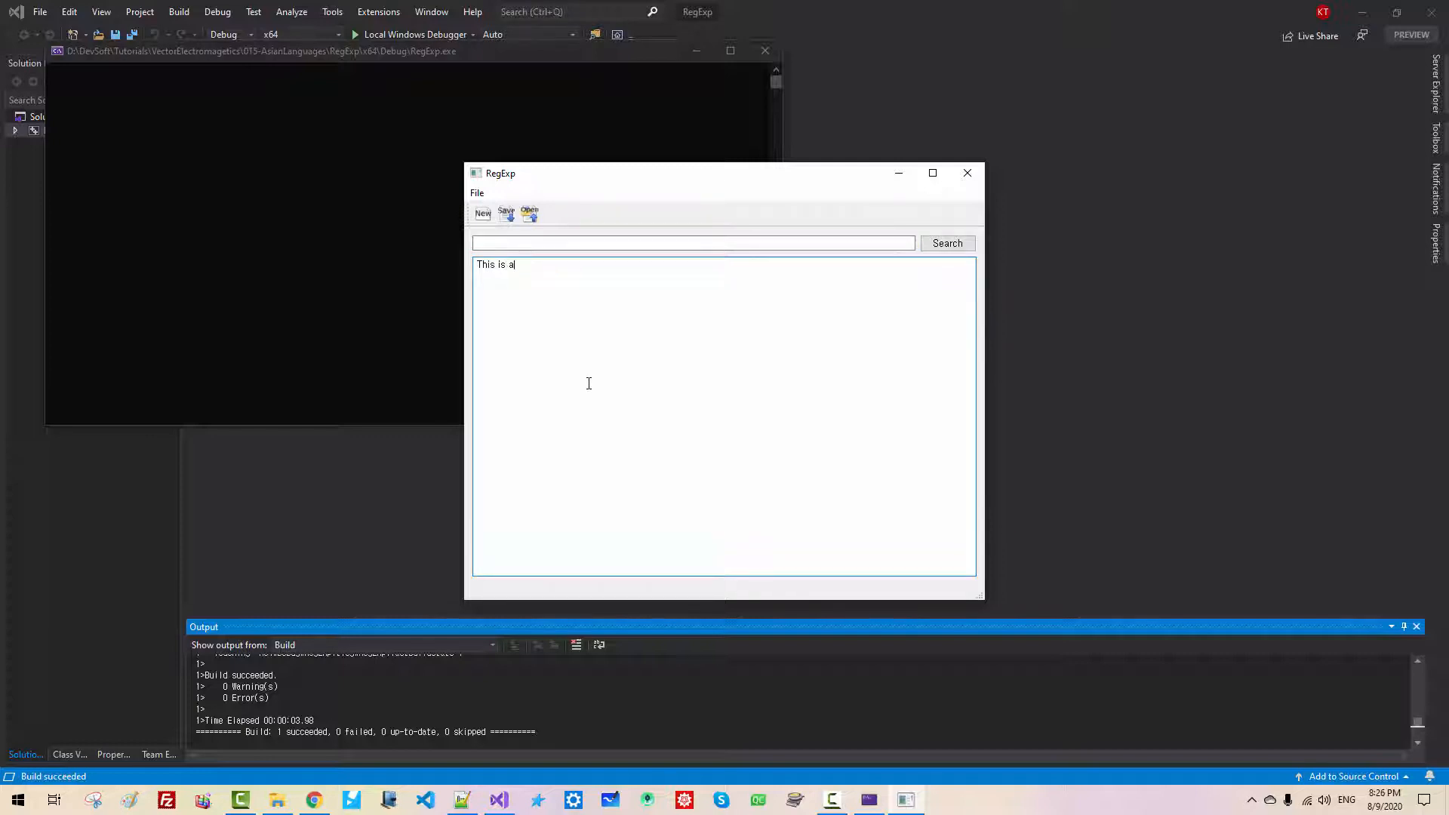
pyautogui.write('sample English text. ㅇ')
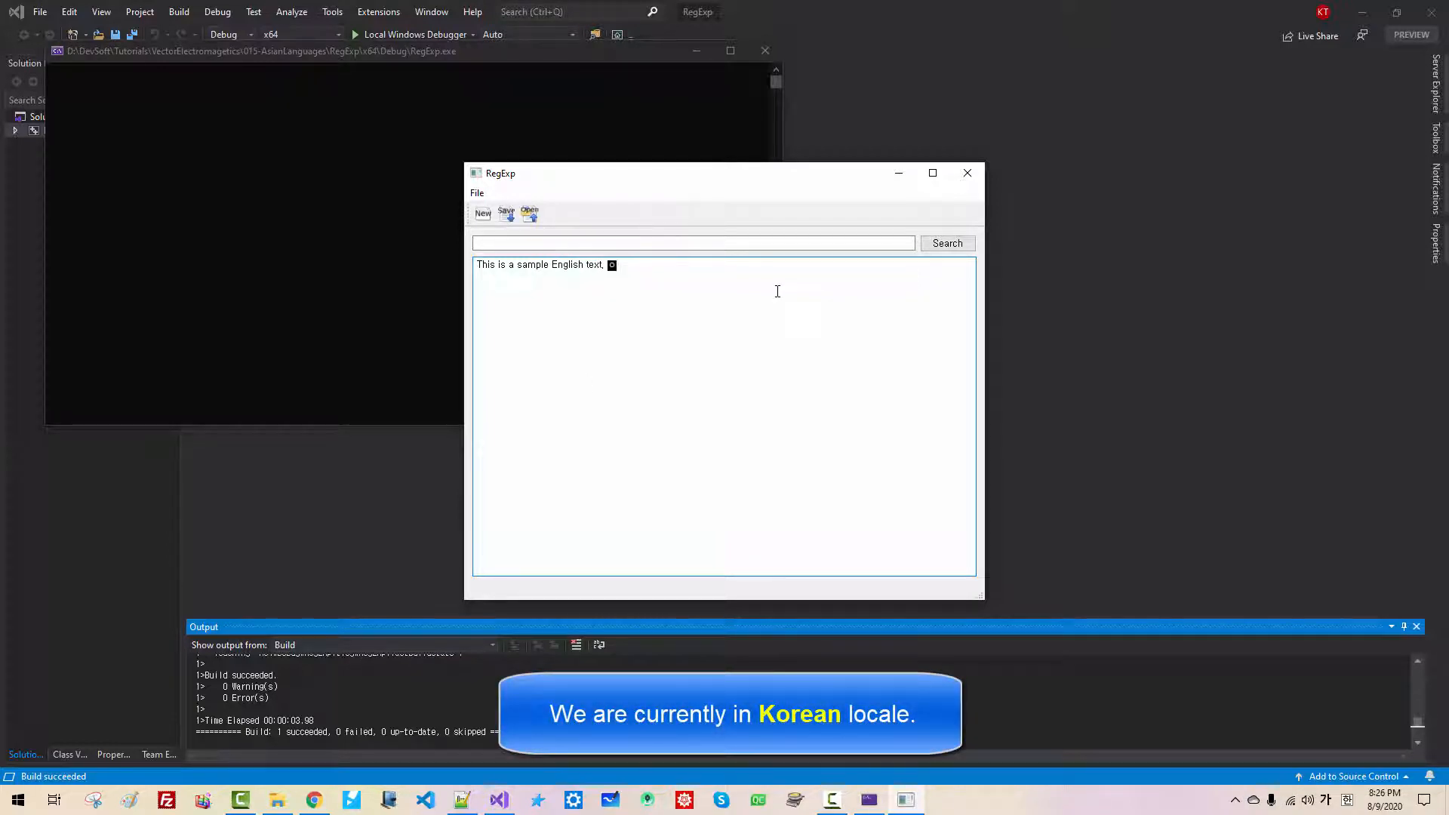
pyautogui.write('이것은')
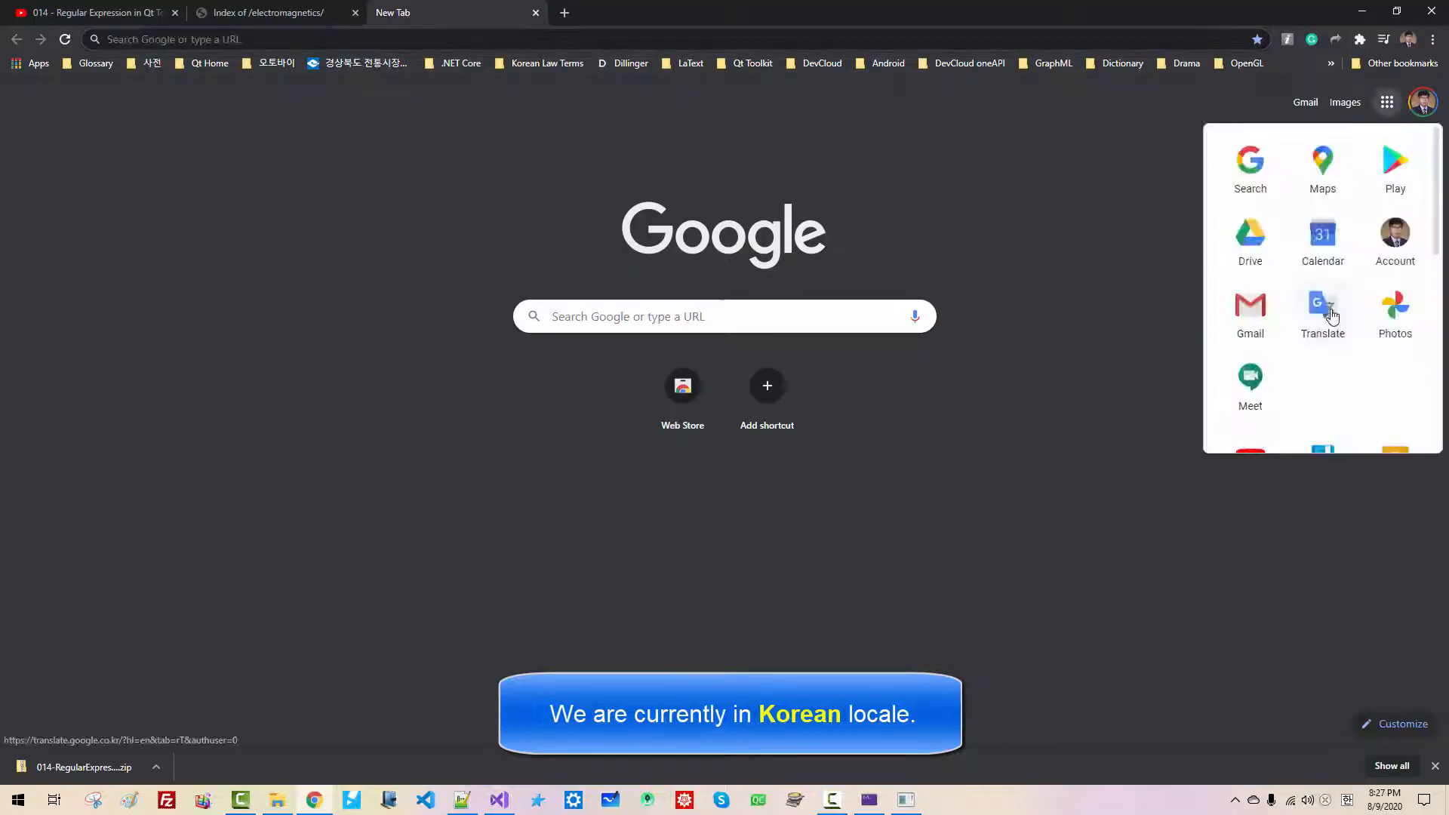
# In Google Translate, change the sentence to say Japanese and translate it into Japanese
pyautogui.click(1322, 309)
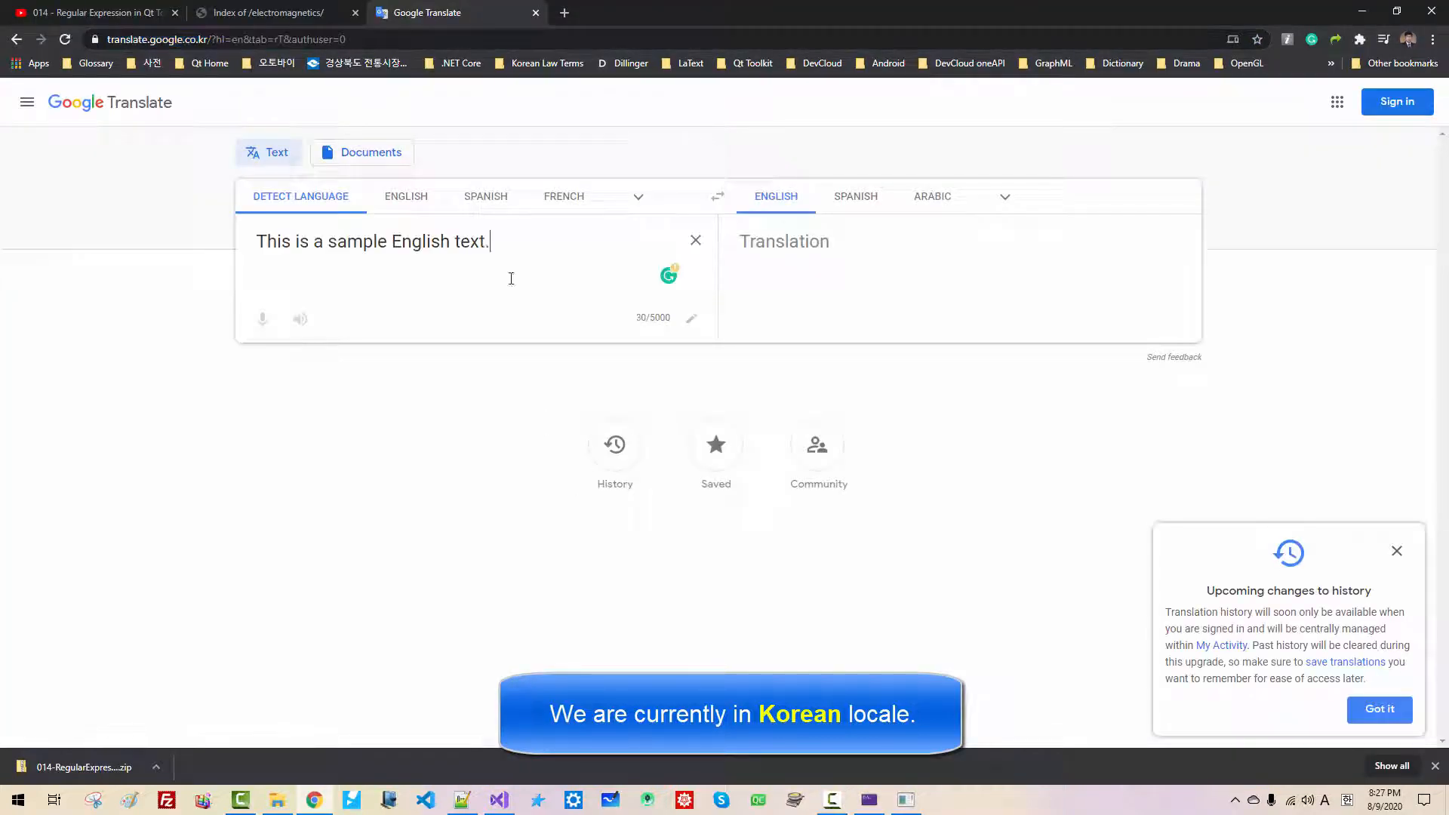
pyautogui.doubleClick(421, 241)
pyautogui.write('Japanese')
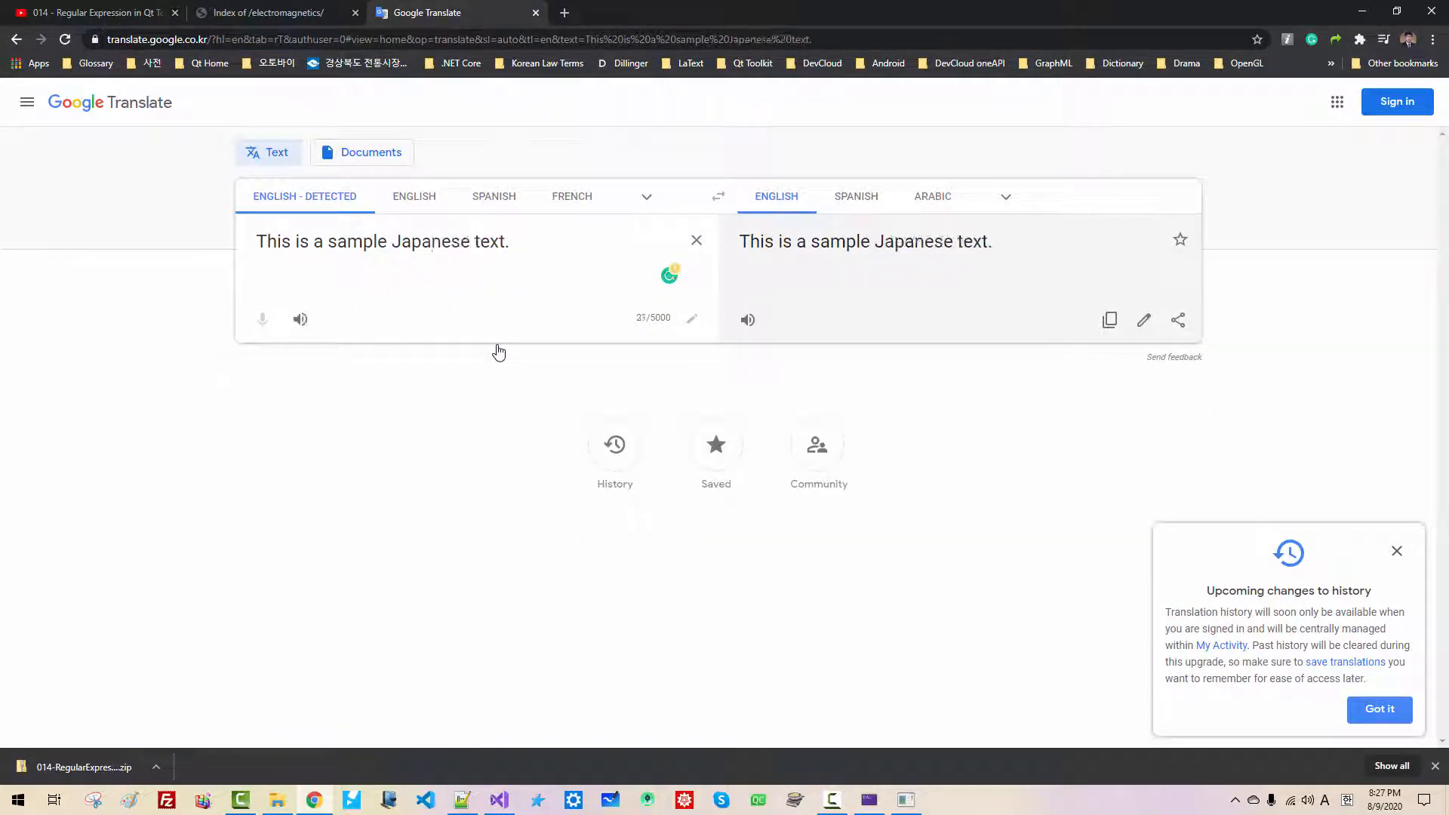
pyautogui.click(1005, 196)
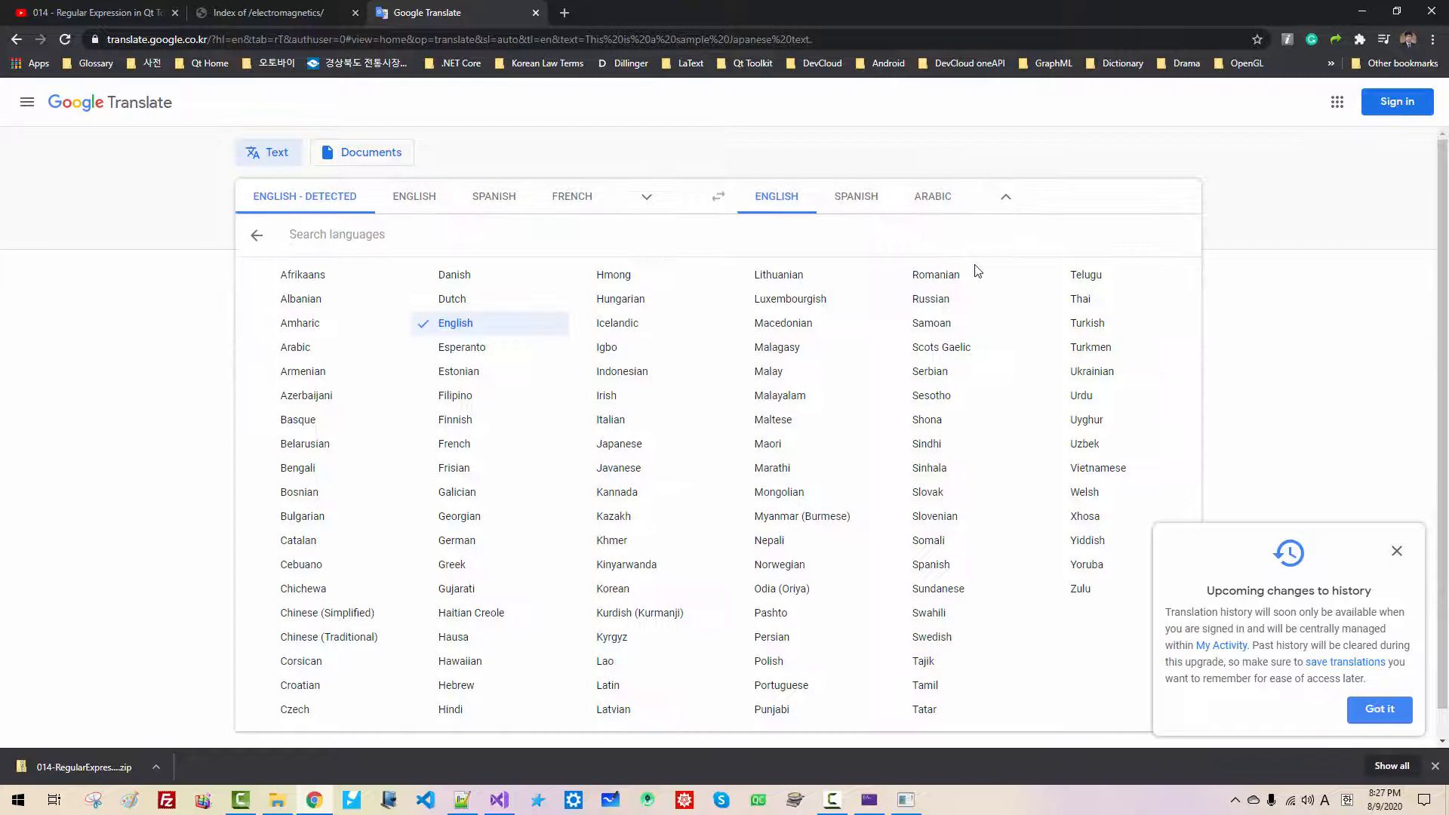
pyautogui.click(618, 444)
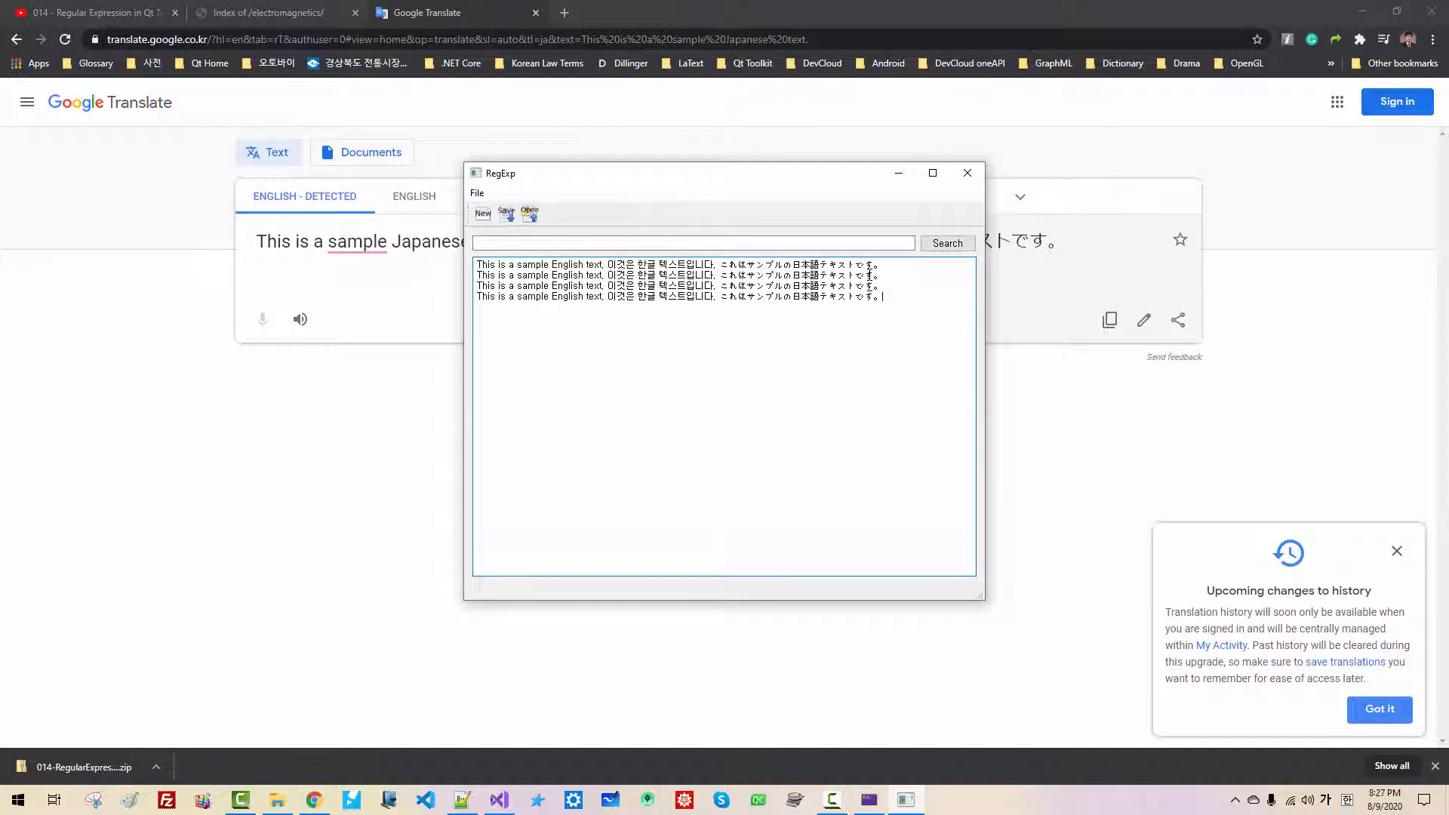
# Save the five multilingual lines as multilingual-failed.txt
pyautogui.click(506, 213)
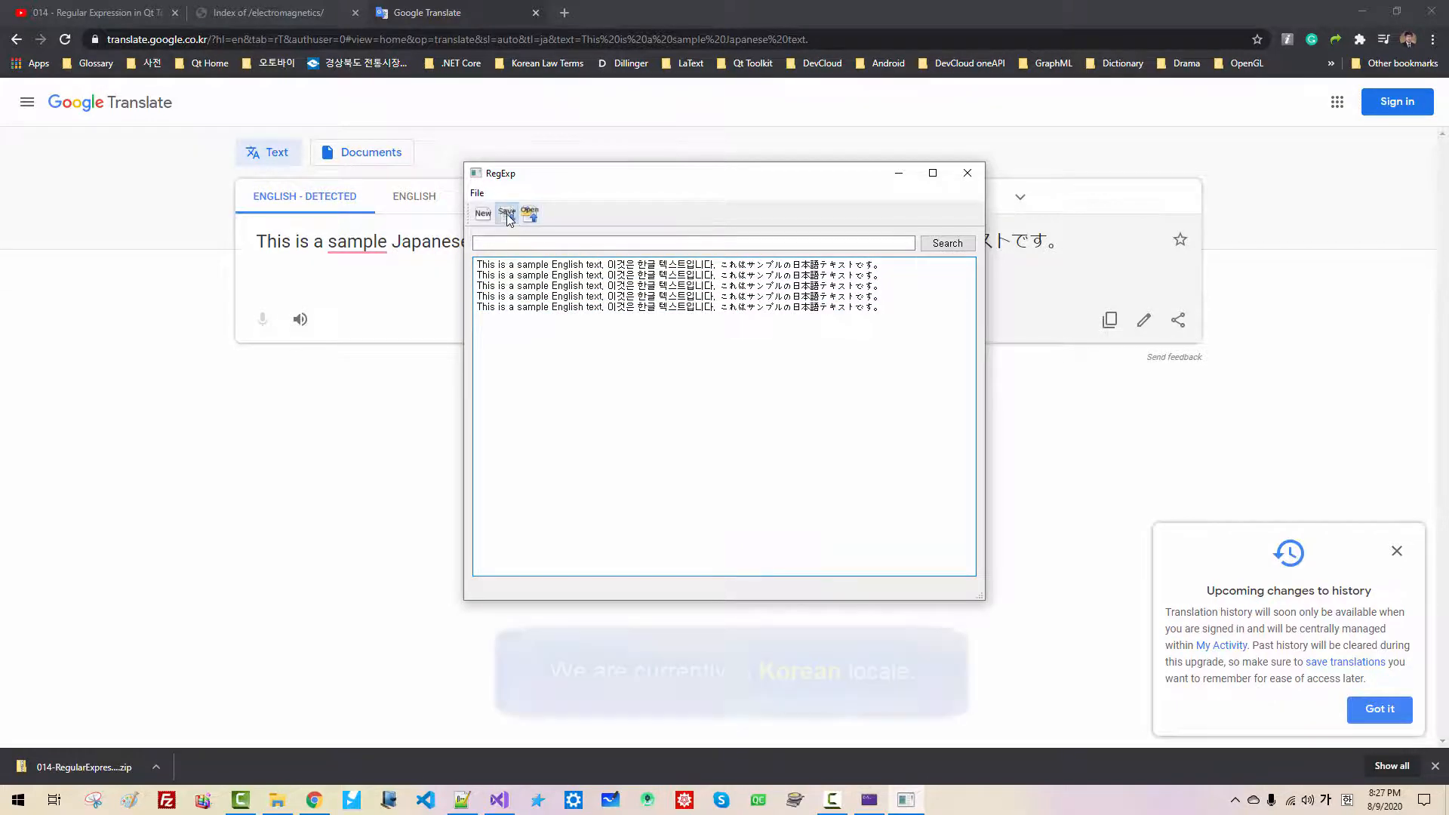
pyautogui.click(506, 213)
pyautogui.write('multilingual-failed.txt')
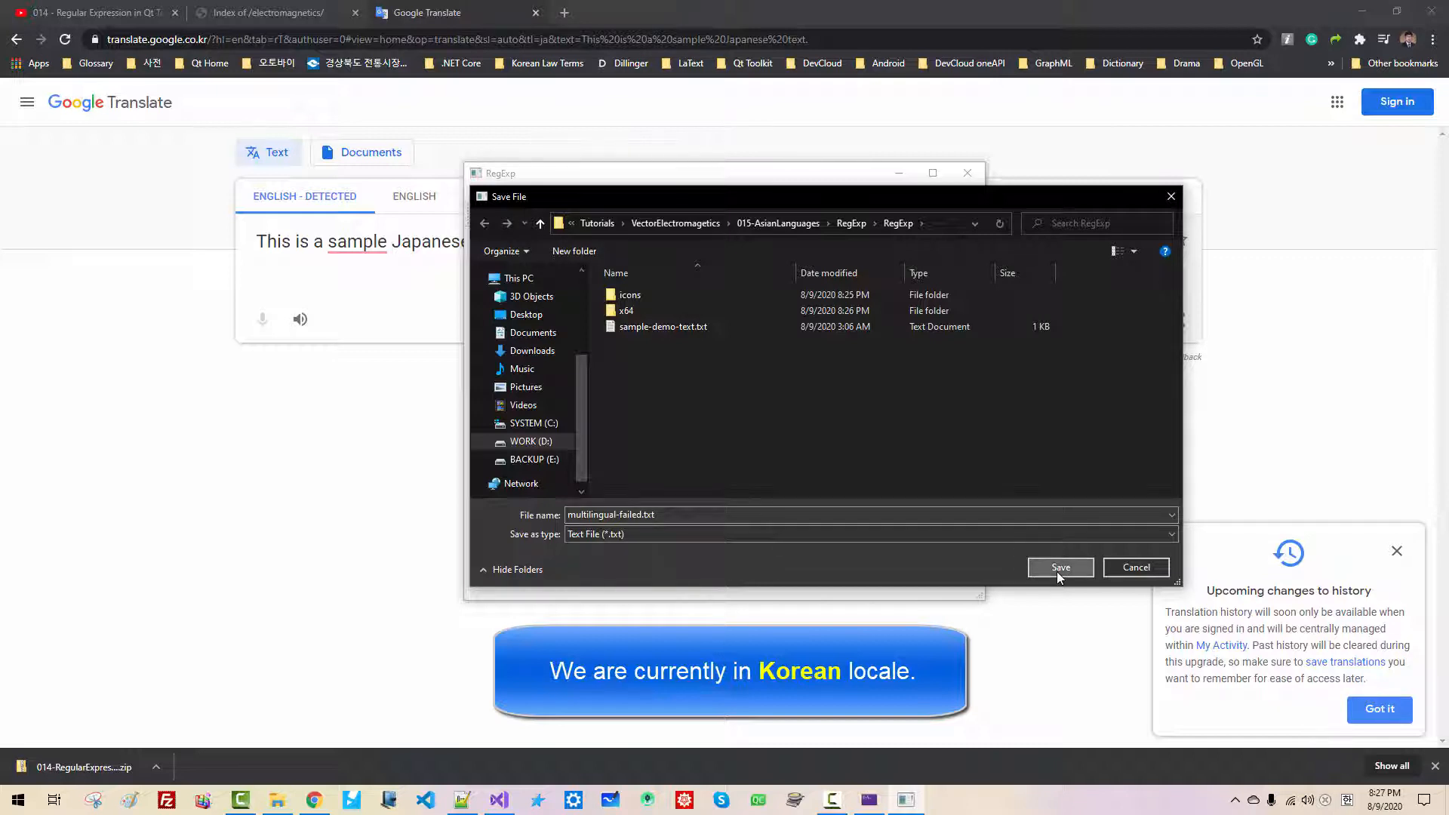
pyautogui.click(1060, 568)
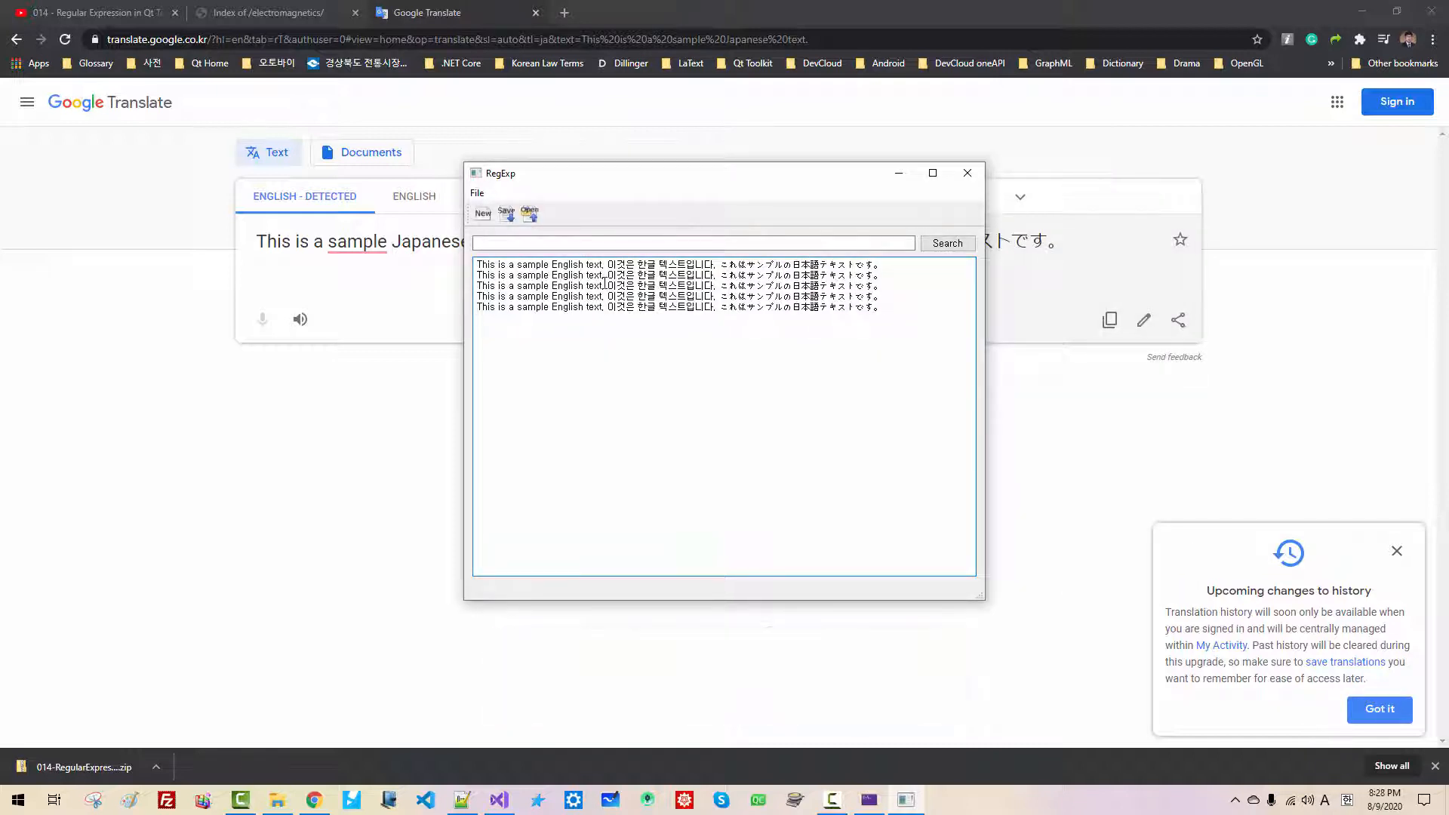
# Clear the text with New, then reopen multilingual-failed.txt
pyautogui.click(481, 213)
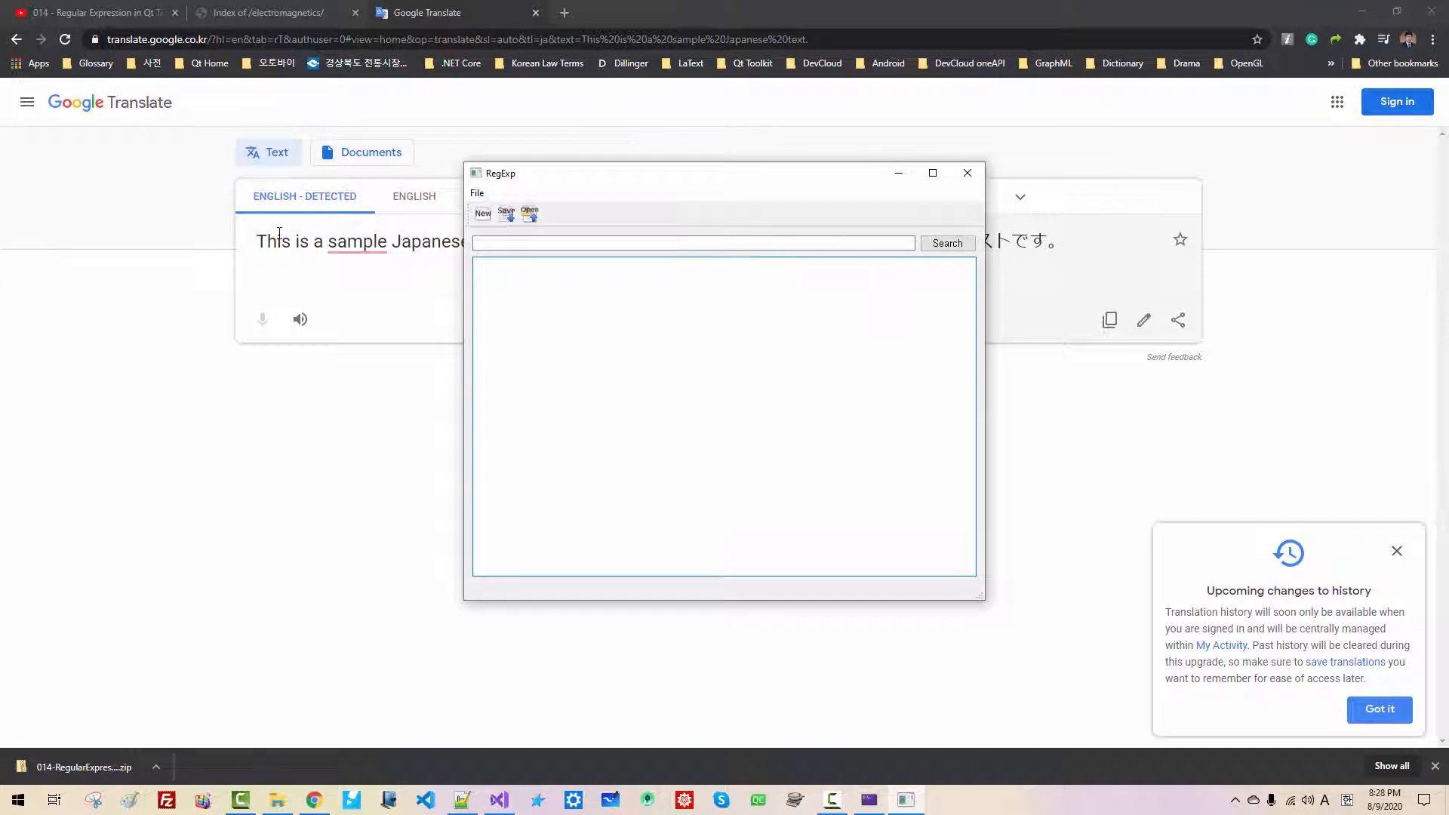
pyautogui.click(528, 212)
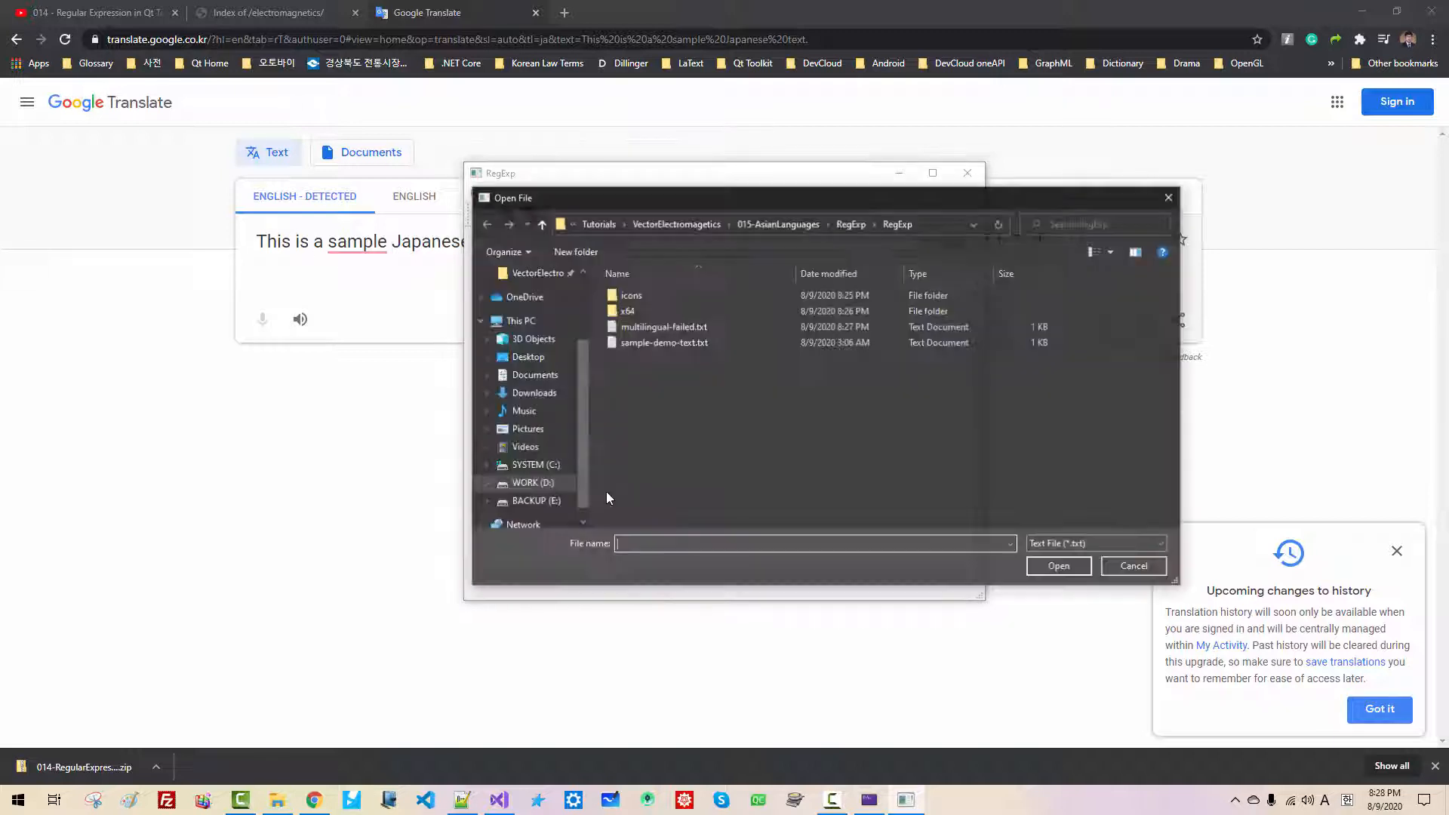
pyautogui.click(664, 326)
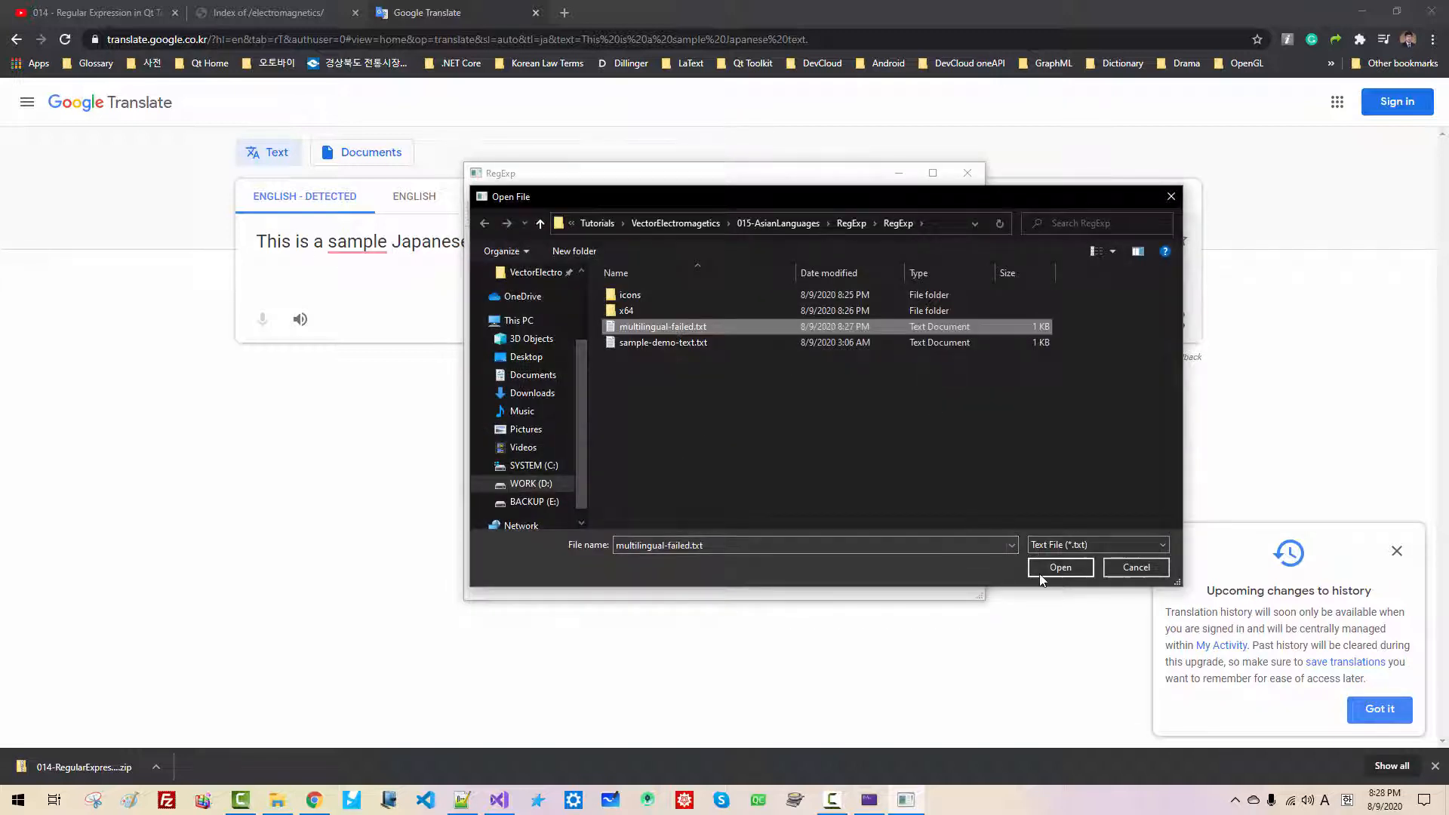
pyautogui.click(1060, 567)
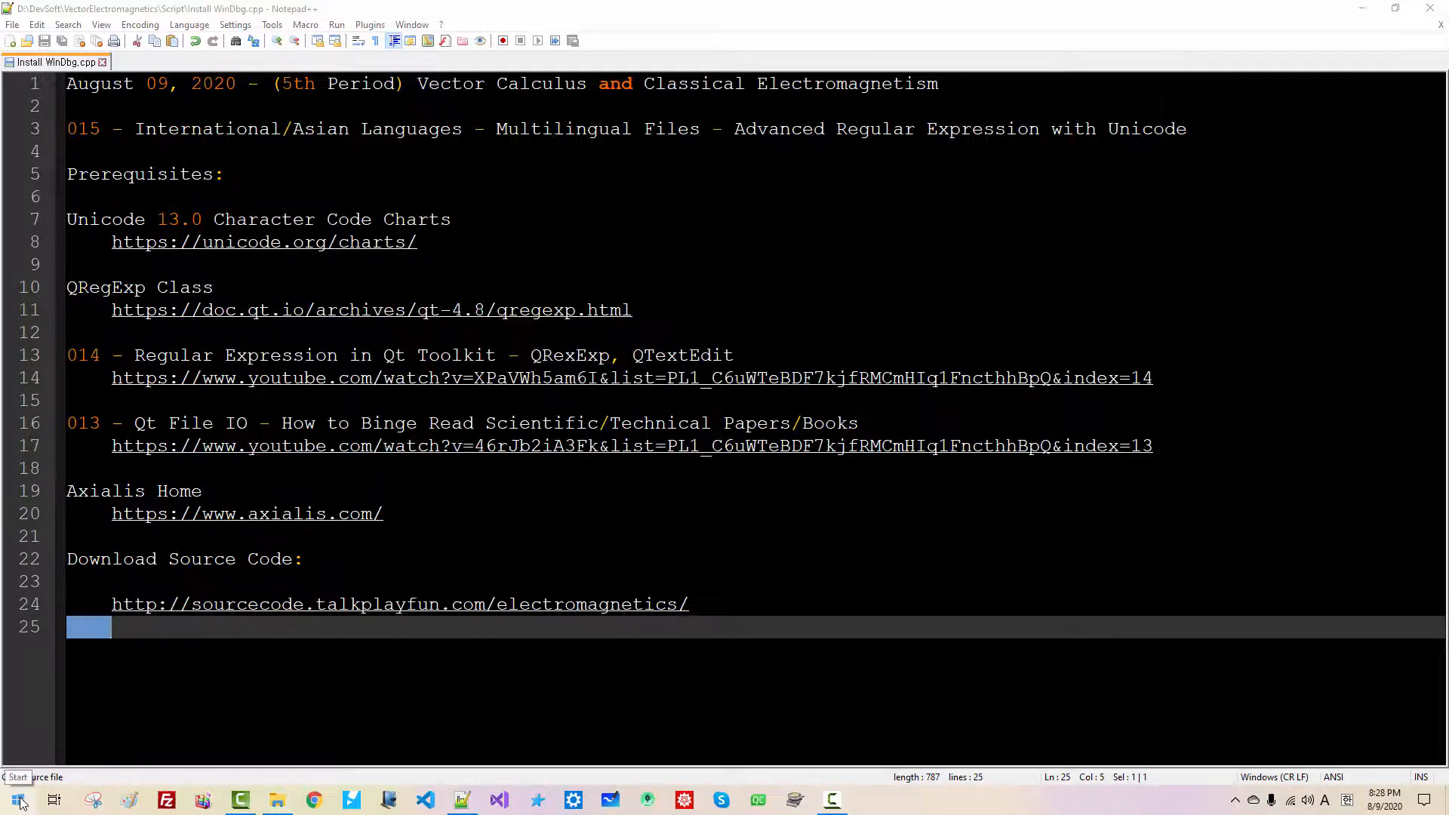
# Search Windows for 'language', open Language settings and its administrative language settings
pyautogui.click(16, 798)
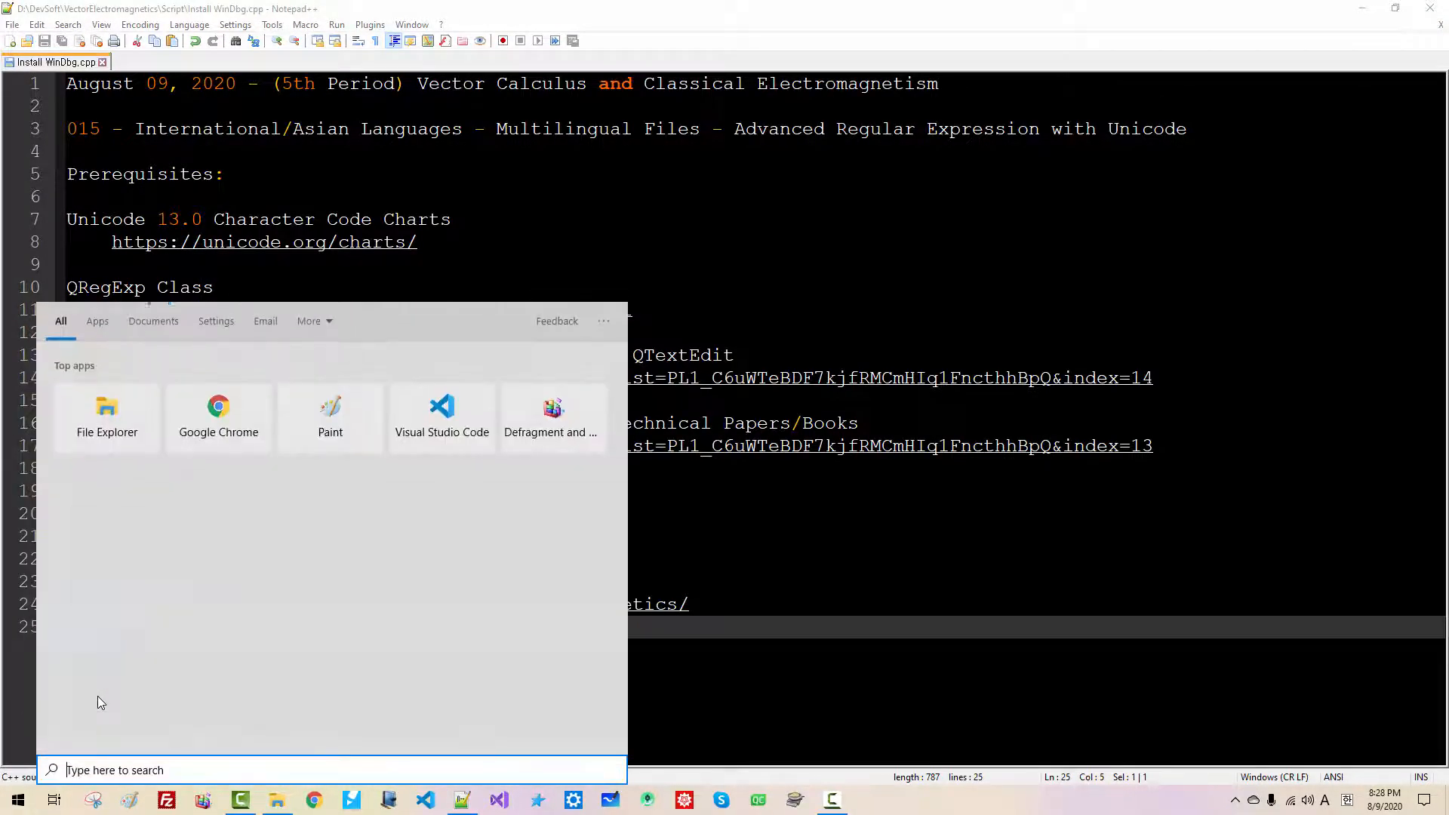
pyautogui.write('language')
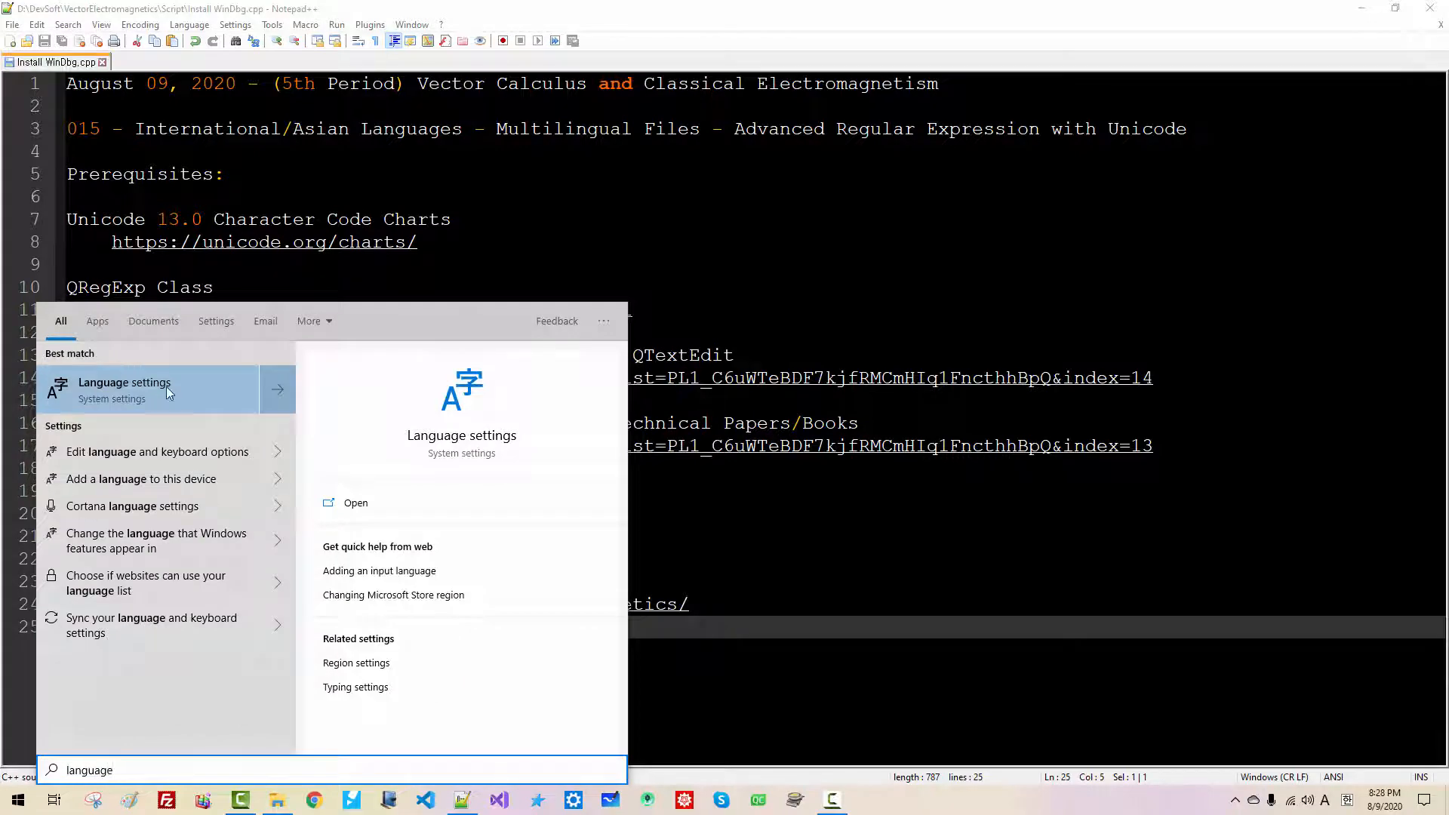
pyautogui.click(125, 388)
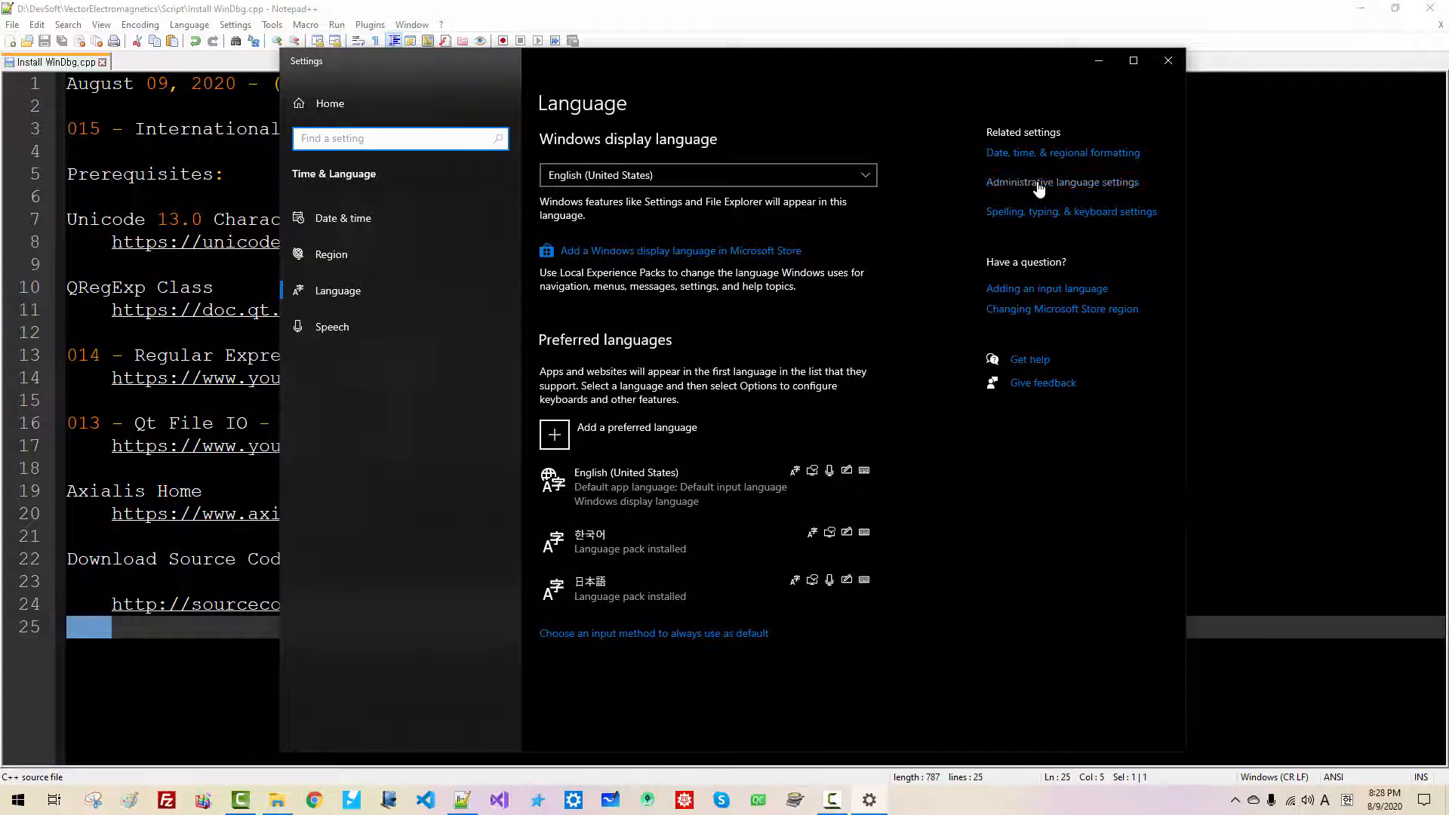
pyautogui.click(1062, 181)
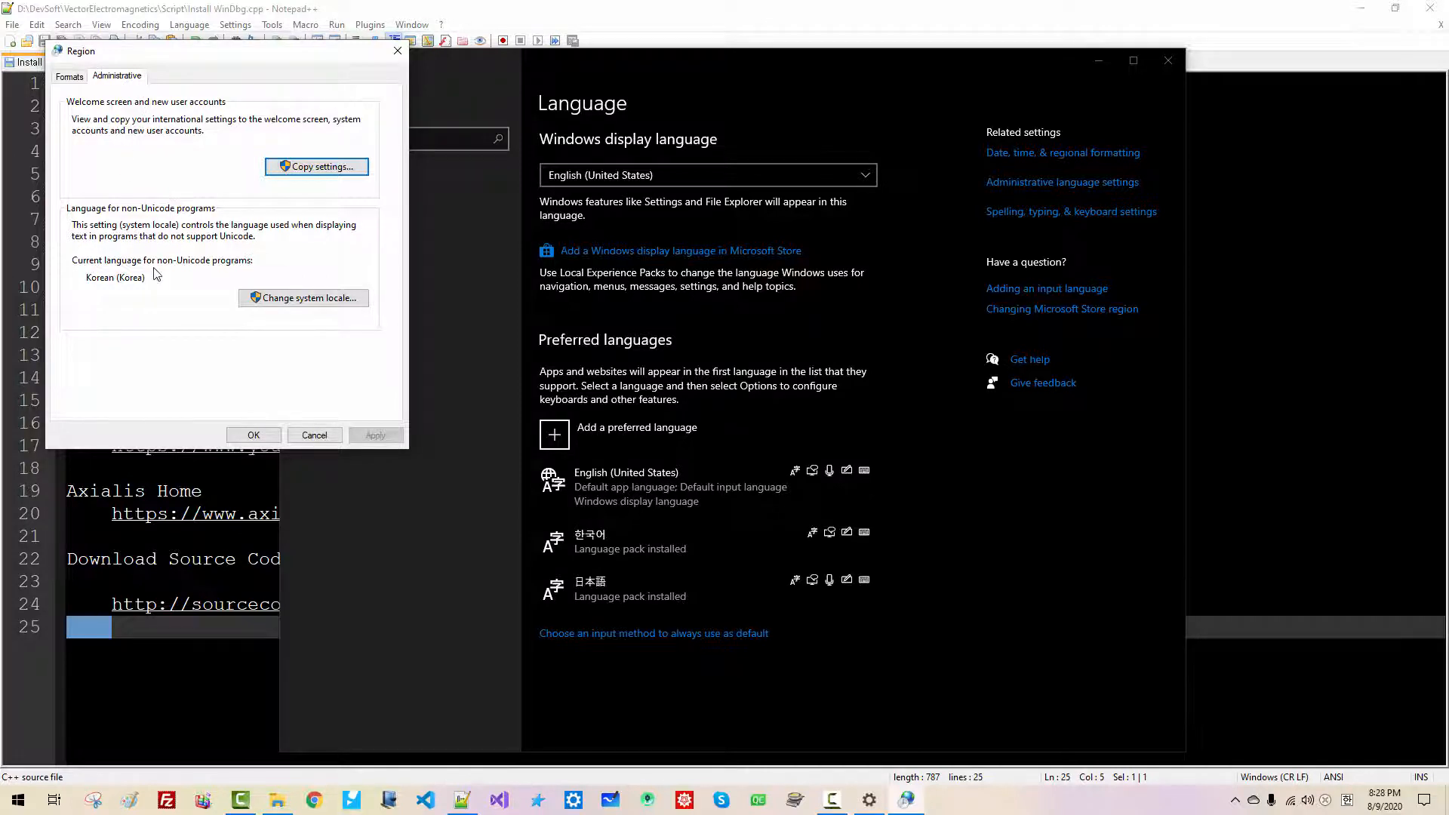
pyautogui.moveTo(178, 320)
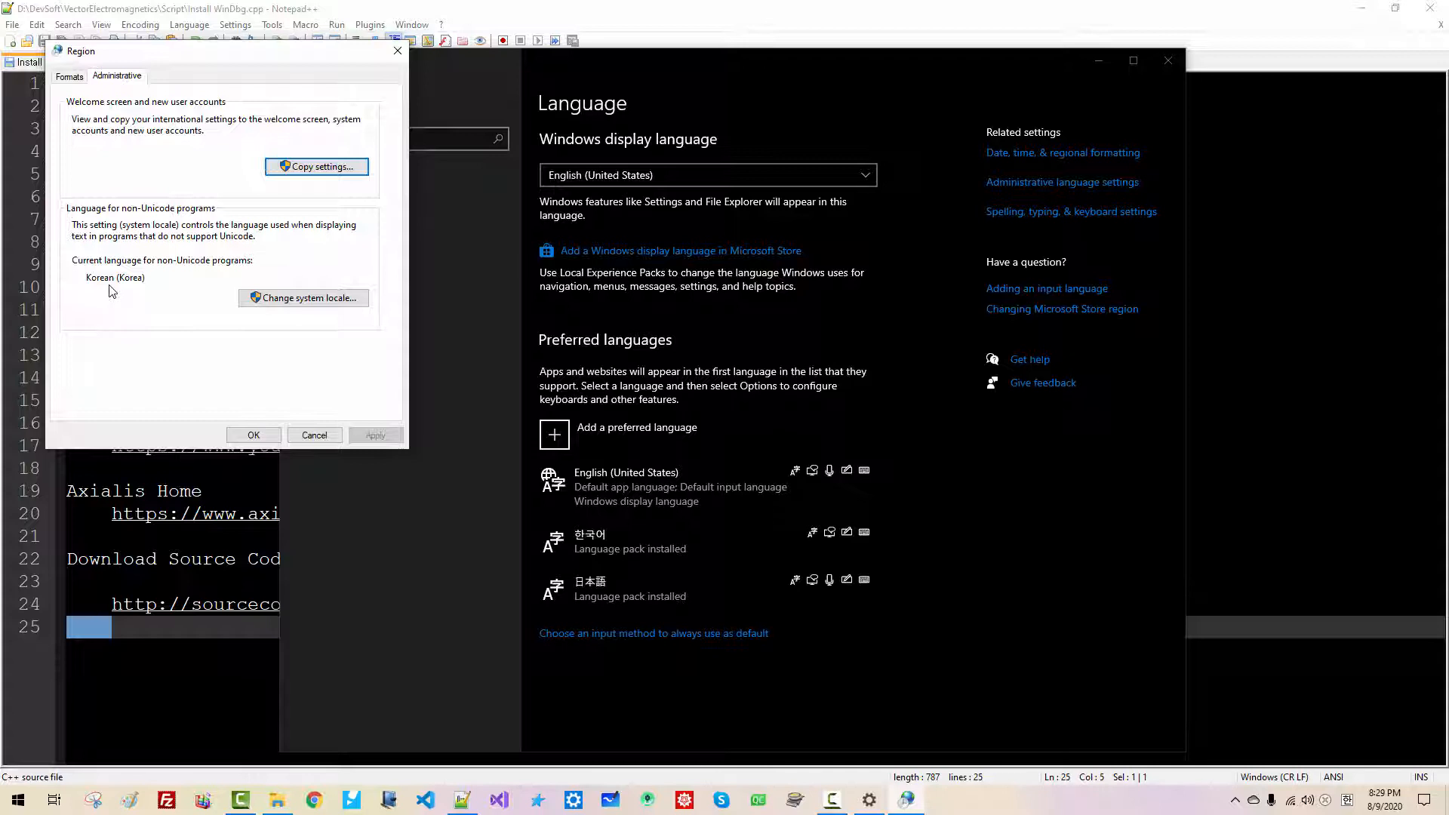
pyautogui.moveTo(303, 297)
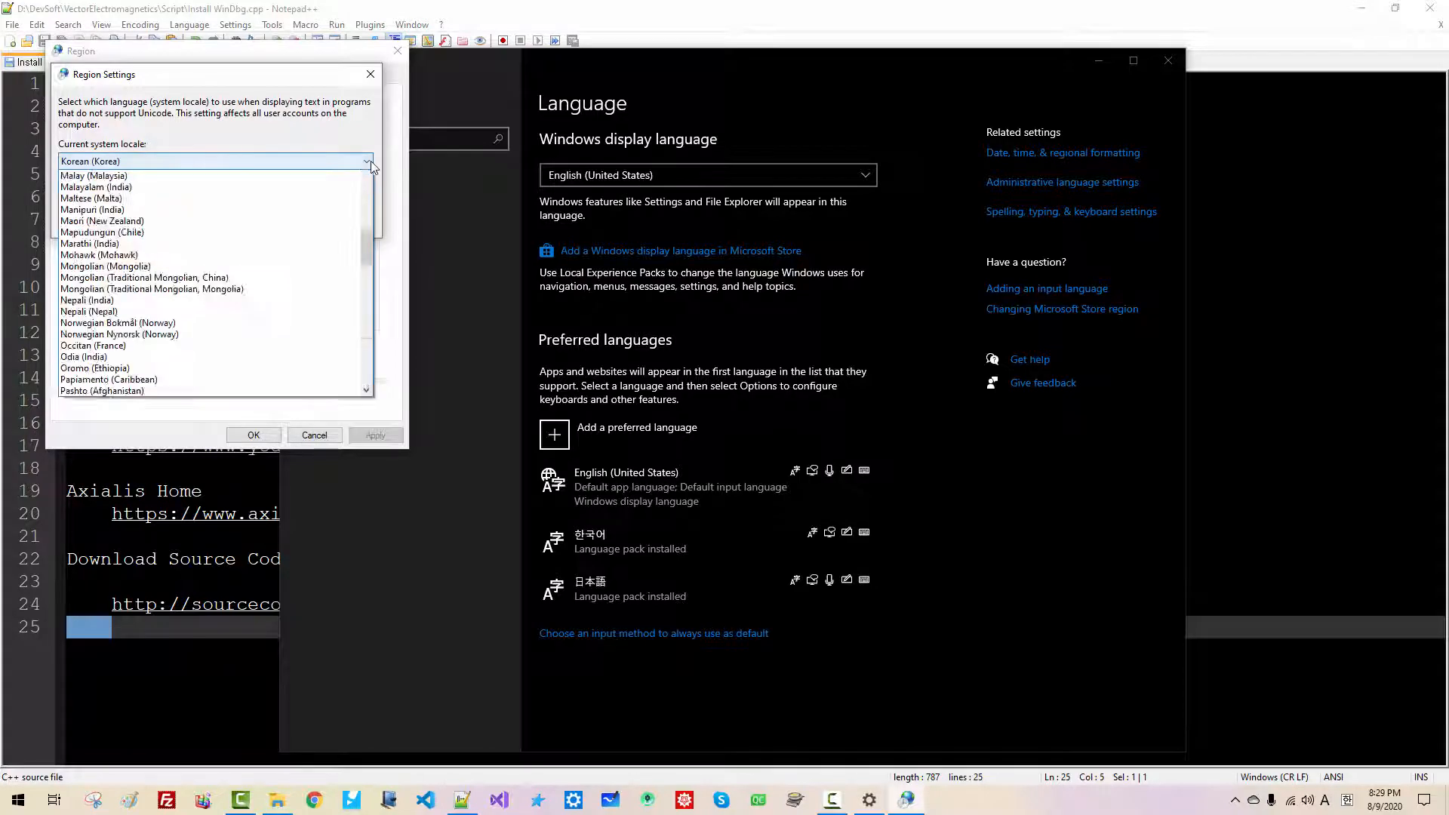
# Choose Japanese (Japan) as the system locale for non-Unicode programs and confirm
pyautogui.scroll(-3)
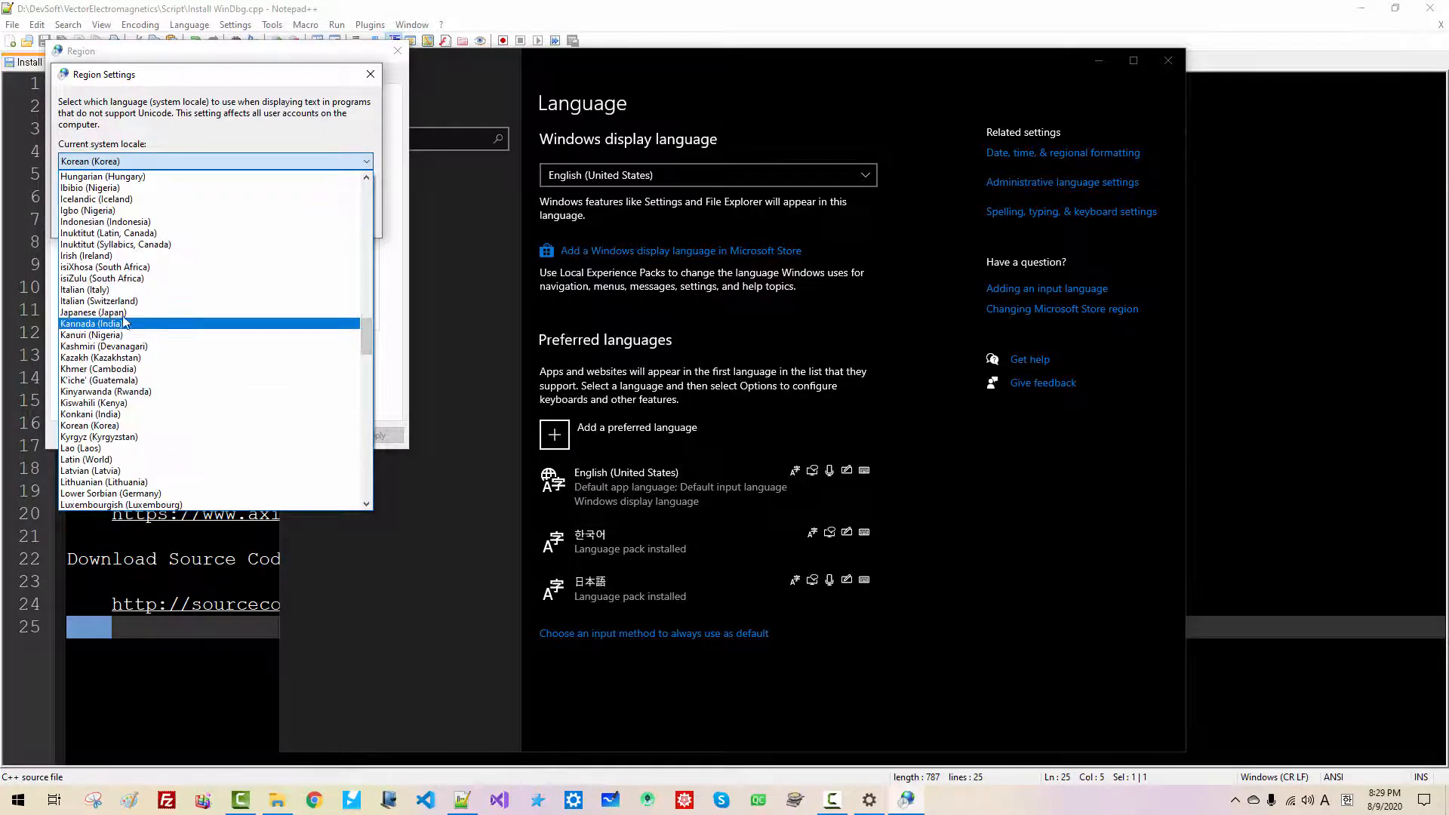
pyautogui.click(92, 312)
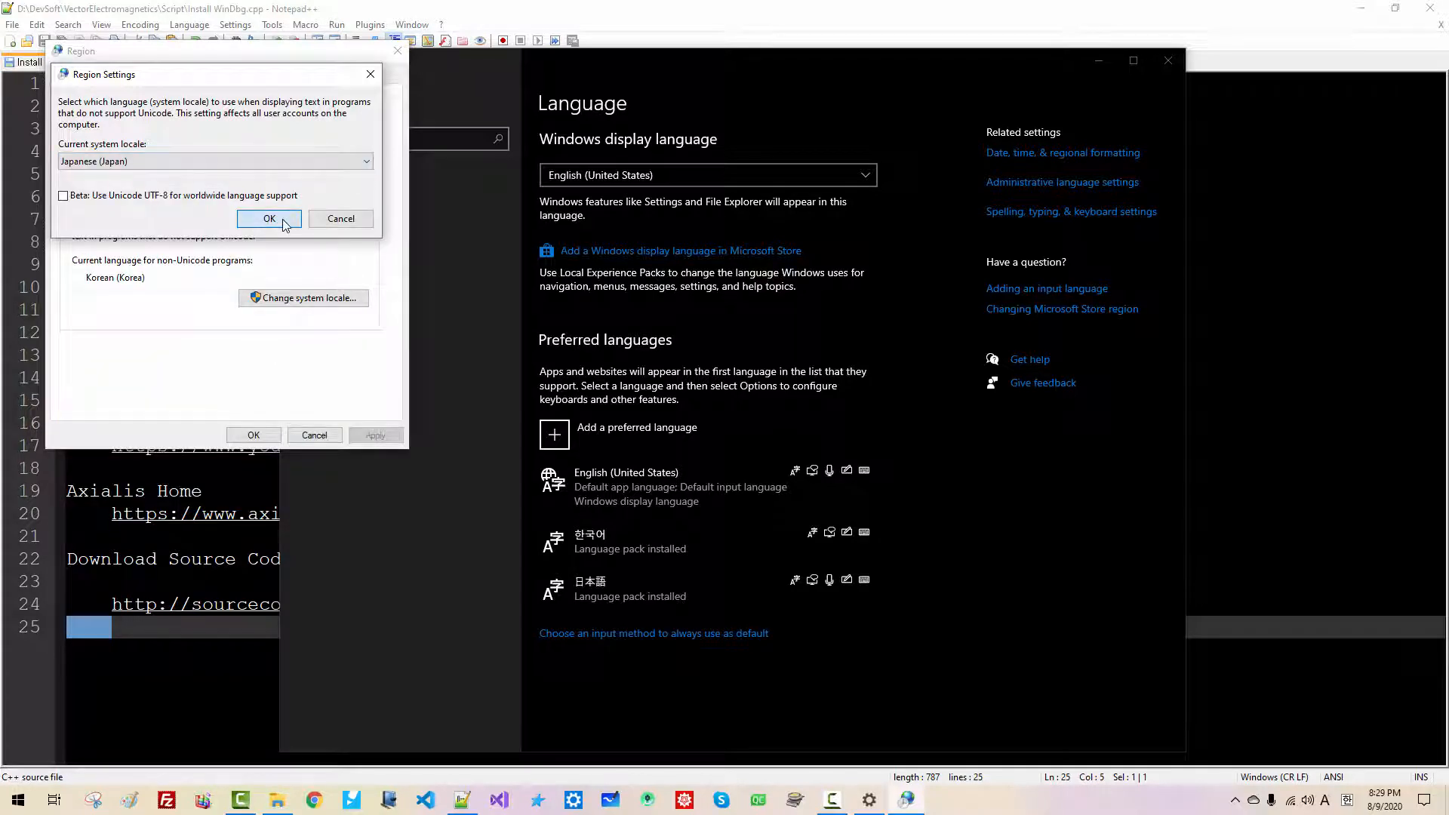
pyautogui.click(269, 217)
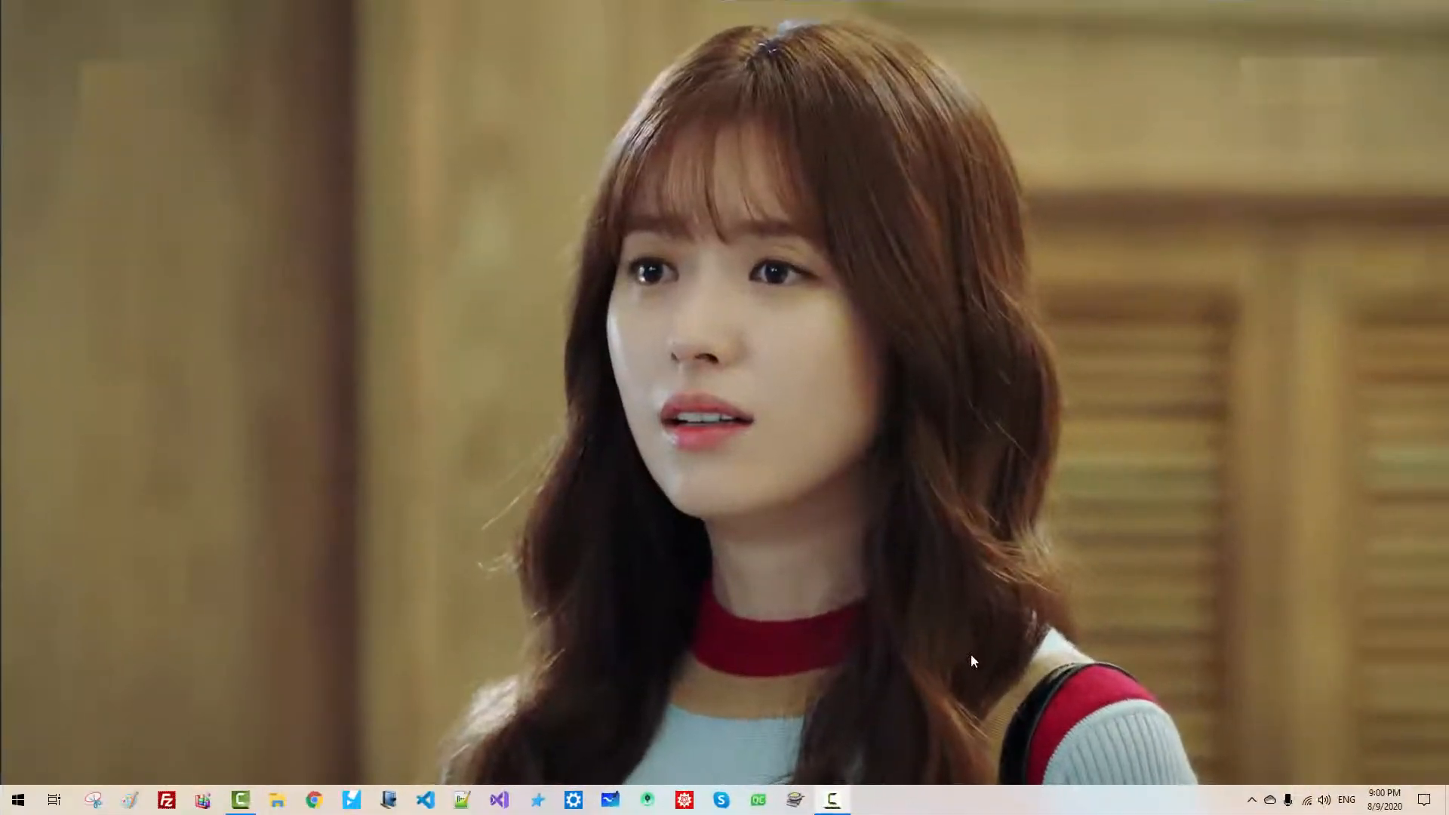
pyautogui.moveTo(505, 753)
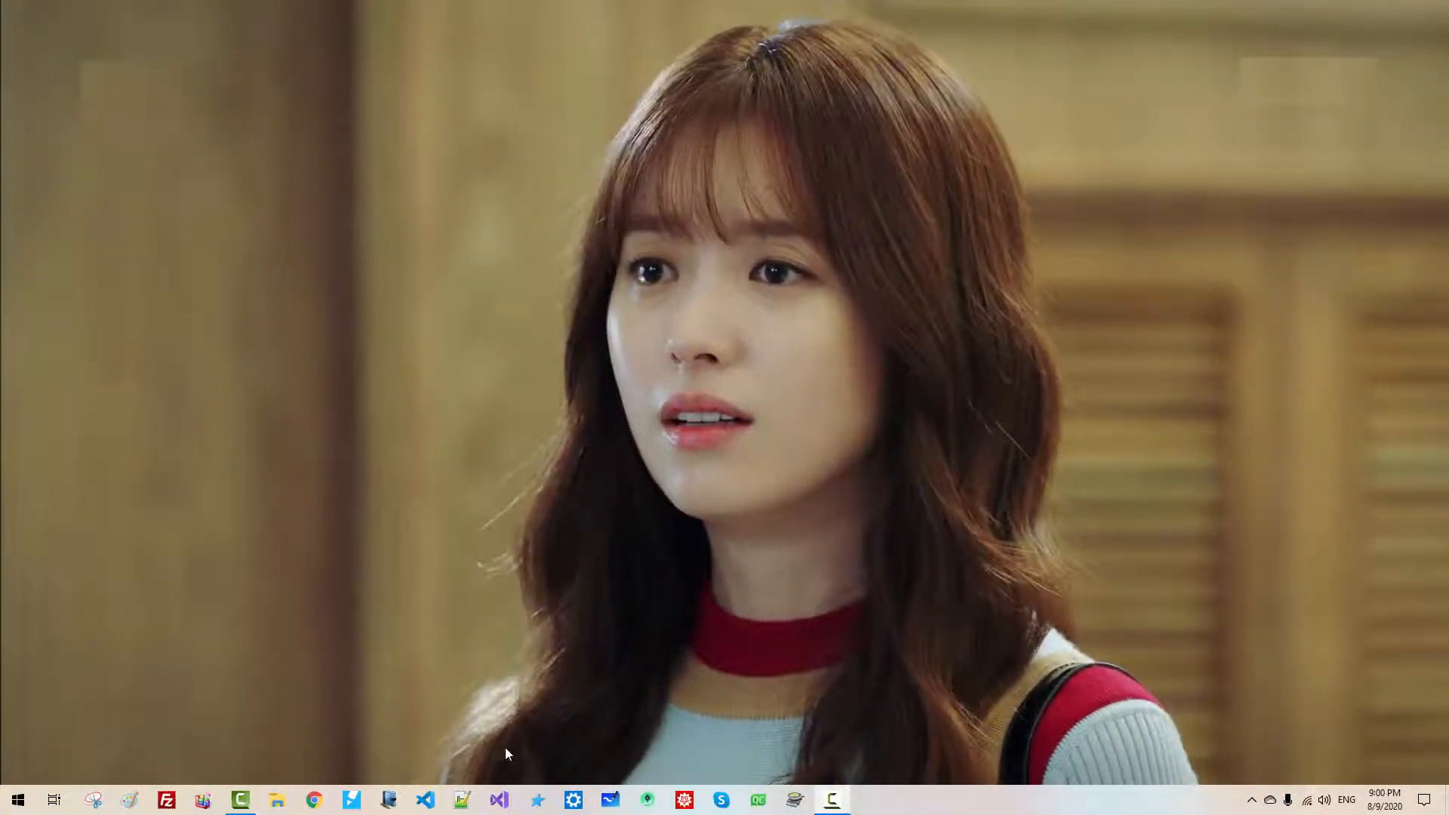
# Relaunch Visual Studio and reopen the RegExp solution
pyautogui.click(499, 799)
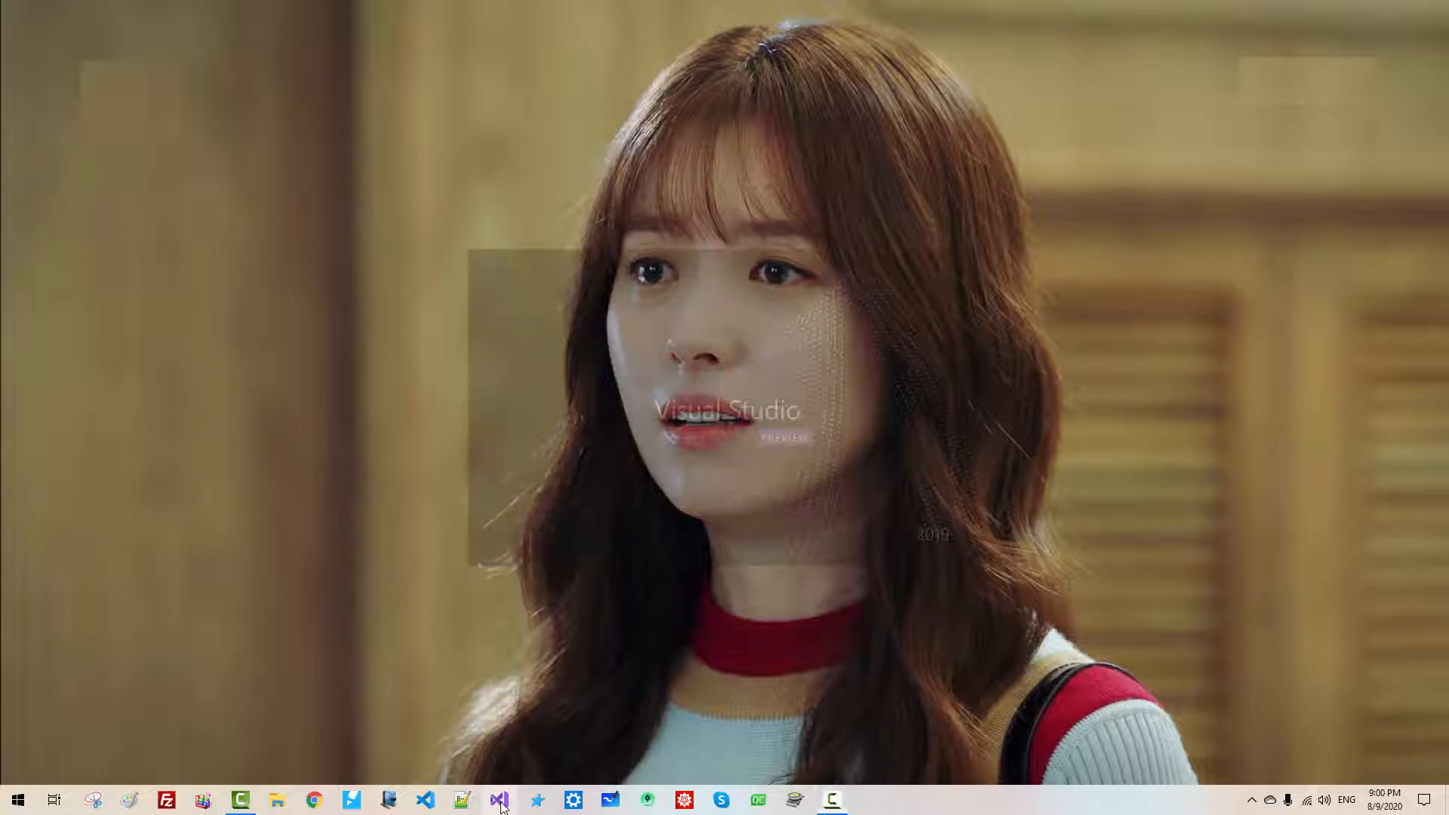
pyautogui.click(500, 800)
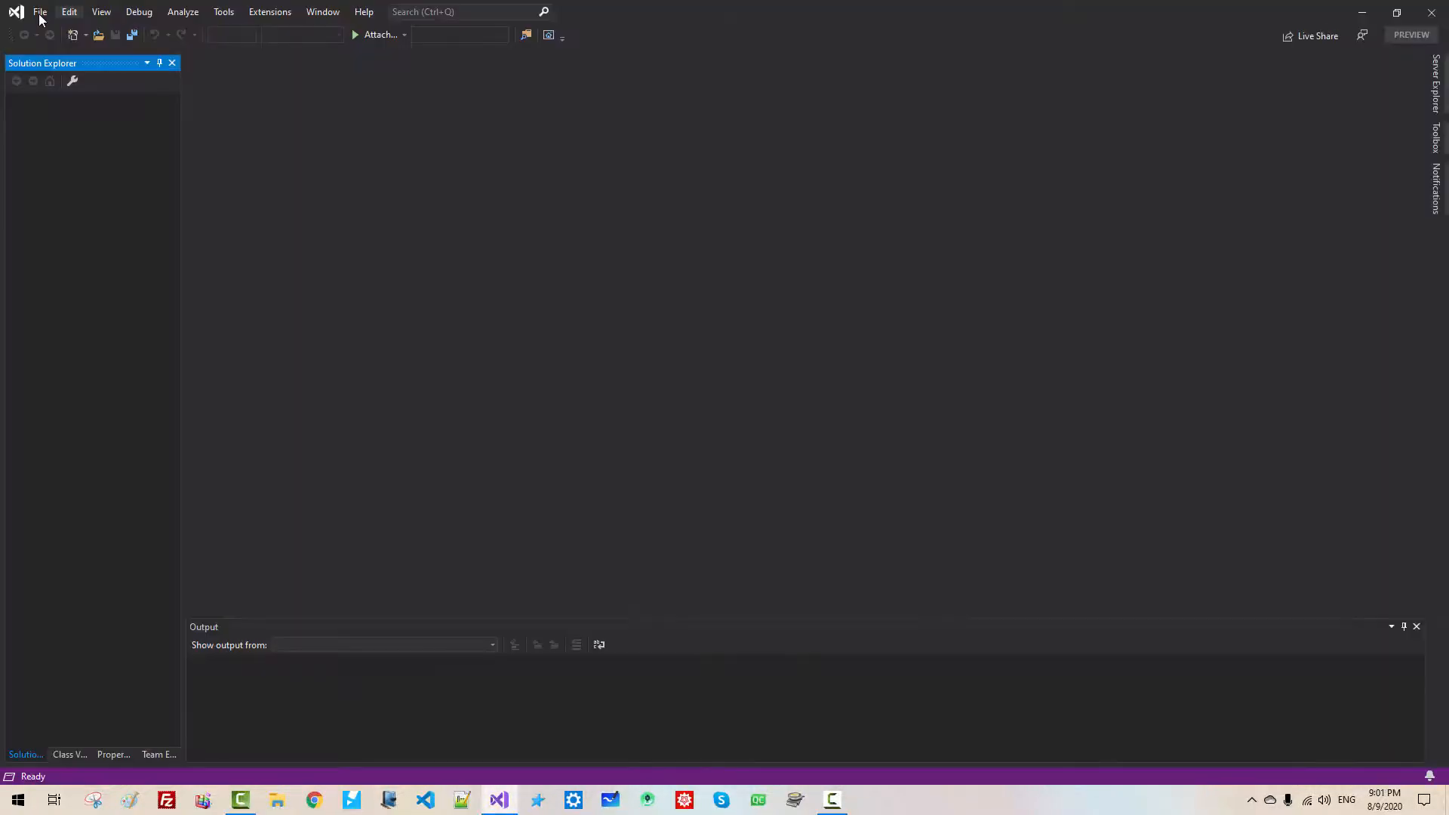
pyautogui.click(40, 10)
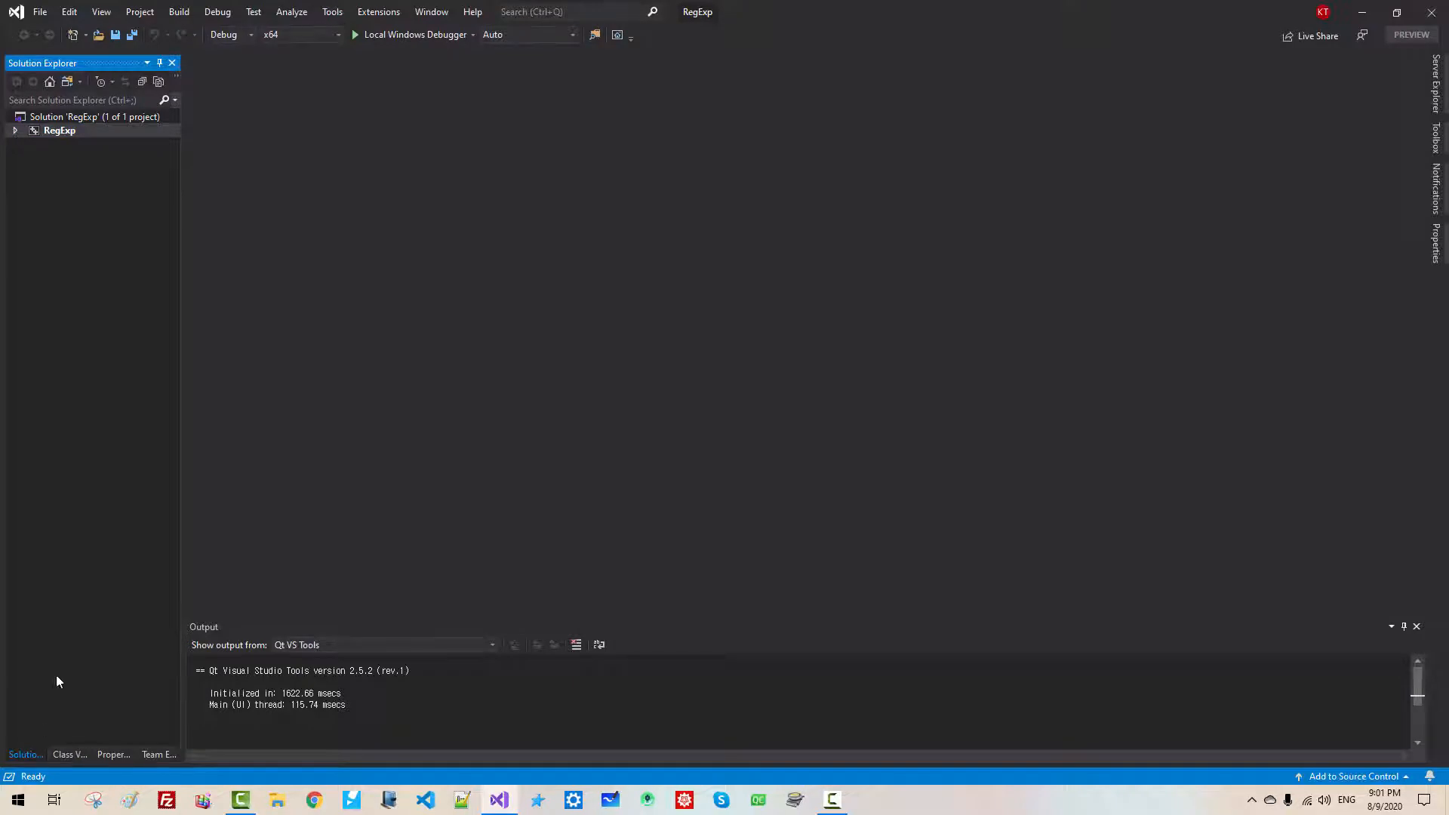
# Expand the RegExp project's Source Files and open RegExp.cpp in the editor
pyautogui.click(15, 130)
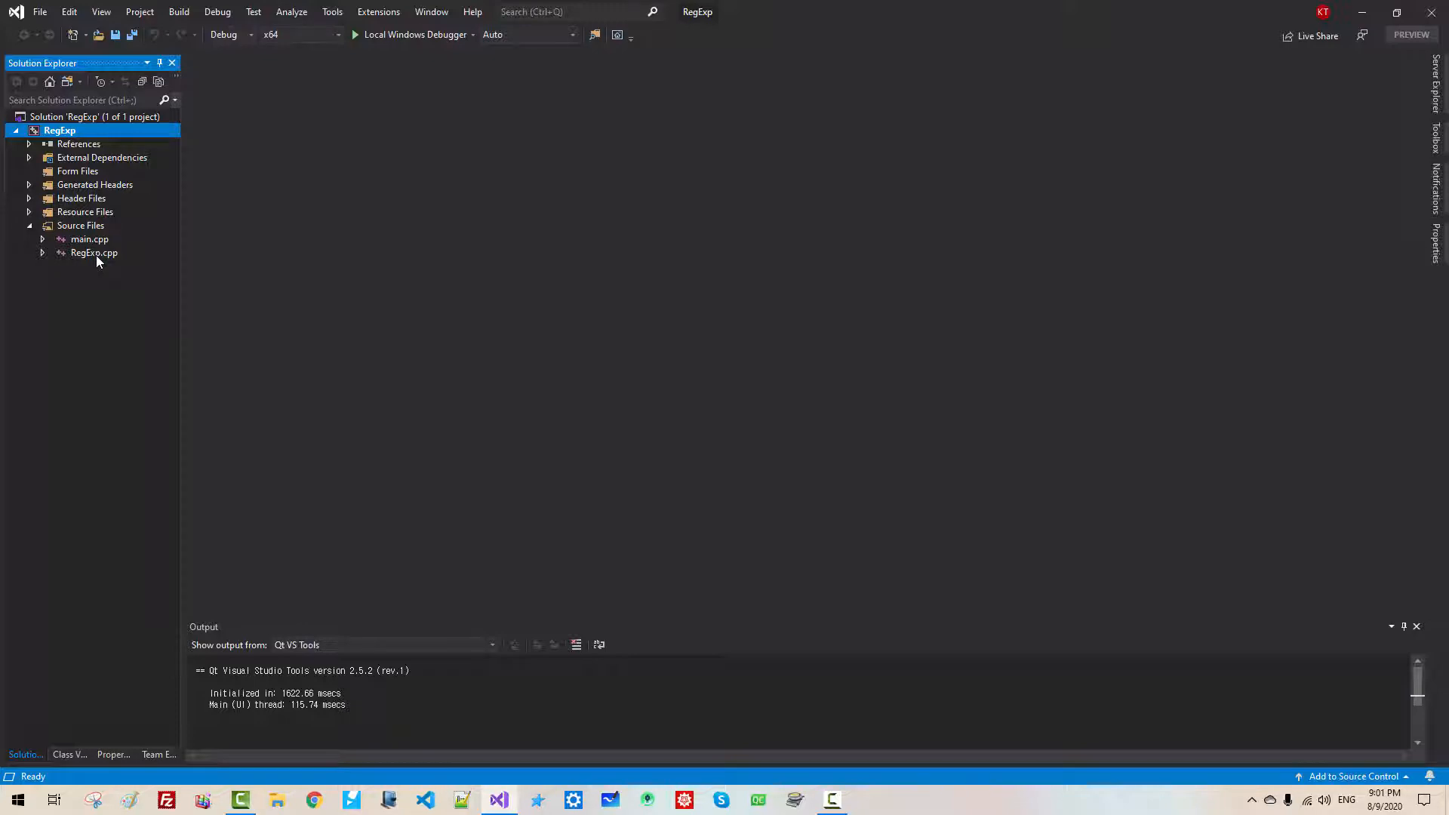
pyautogui.doubleClick(93, 252)
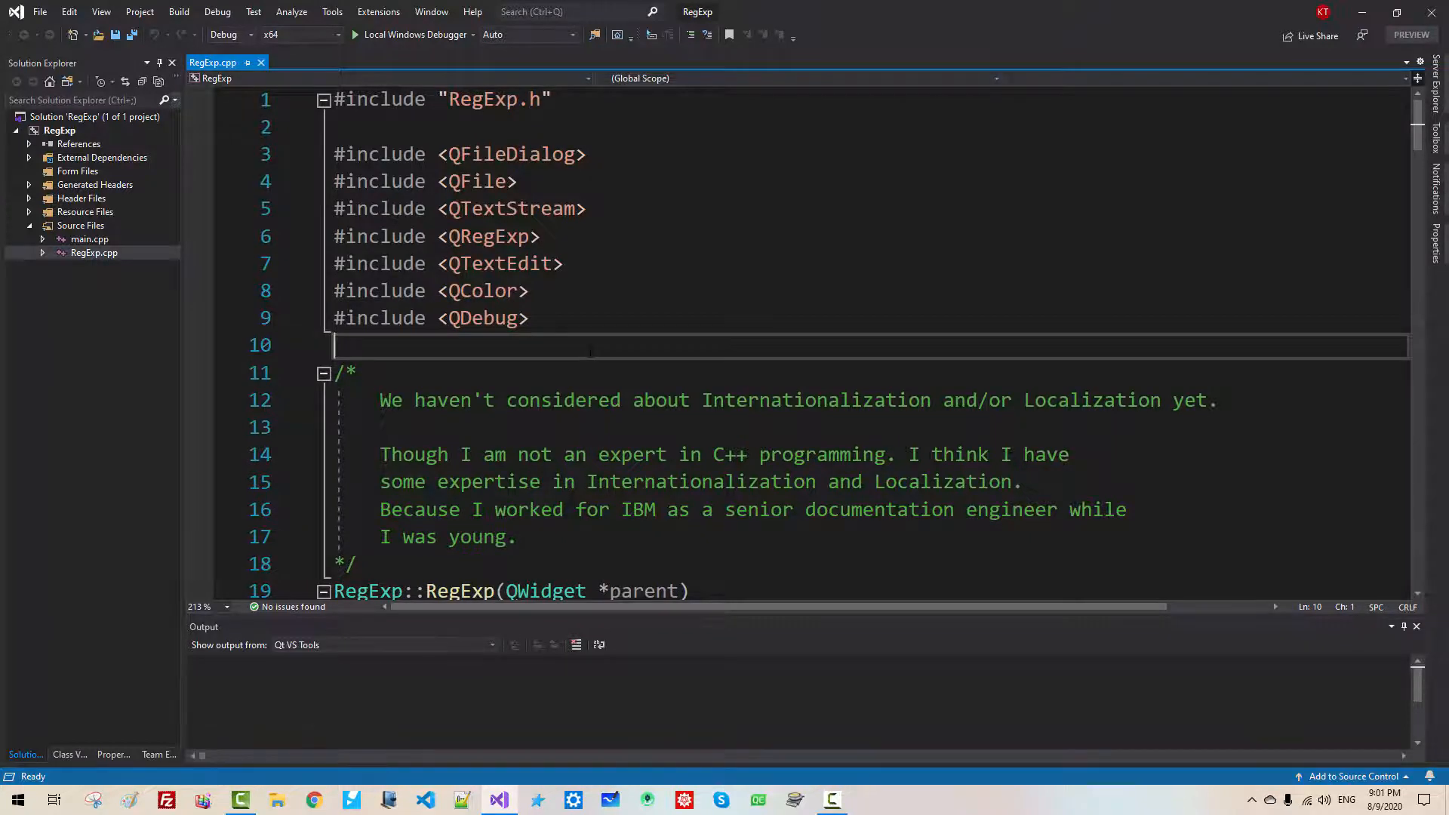
# Run RegExp, reopen multilingual-failed.txt showing garbled characters, then close the app
pyautogui.click(354, 35)
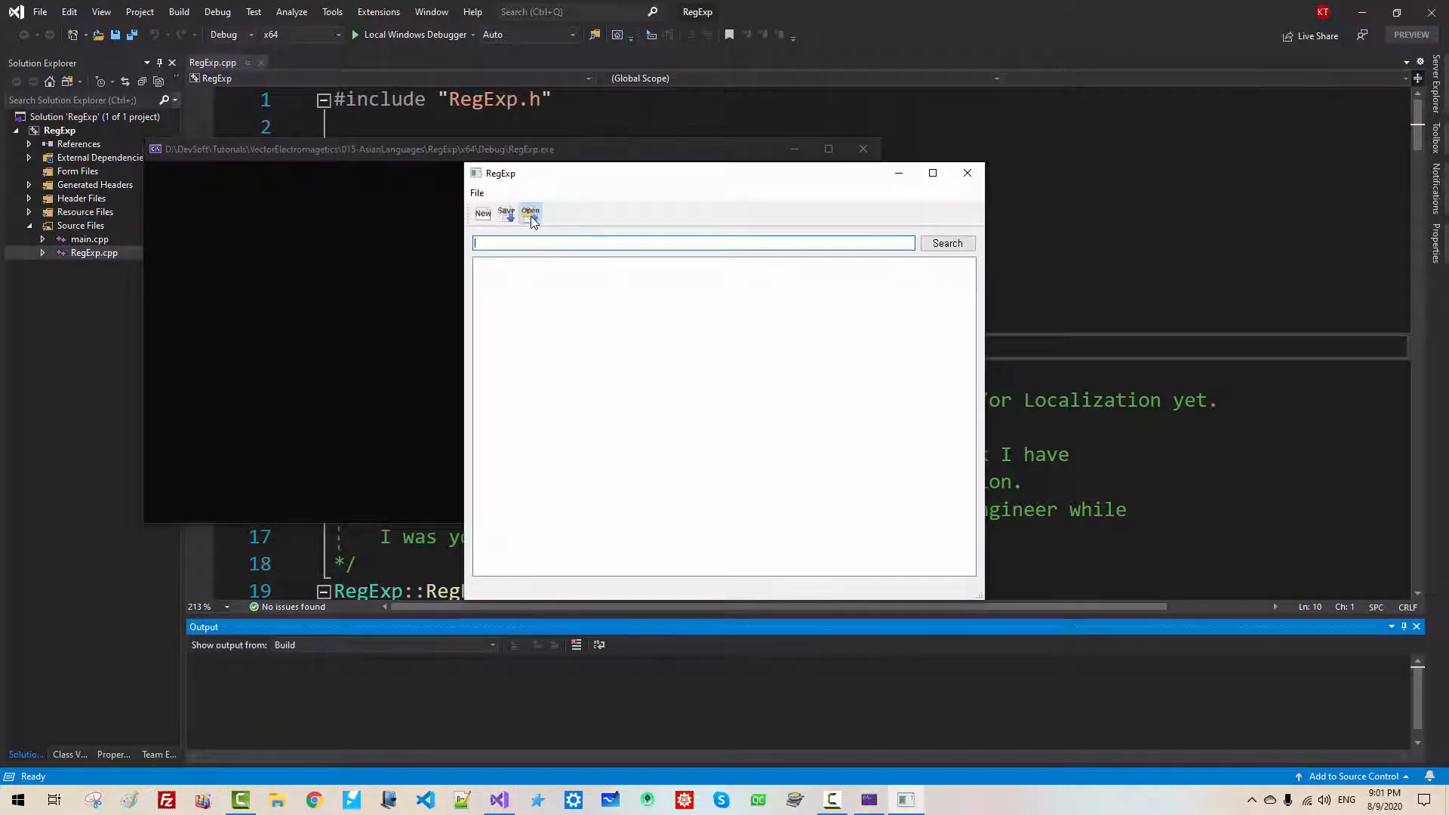
pyautogui.click(530, 213)
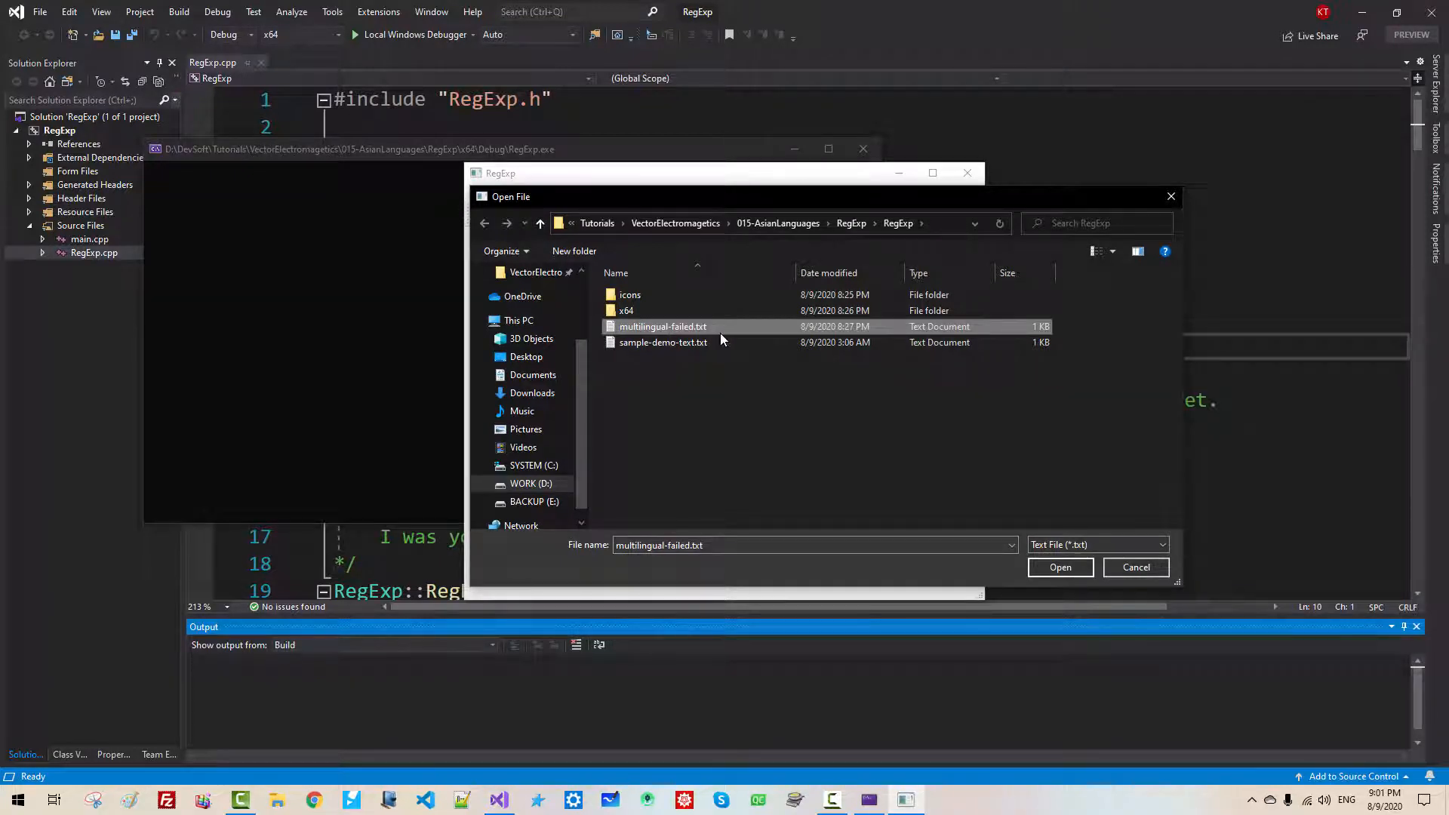
pyautogui.click(1059, 567)
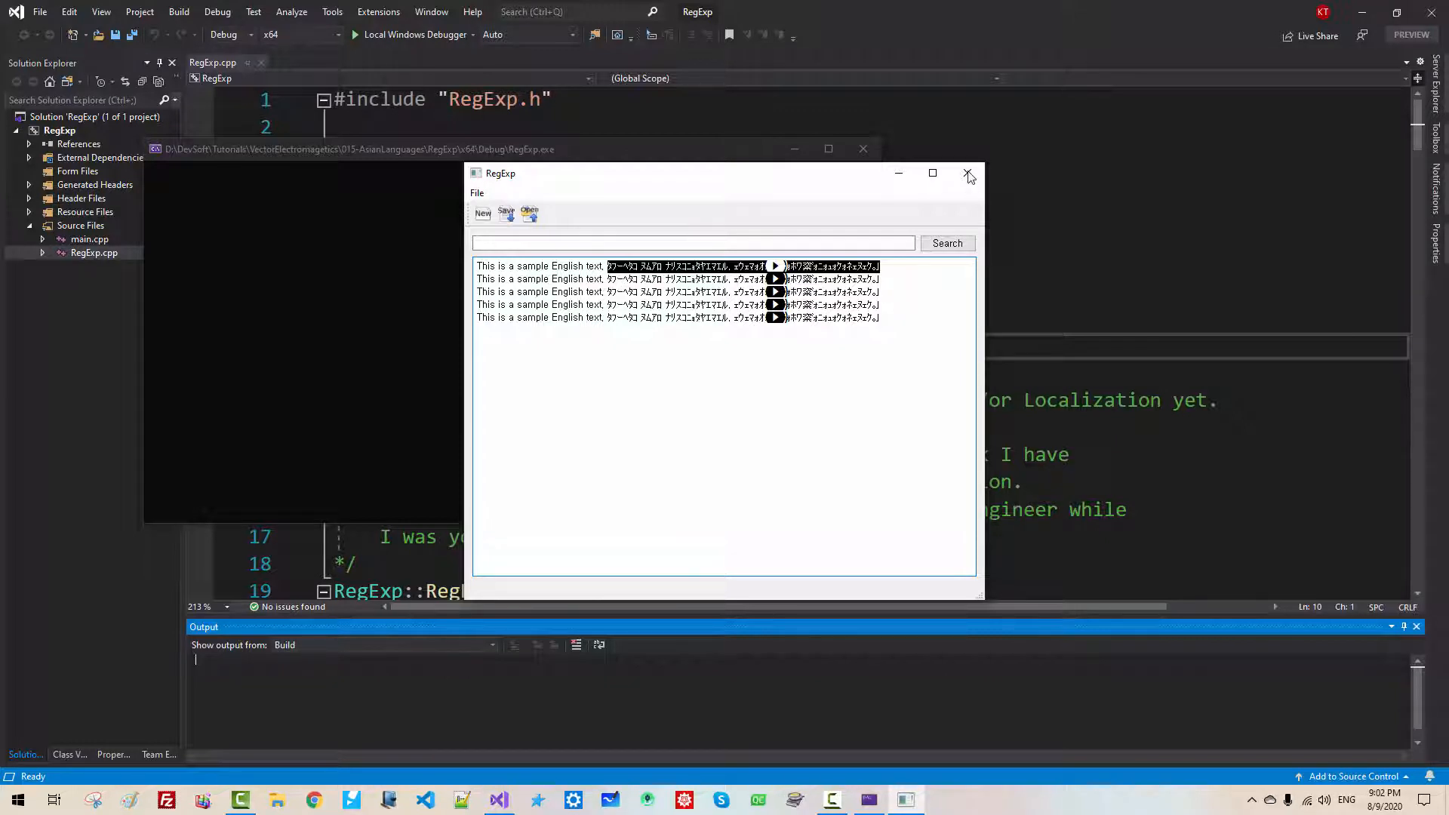
pyautogui.click(967, 174)
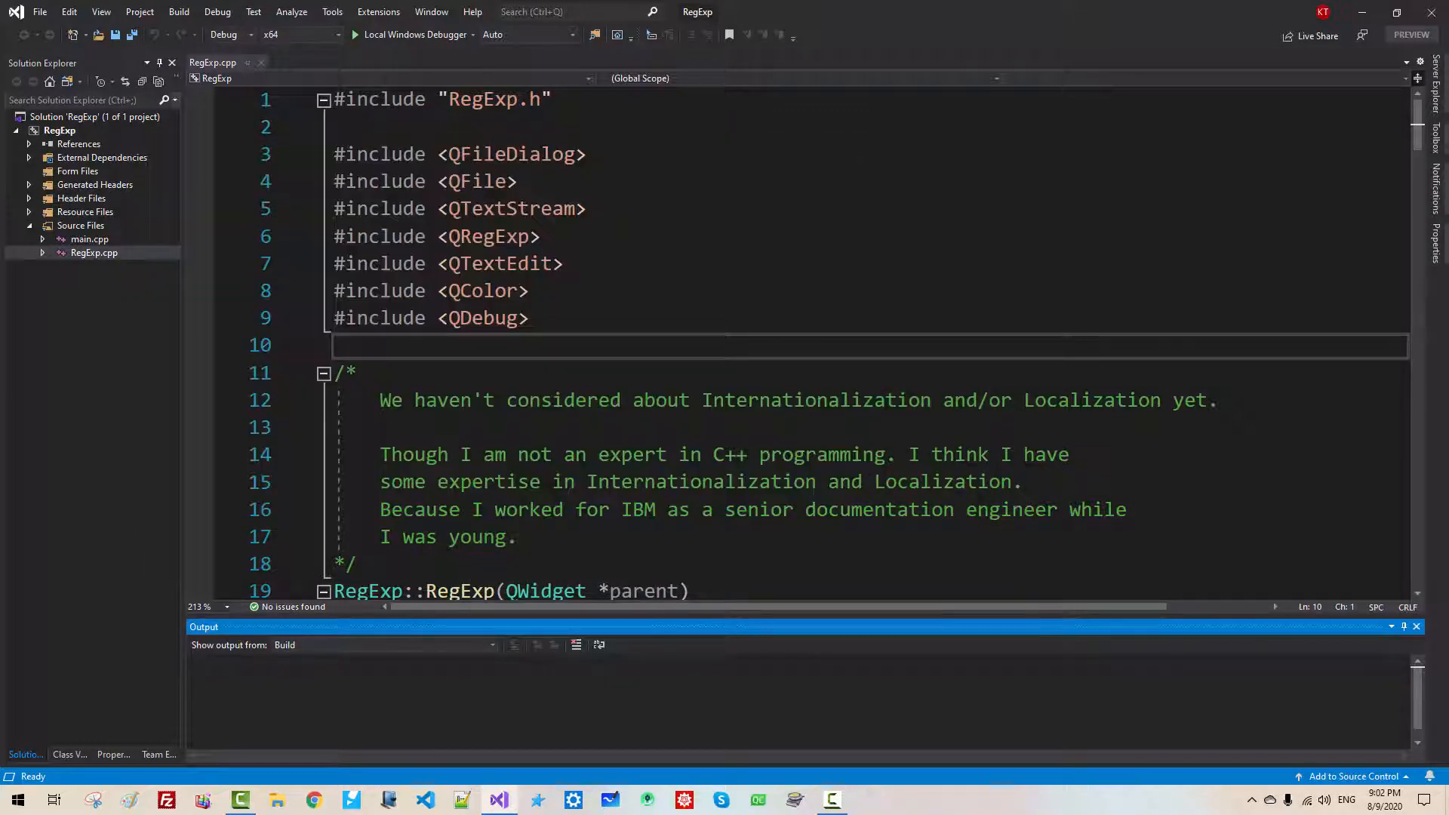
# Scroll RegExp.cpp down to the file_save function, then switch to the Notepad++ notes
pyautogui.scroll(-3)
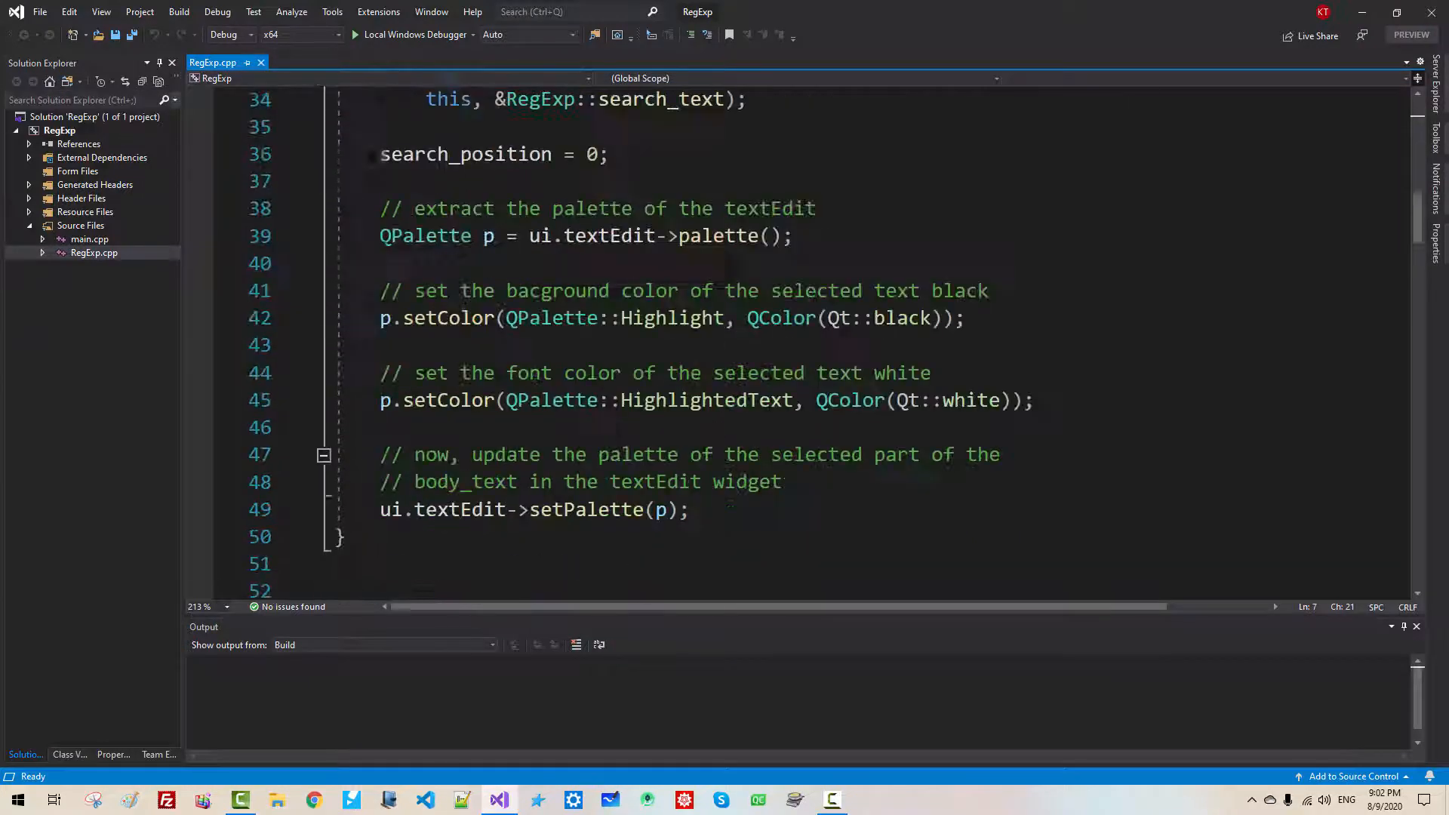
pyautogui.scroll(-3)
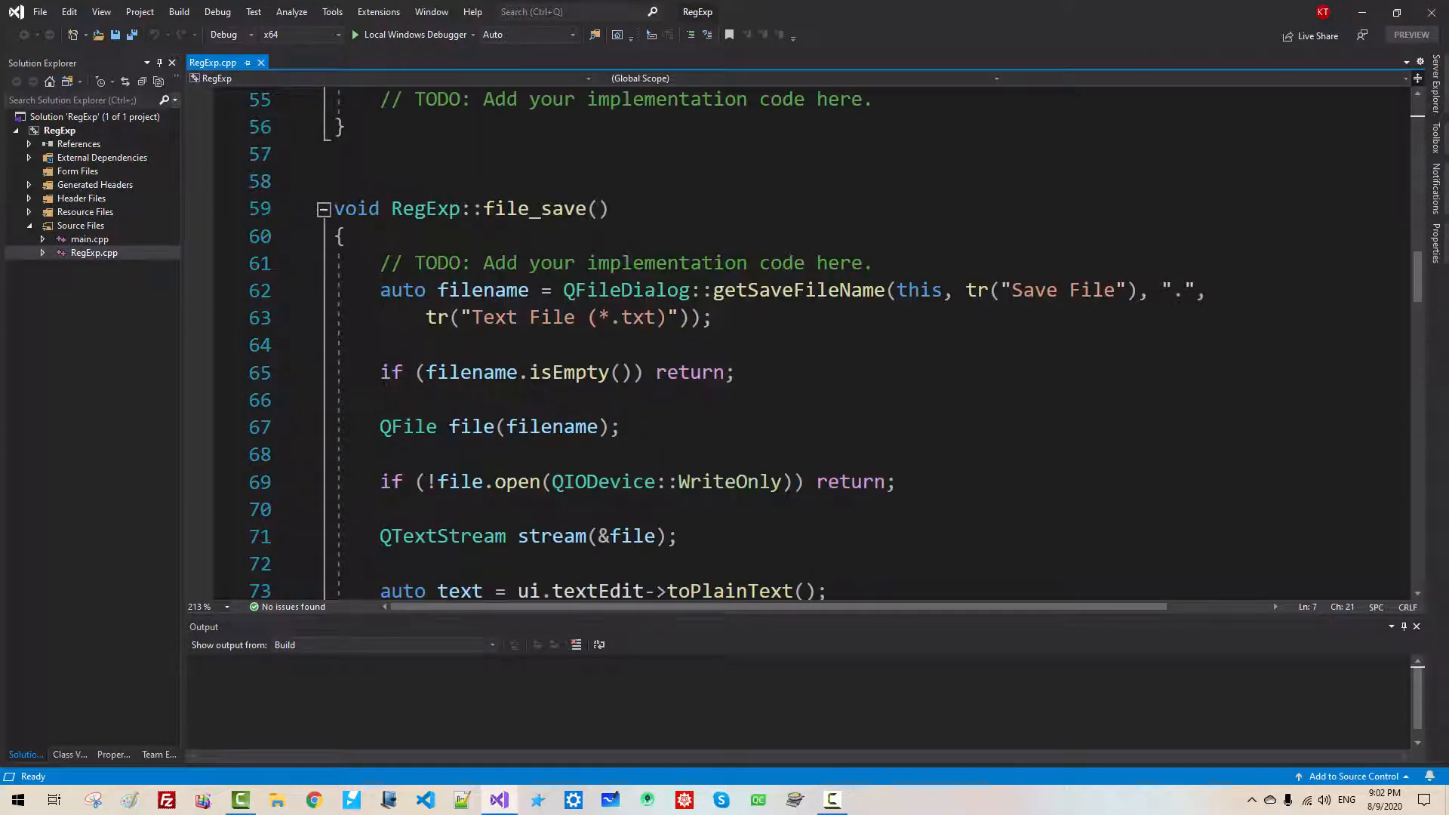
pyautogui.doubleClick(532, 208)
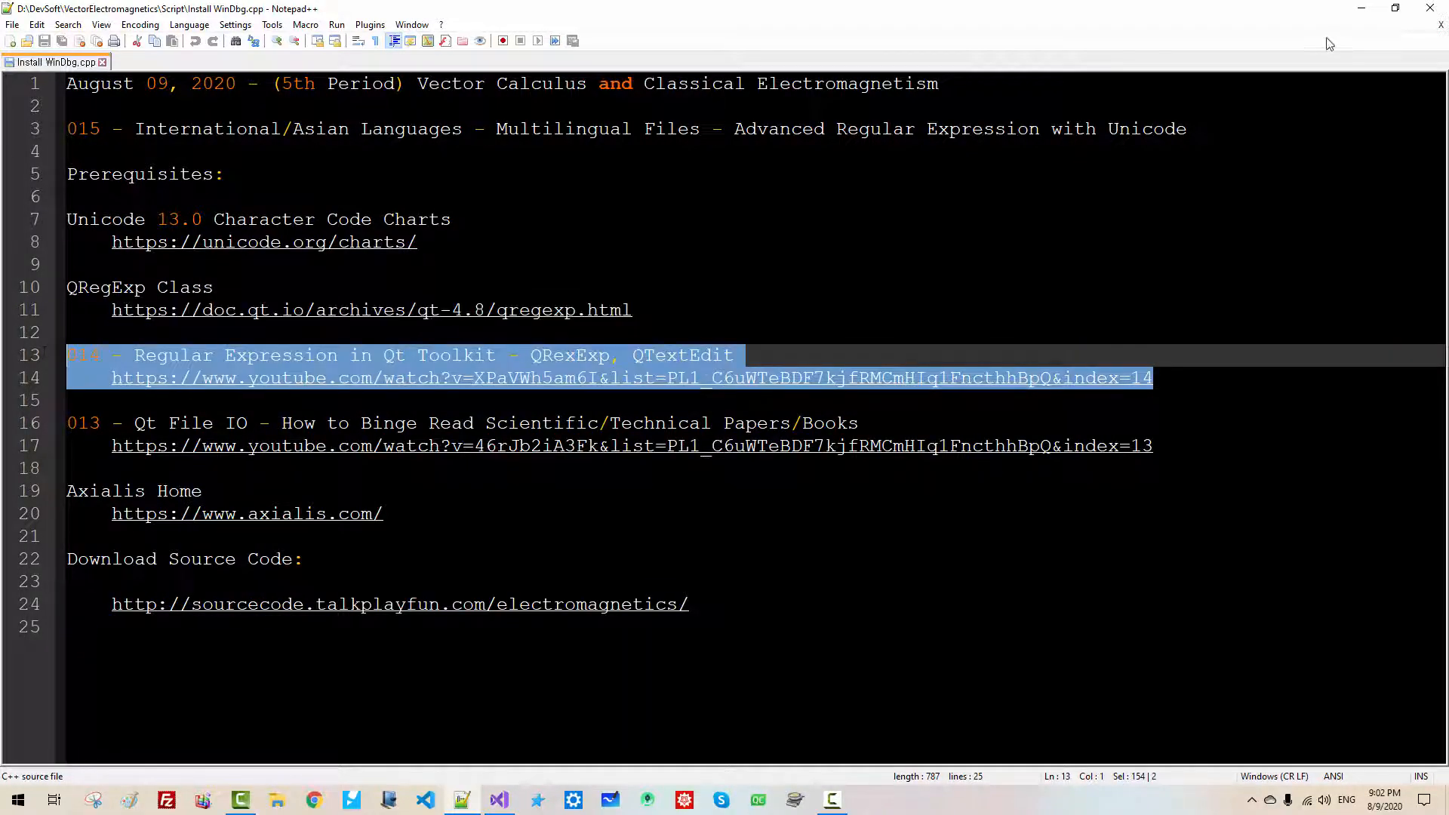
# Minimize the Notepad++ notes to get back to file_save in Visual Studio
pyautogui.click(496, 799)
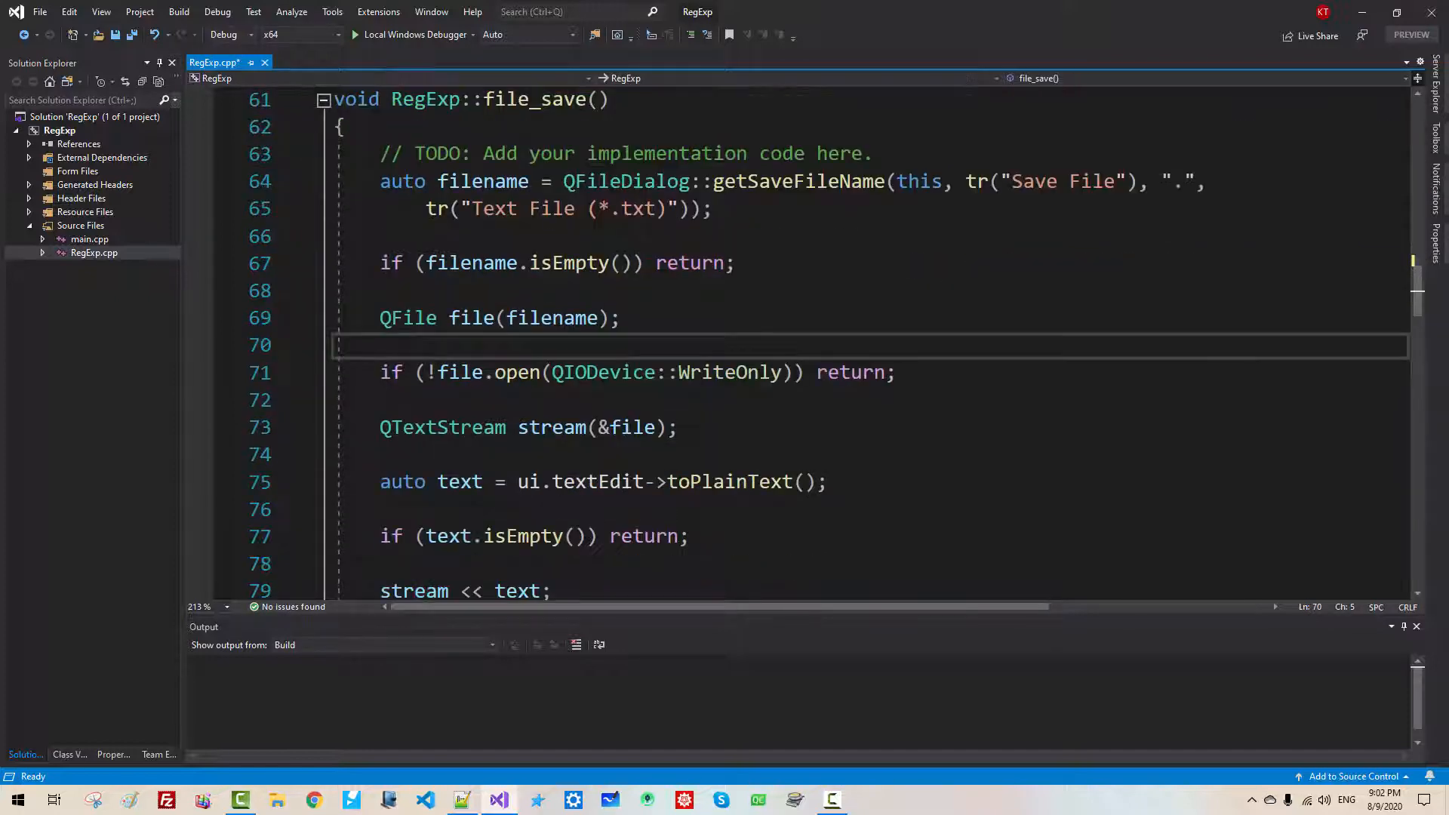
# Add stream.setCodec("UTF-8"); after the QTextStream line in file_save
pyautogui.doubleClick(552, 344)
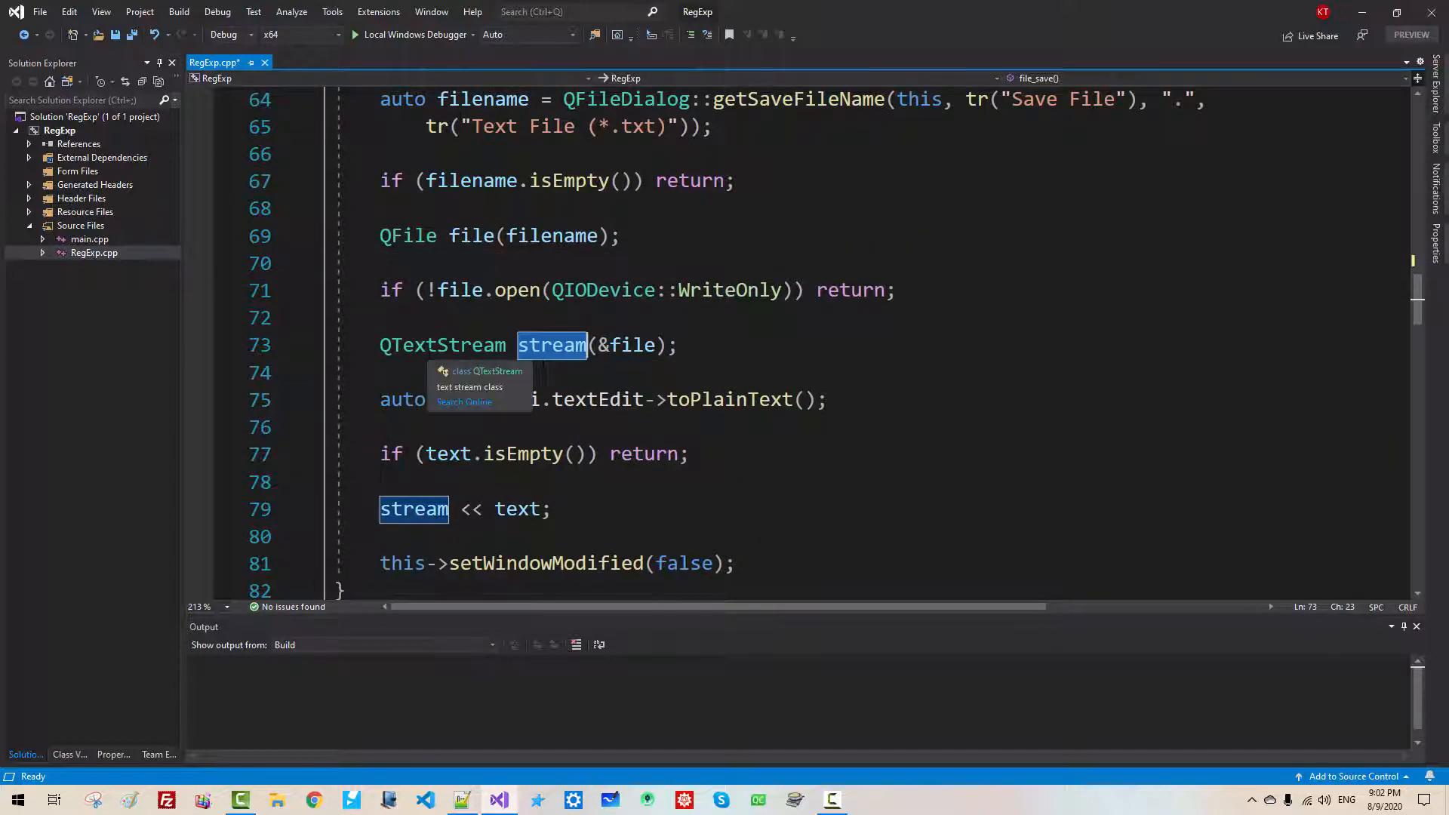
pyautogui.write('strea')
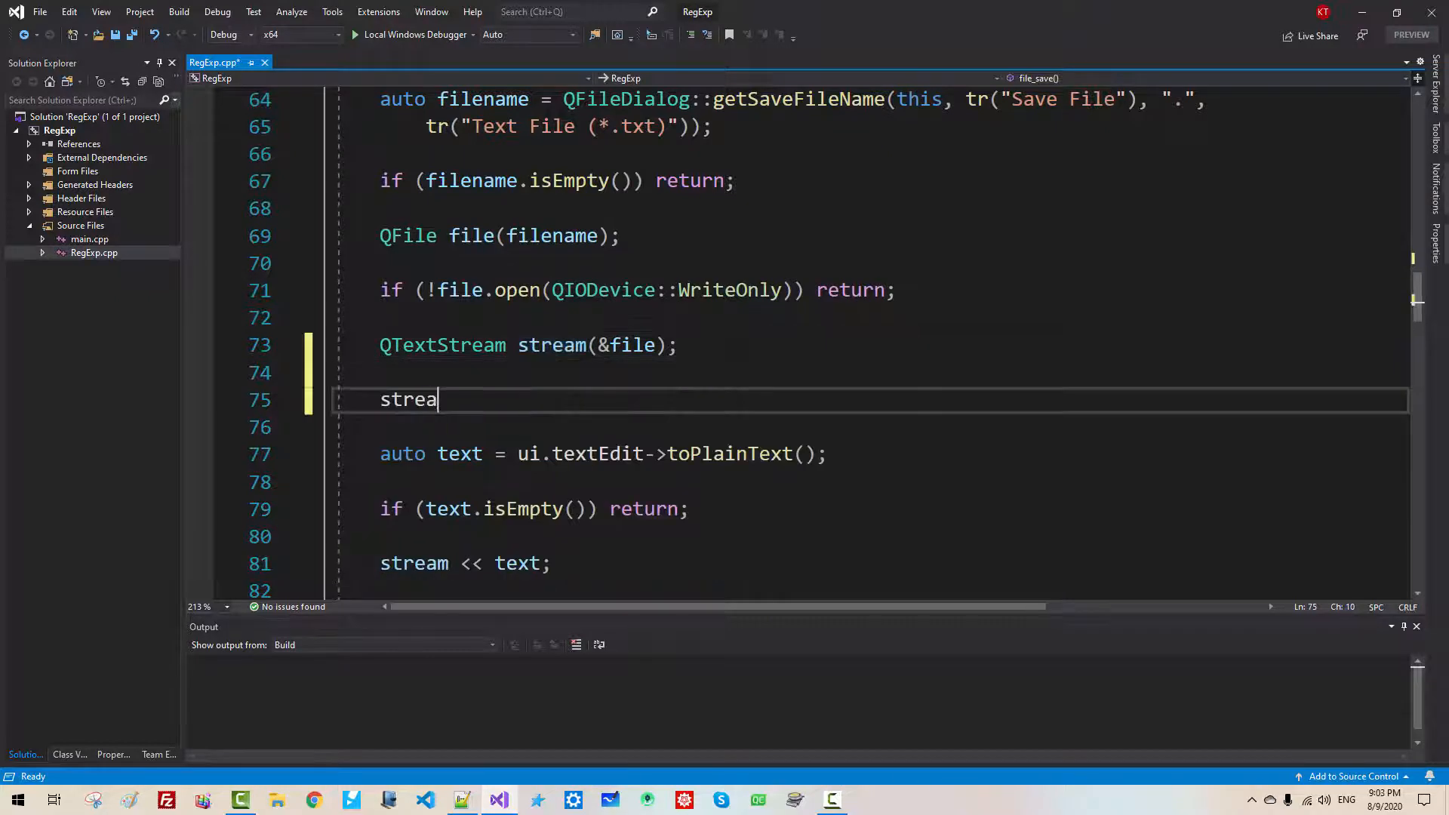
pyautogui.write('m.setCodec')
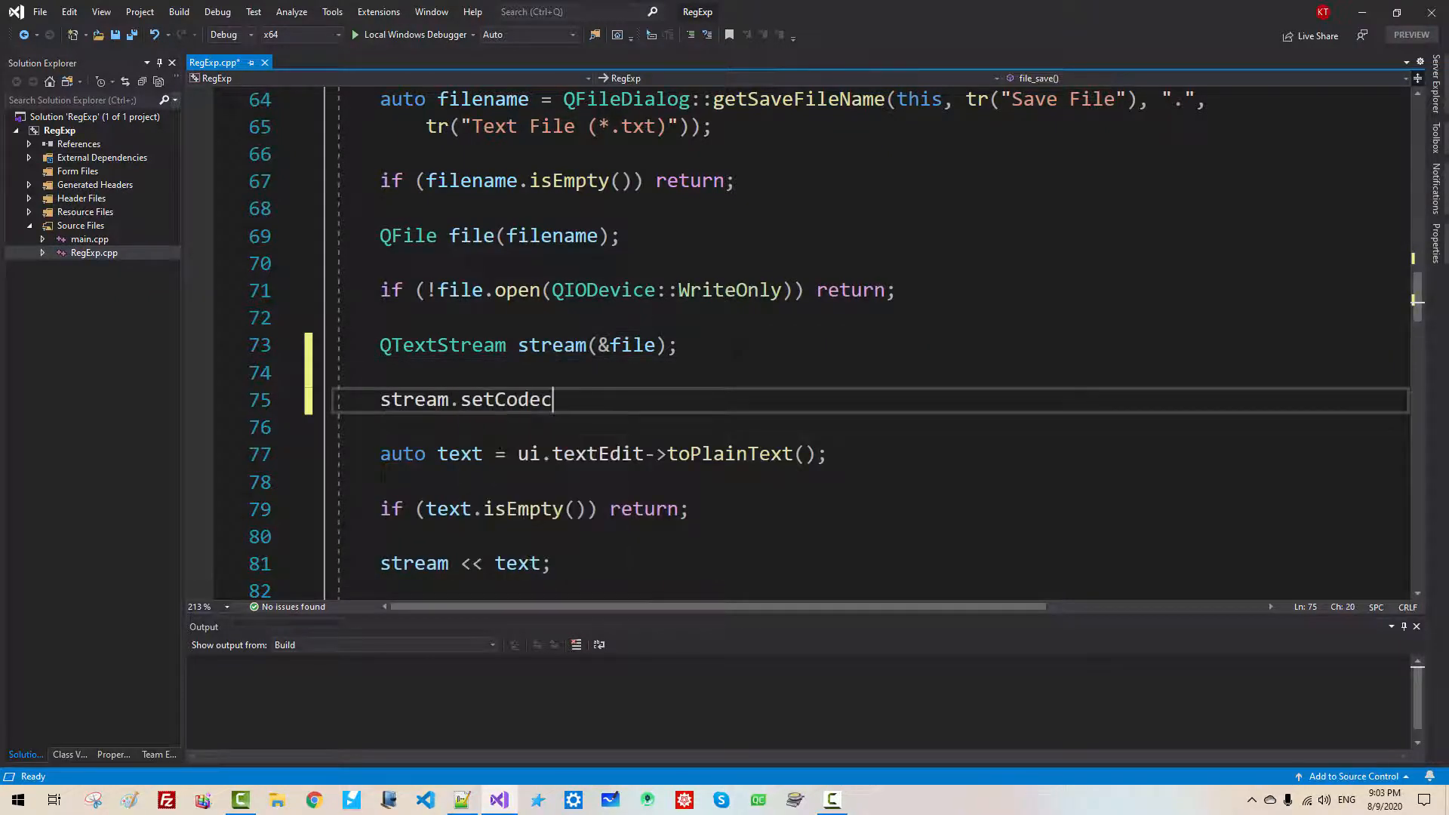
pyautogui.write('();')
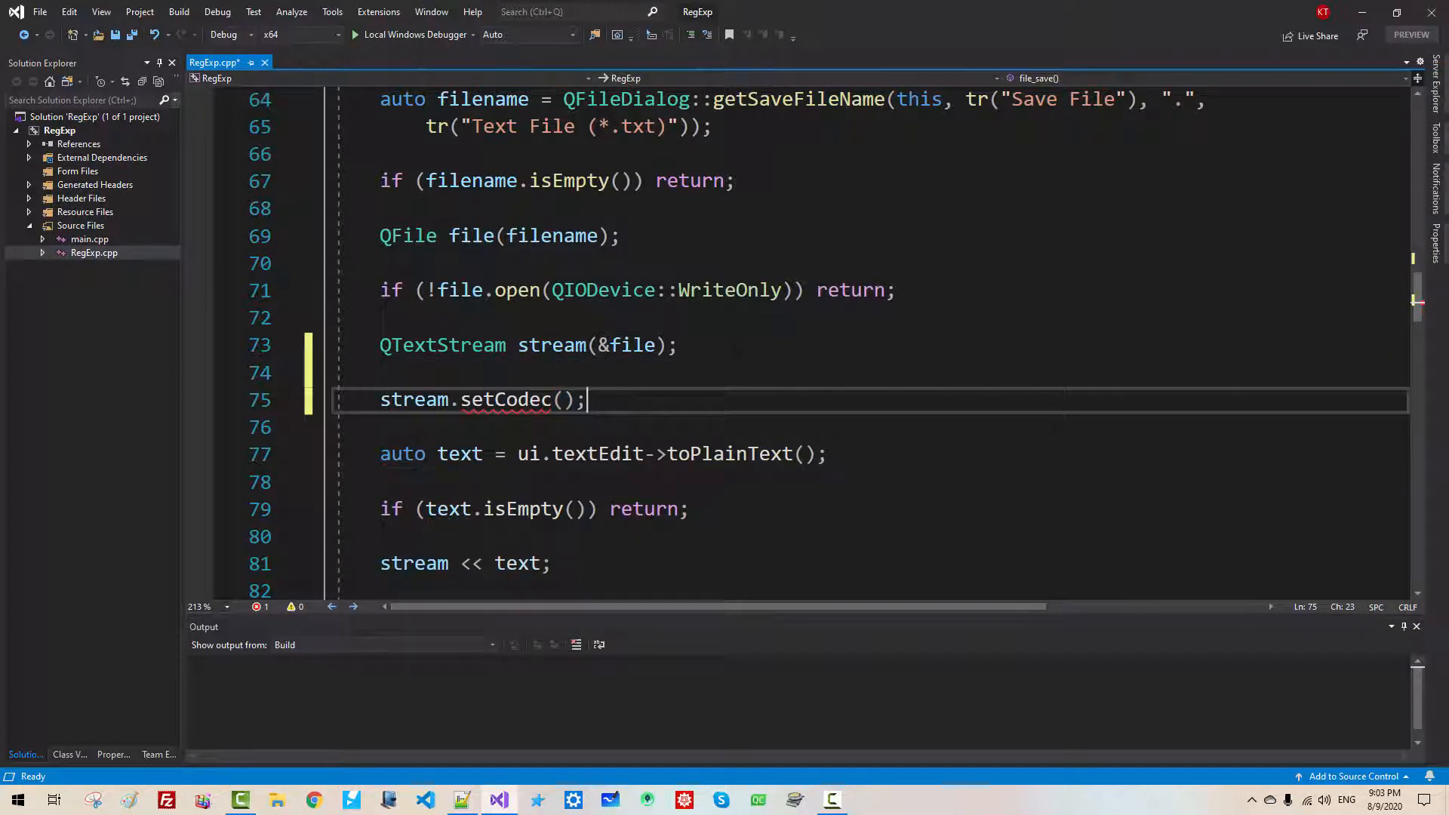
pyautogui.write('"')
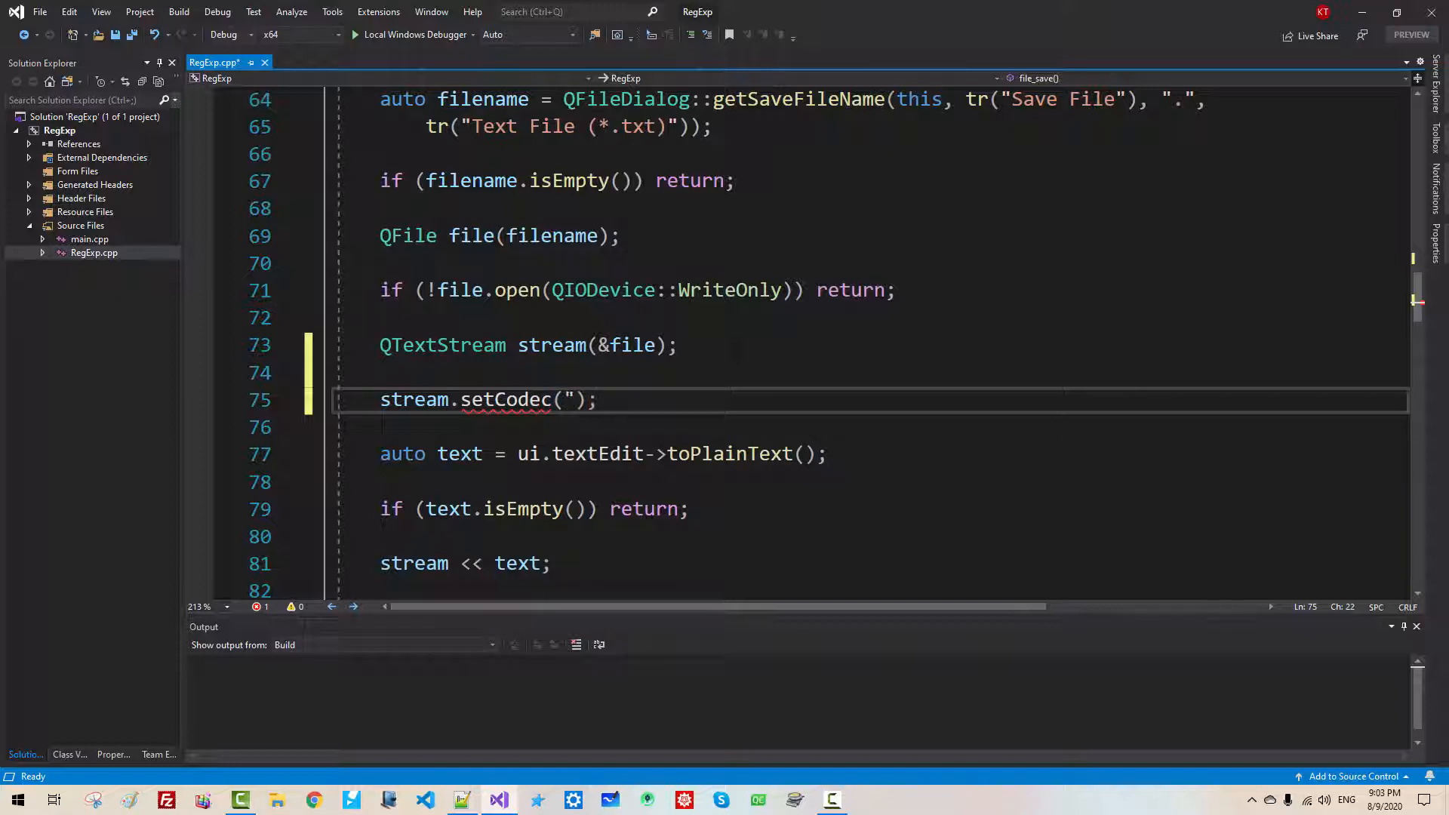
pyautogui.write('UTF-8')
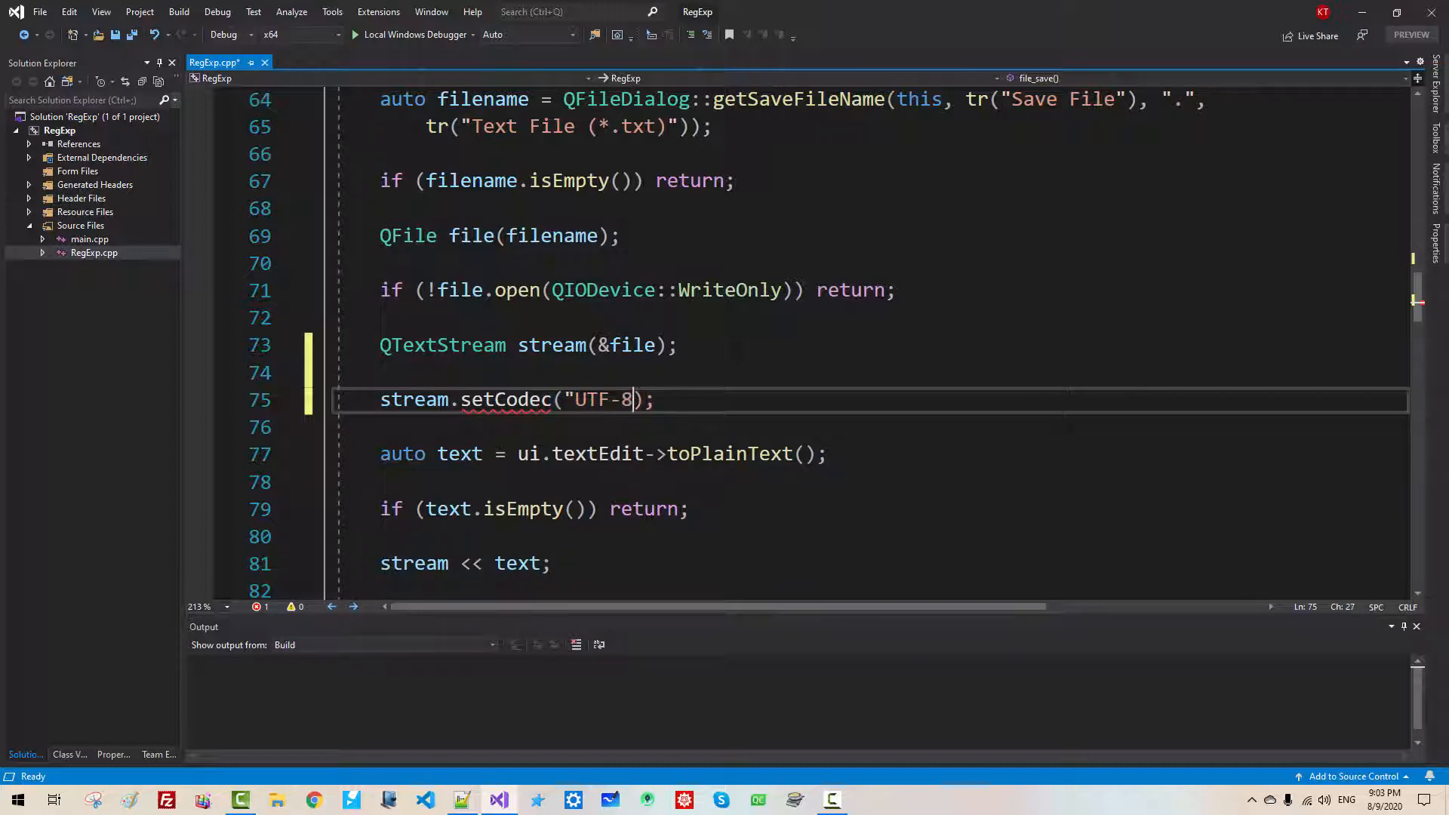
# Comment that UTF-16 or UTF-8 can be used, with UTF-8 preferred over UTF-16
pyautogui.write('// we ca')
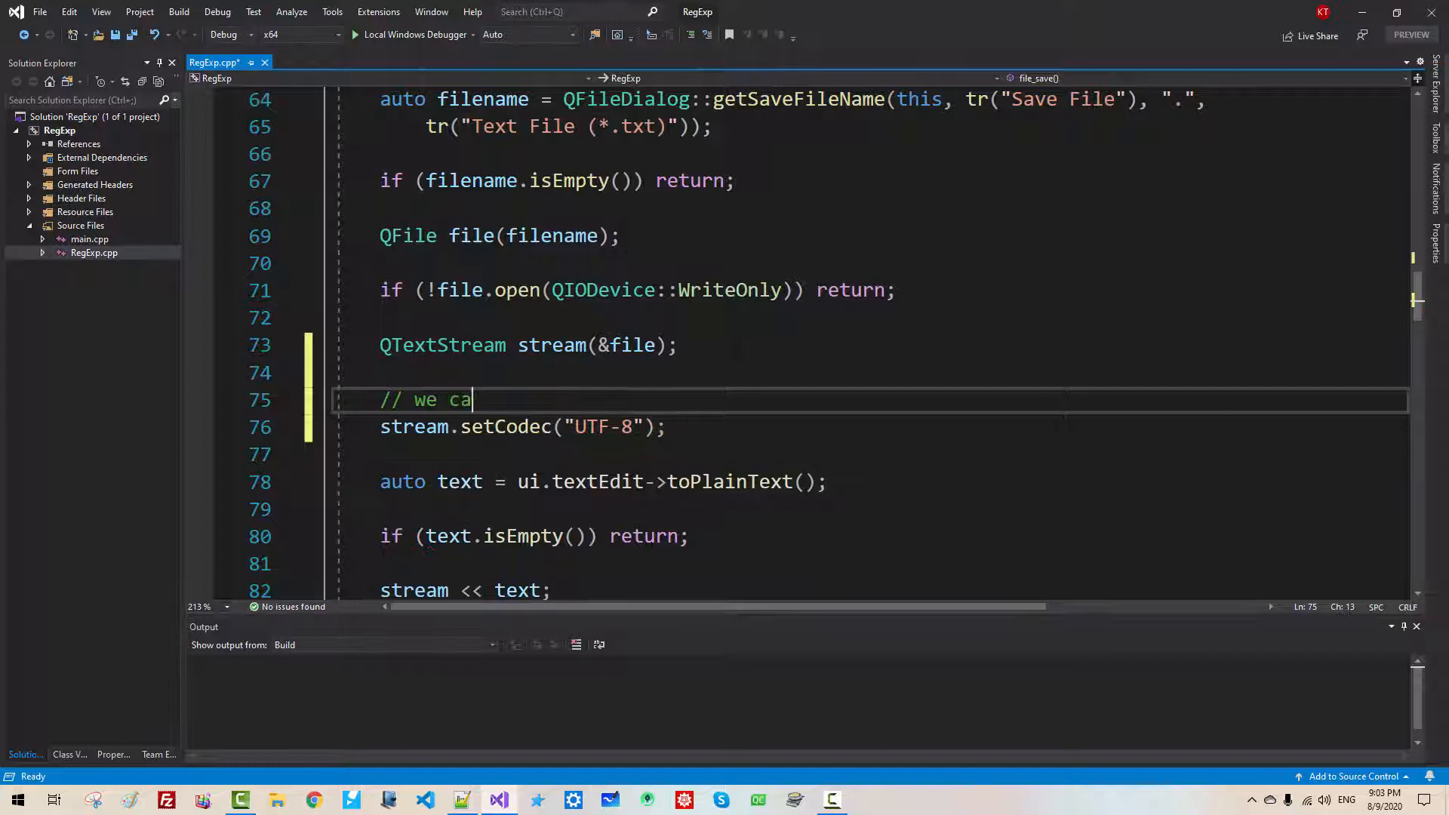
pyautogui.write('n use UTF')
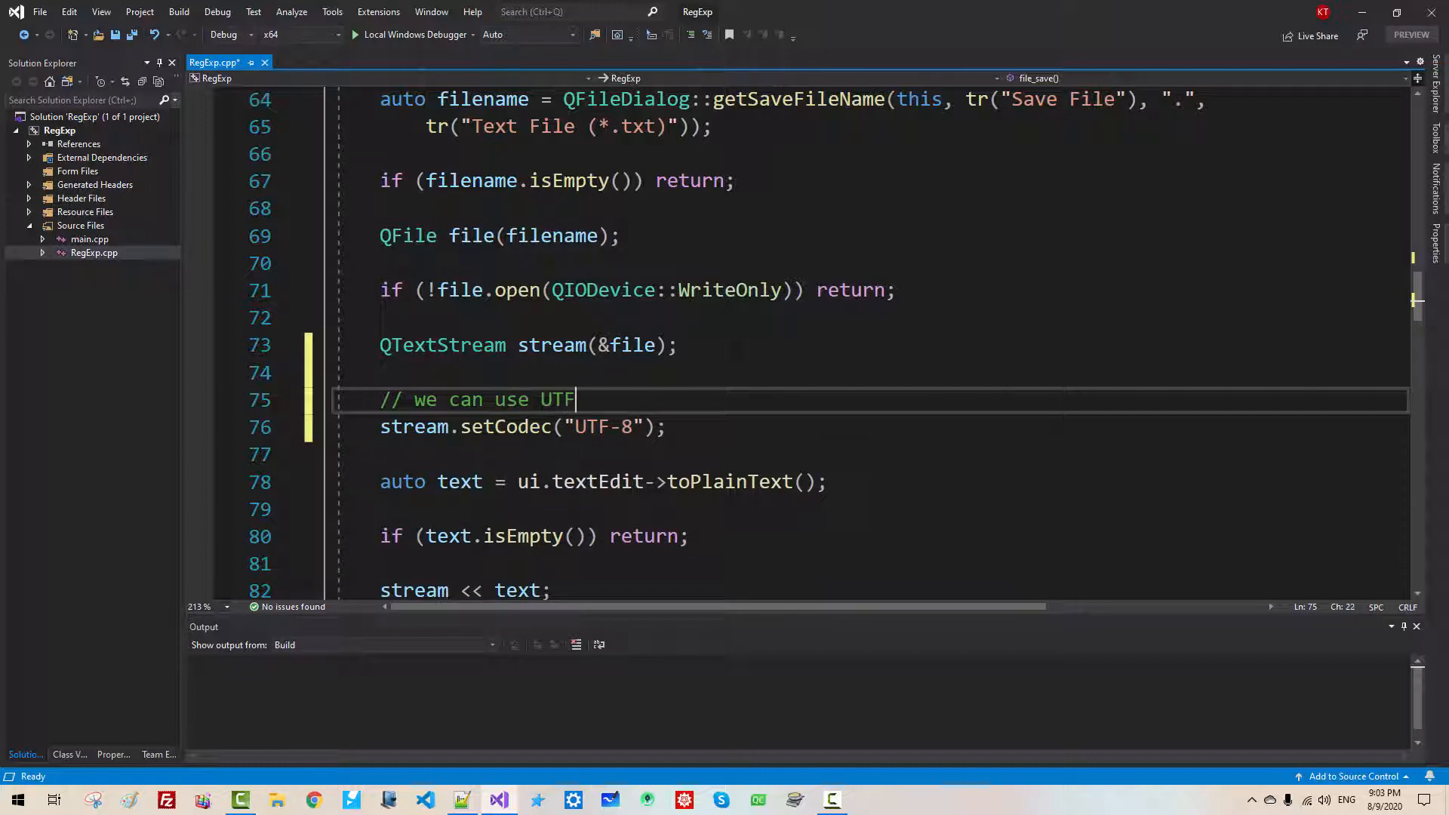
pyautogui.write('-16 or')
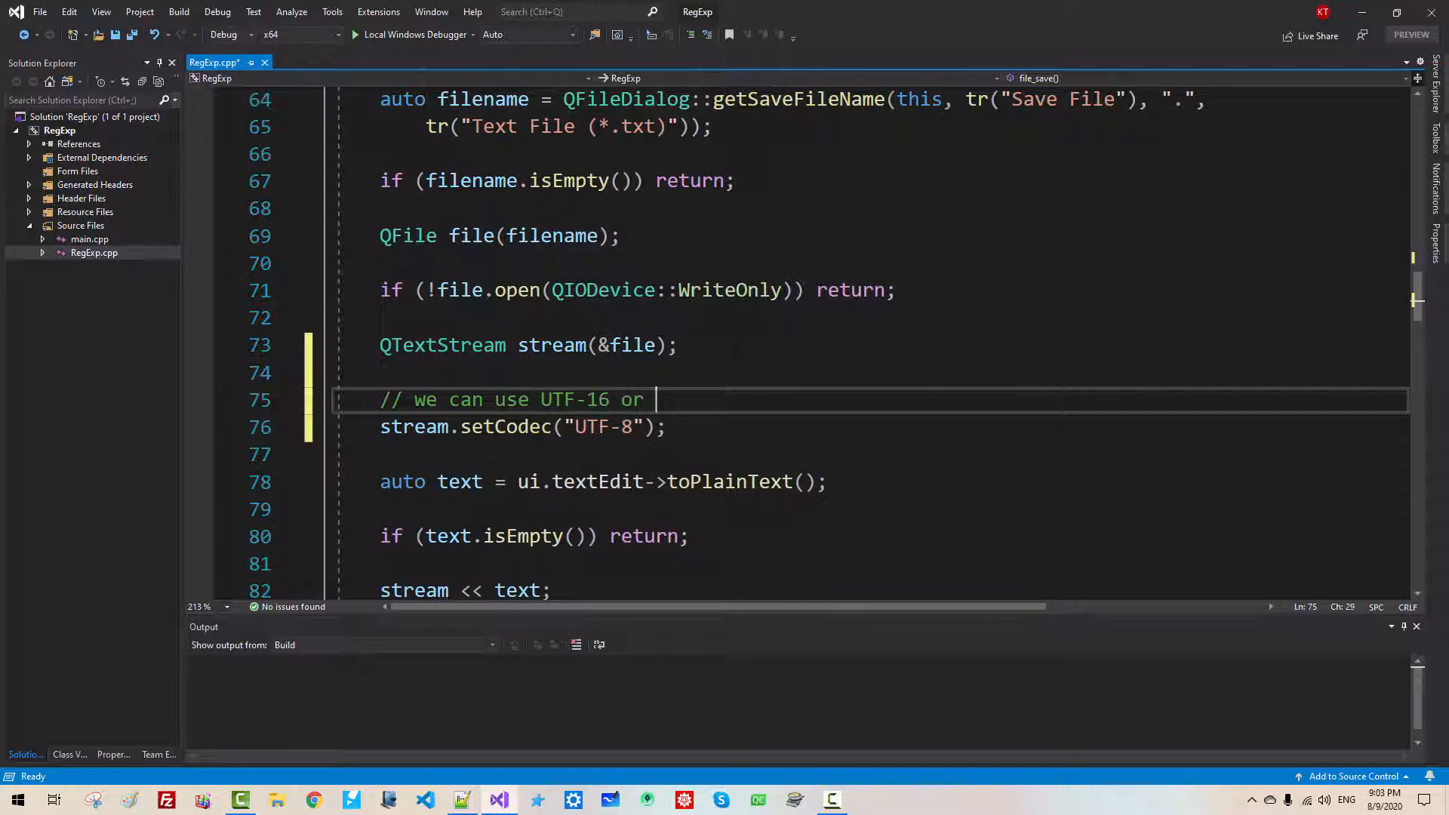
pyautogui.write('UTF-8')
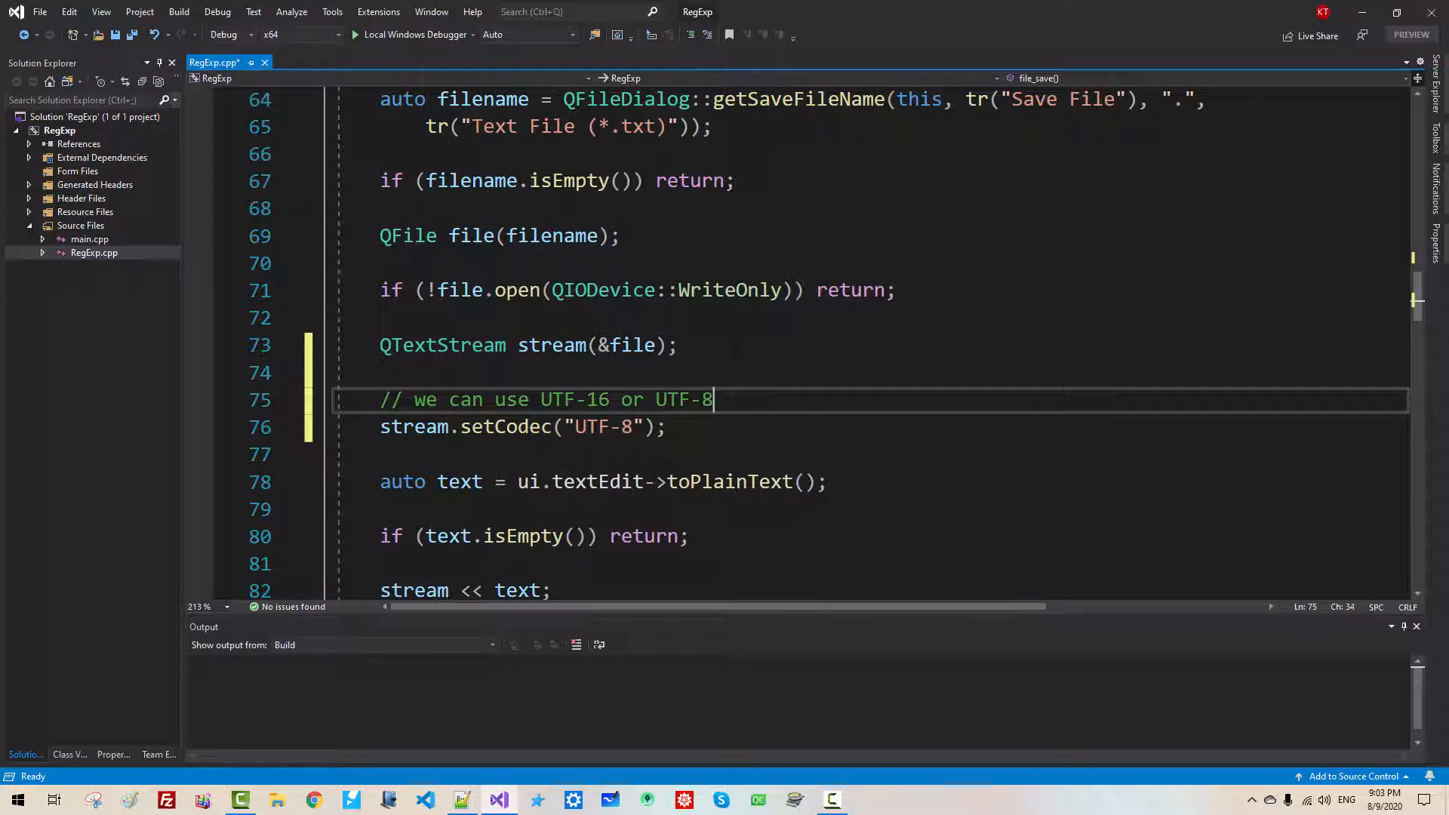
pyautogui.write(',')
pyautogui.write('// most people prefer UTF')
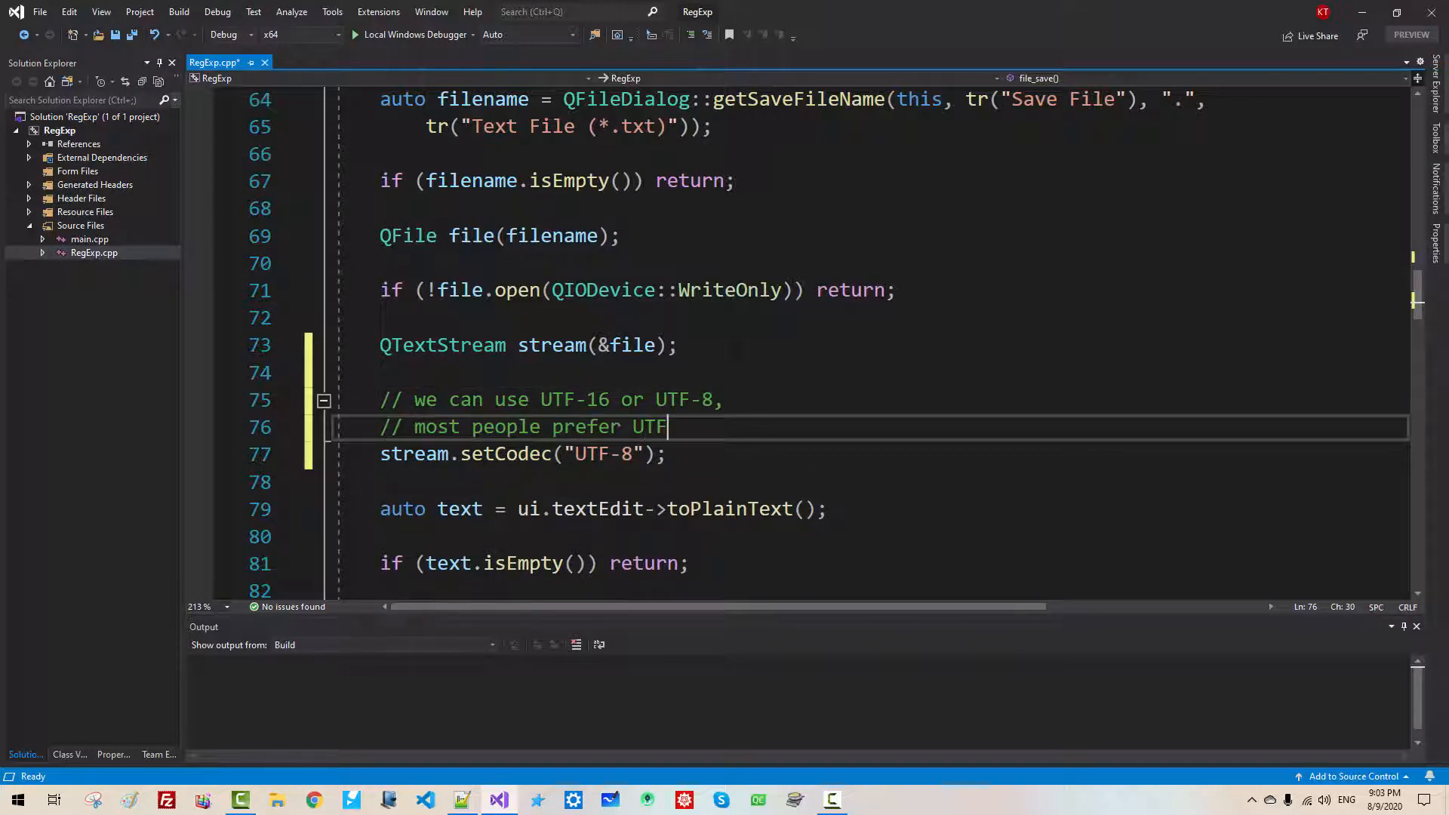
pyautogui.write('-8 over')
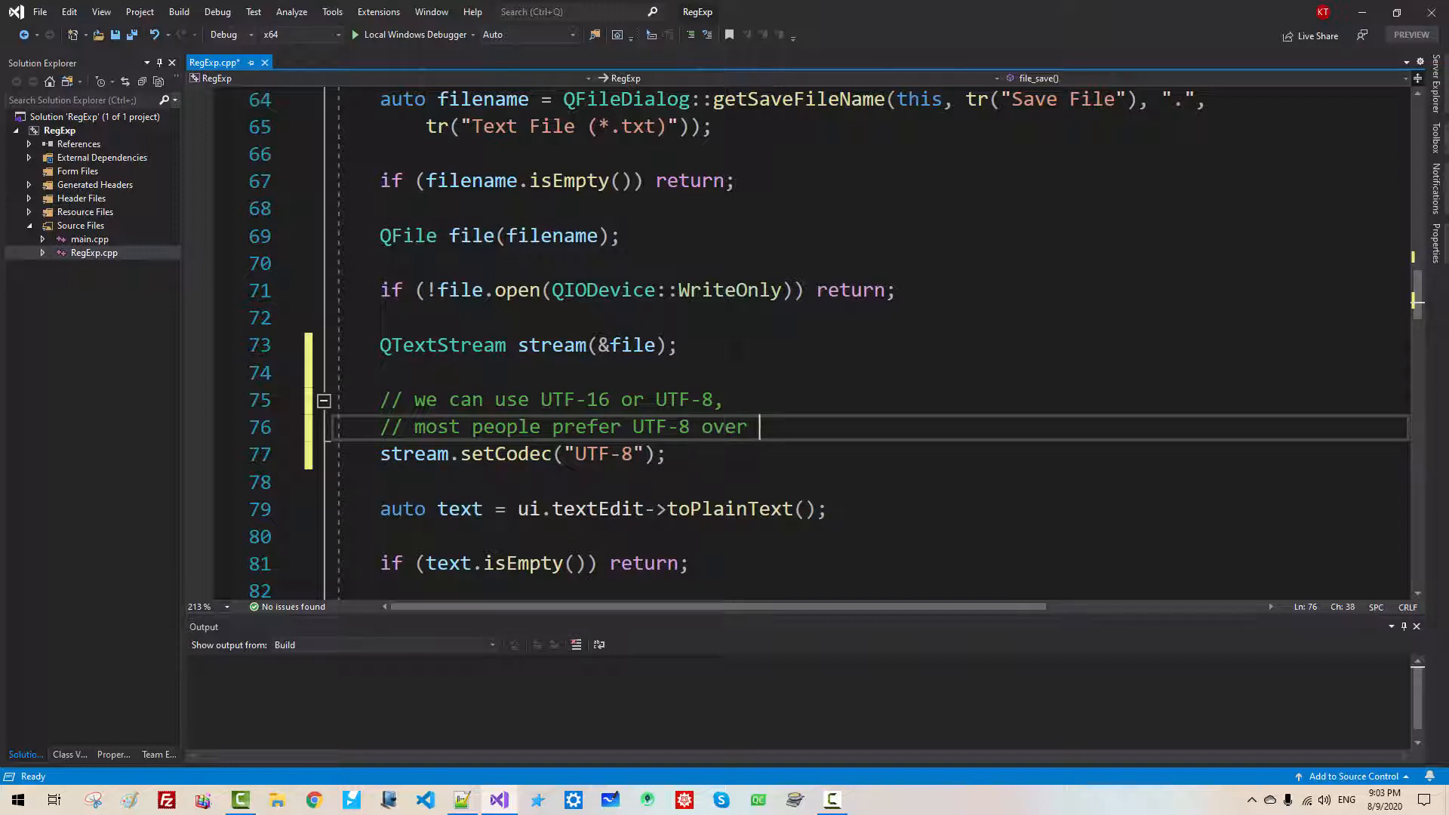
pyautogui.write('UTF-16')
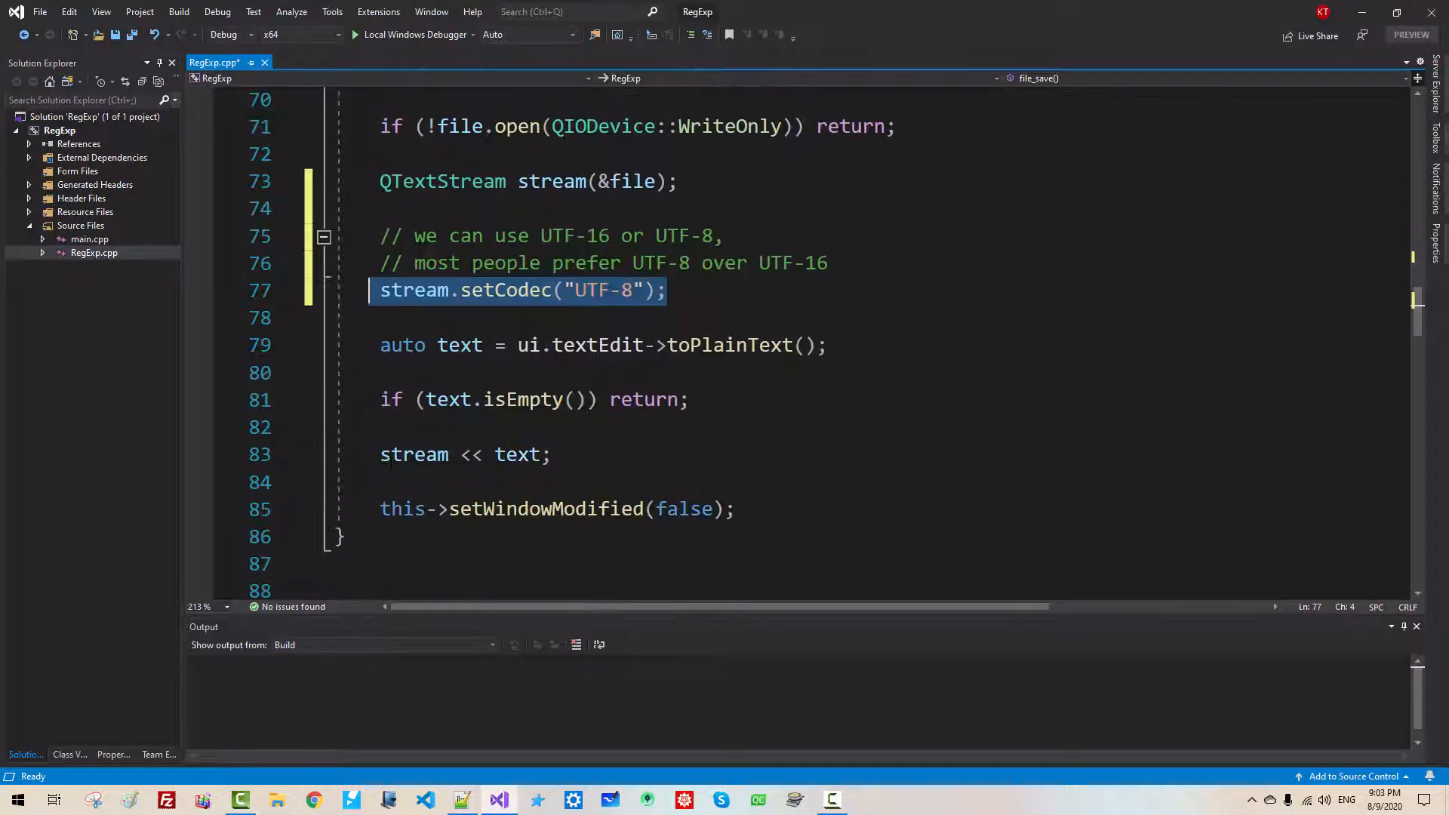
pyautogui.scroll(-3)
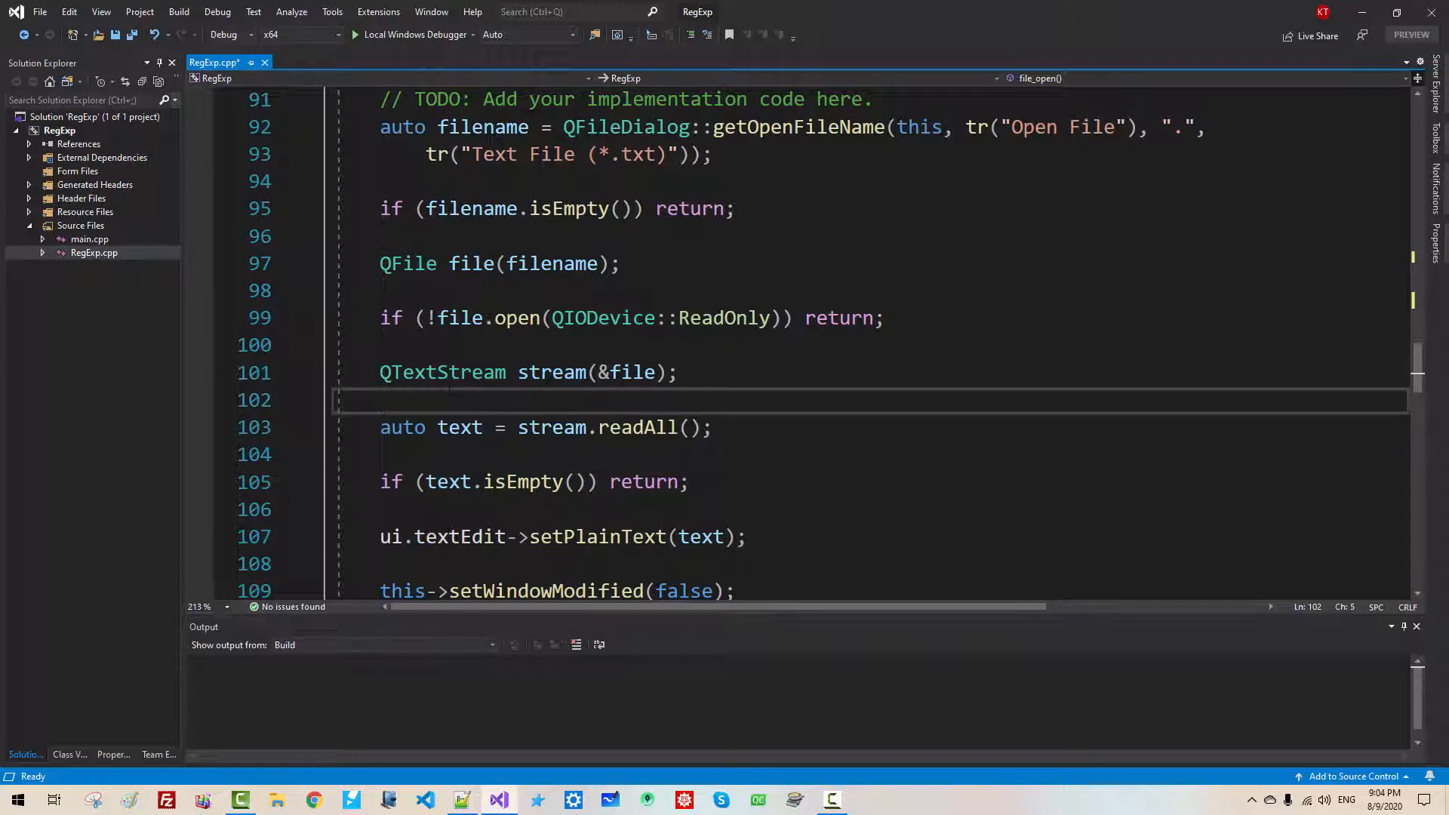
# Add stream.setCodec("UTF-8"); to file_open as well, then build and run RegExp
pyautogui.write('stream.setCodec("UTF-8");')
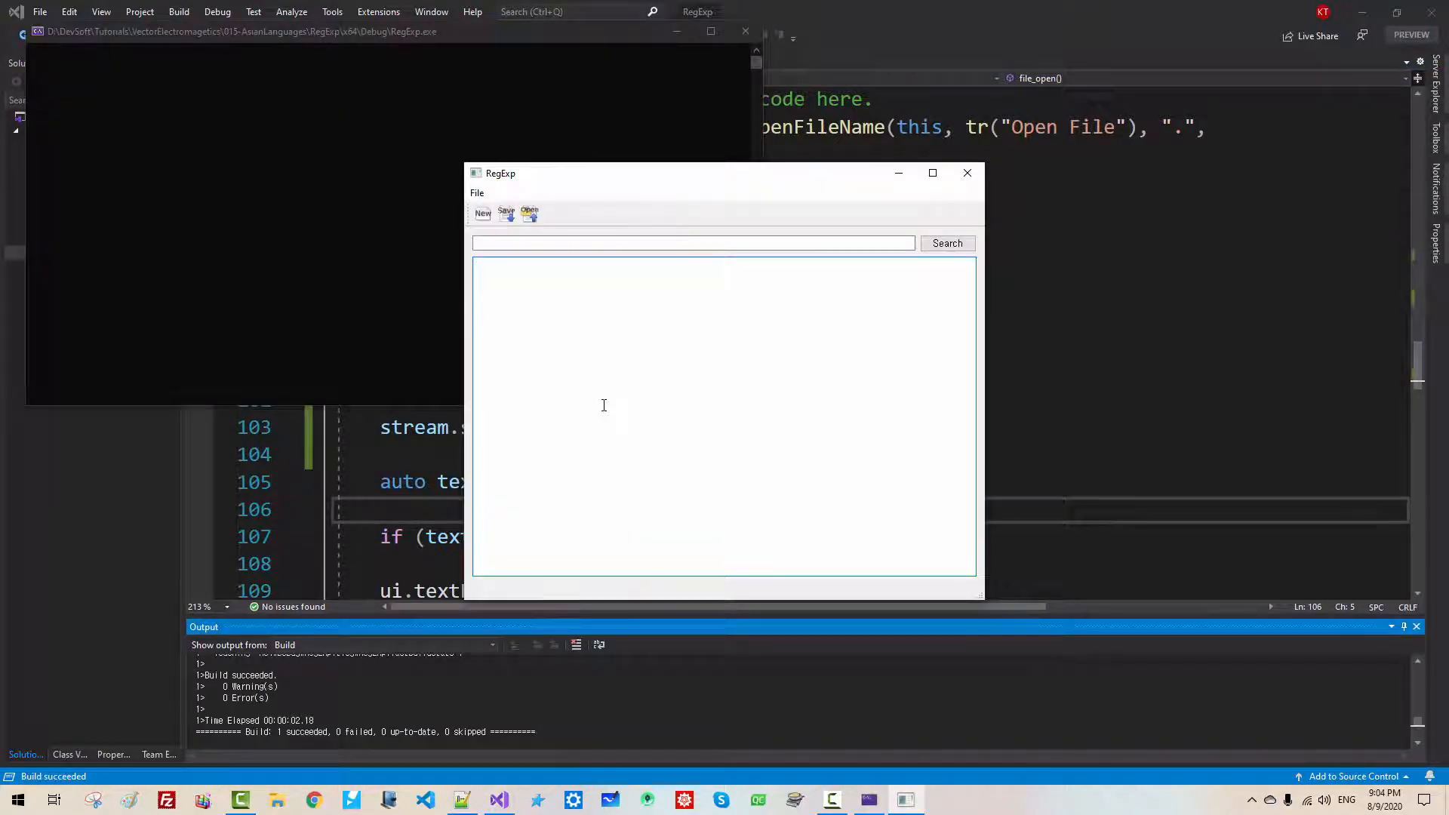
# Enter an English sample sentence followed by Korean text '이것 한글 텍스트 시범', then switch to the browser
pyautogui.write('This is a s')
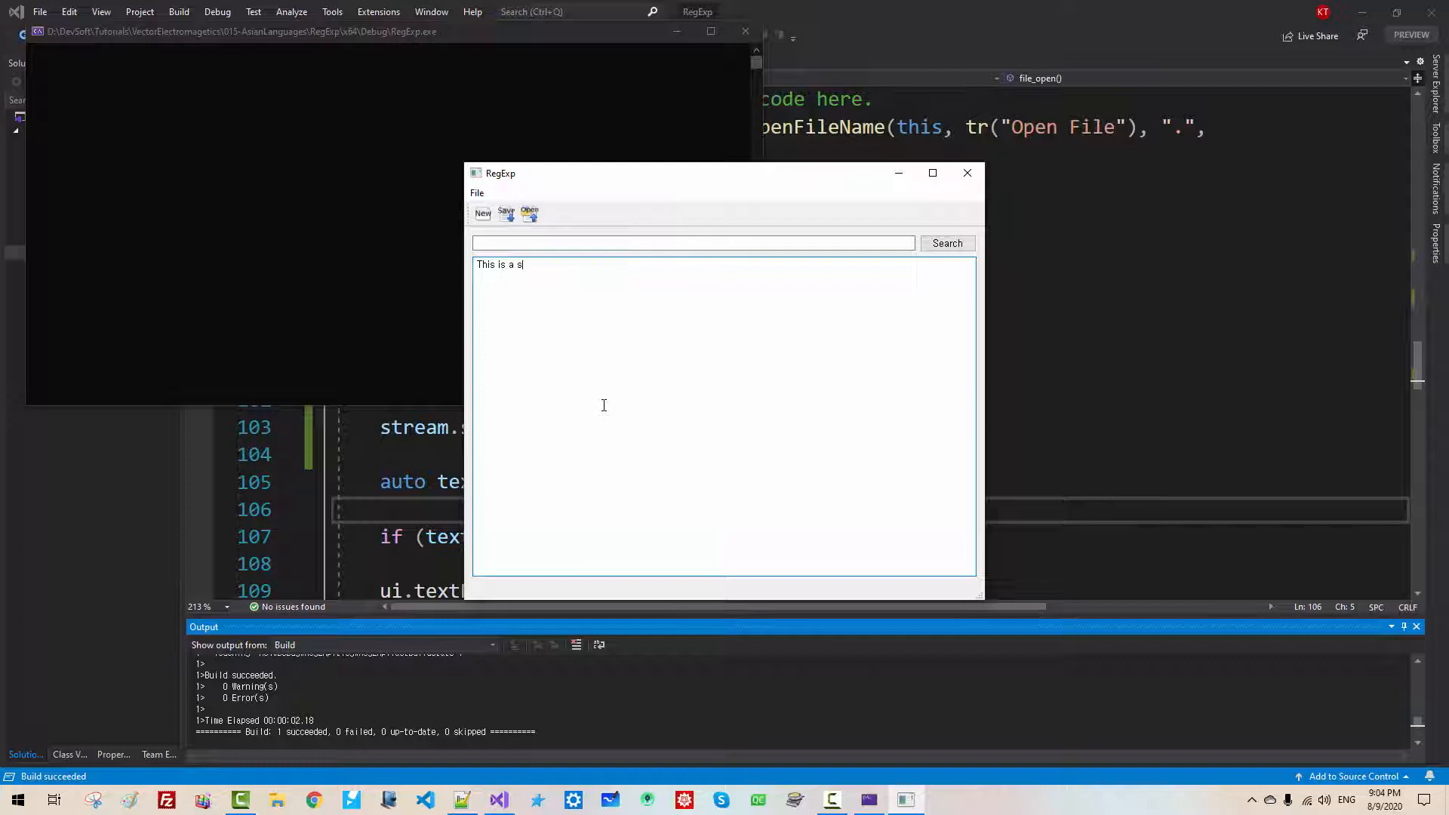
pyautogui.write('ample of English text')
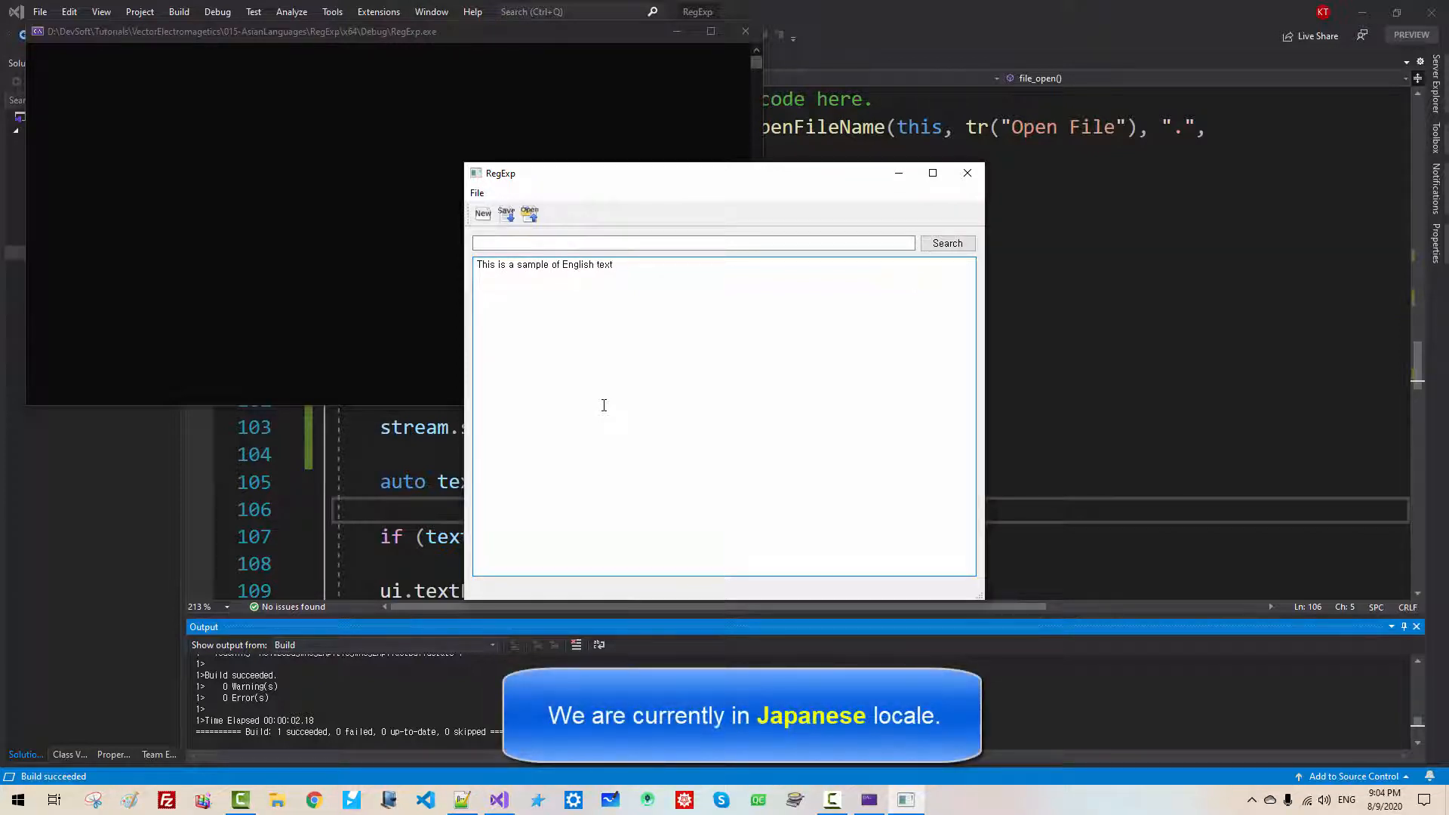
pyautogui.write('이것ㅇ')
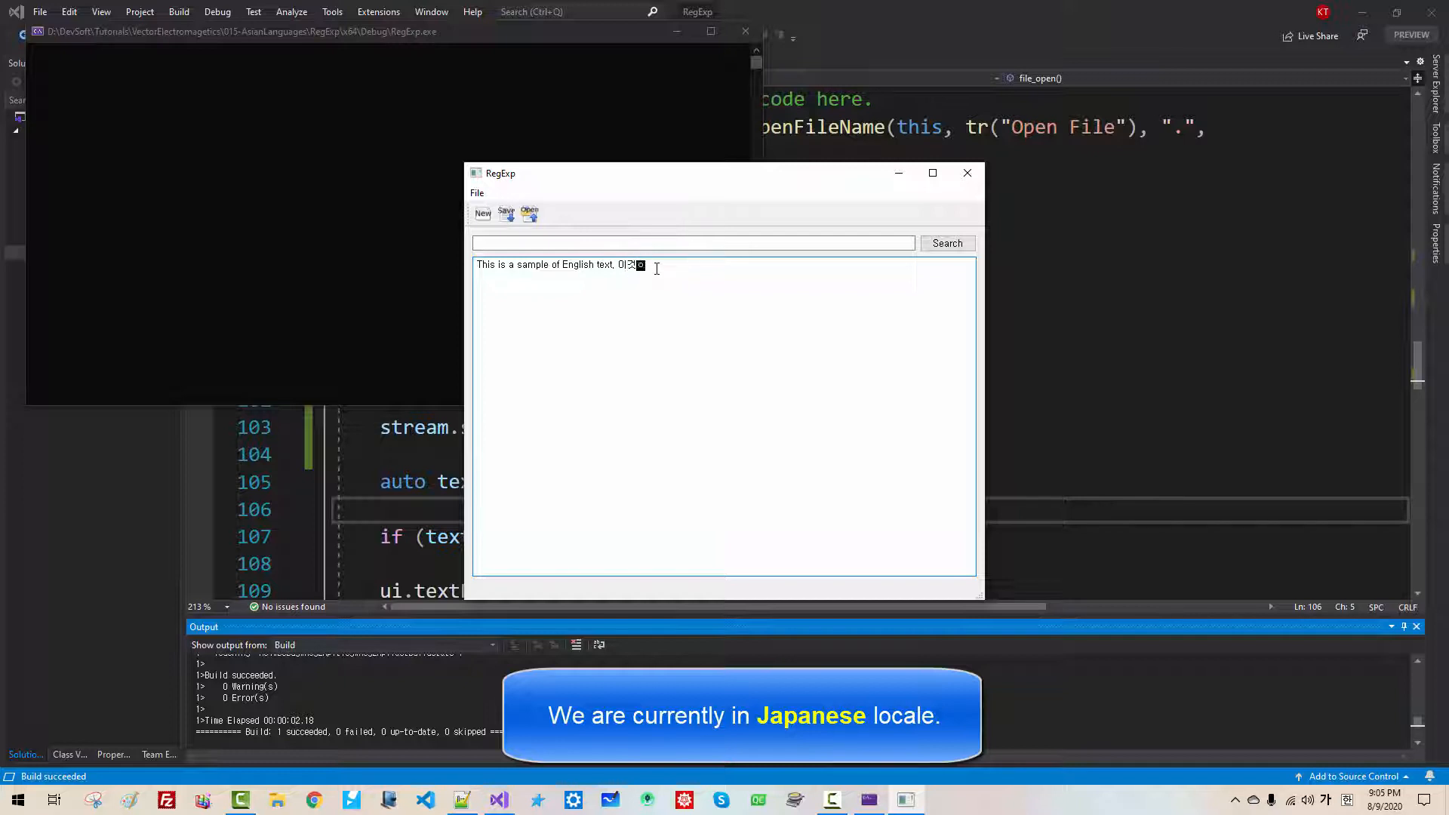
pyautogui.write('한글 ㅌ')
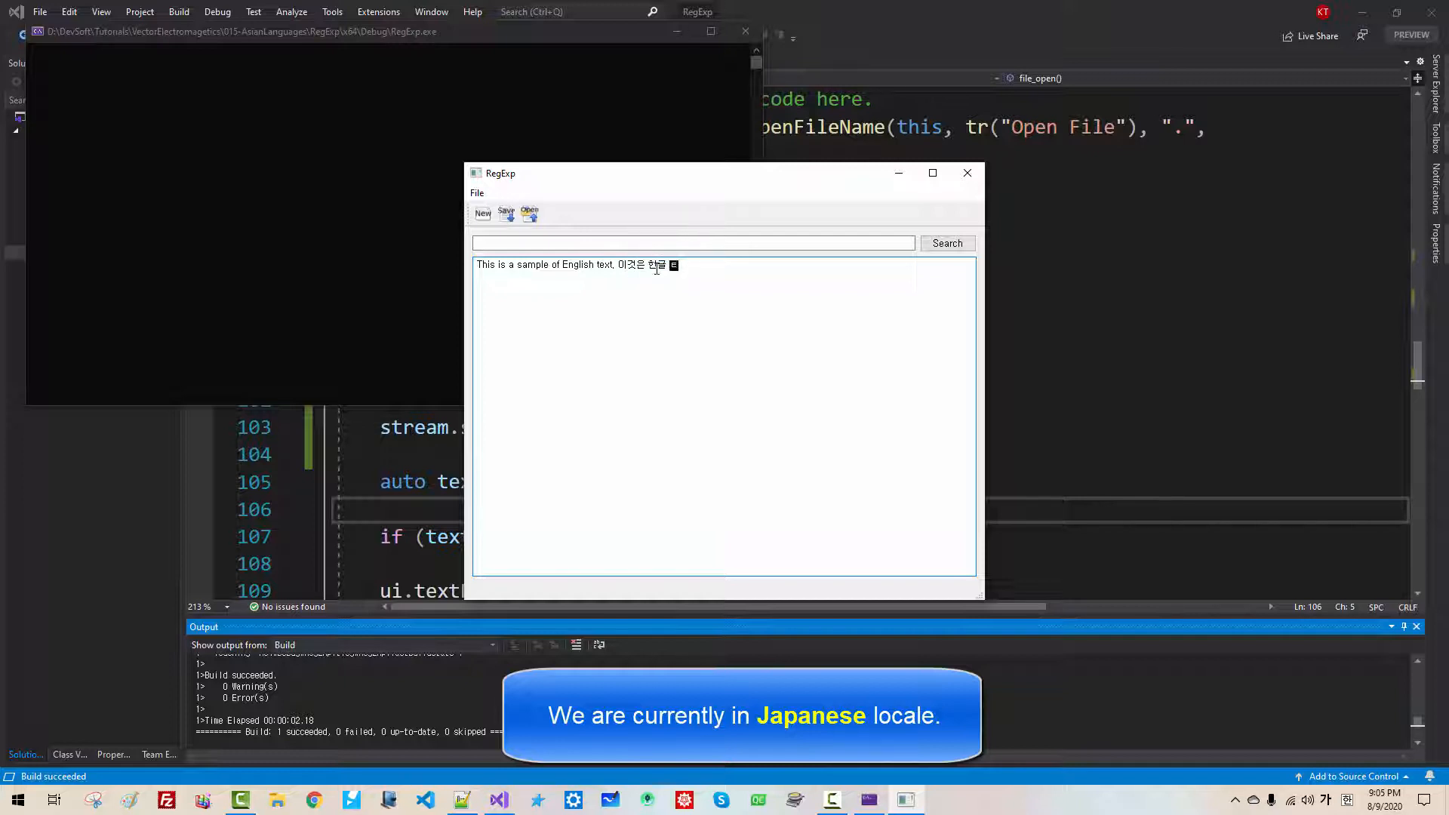
pyautogui.write('텍스트 시범')
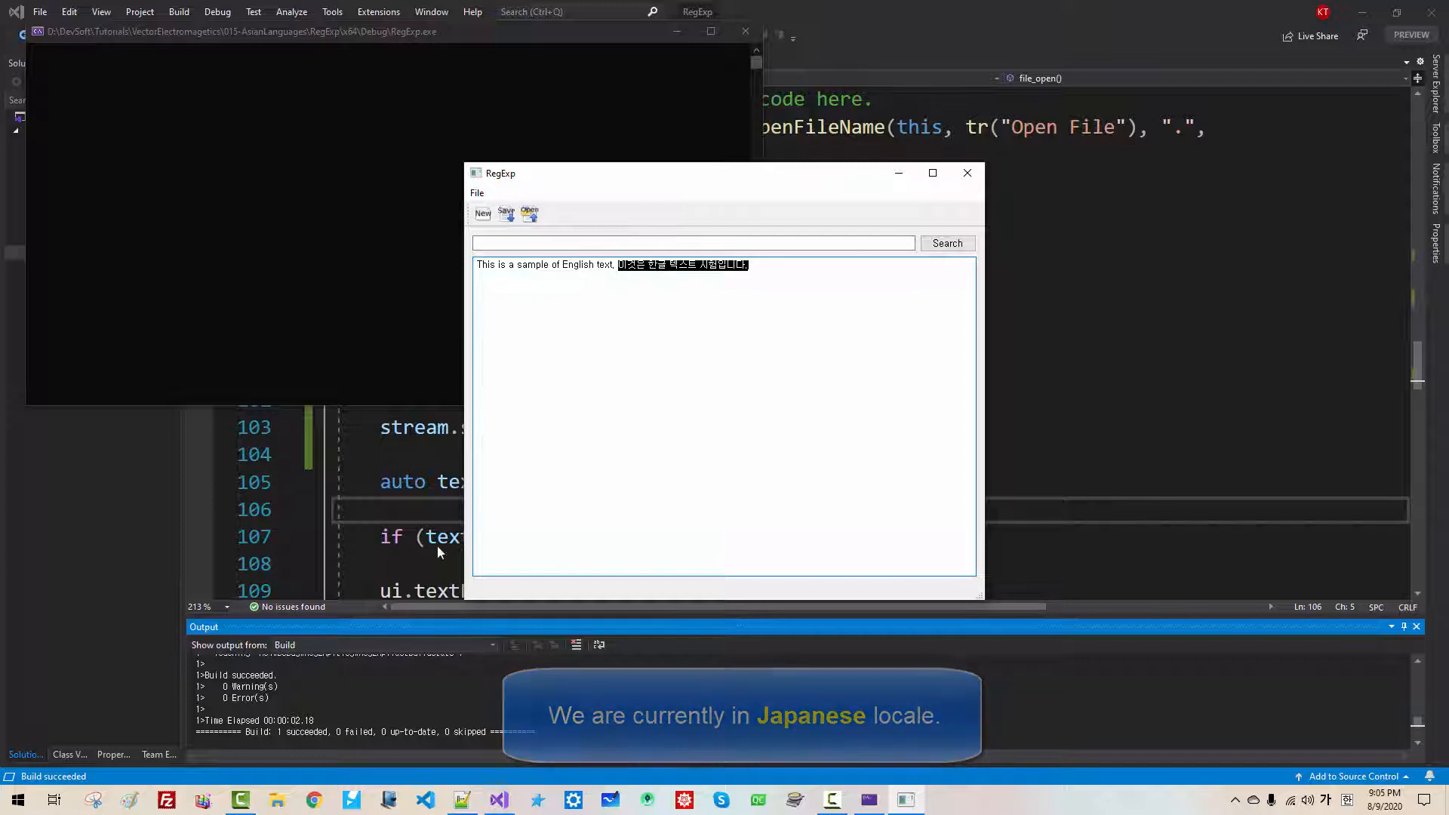
pyautogui.click(314, 799)
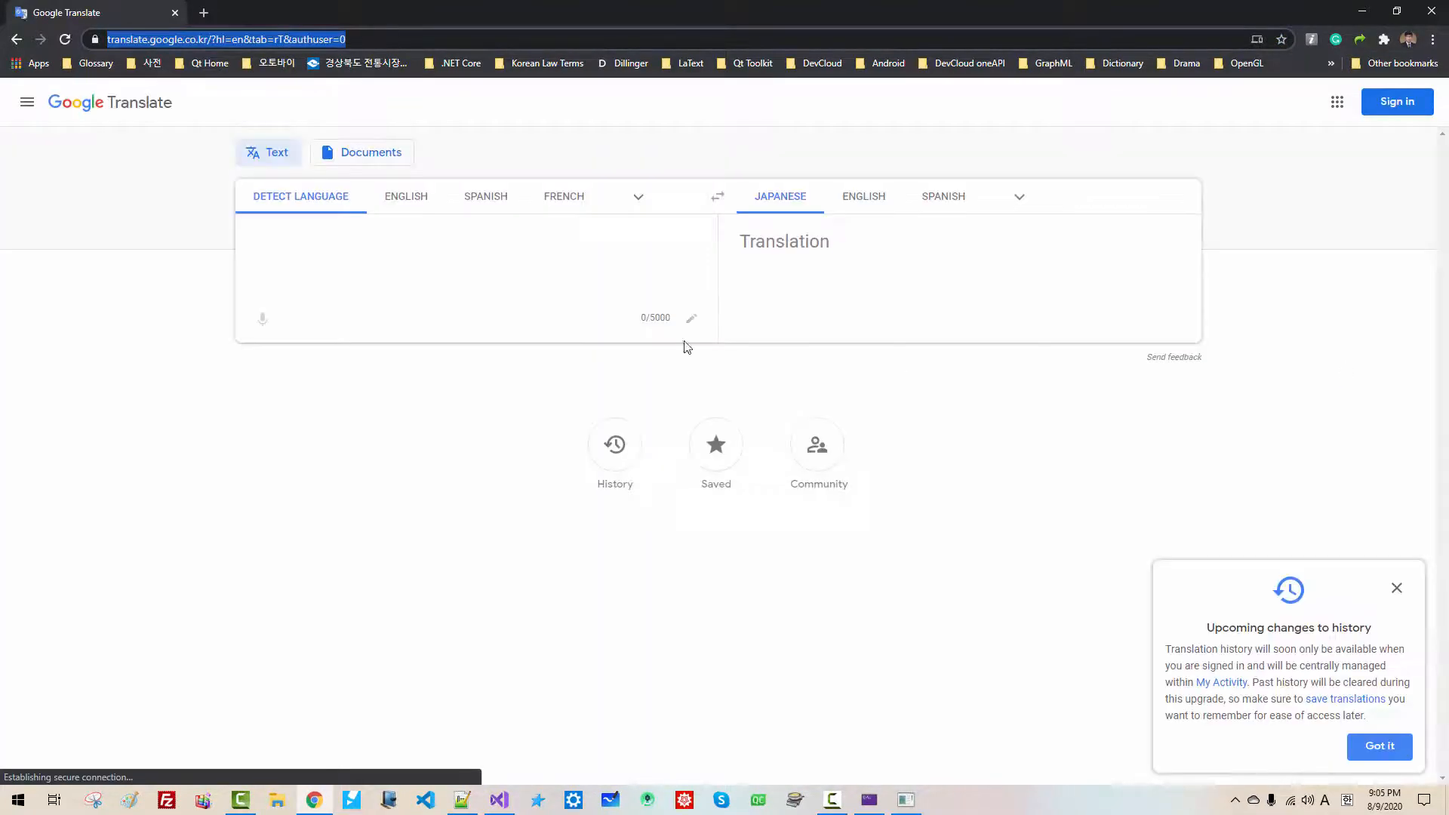
# Translate '이것은 한글 텍스트 시험입니다.' to Japanese in Google Translate and pick up the result
pyautogui.write('이것은 한글 텍스트 시험입니다.')
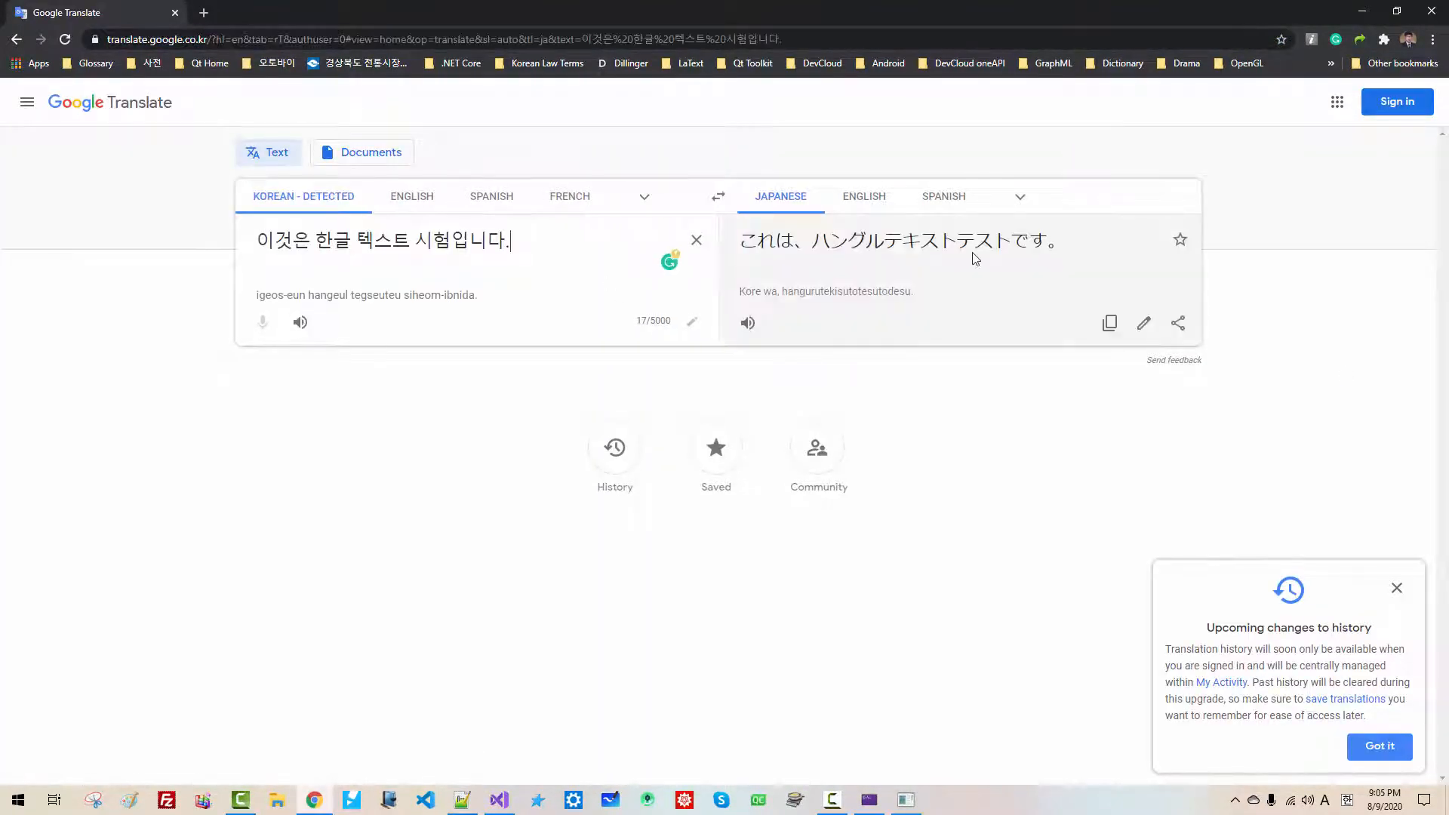
pyautogui.click(1109, 323)
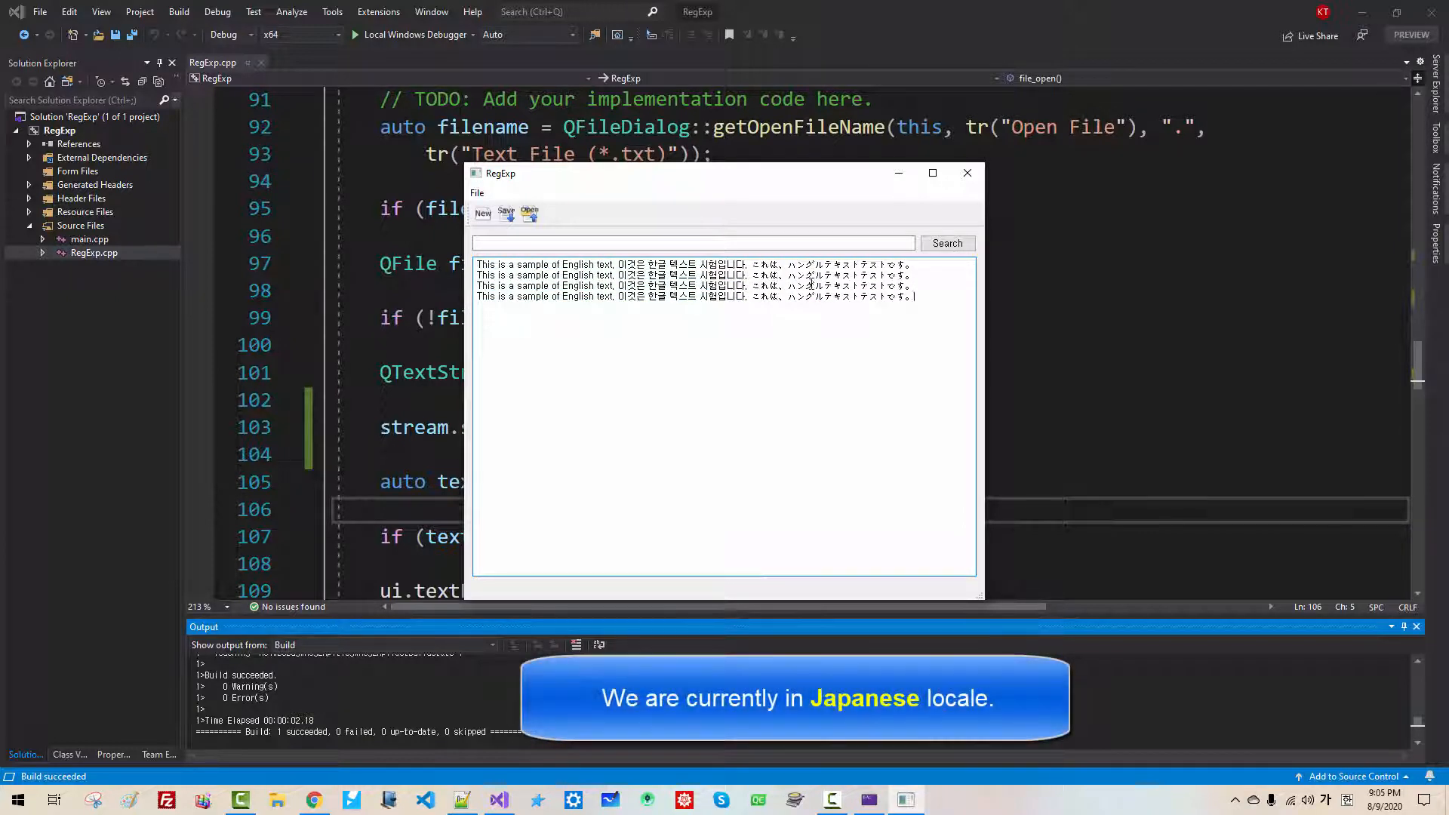
# Save the mixed-language text as multilingual-successful.txt, then close RegExp
pyautogui.click(505, 213)
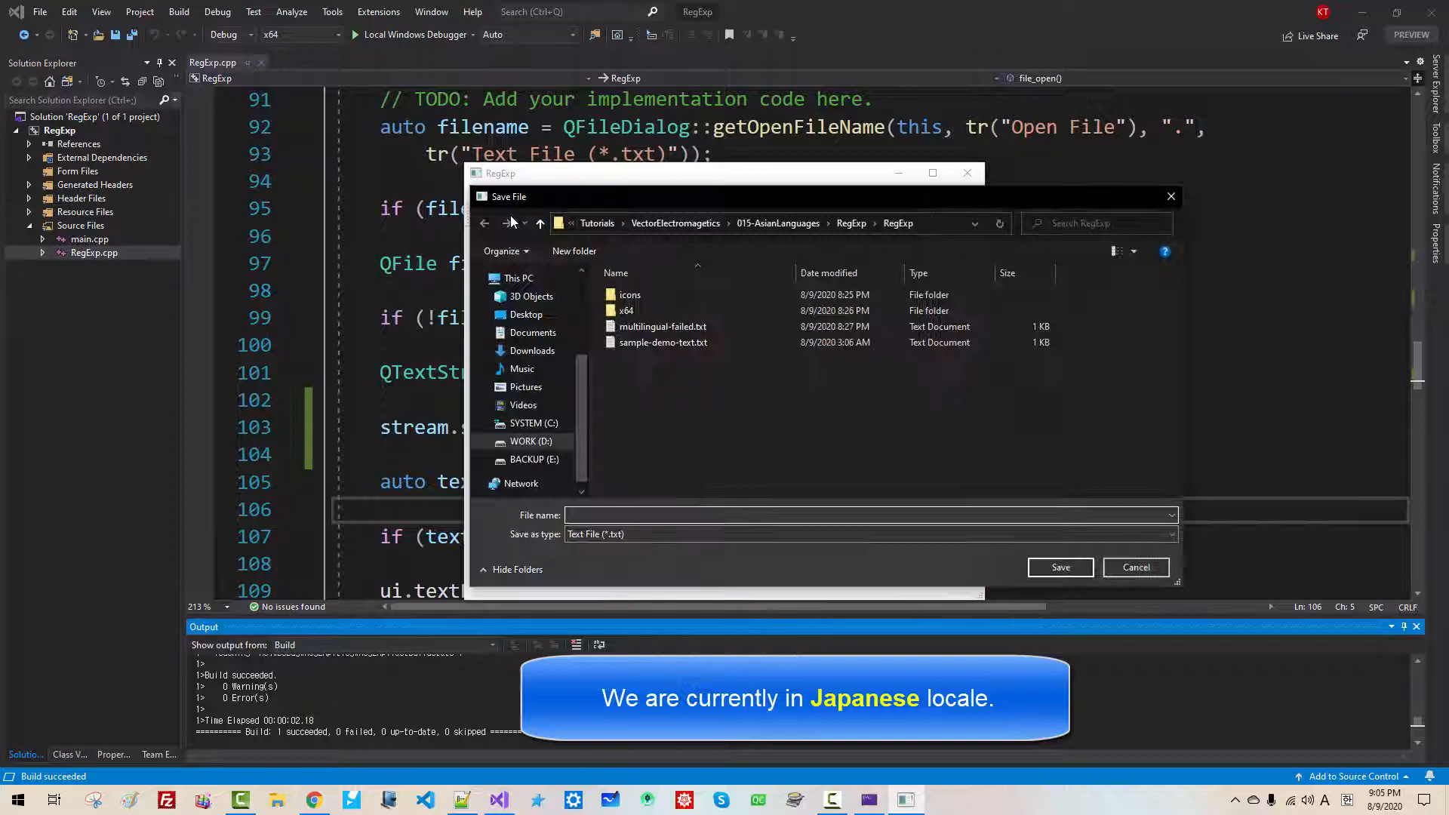
pyautogui.click(661, 326)
pyautogui.write('multilingual-successful.txt')
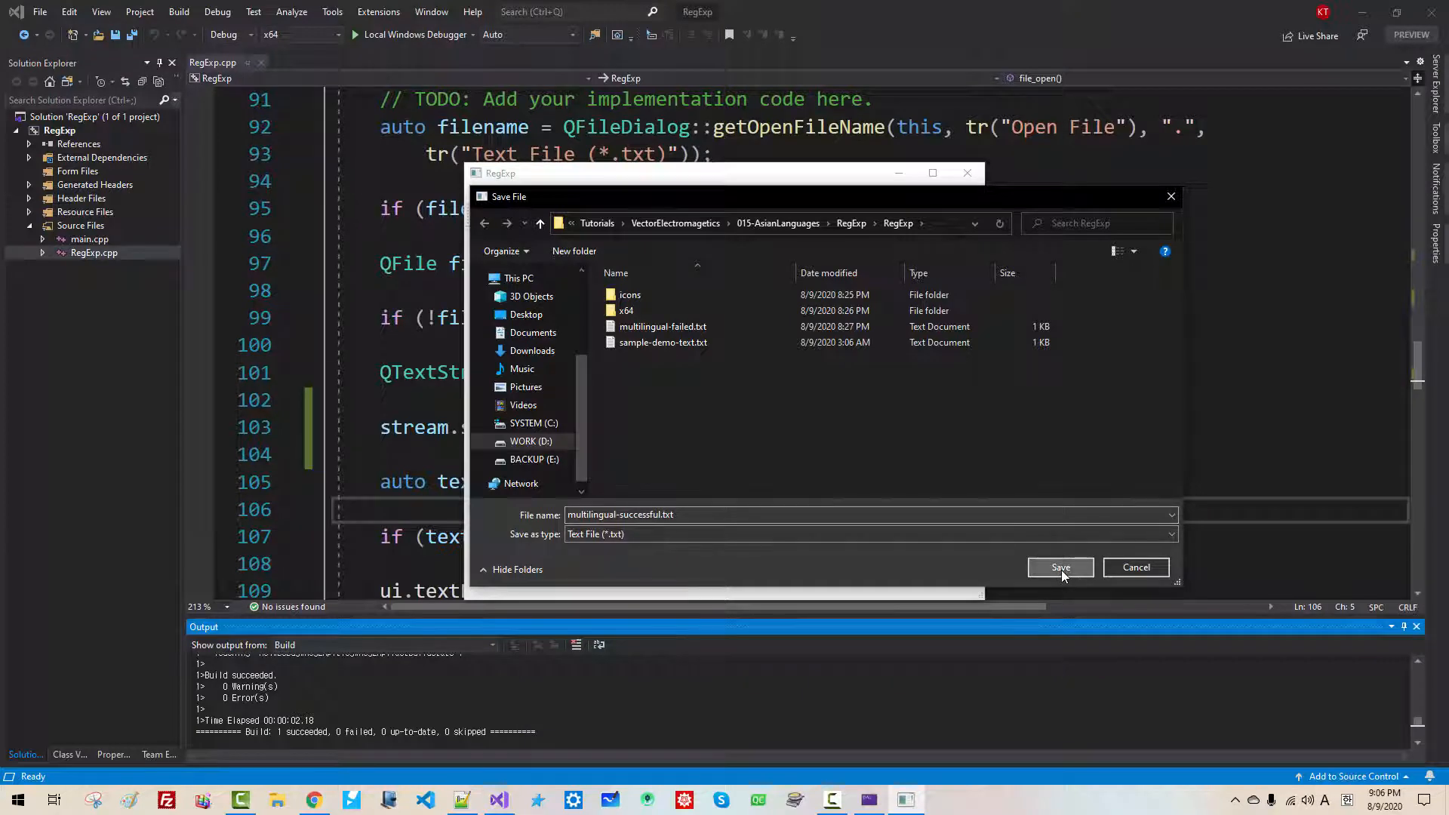
pyautogui.click(1060, 568)
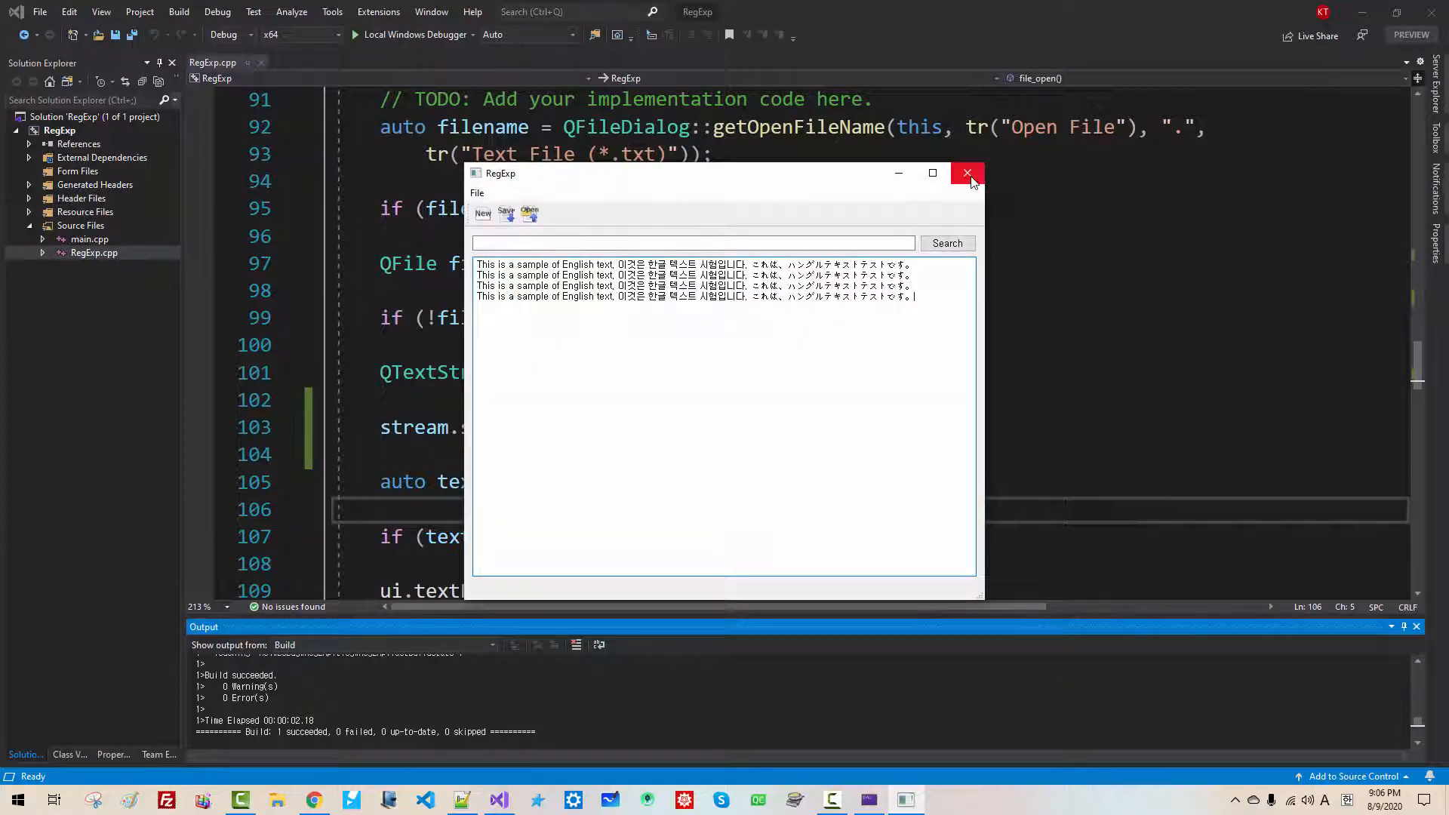
pyautogui.click(968, 174)
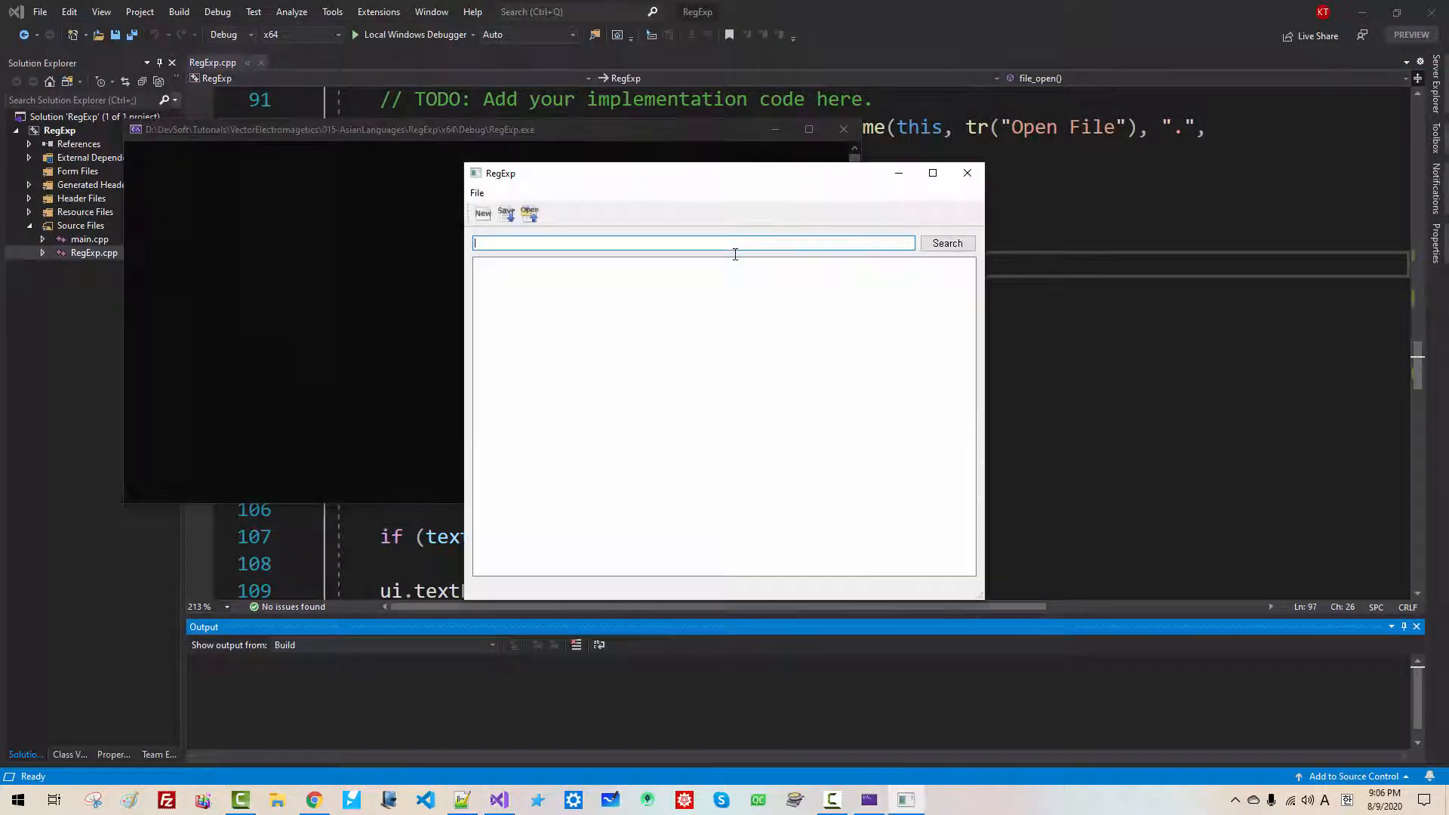
# Reopen multilingual-successful.txt, confirming the Korean and Japanese text shows intact
pyautogui.click(528, 212)
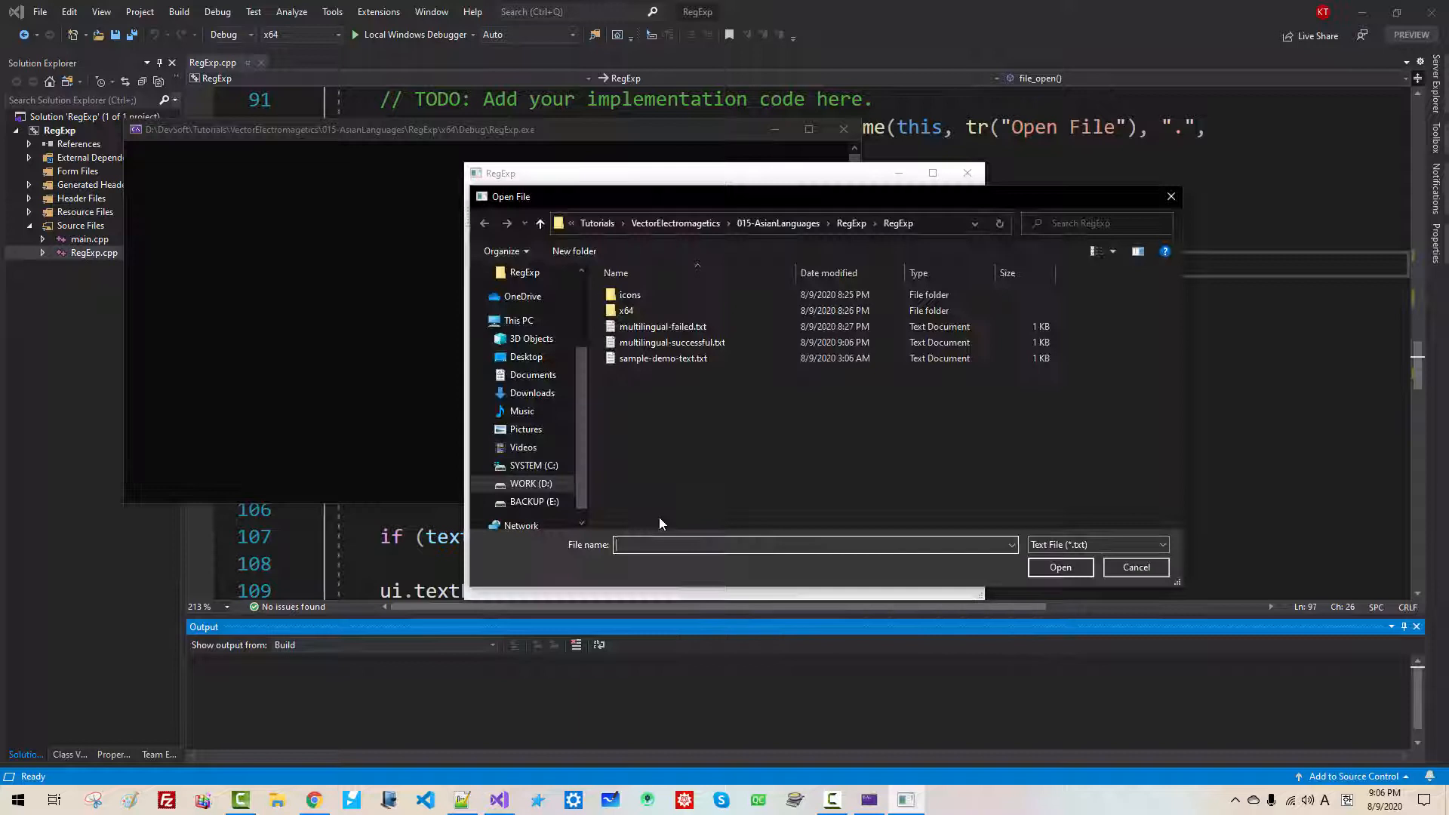
pyautogui.click(672, 343)
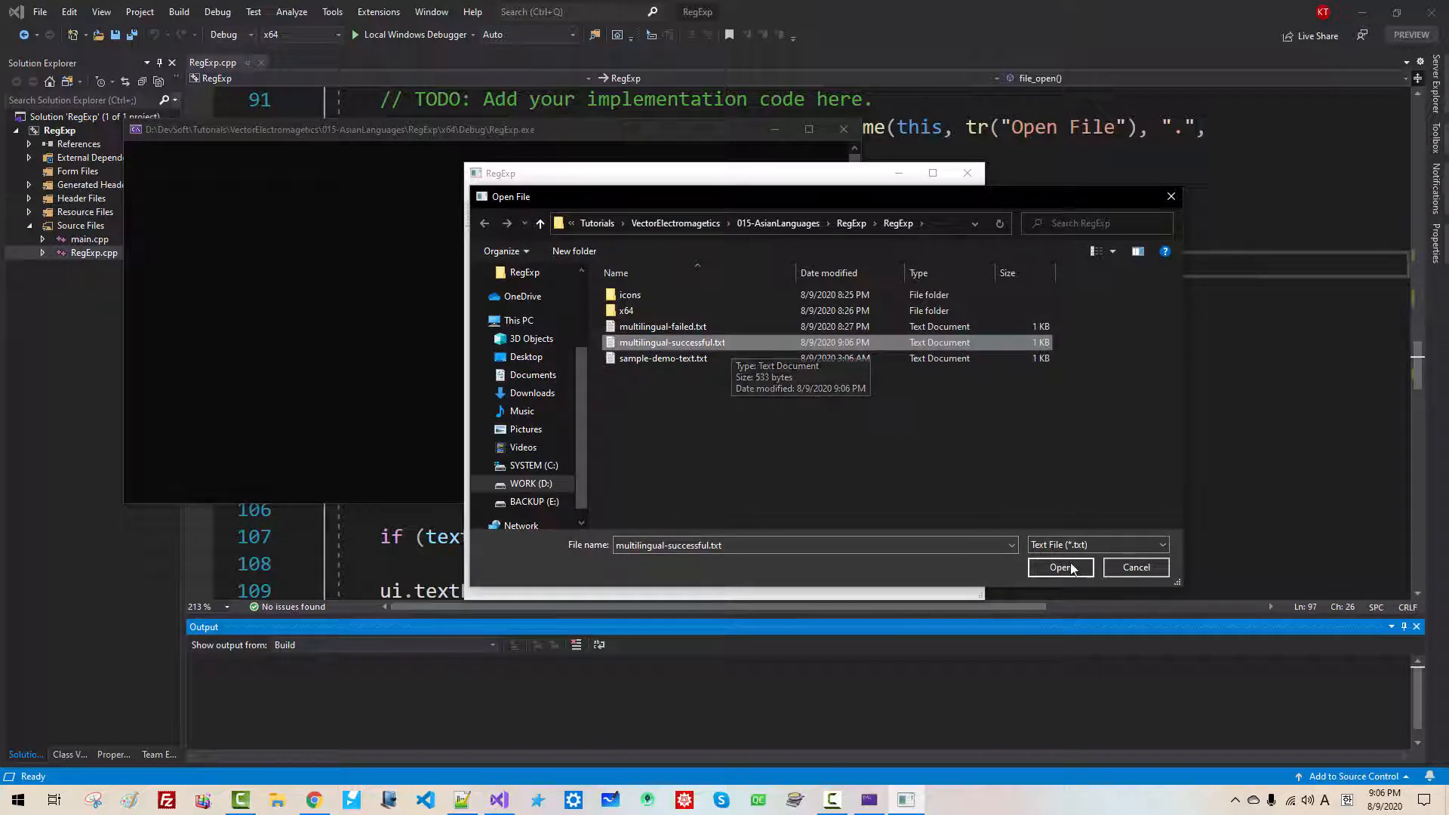
pyautogui.click(1059, 568)
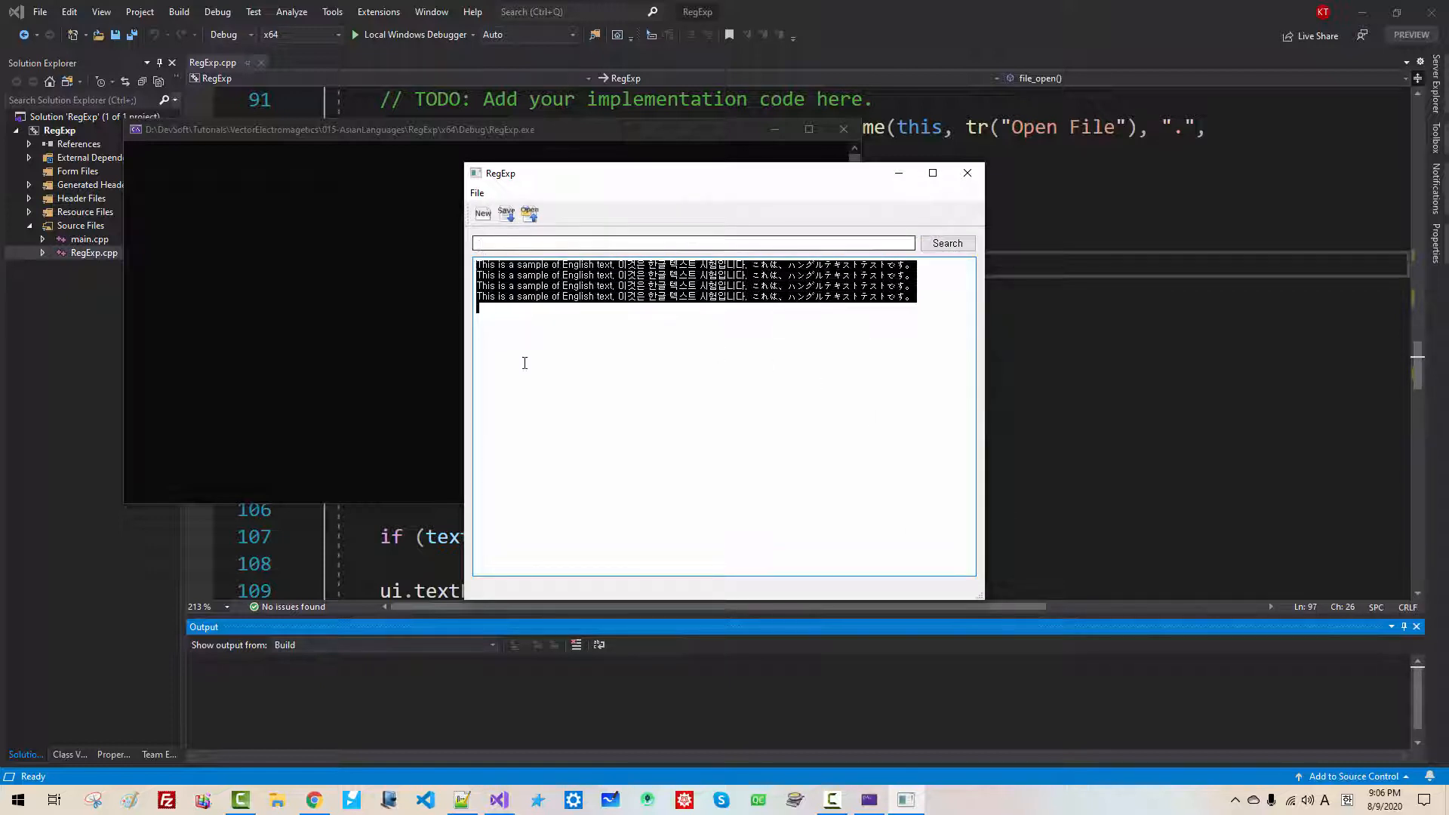
pyautogui.click(966, 172)
pyautogui.write('language')
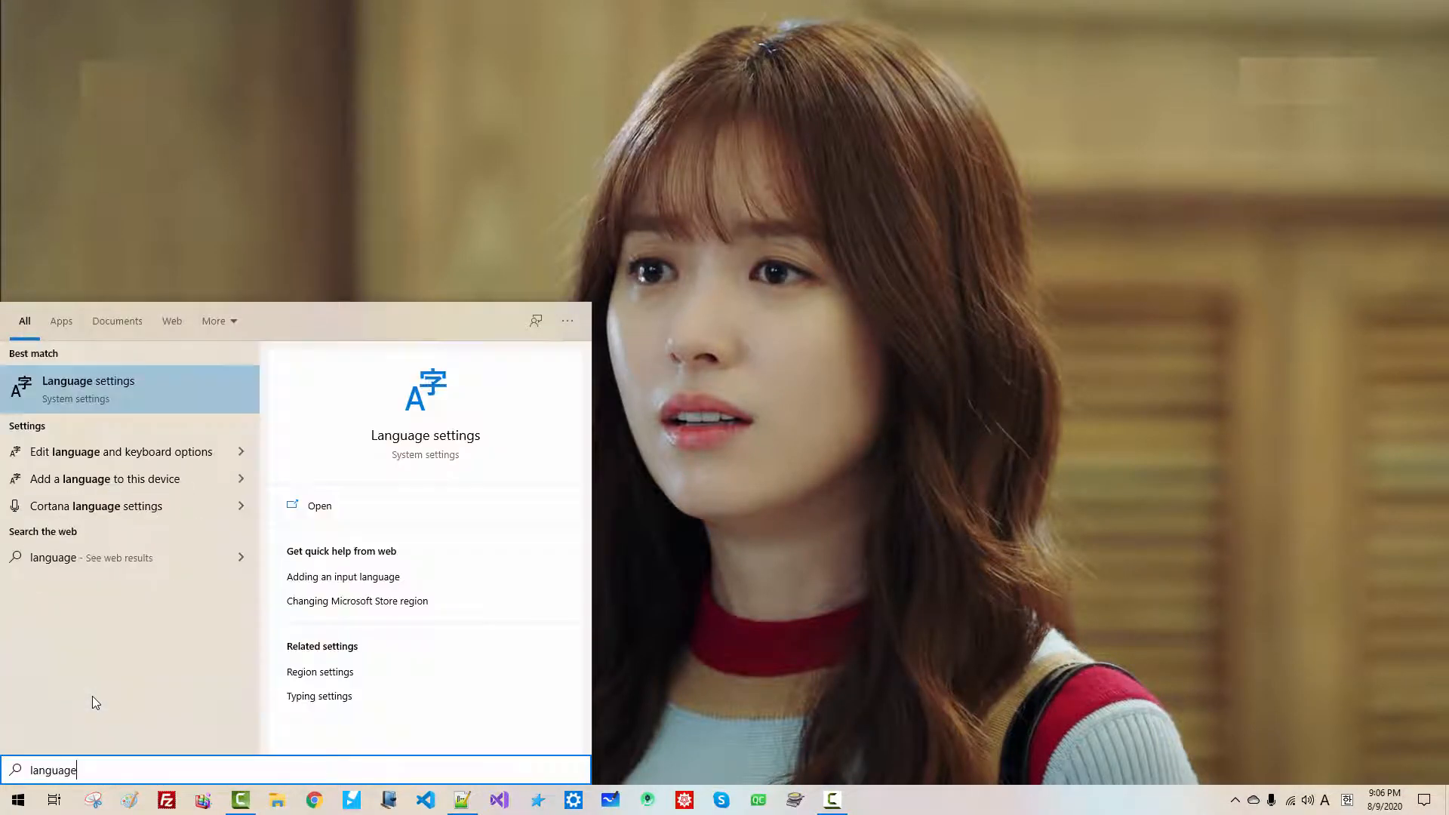
# Set the system locale for non-Unicode programs to Korean (Korea) and restart Windows
pyautogui.click(88, 381)
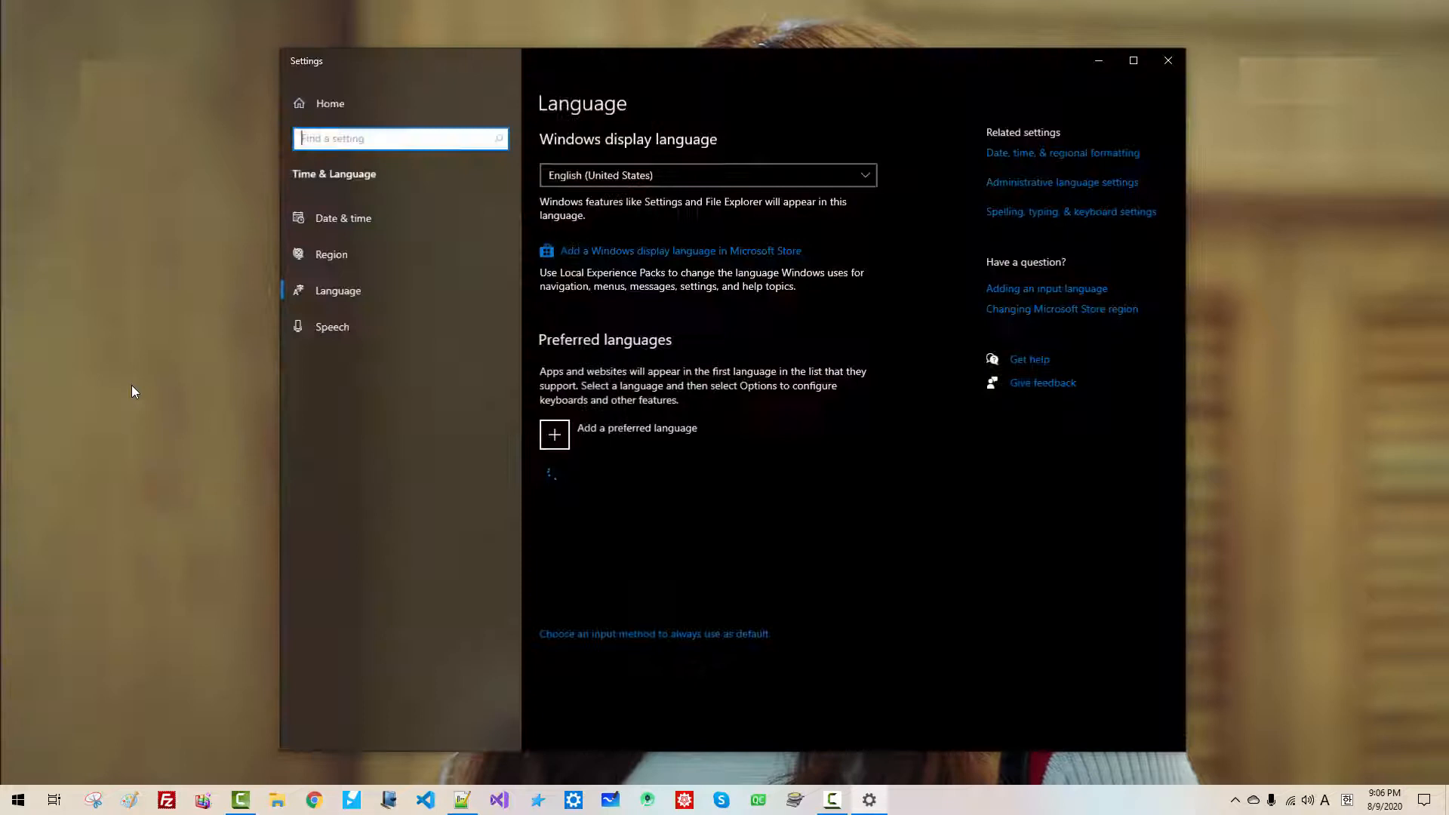
pyautogui.click(1060, 183)
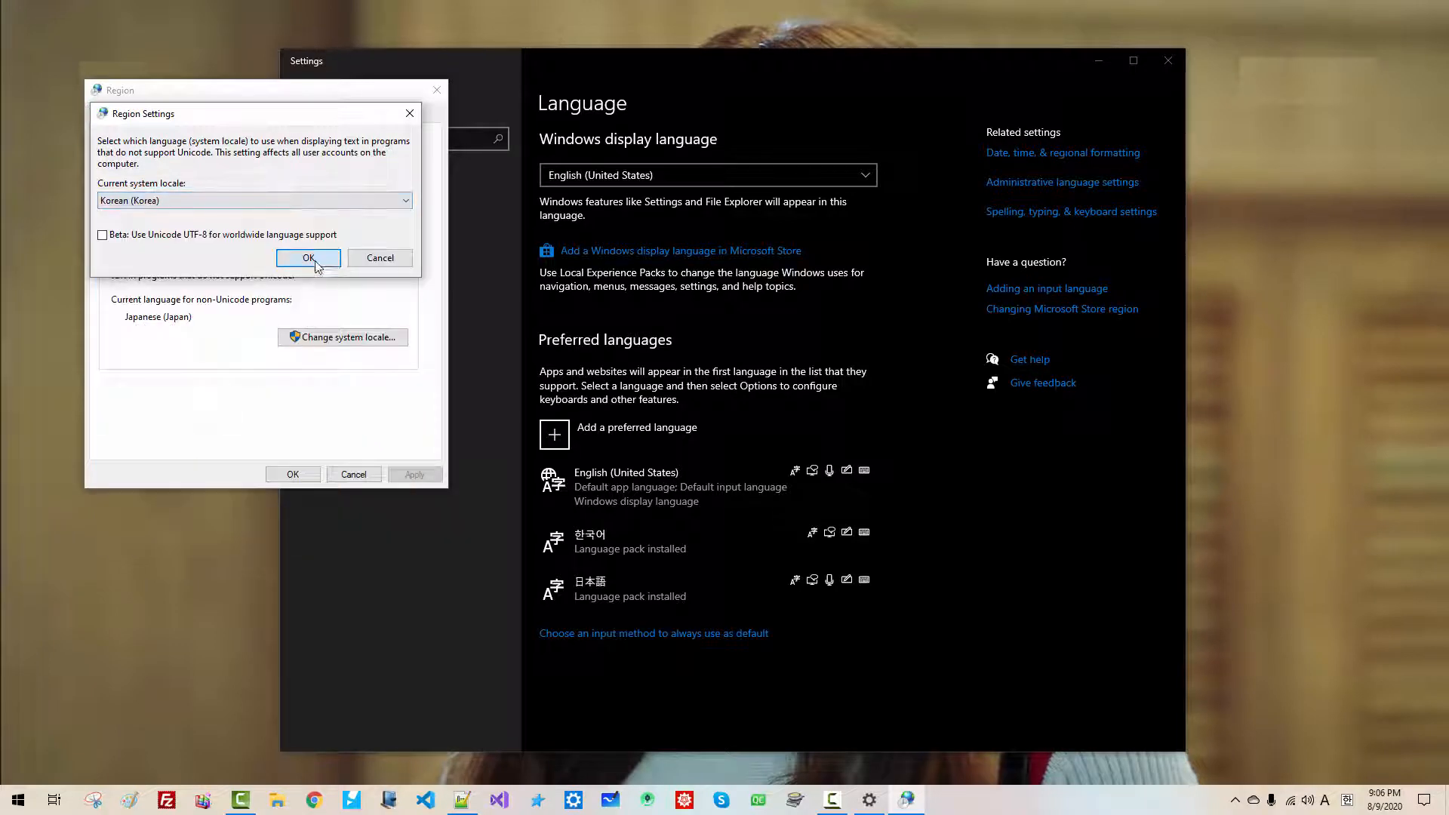
pyautogui.click(308, 258)
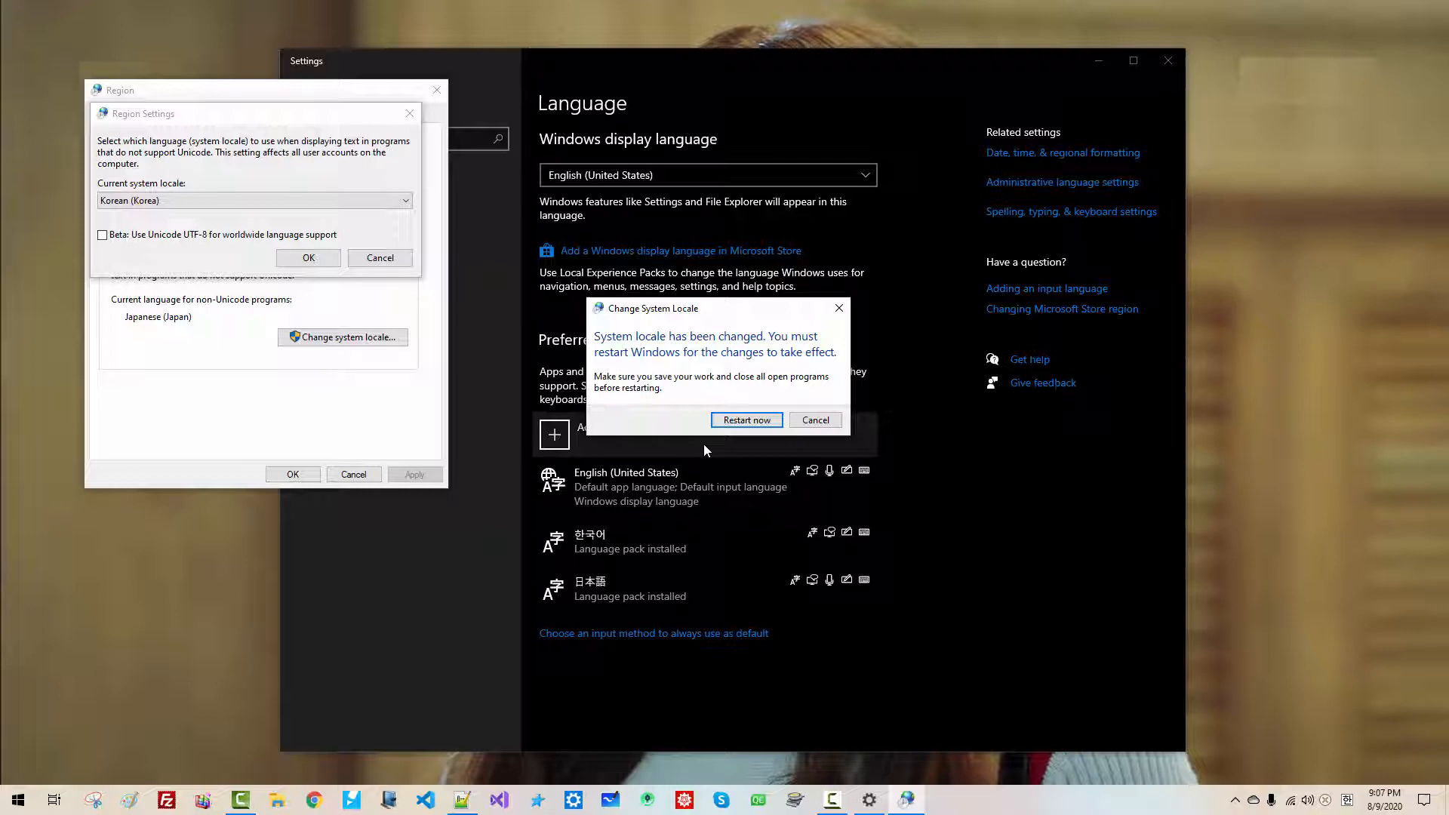
pyautogui.click(746, 419)
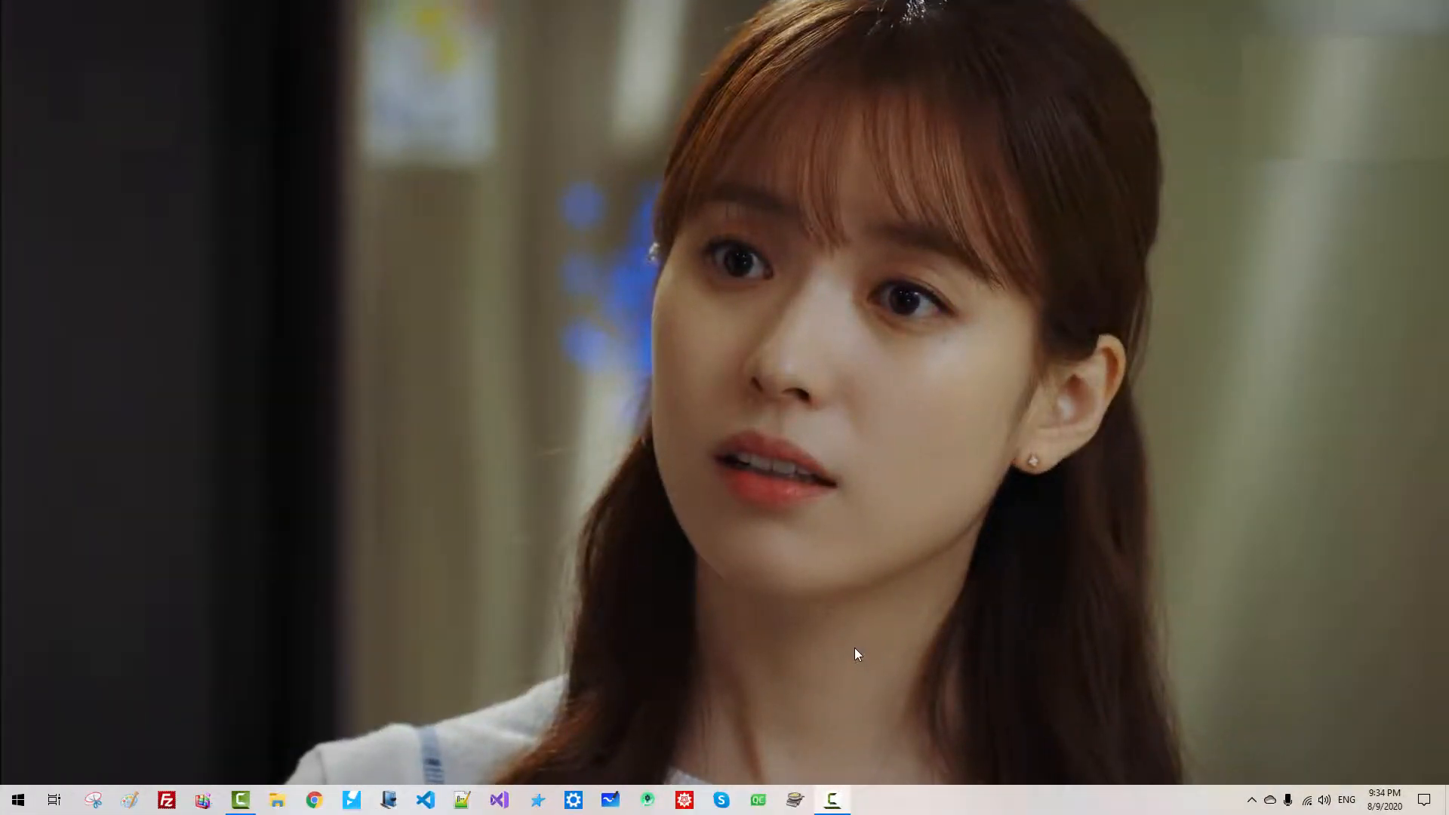
# Start Visual Studio again after the restart and begin reopening the RegExp solution
pyautogui.click(500, 800)
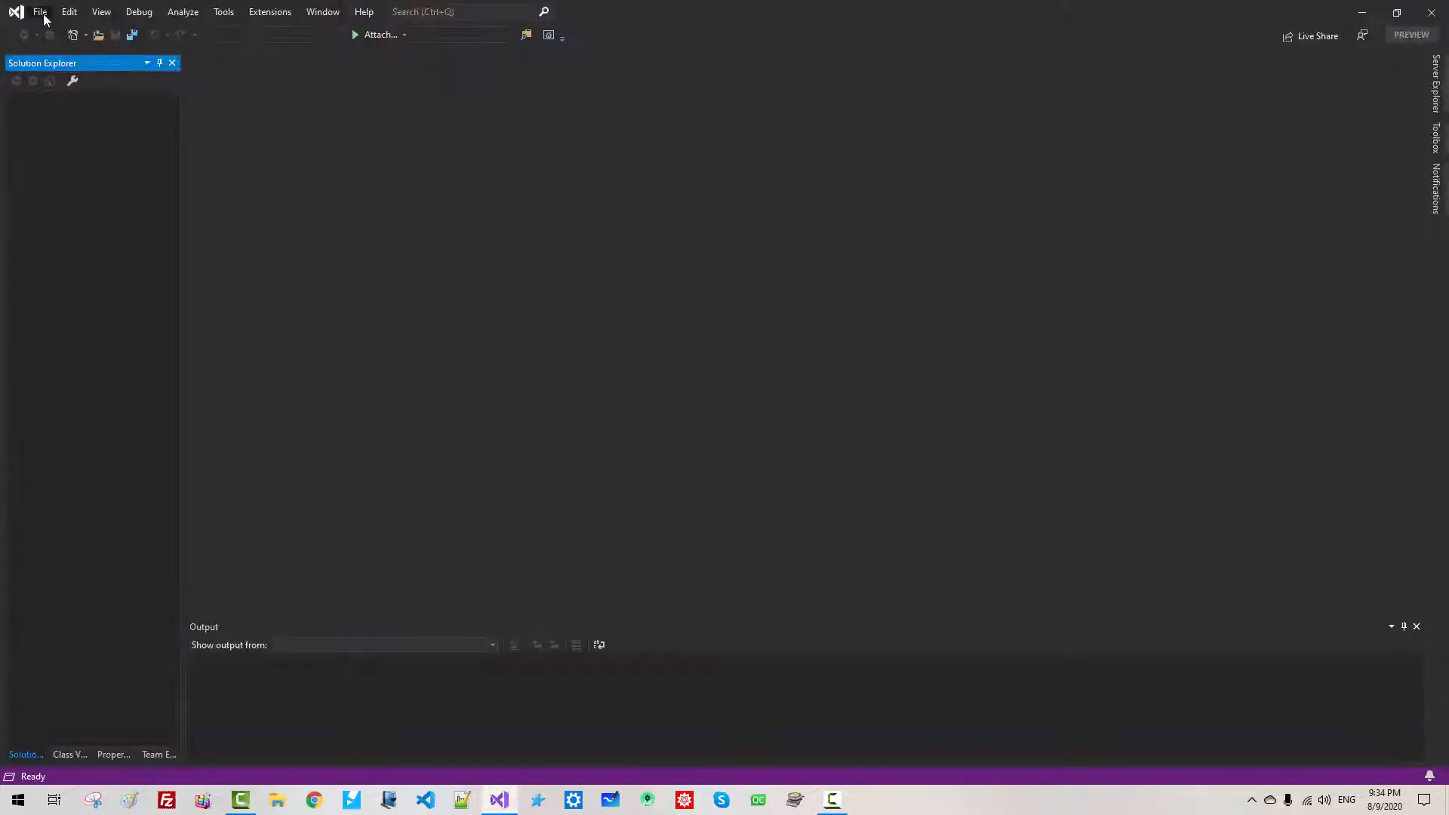
pyautogui.click(40, 11)
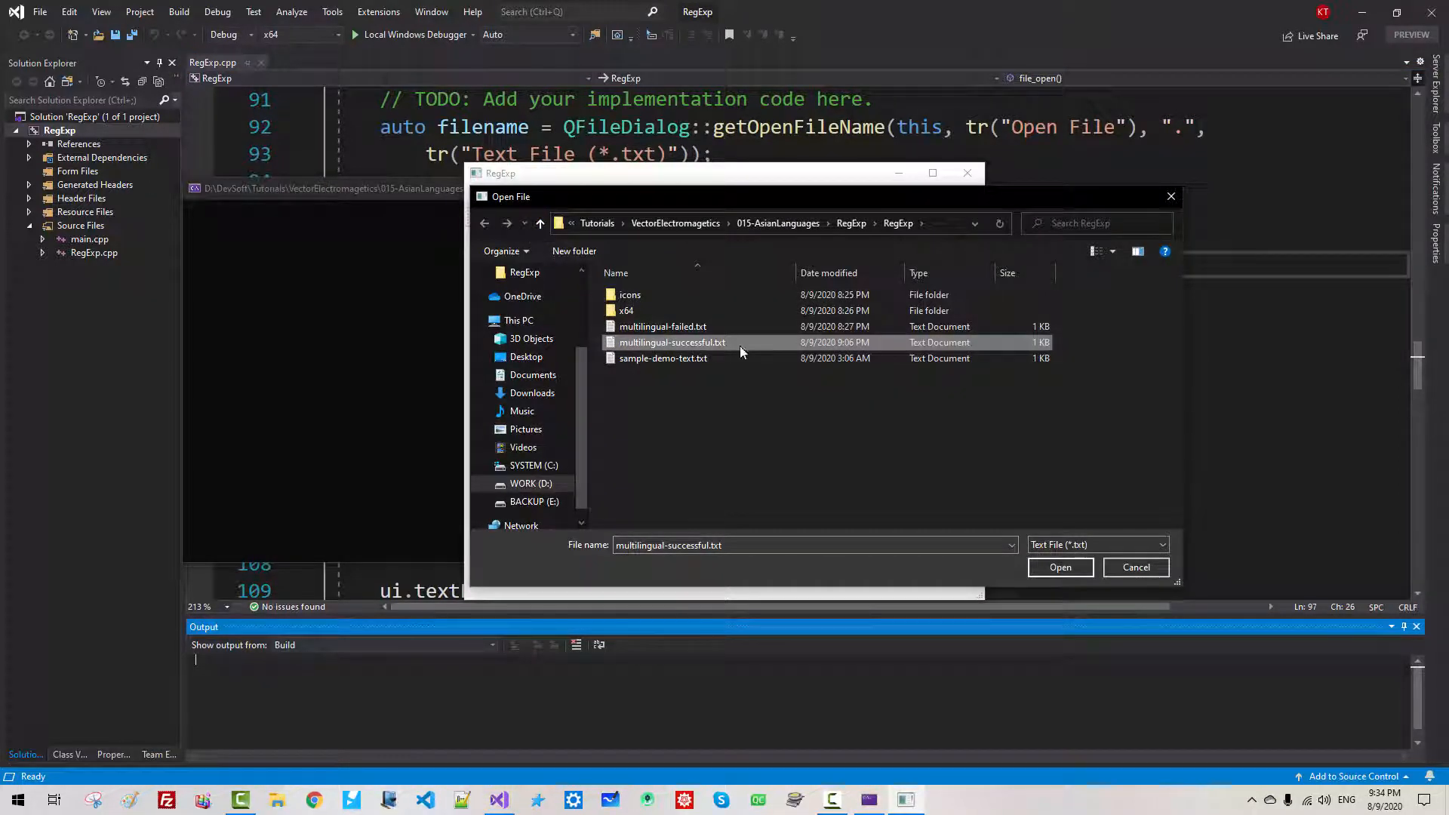
# Open multilingual-successful.txt so its English, Korean and Japanese lines display
pyautogui.click(1059, 566)
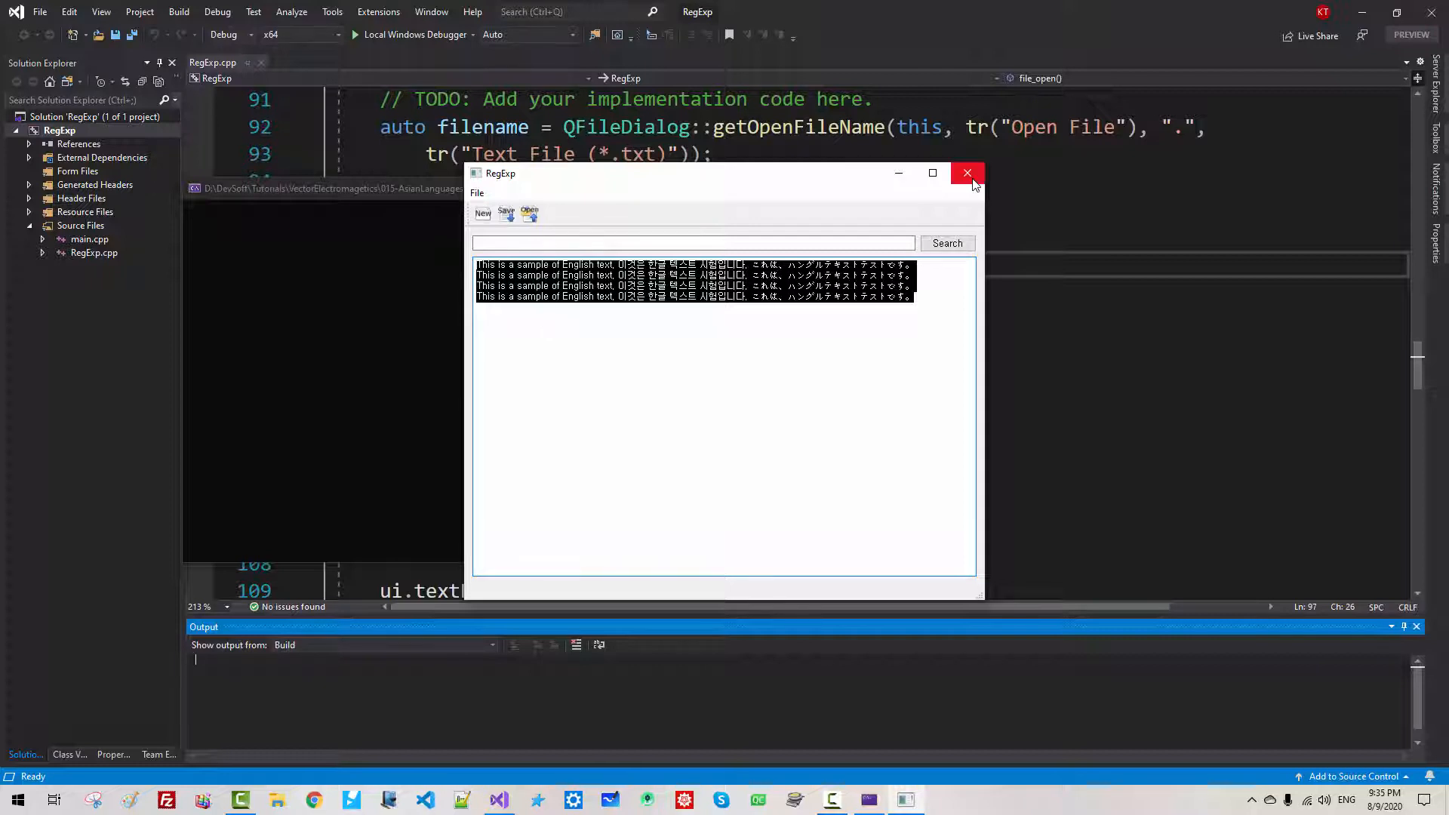
# Close RegExp and write the comment: Intel CPUs use Little Endian, others Big Endian, so a Byte-Order Mark or BOM is needed
pyautogui.click(967, 173)
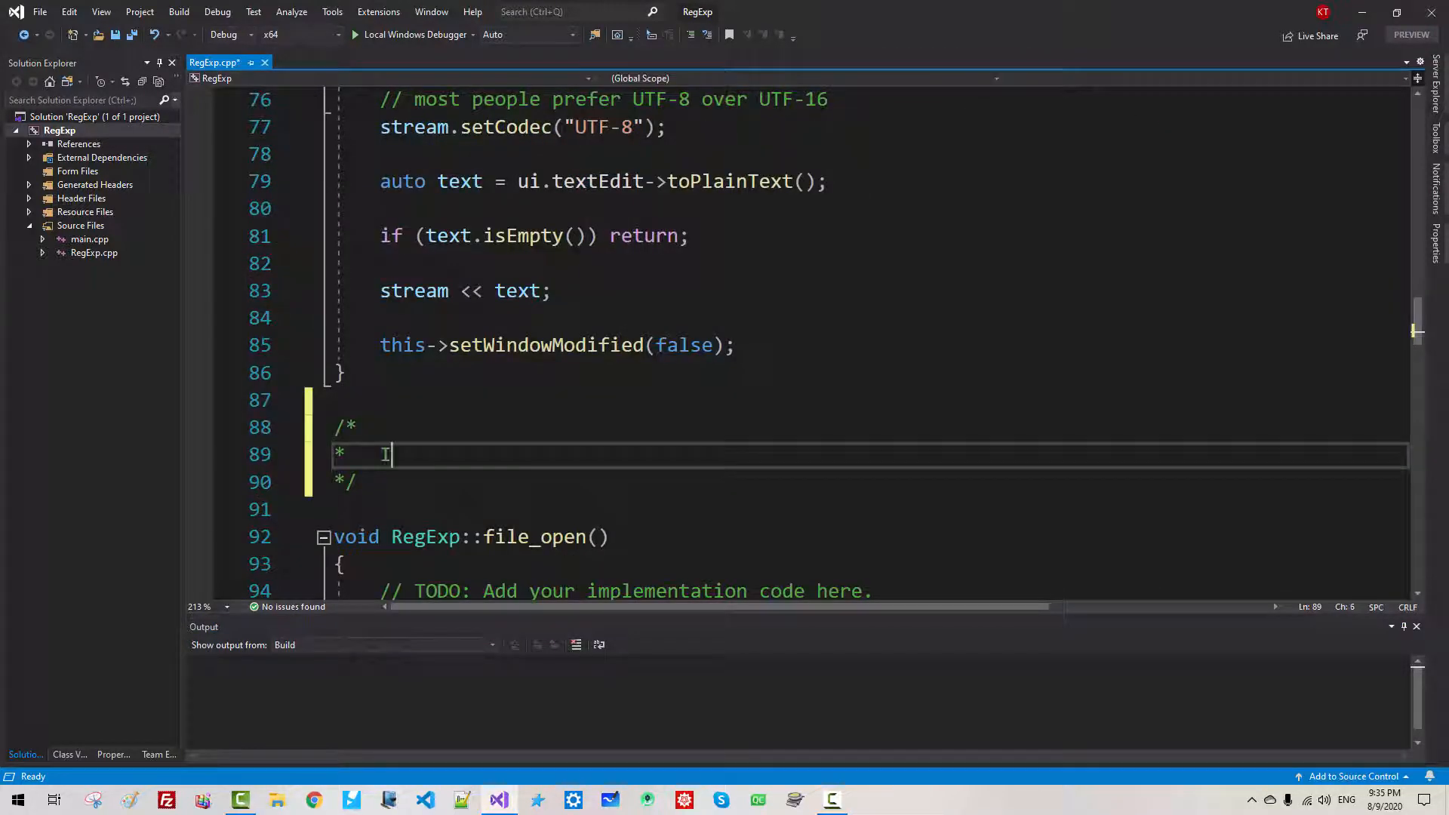
pyautogui.write('Intel C')
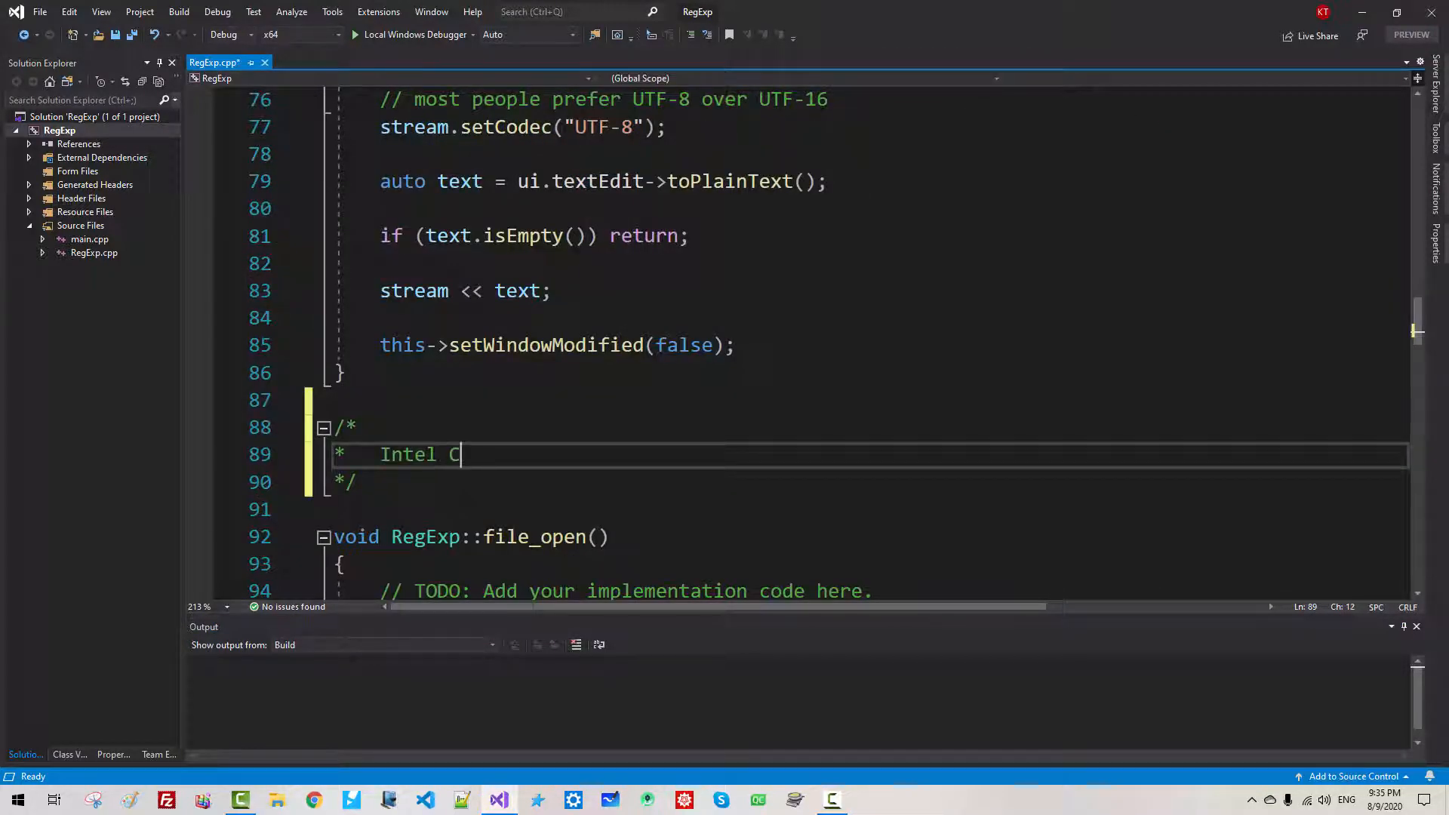
pyautogui.write('PU architeture uses Litt')
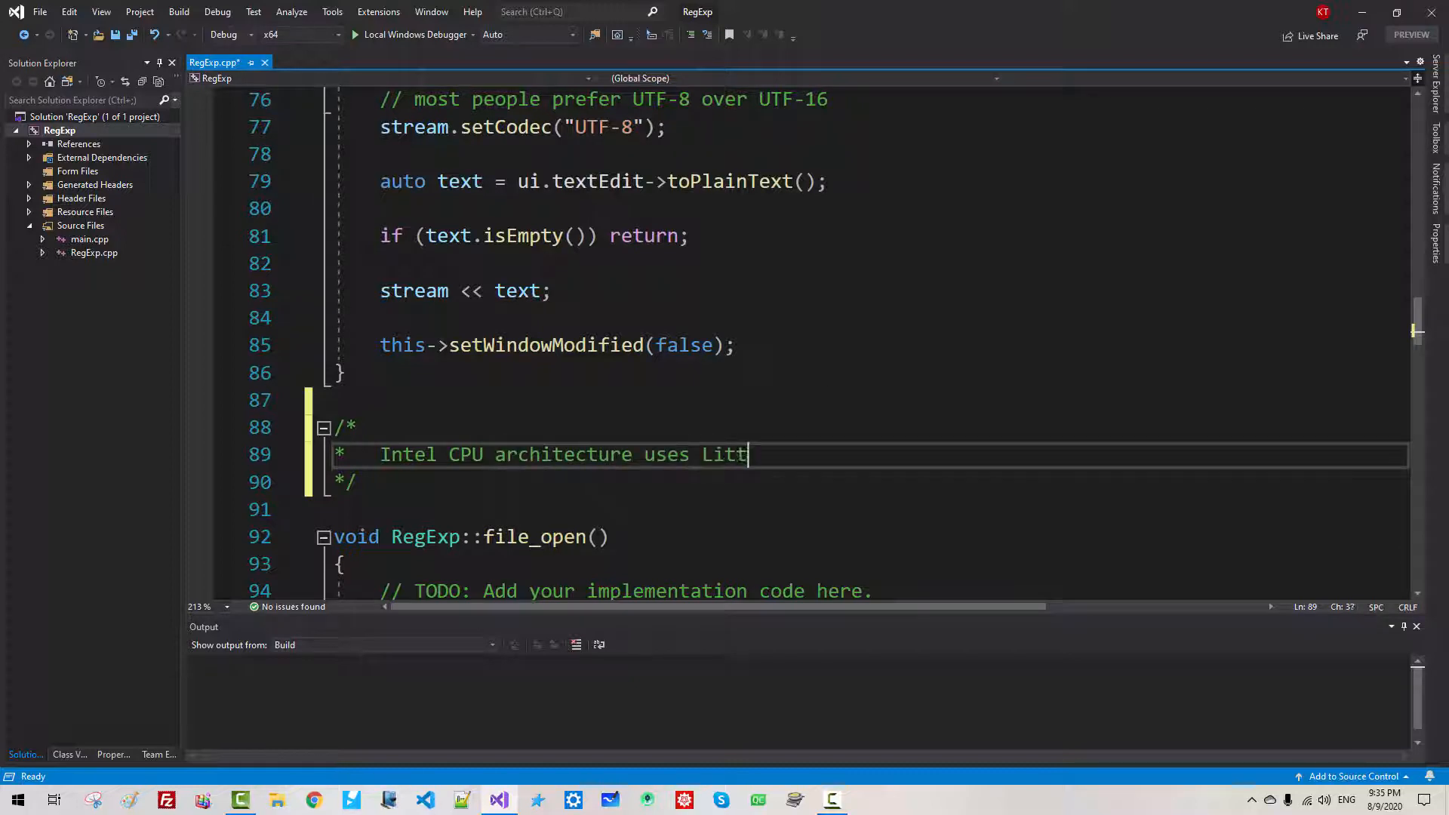
pyautogui.write('le Endian system.')
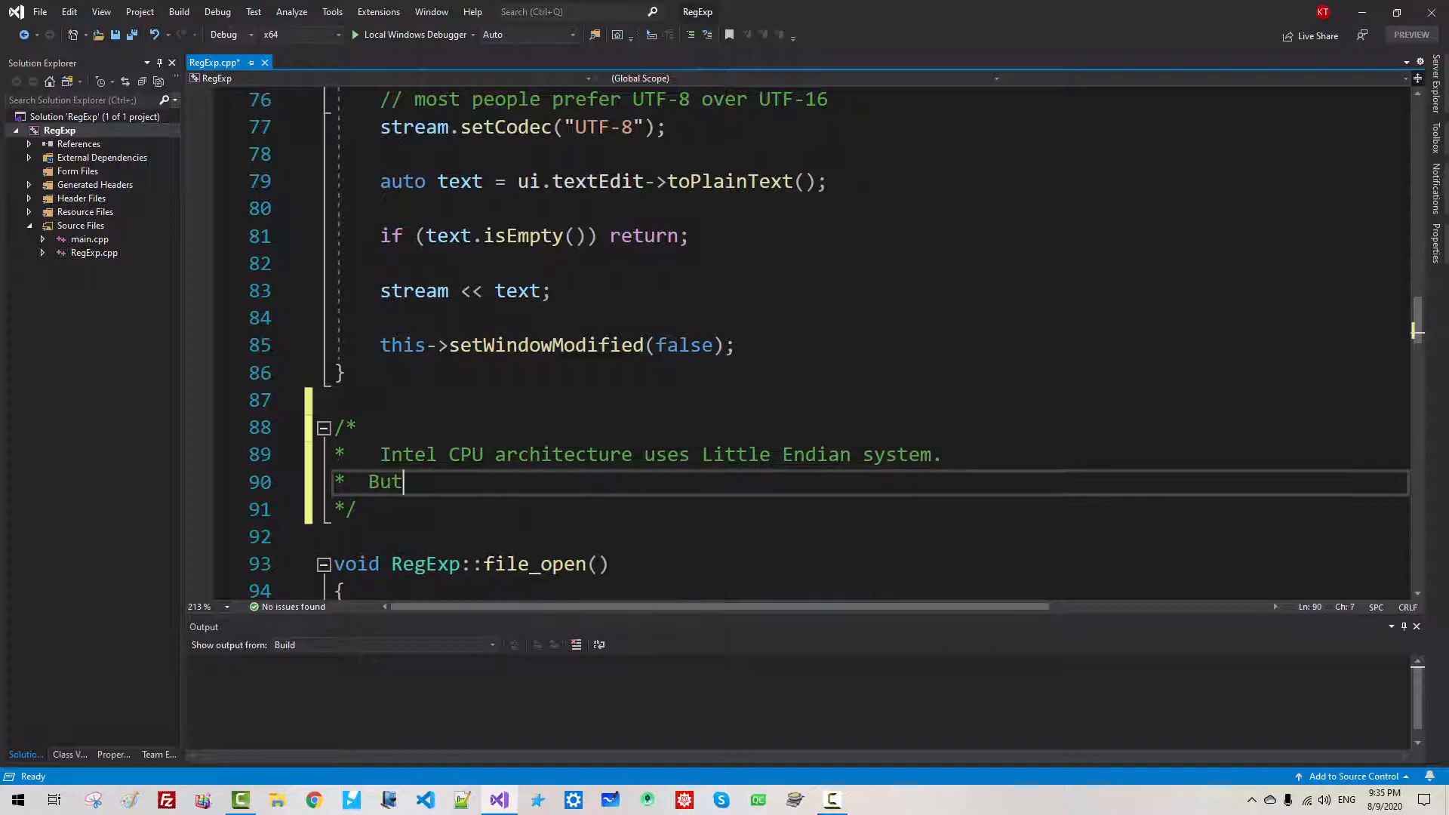
pyautogui.write('some other')
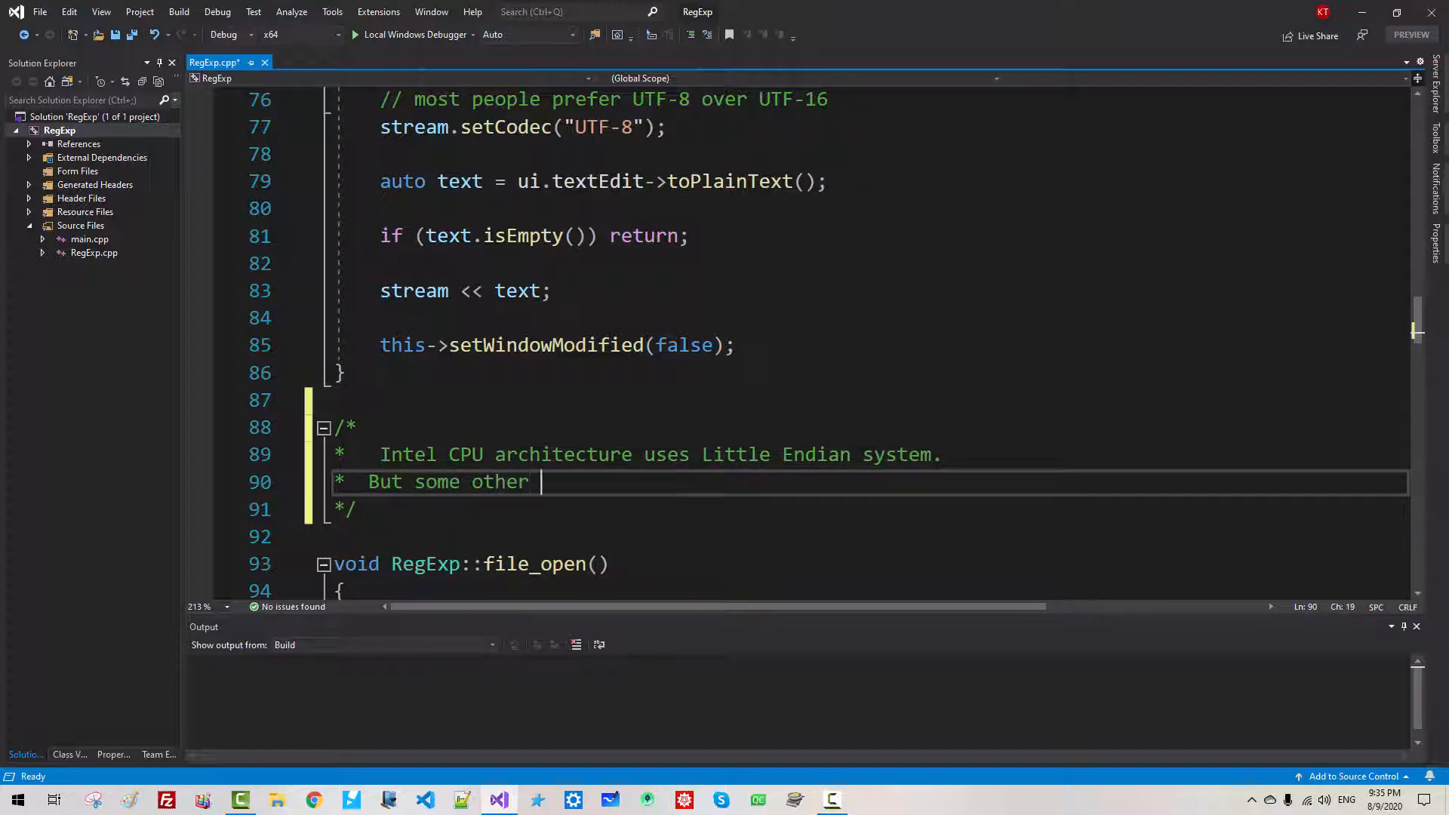
pyautogui.write('CPU archite')
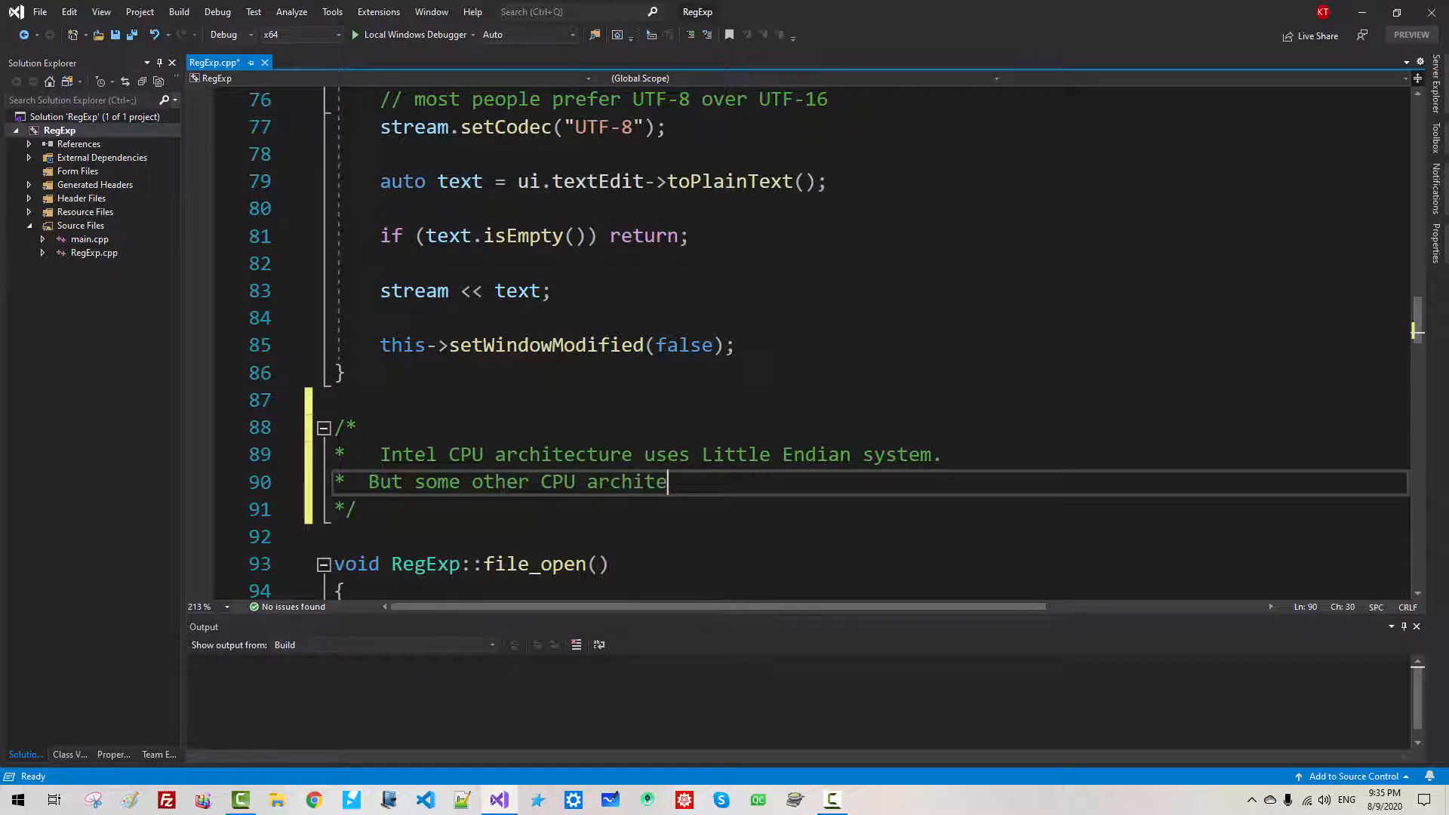
pyautogui.write('cture uses Big Endian system.')
pyautogui.write('* For')
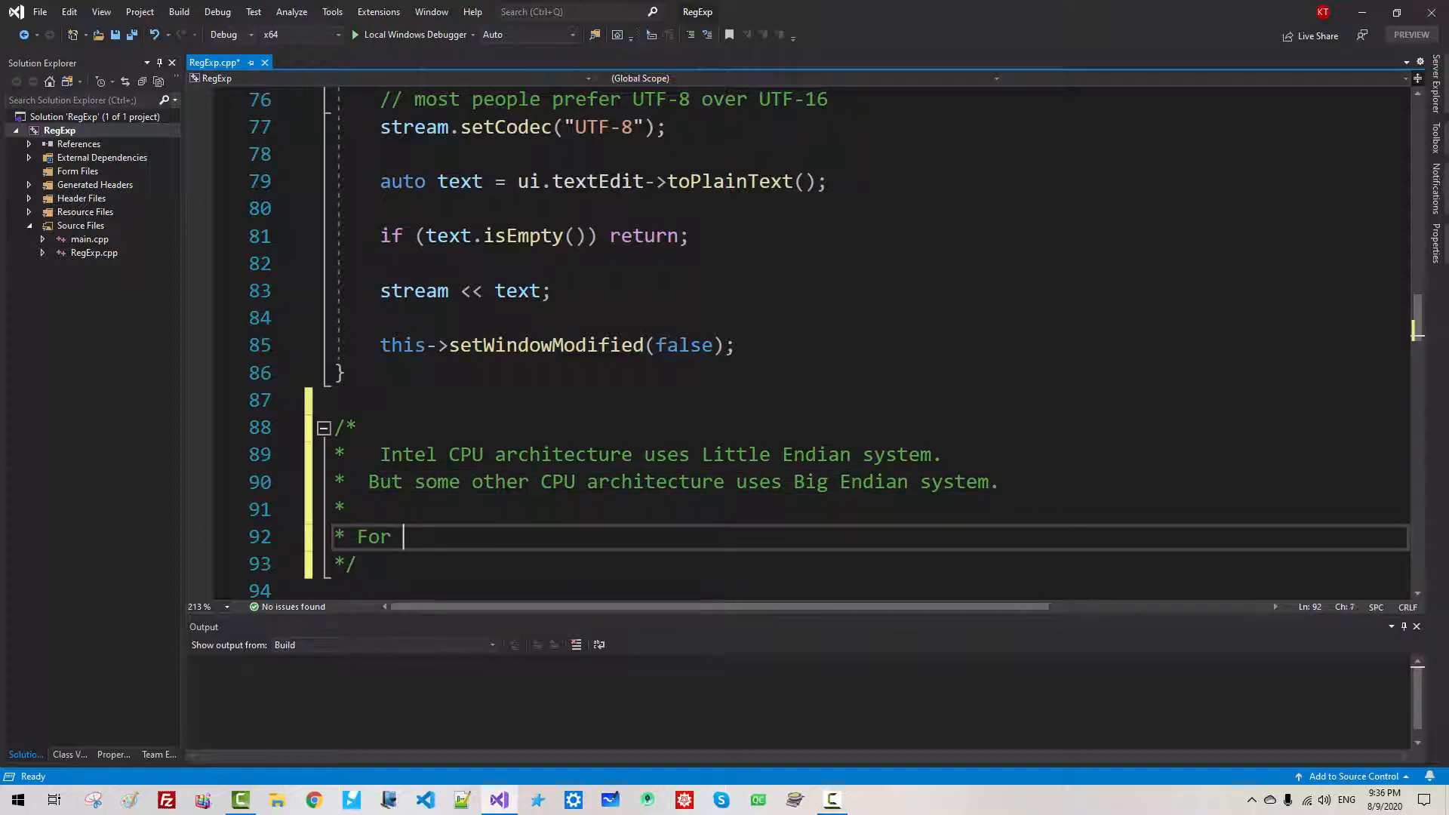
pyautogui.write('such cases, we need to specify Byte')
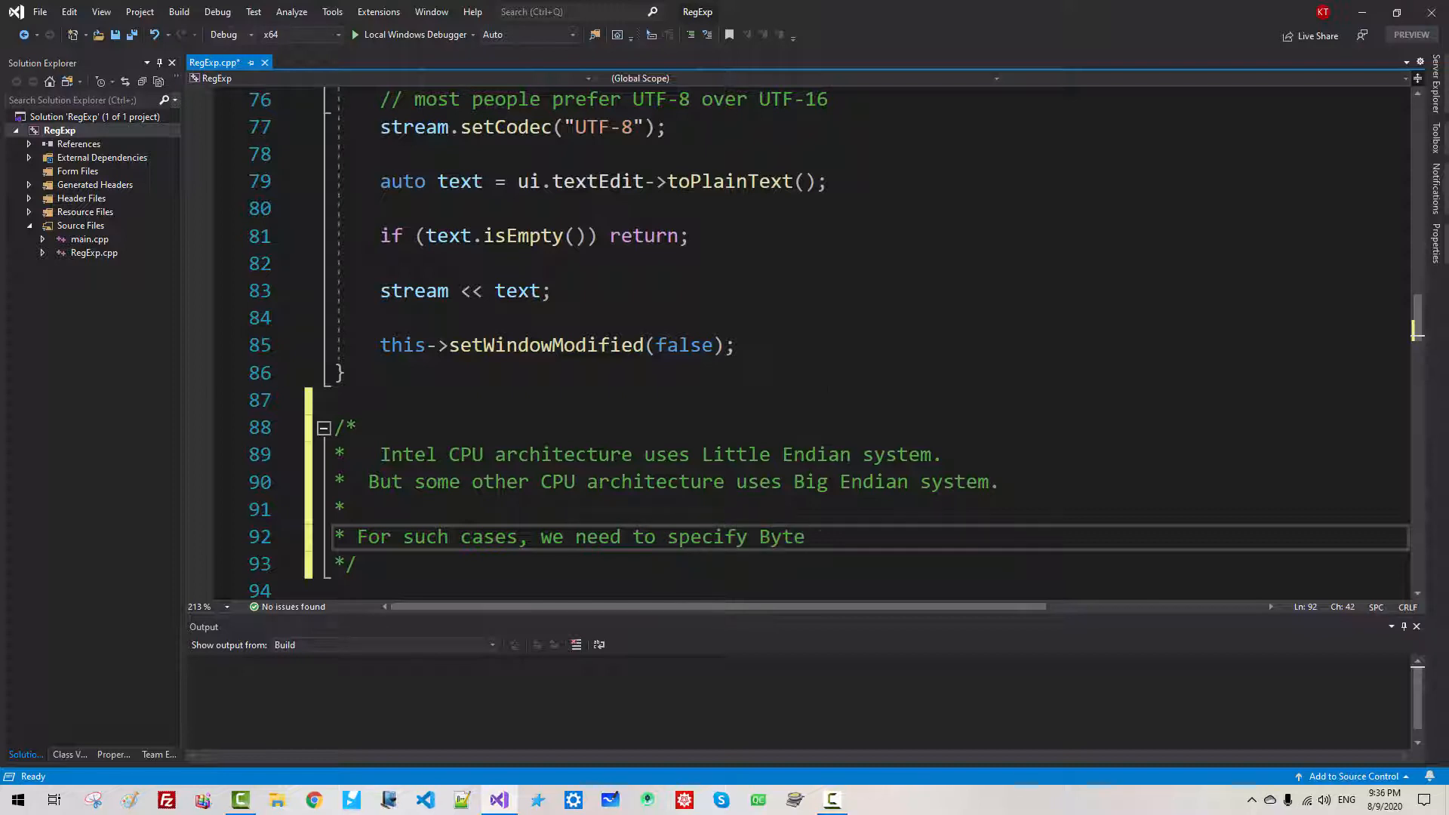
pyautogui.write('-Order Mark')
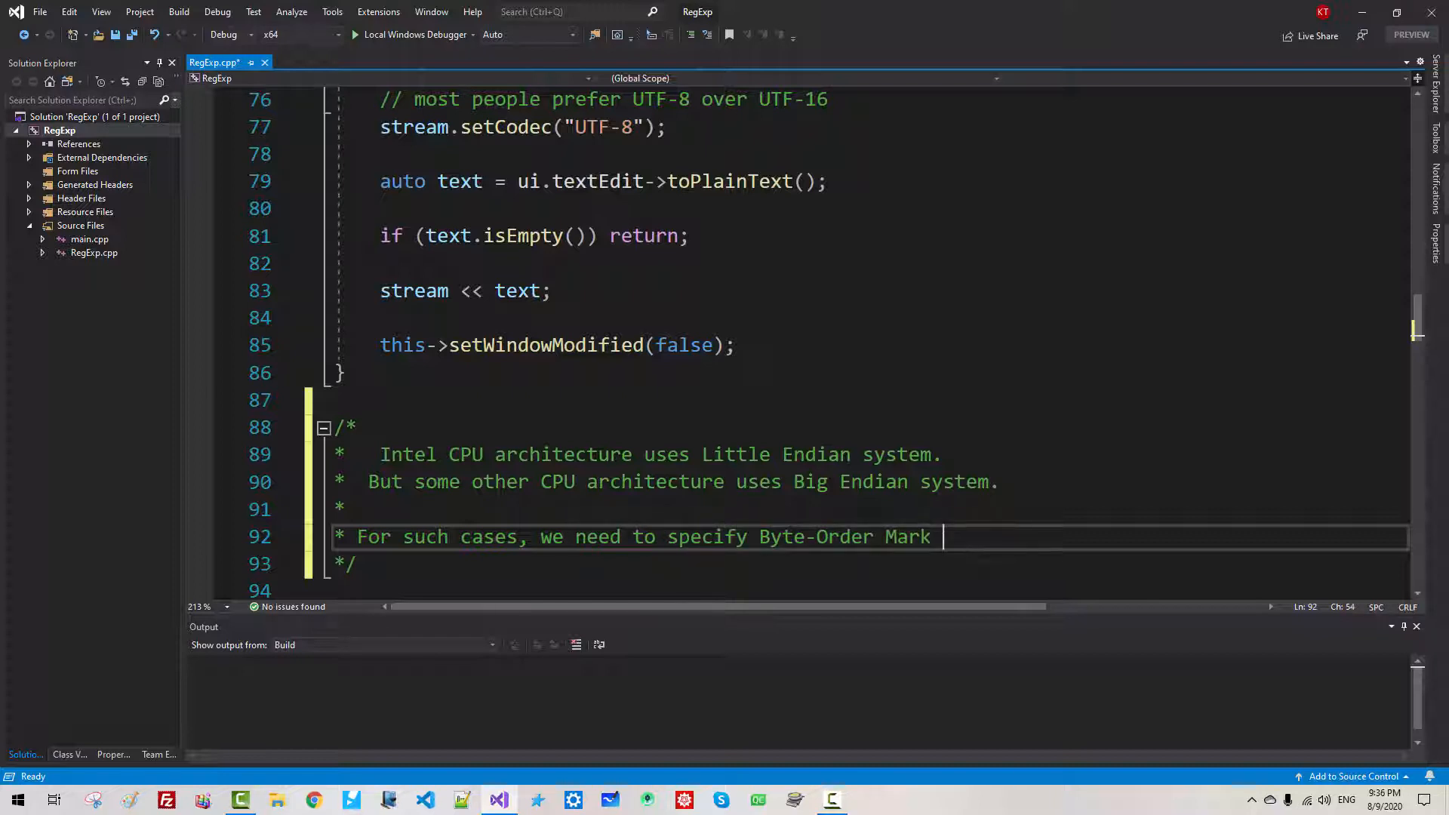
pyautogui.write('or BOM')
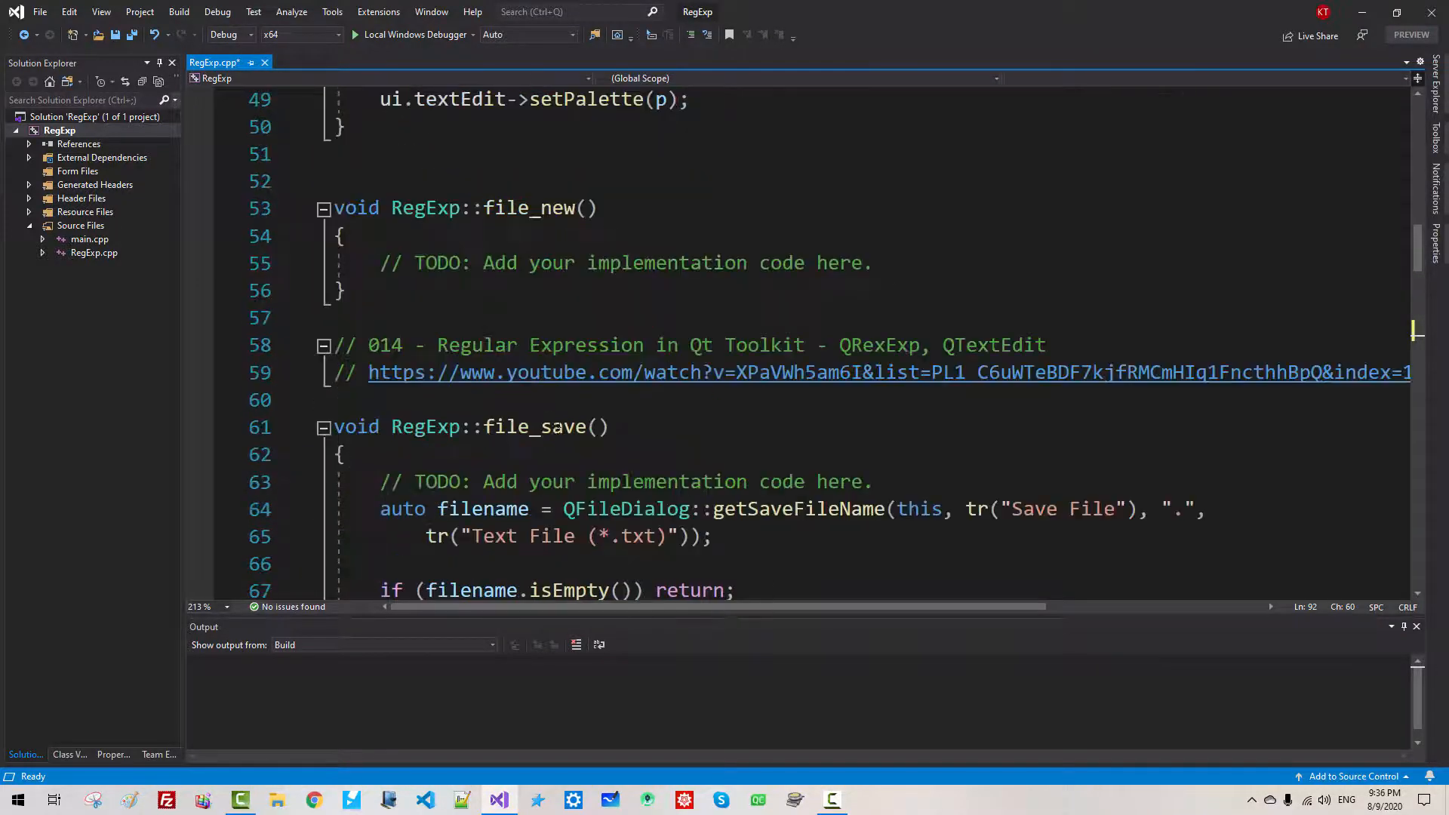
# Add stream.setGenerateByteOrderMark(true); after file_save's setCodec("UTF-8") line
pyautogui.scroll(-3)
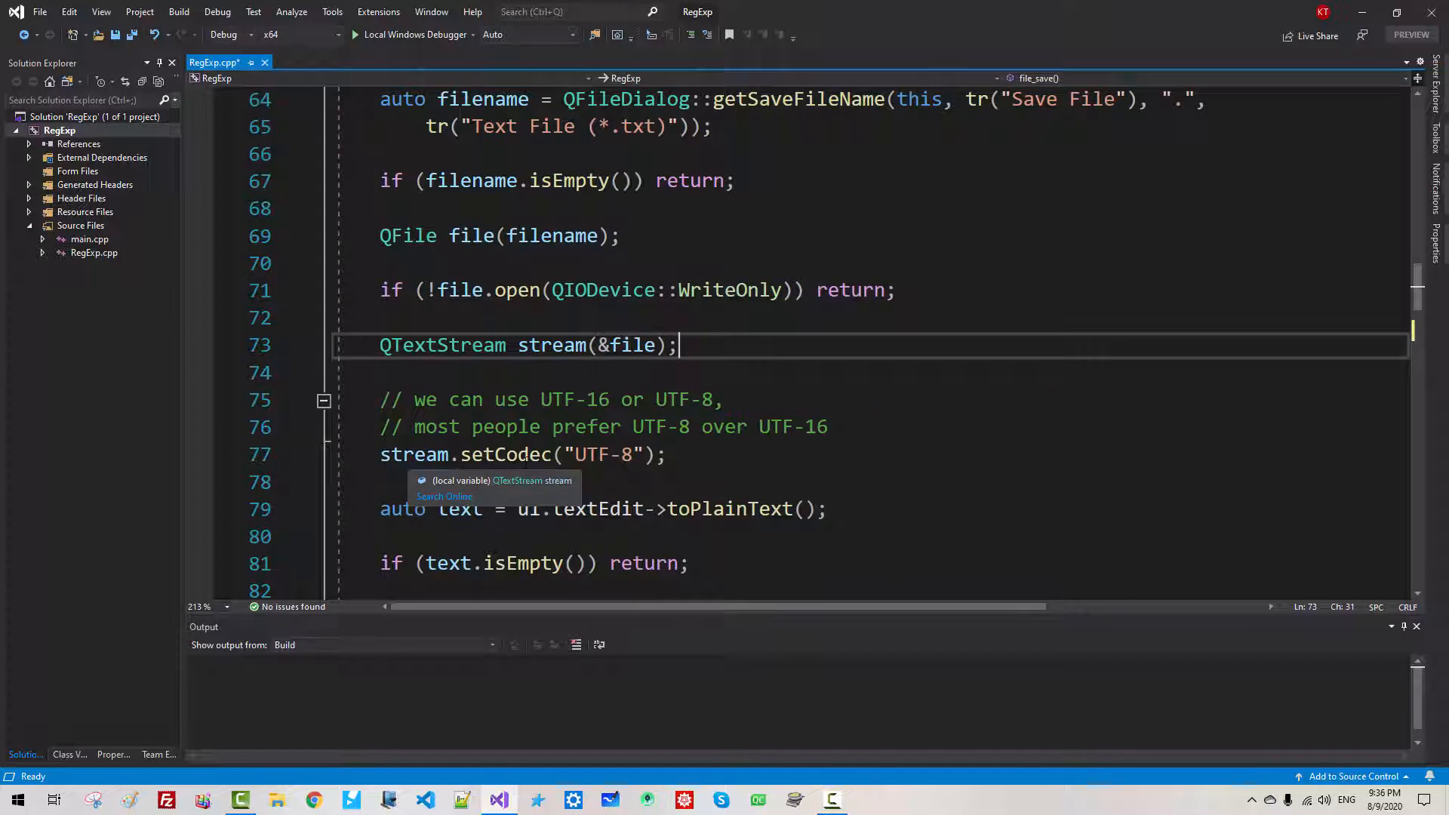
pyautogui.write('stream')
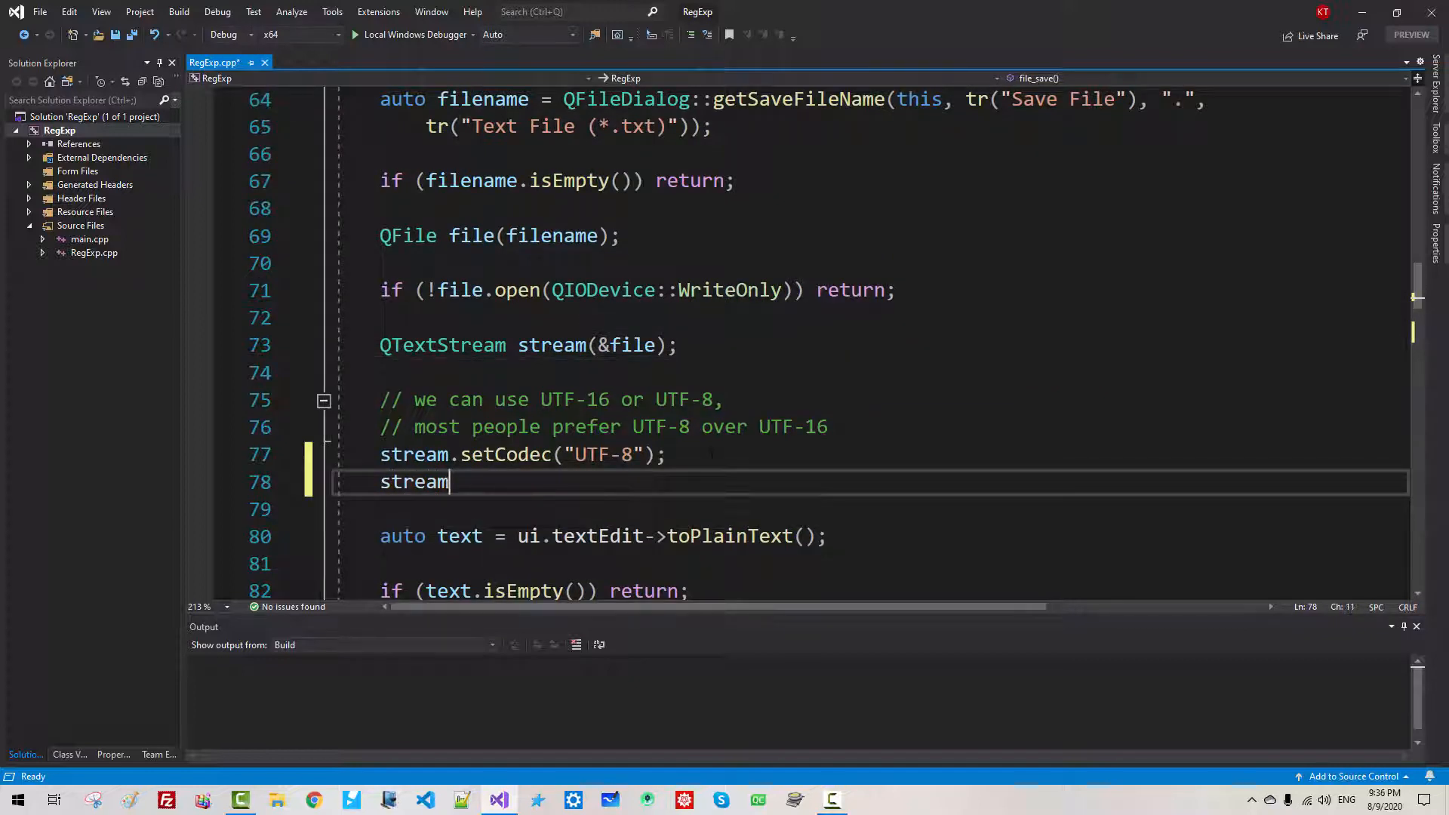
pyautogui.write('.setGenerateByteOrderMark')
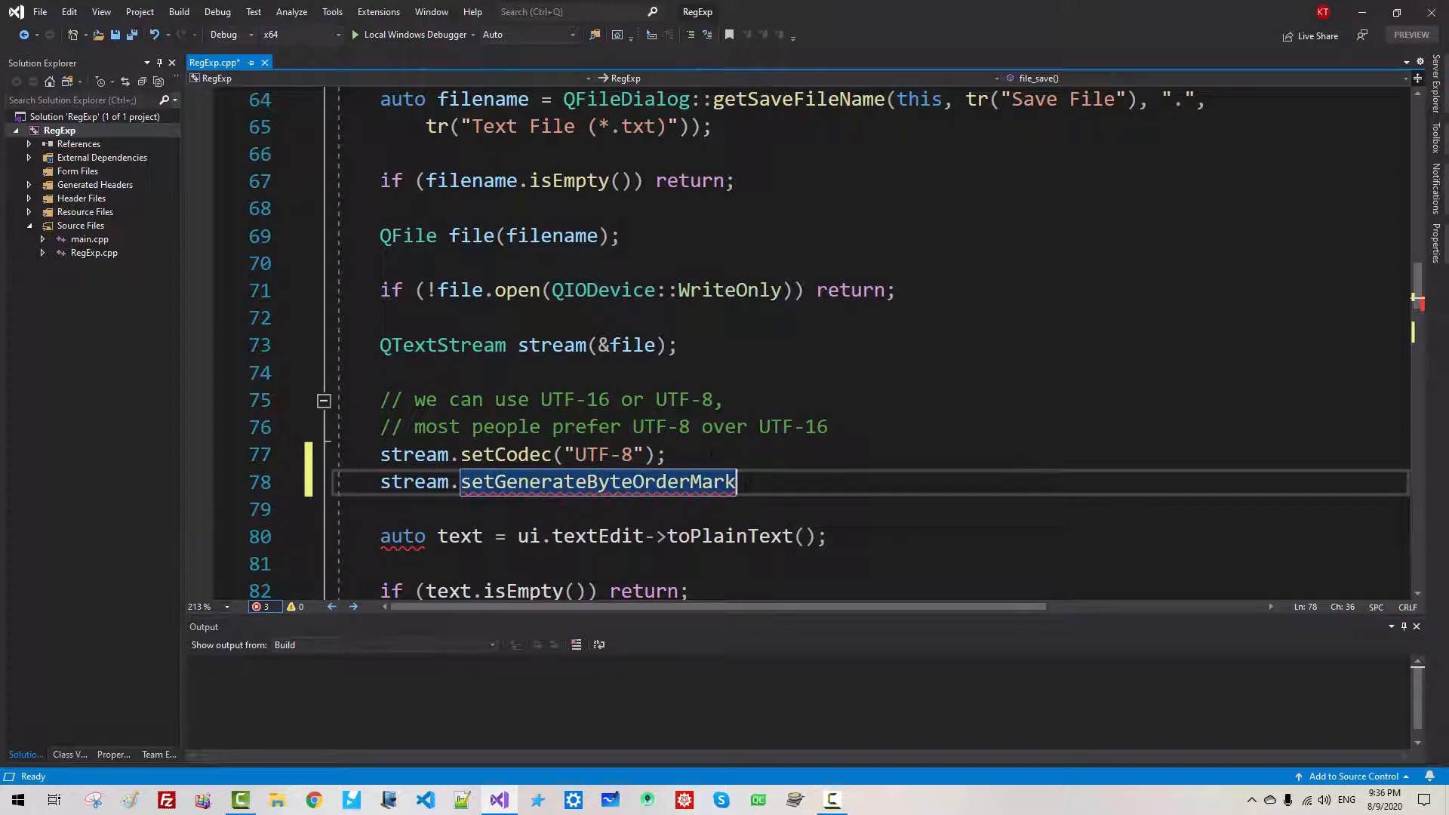
pyautogui.write('(true);')
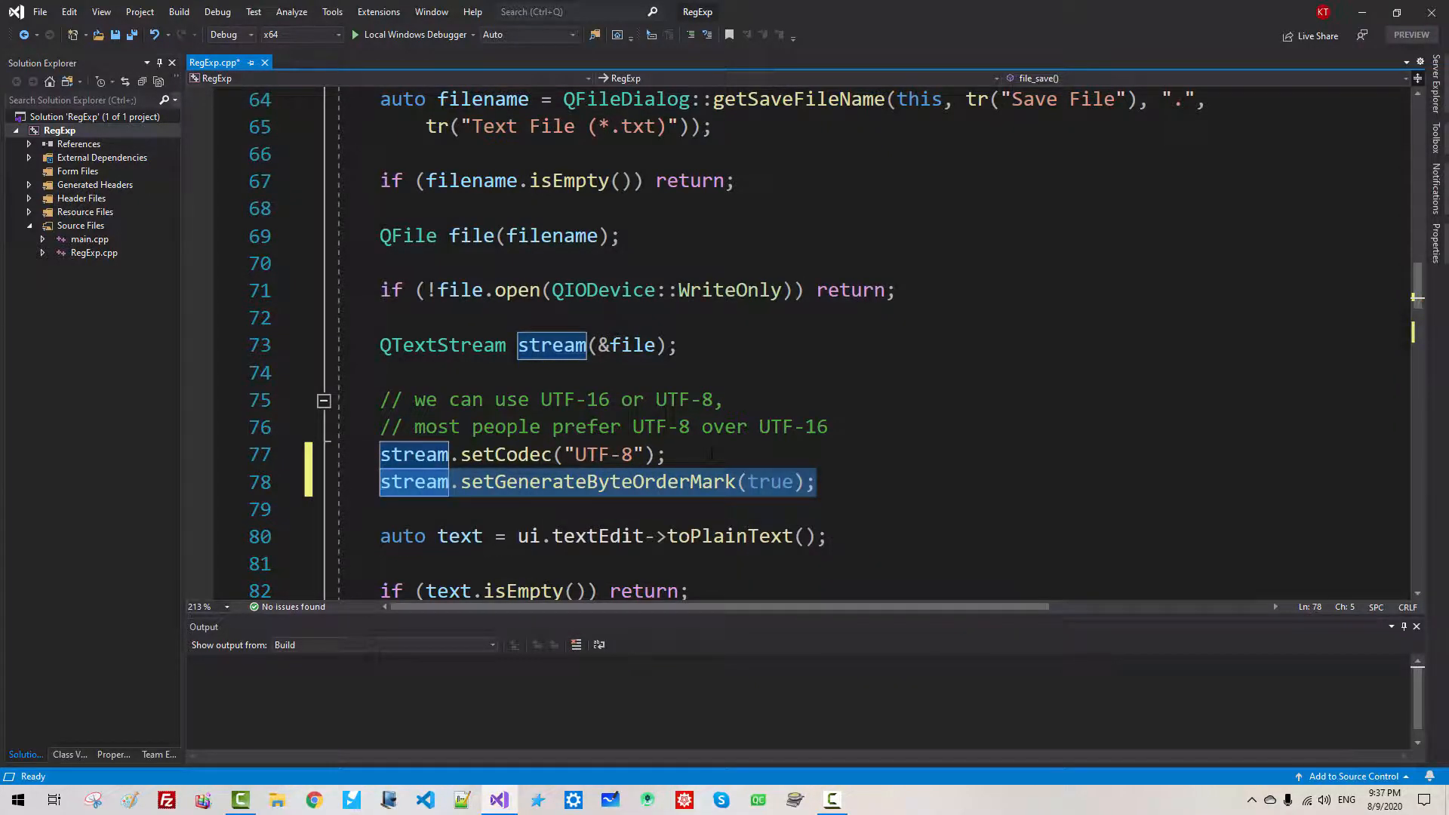
pyautogui.scroll(-3)
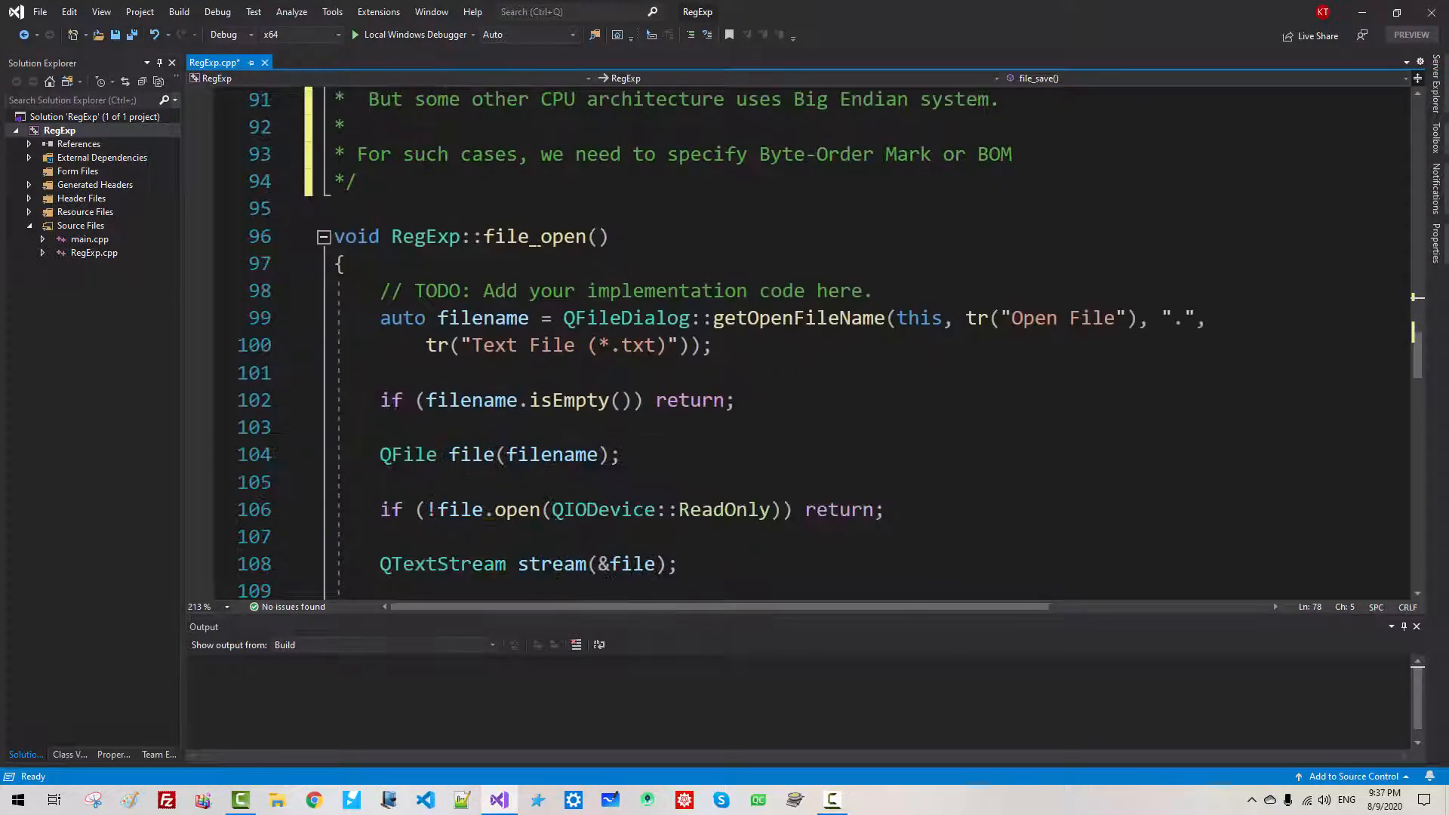
# Add stream.setGenerateByteOrderMark(true); after file_open's UTF-8 codec line as well
pyautogui.scroll(-3)
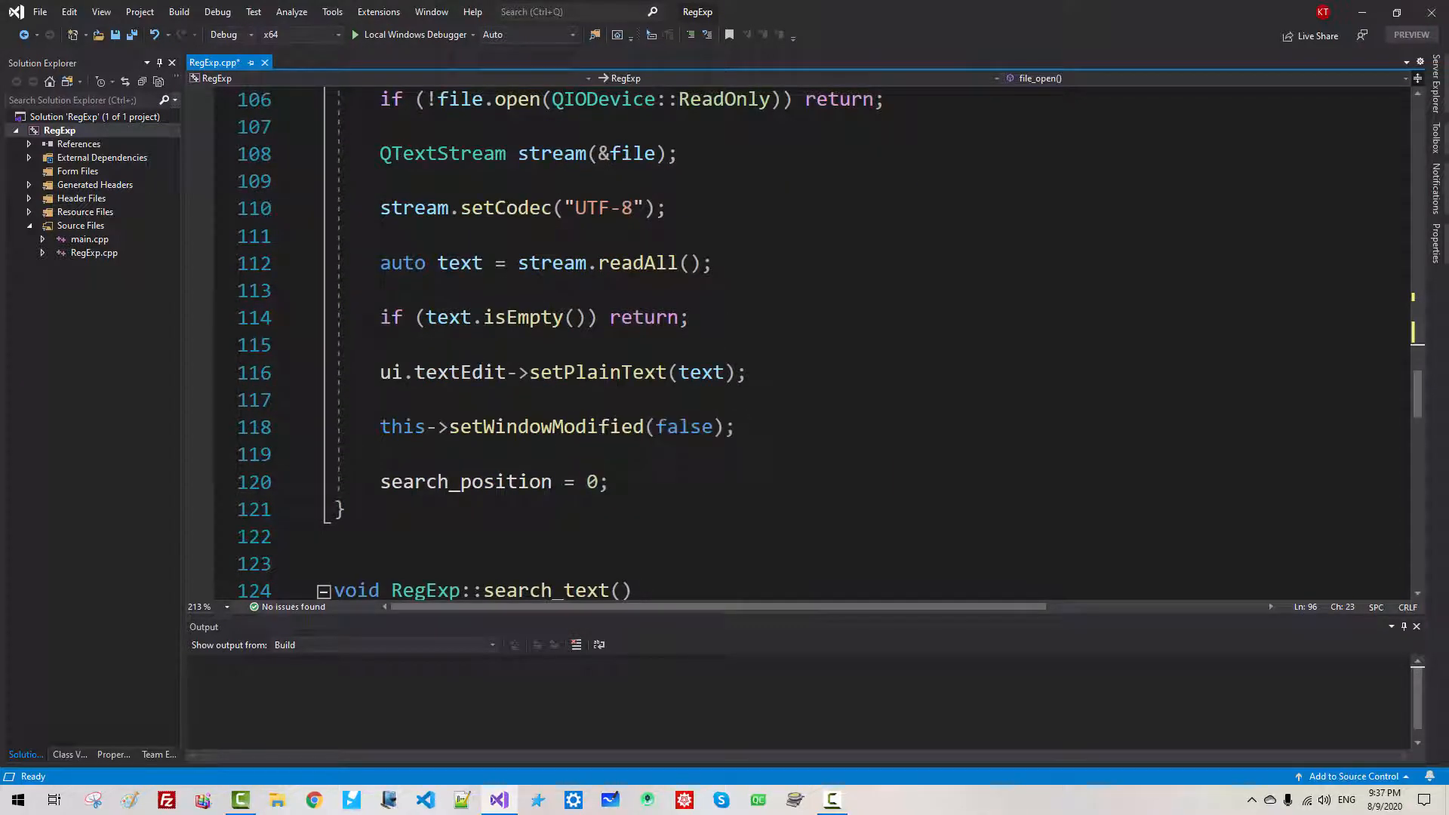
pyautogui.click(500, 207)
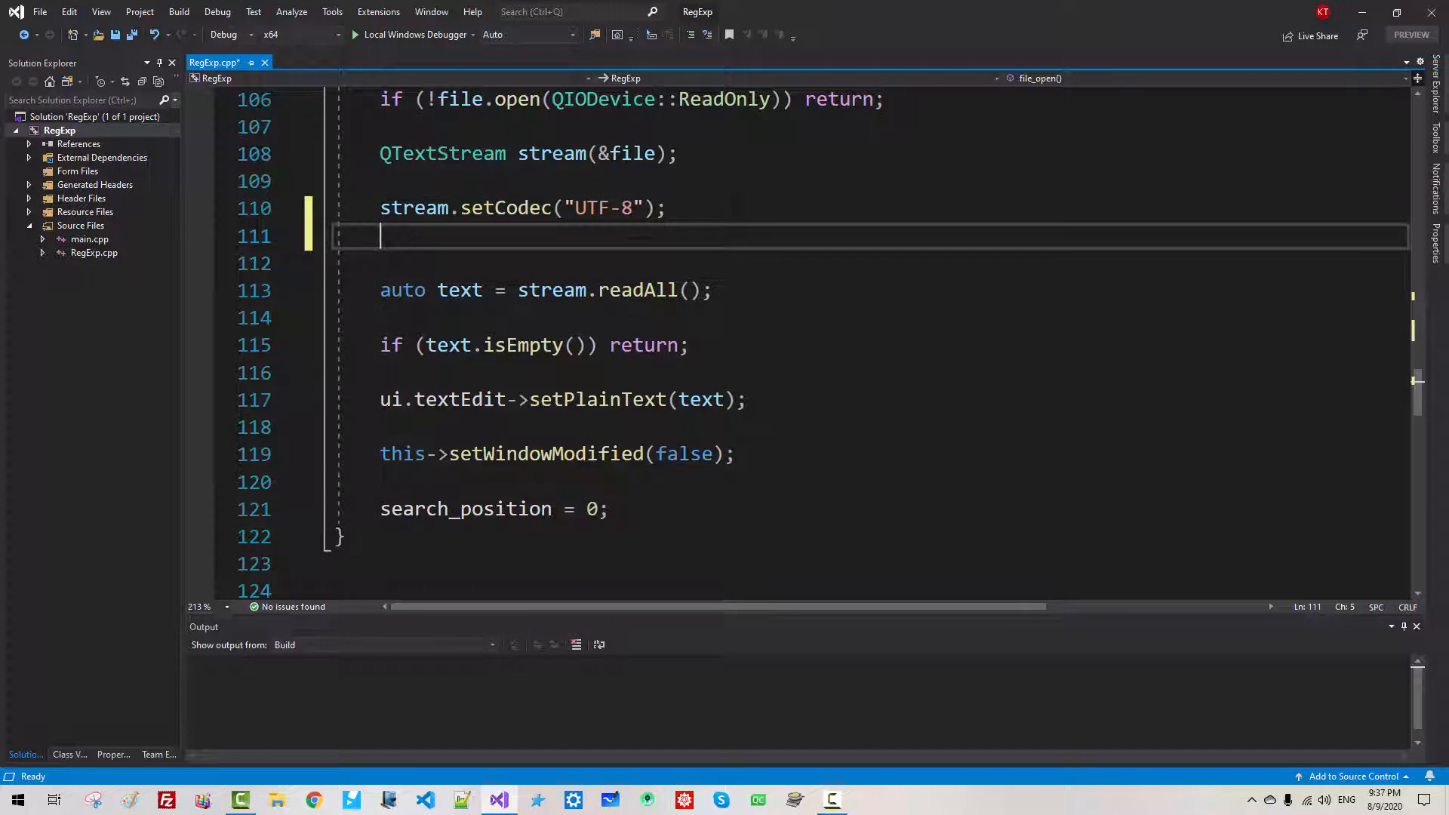
pyautogui.write('stream.setGenerateByteOrderMark(true);')
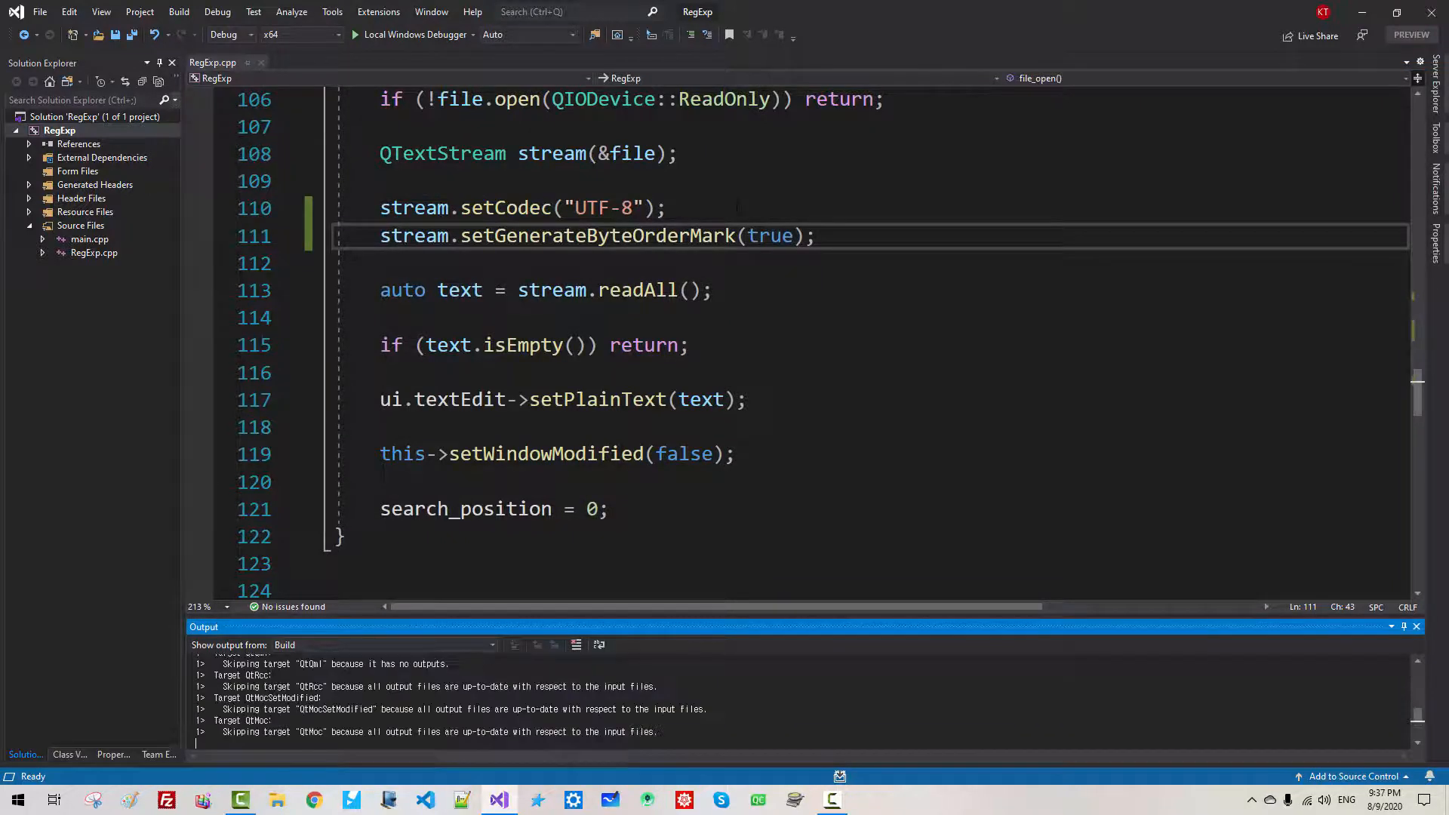
# Run the app and save the multilingual text as multilingual-perfect.txt
pyautogui.click(417, 35)
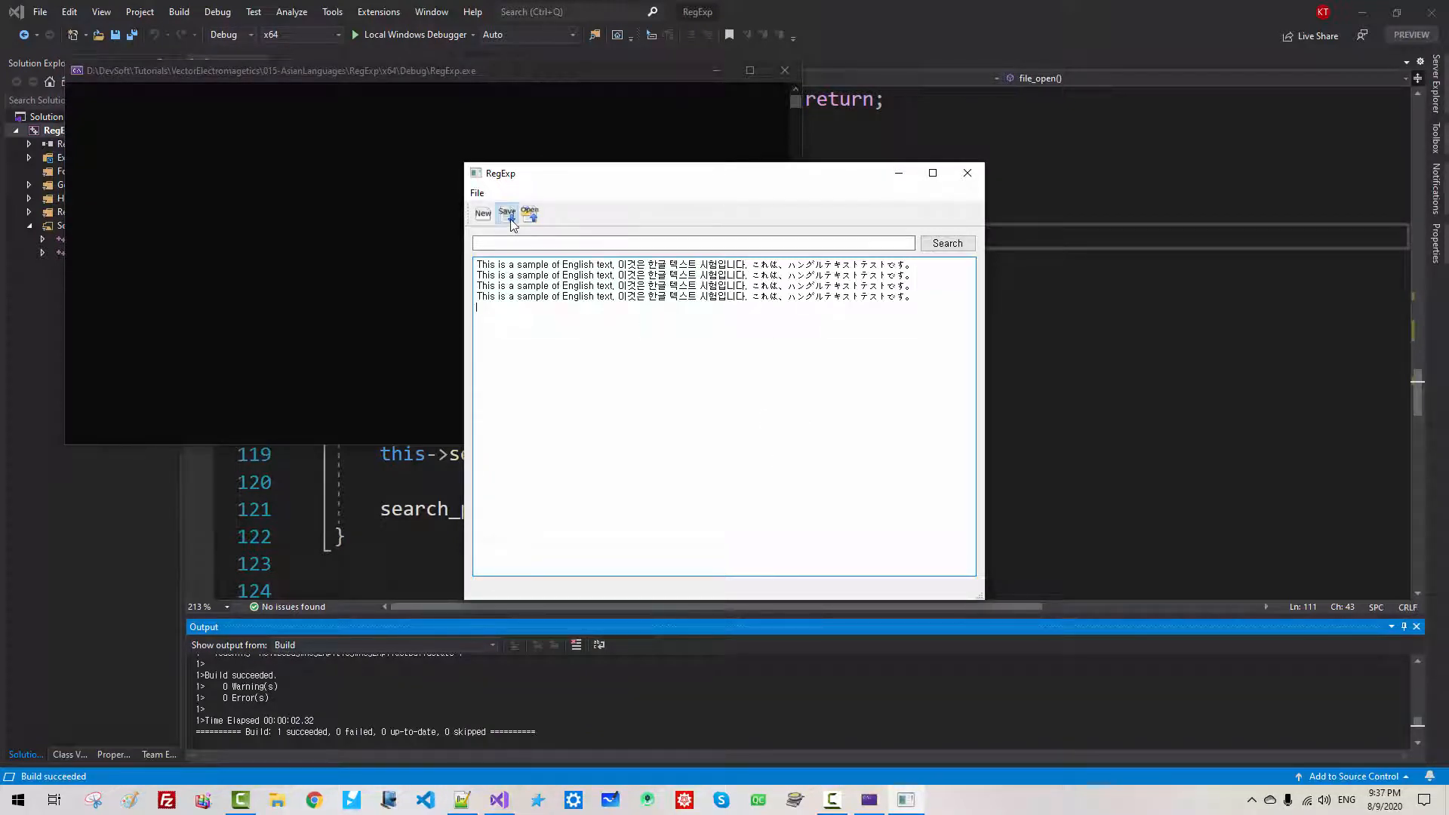
pyautogui.click(507, 213)
pyautogui.write('multilingual-perfect.txt')
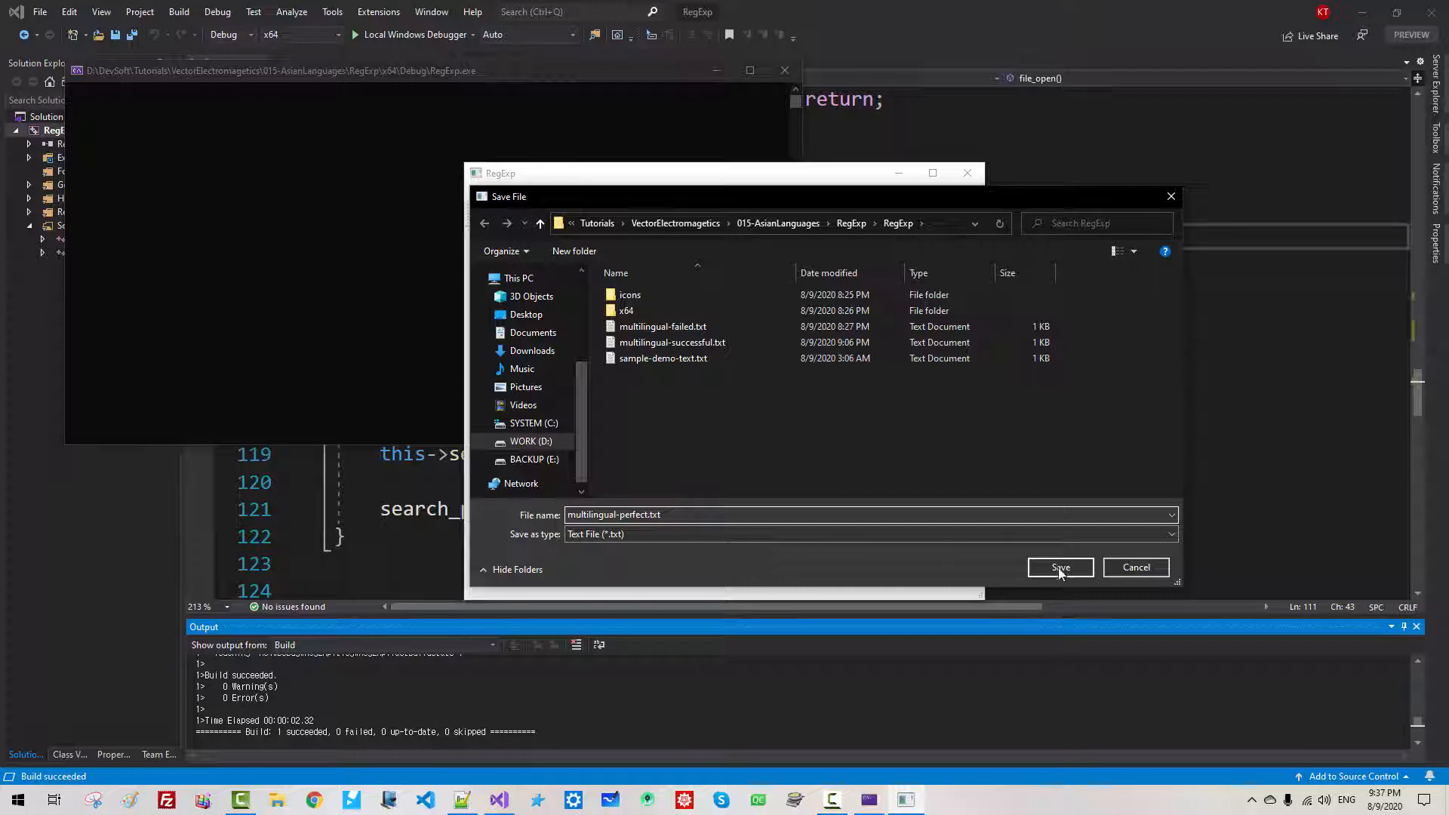
pyautogui.click(1059, 567)
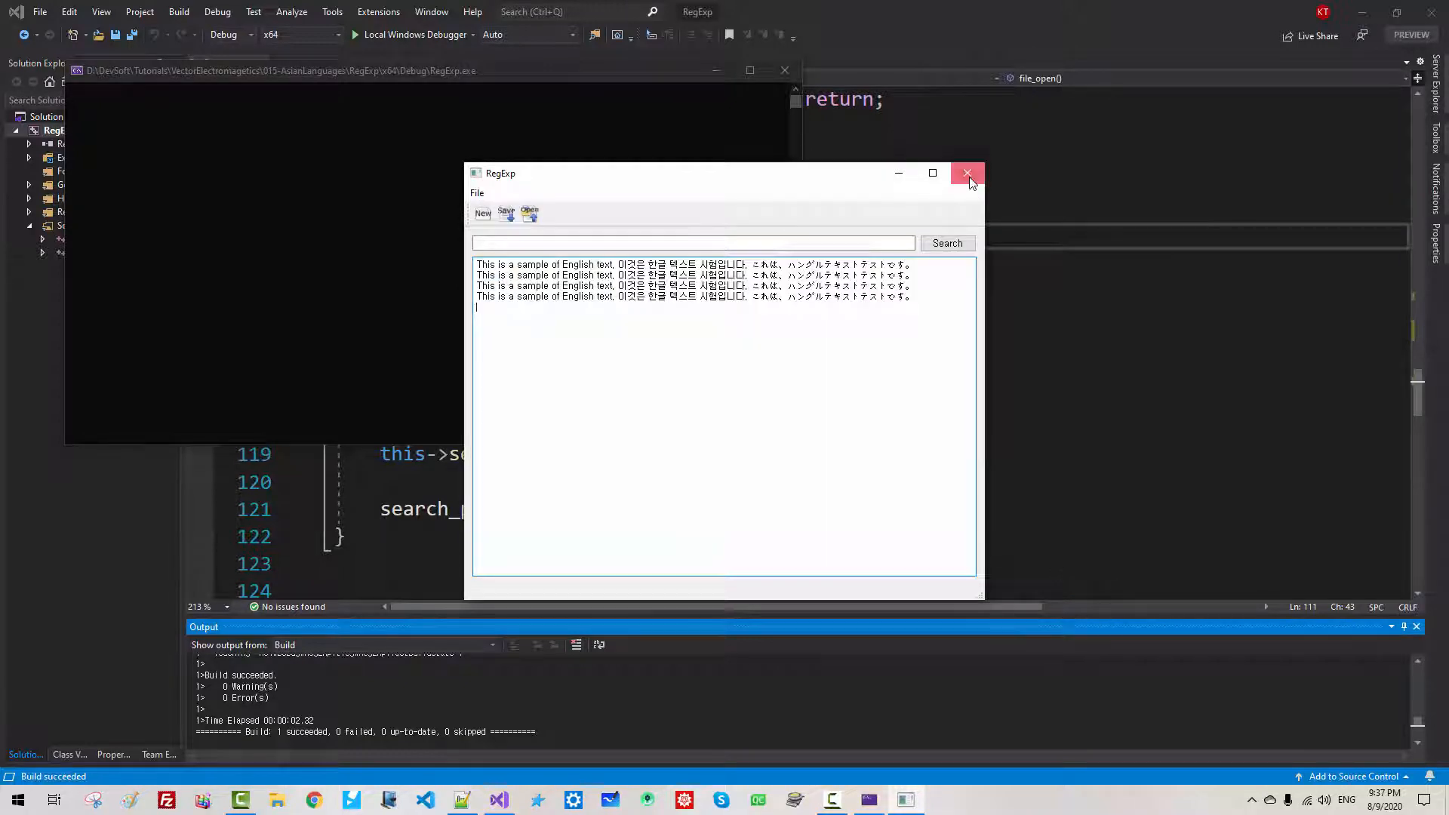
# Close the app, run it again and reopen multilingual-perfect.txt
pyautogui.click(967, 172)
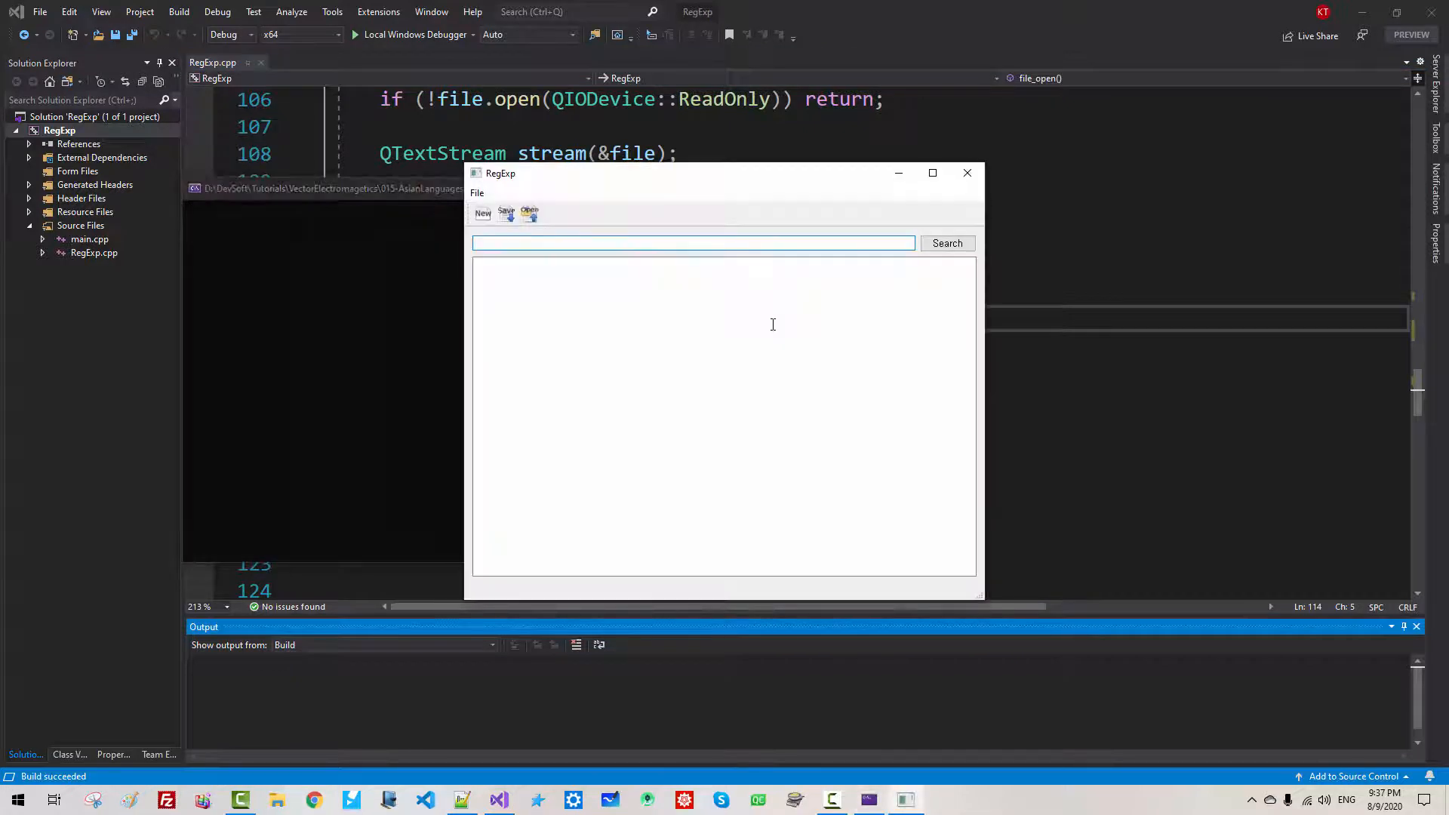
pyautogui.click(529, 213)
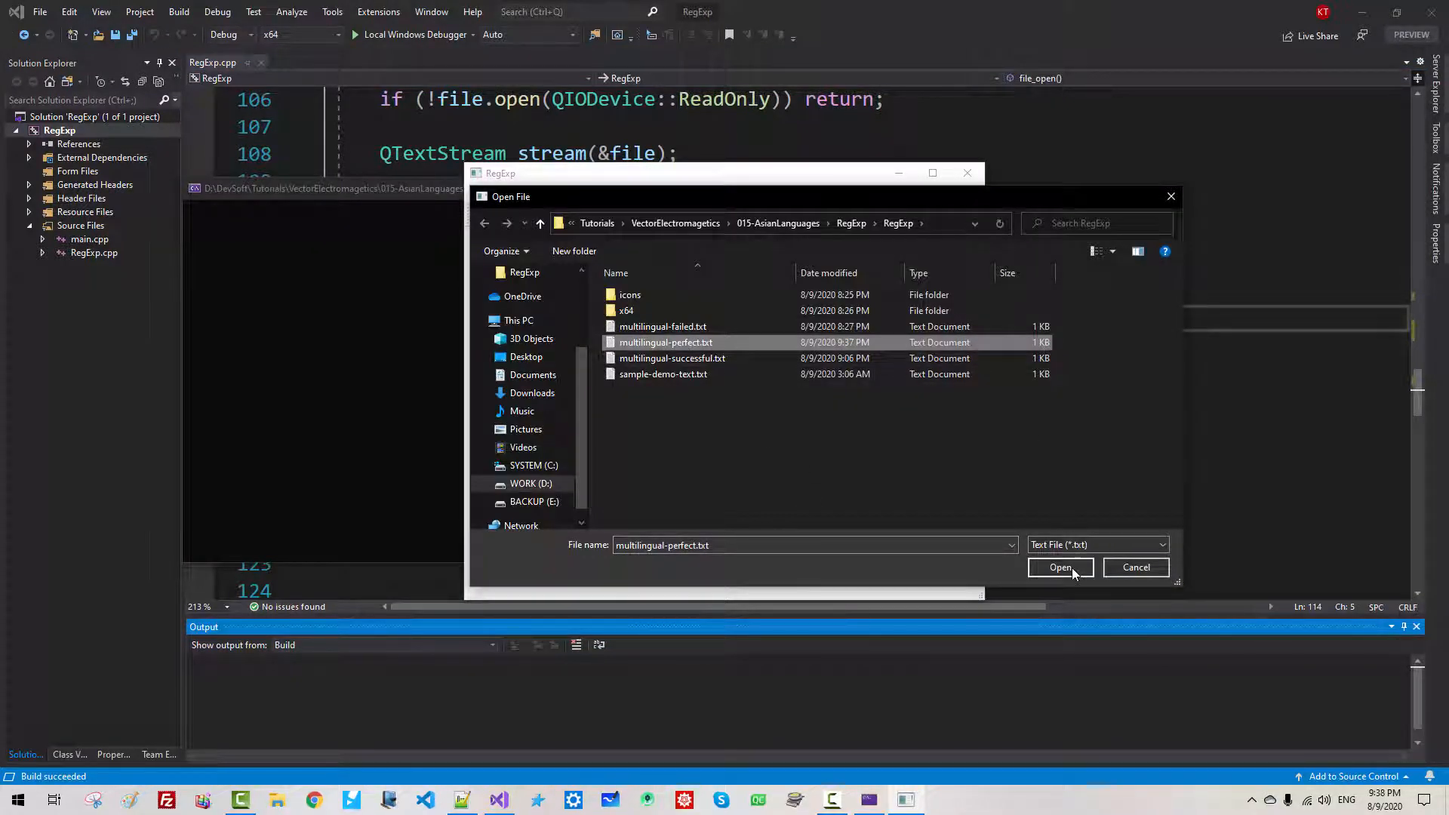
pyautogui.click(1060, 566)
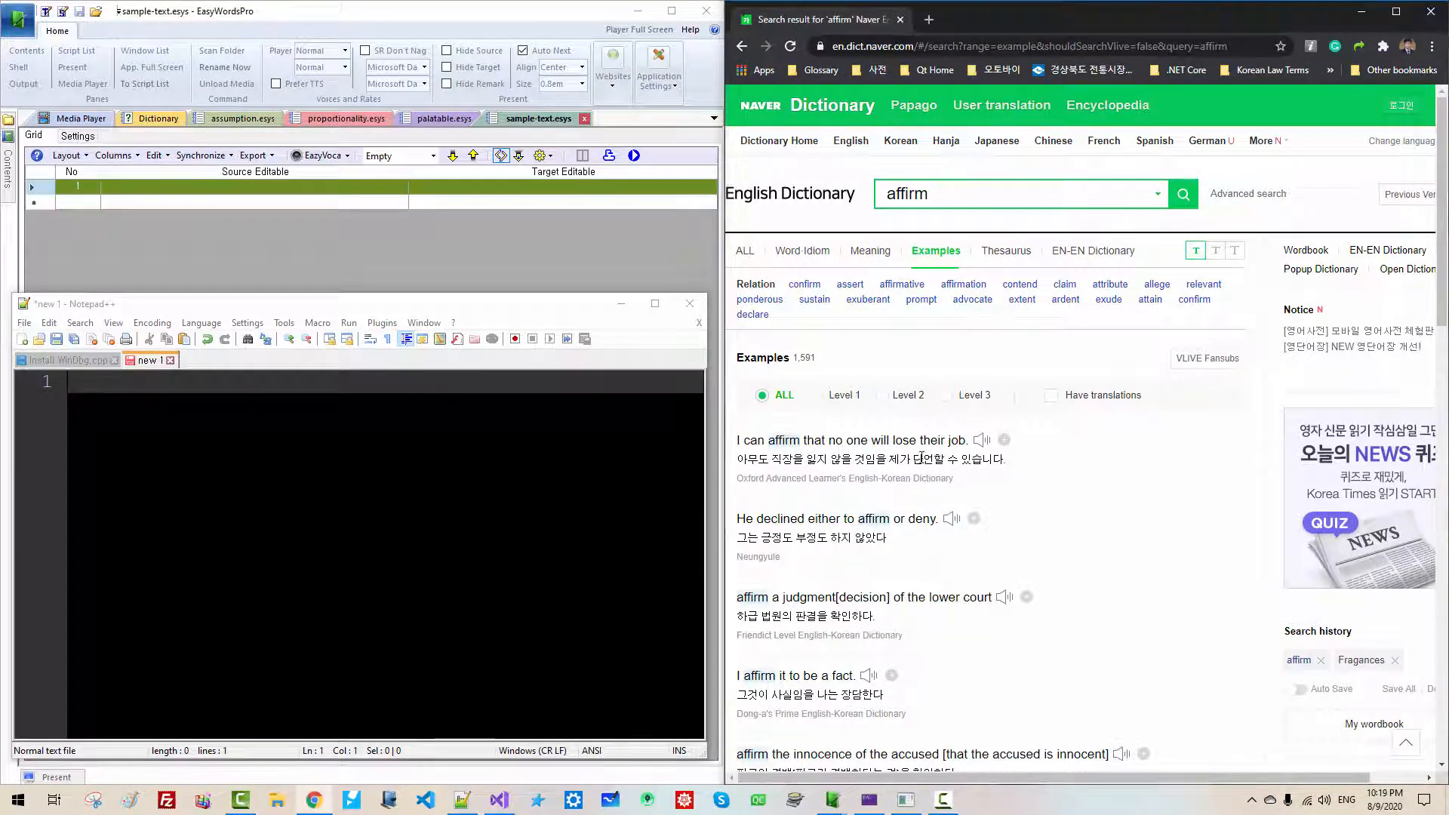
# Drag a Naver example sentence for 'affirm' into the EasyWordsPro word grid
pyautogui.moveTo(736, 439); pyautogui.dragTo(1005, 459)
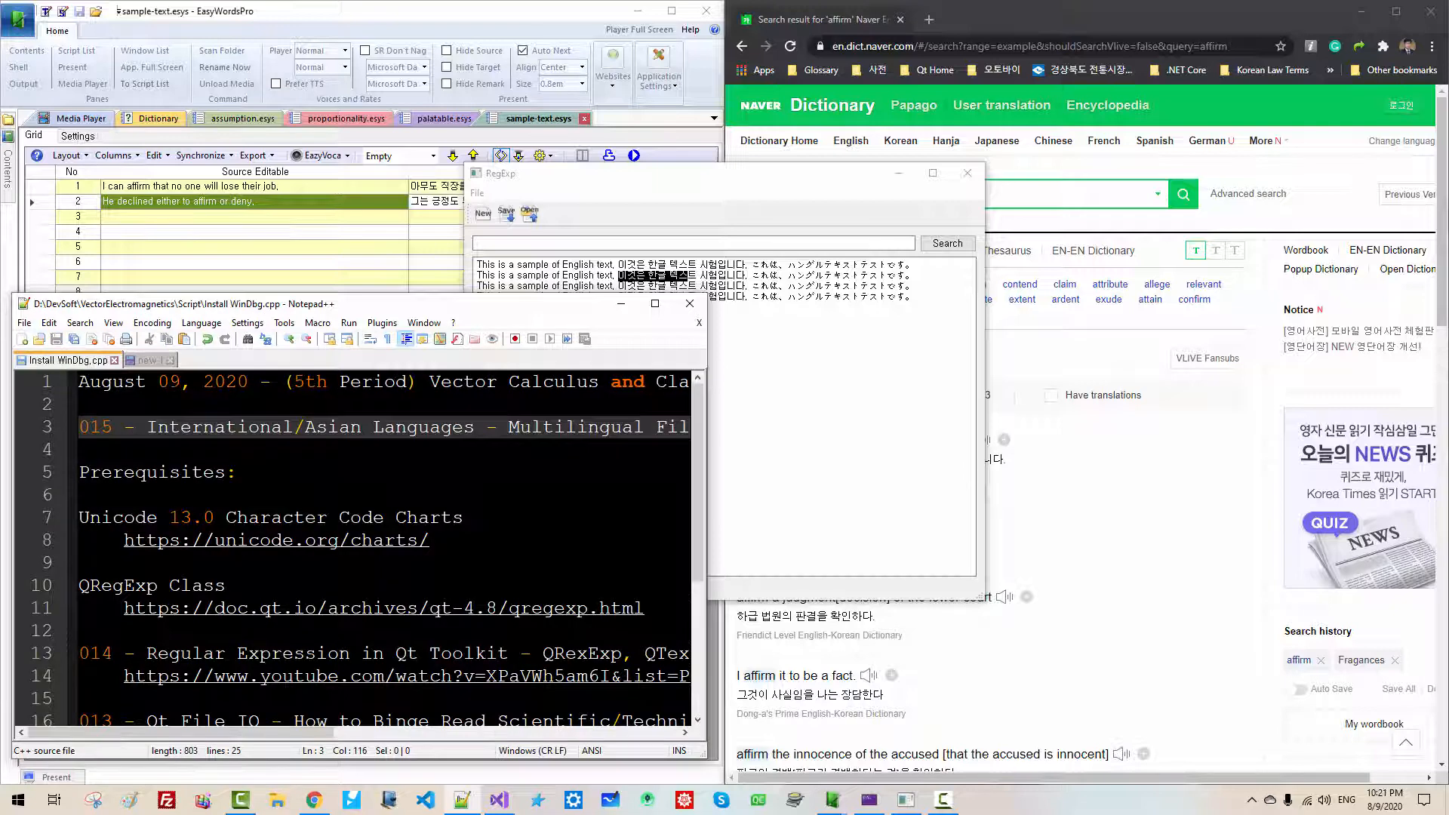
# Follow the unicode.org/charts link to the Hangul Syllables chart and select AC00, the range start
pyautogui.doubleClick(178, 516)
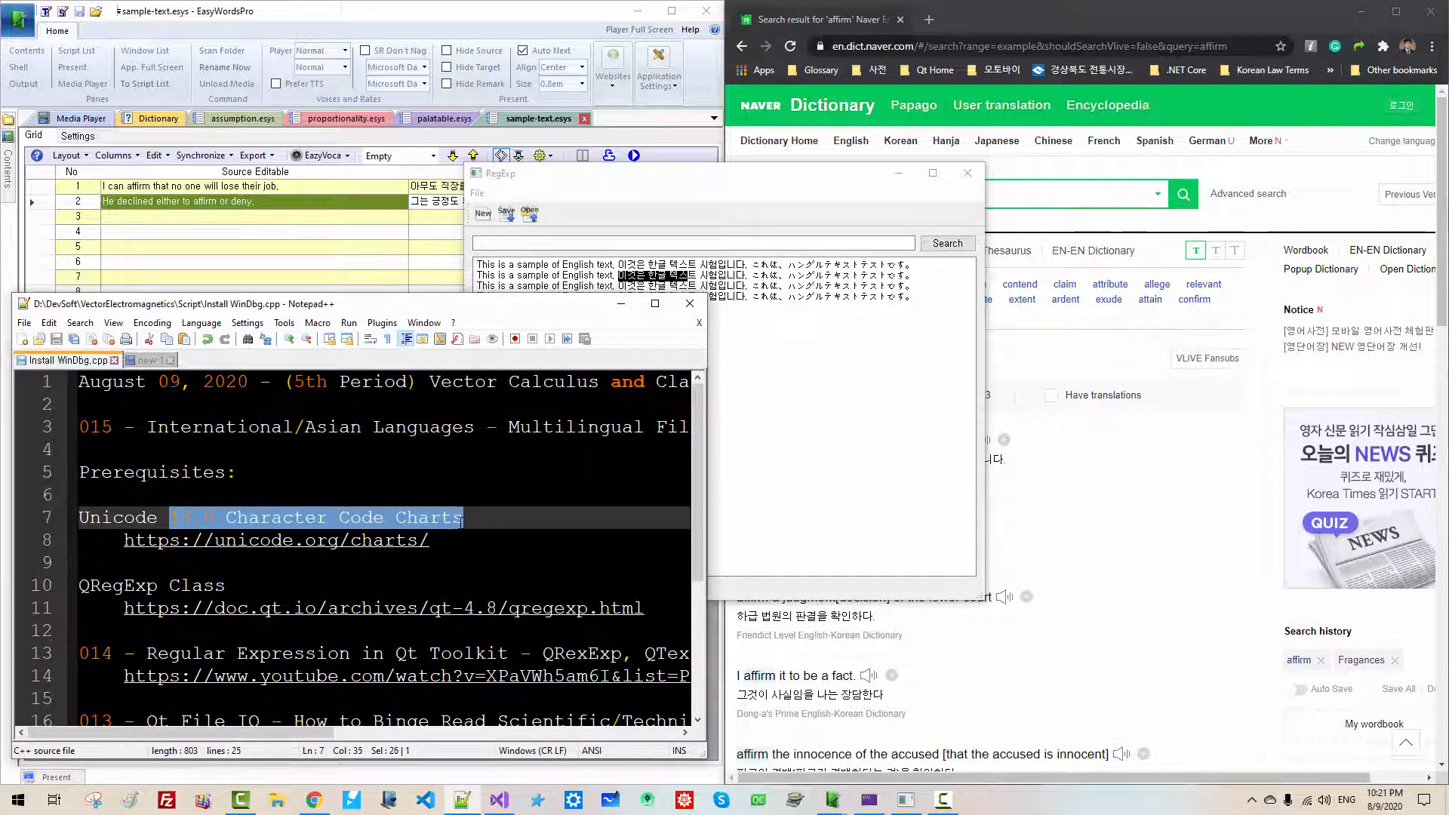
pyautogui.click(275, 540)
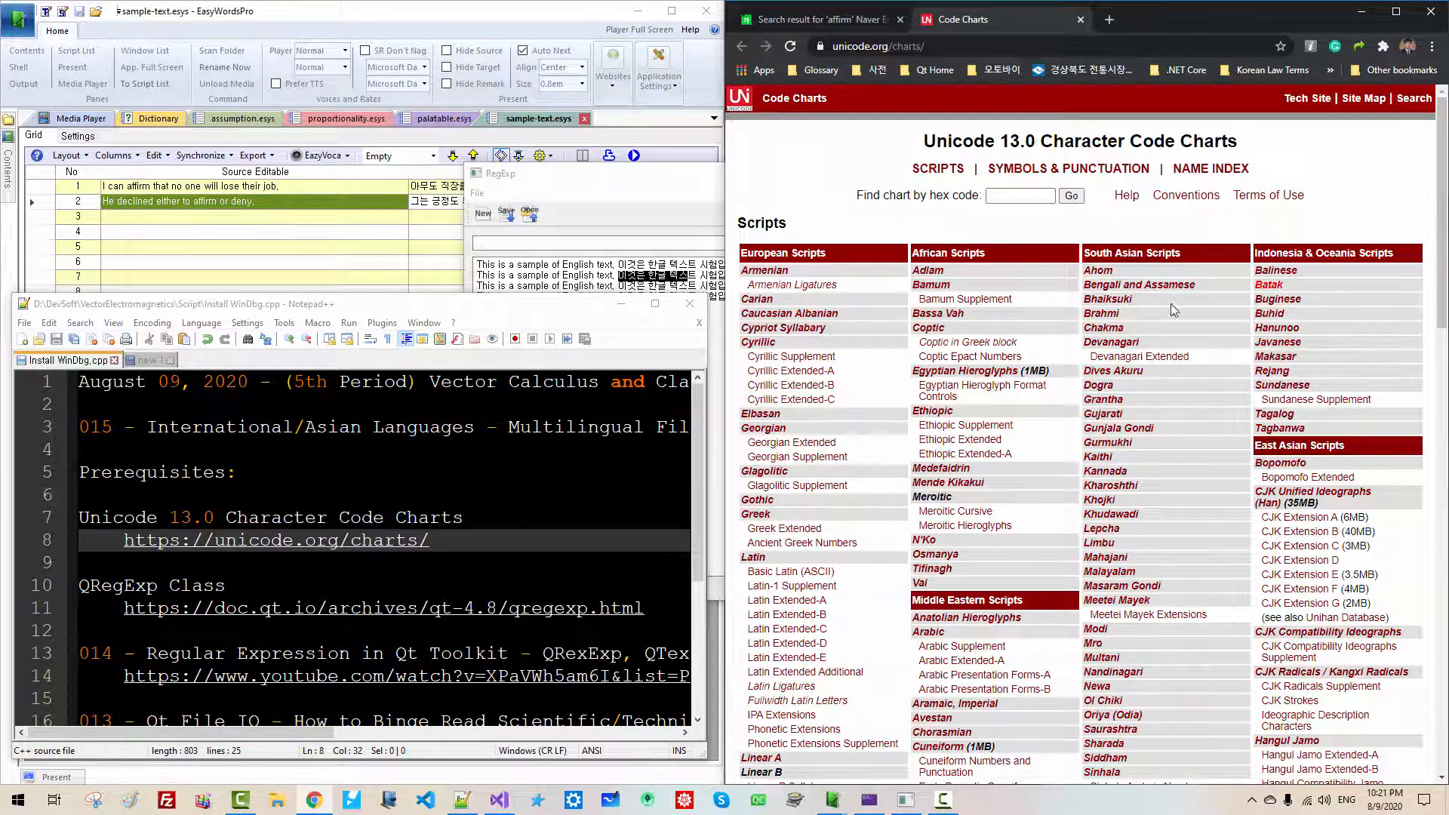
pyautogui.moveTo(924, 140); pyautogui.dragTo(1123, 141)
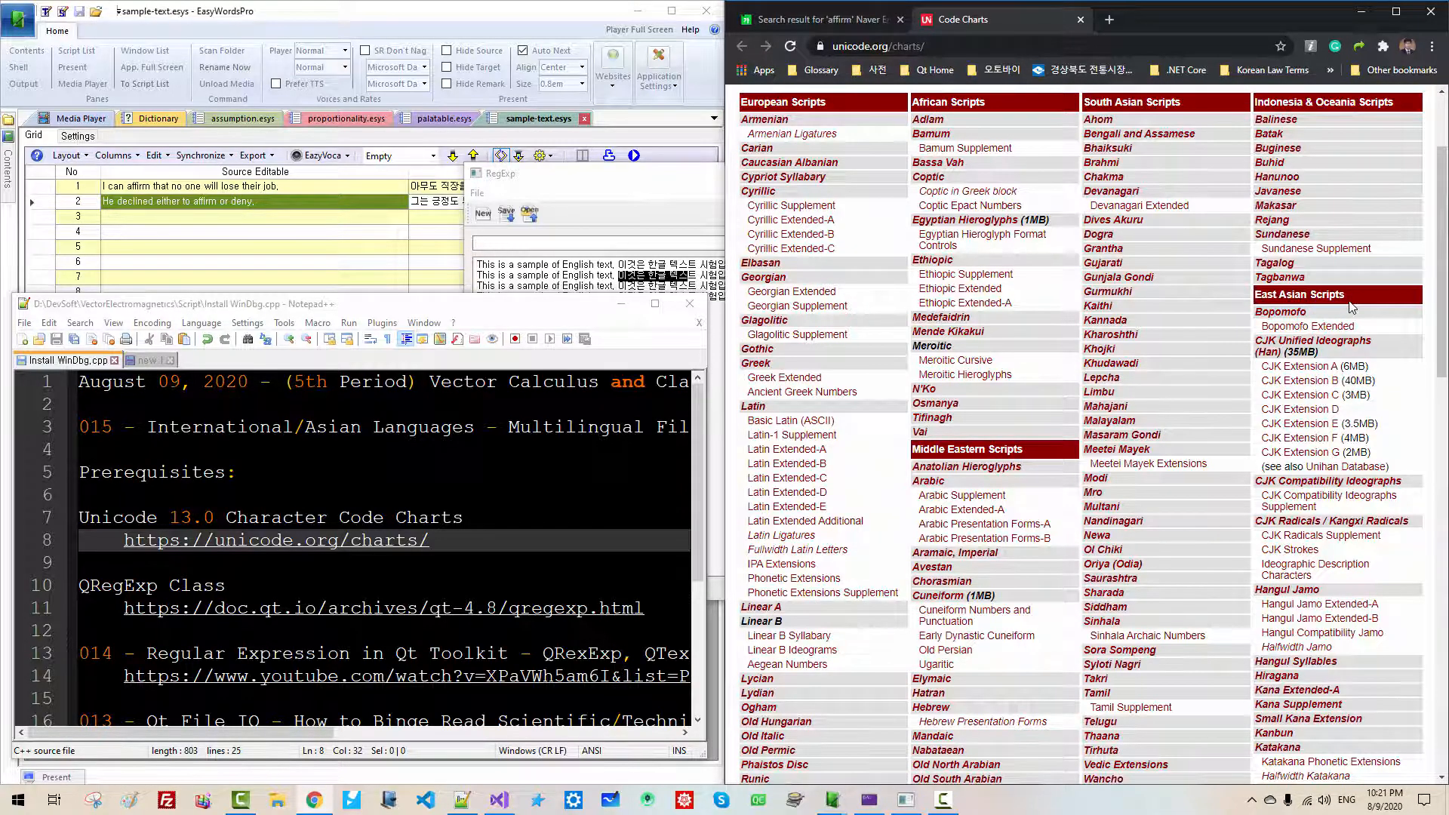
pyautogui.scroll(-3)
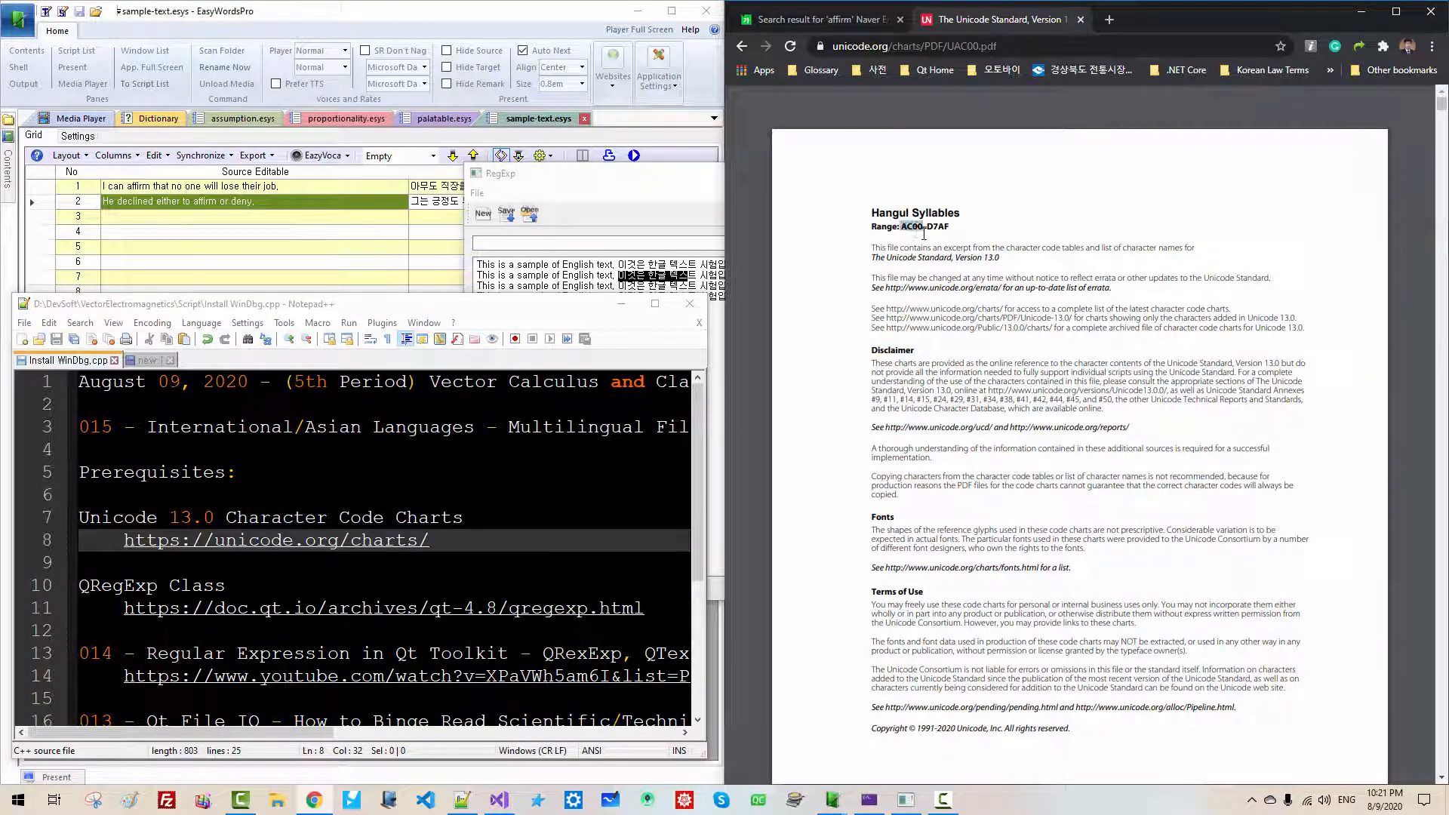
pyautogui.doubleClick(914, 226)
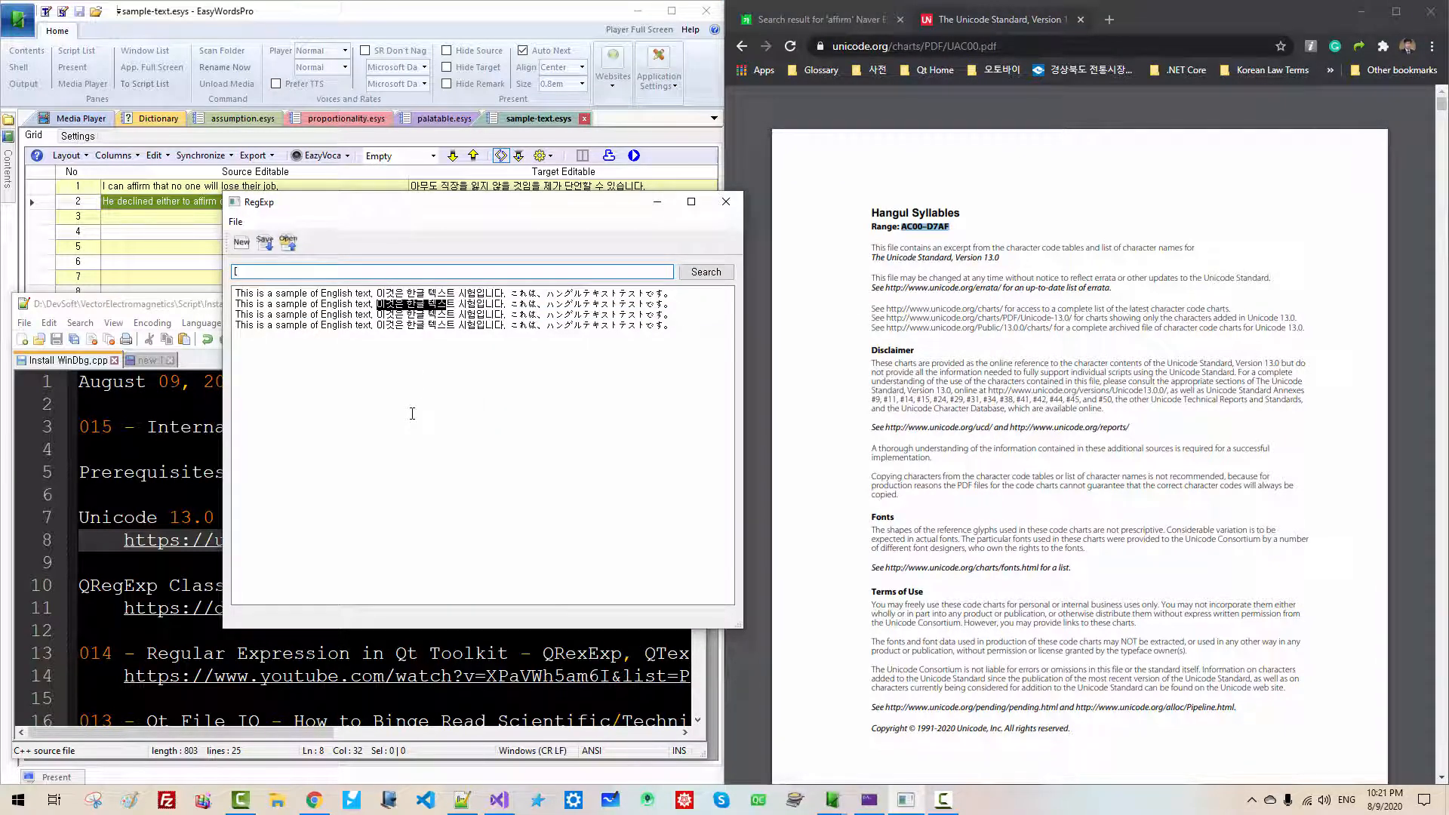
# Enter the Hangul pattern [\x{AC00}-\x{D7AF}]+ in the search field and reset the search position
pyautogui.write('한')
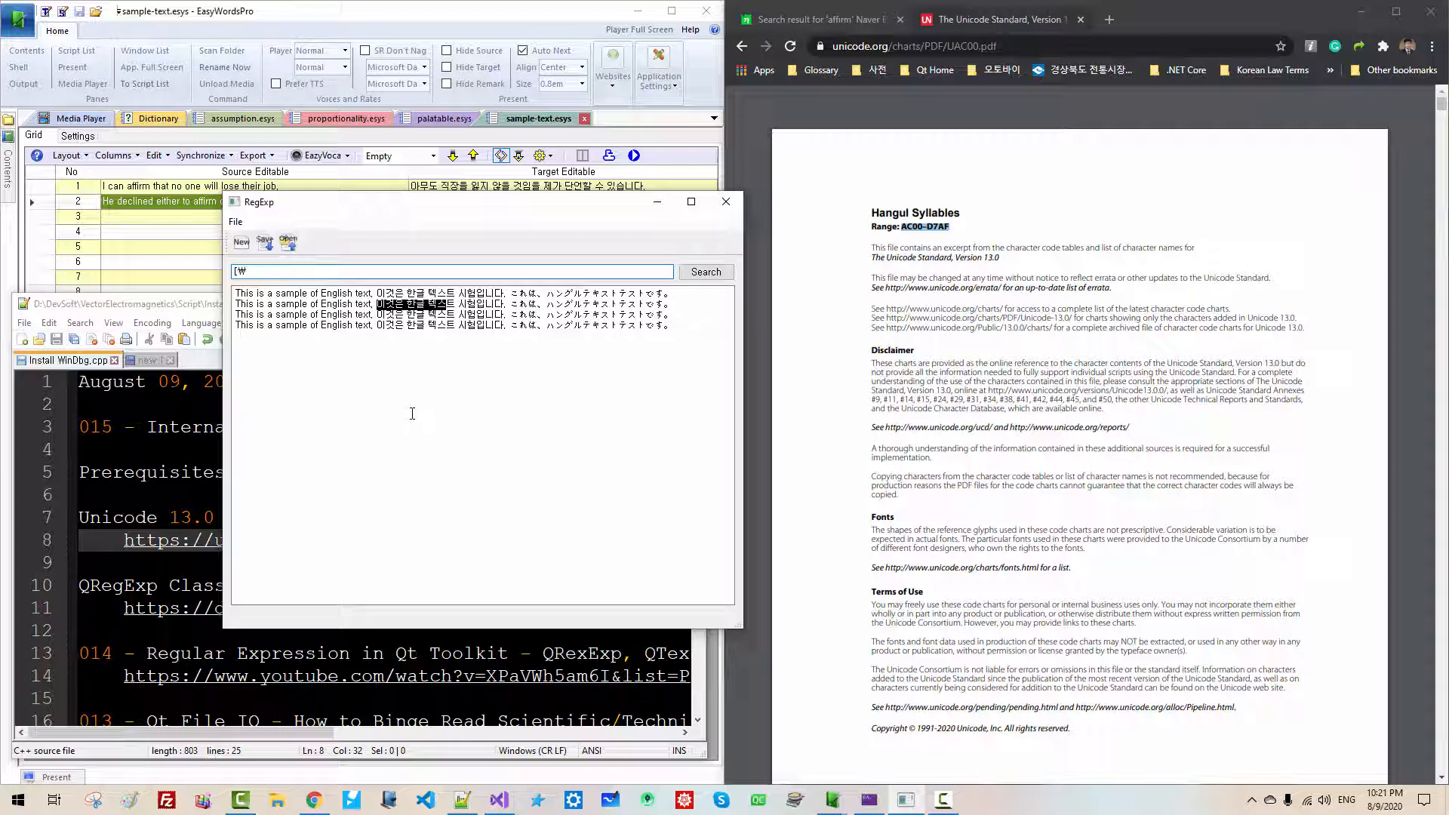
pyautogui.write('x')
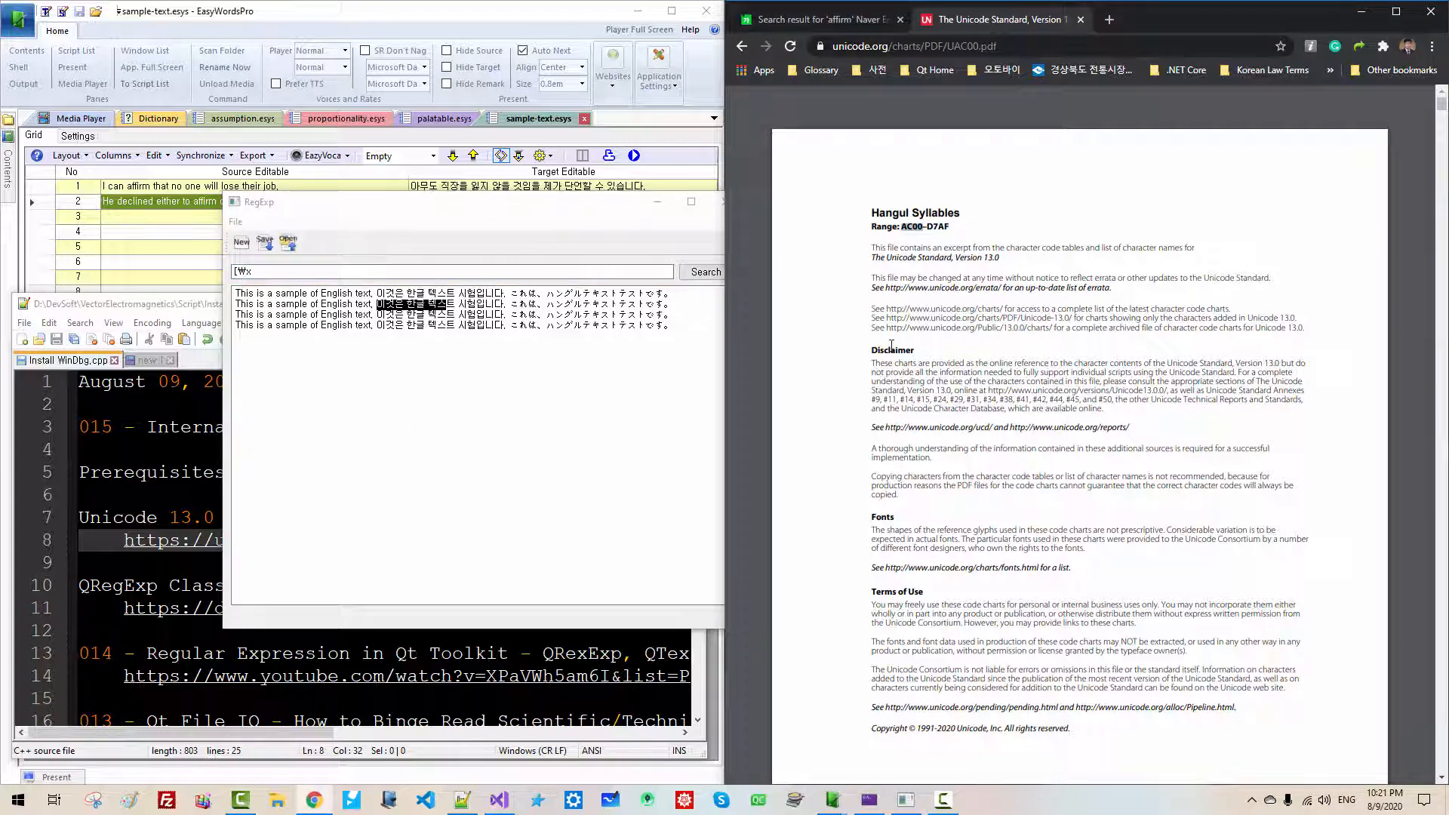
pyautogui.write('AC00')
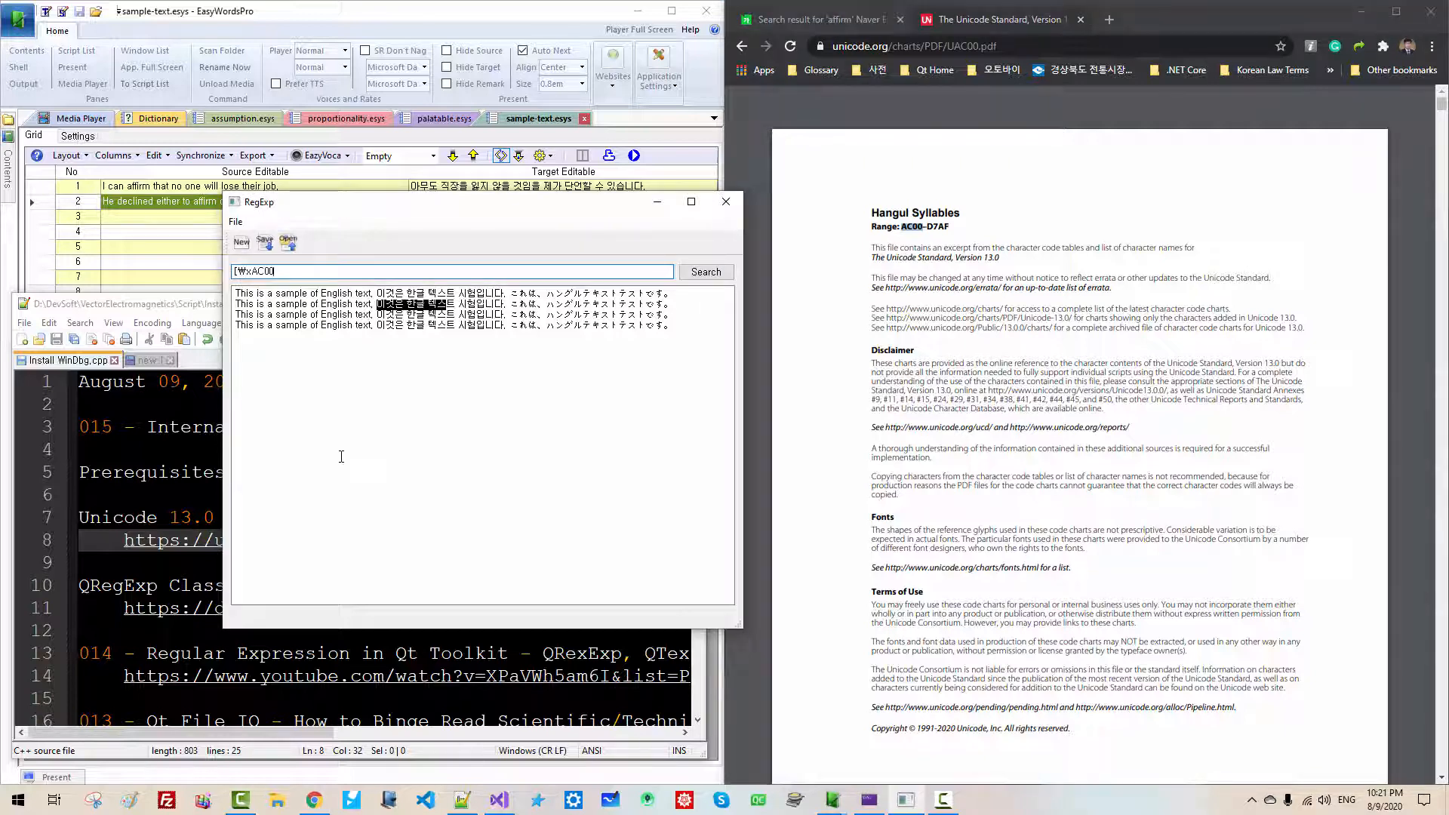
pyautogui.write('-')
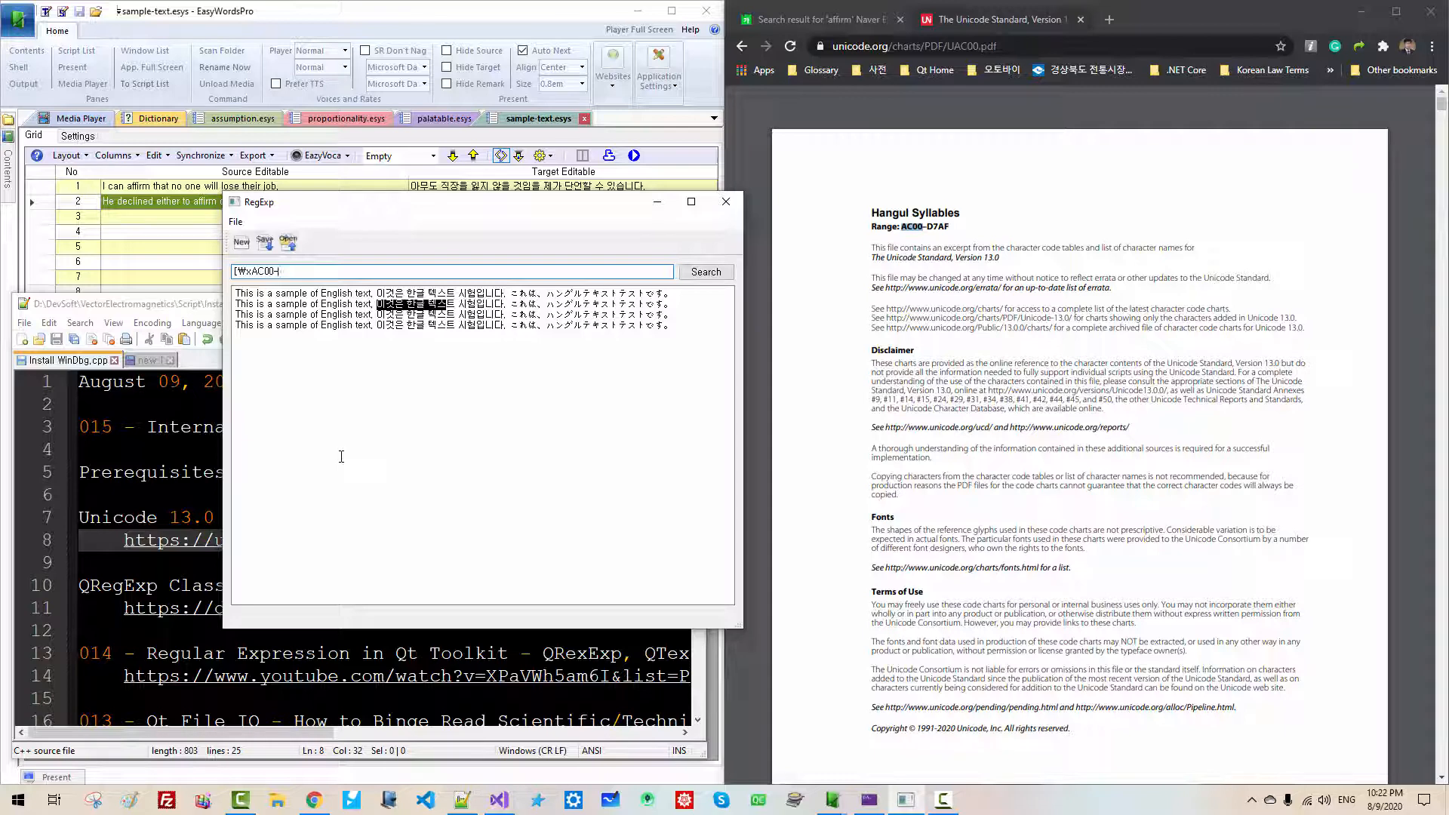
pyautogui.write('\\xD7AF]')
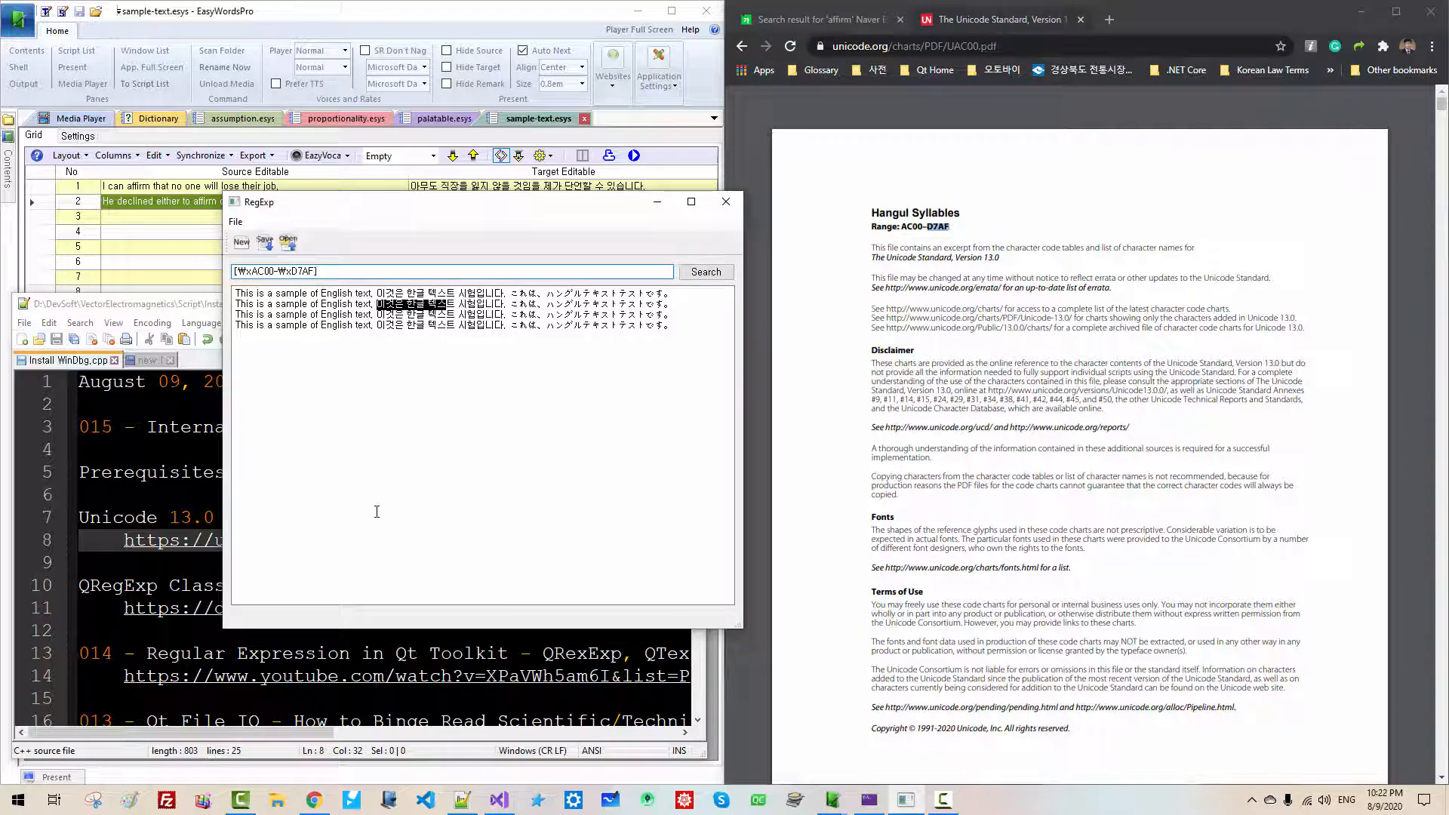
pyautogui.tripleClick(458, 270)
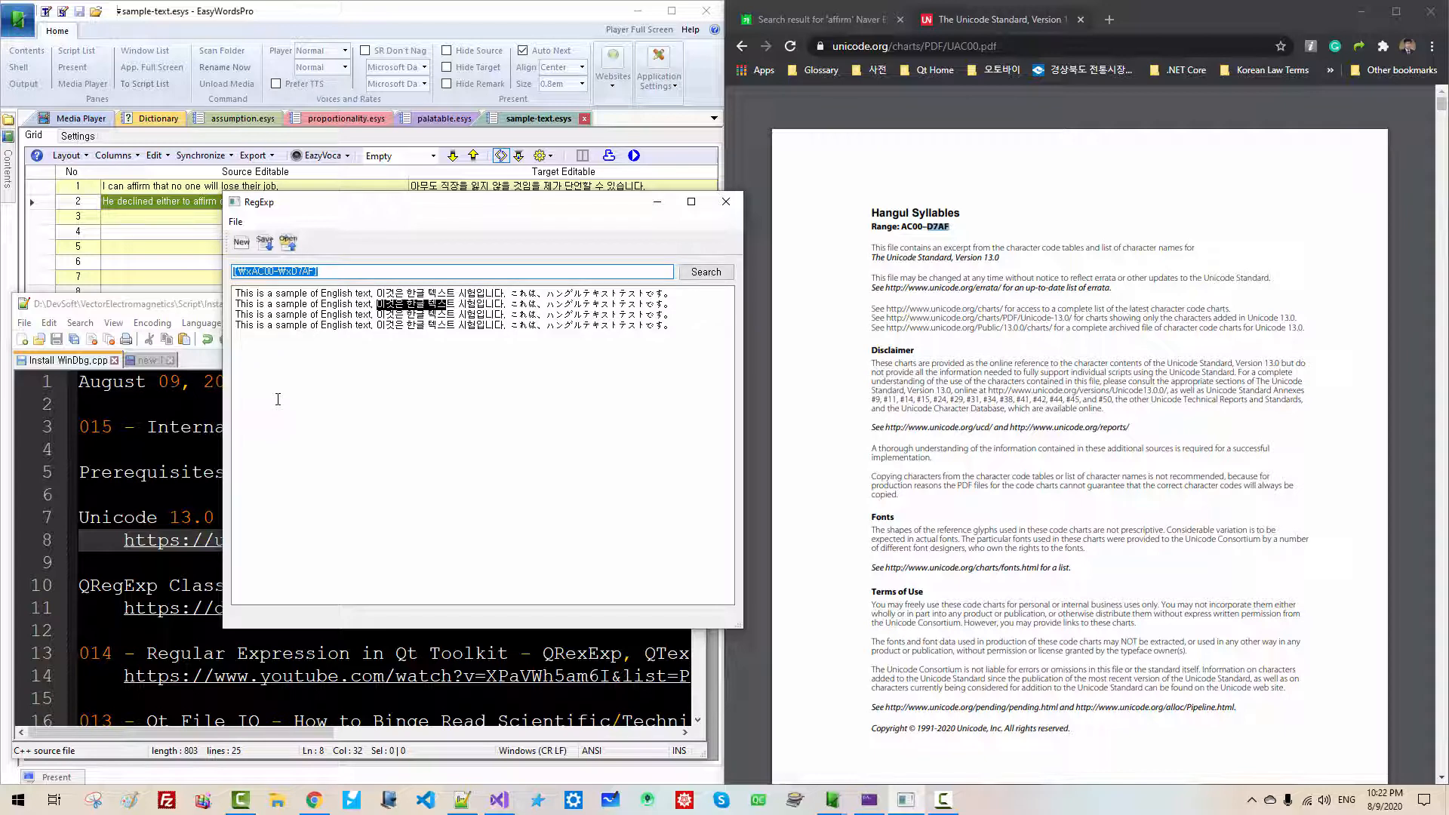
pyautogui.click(359, 270)
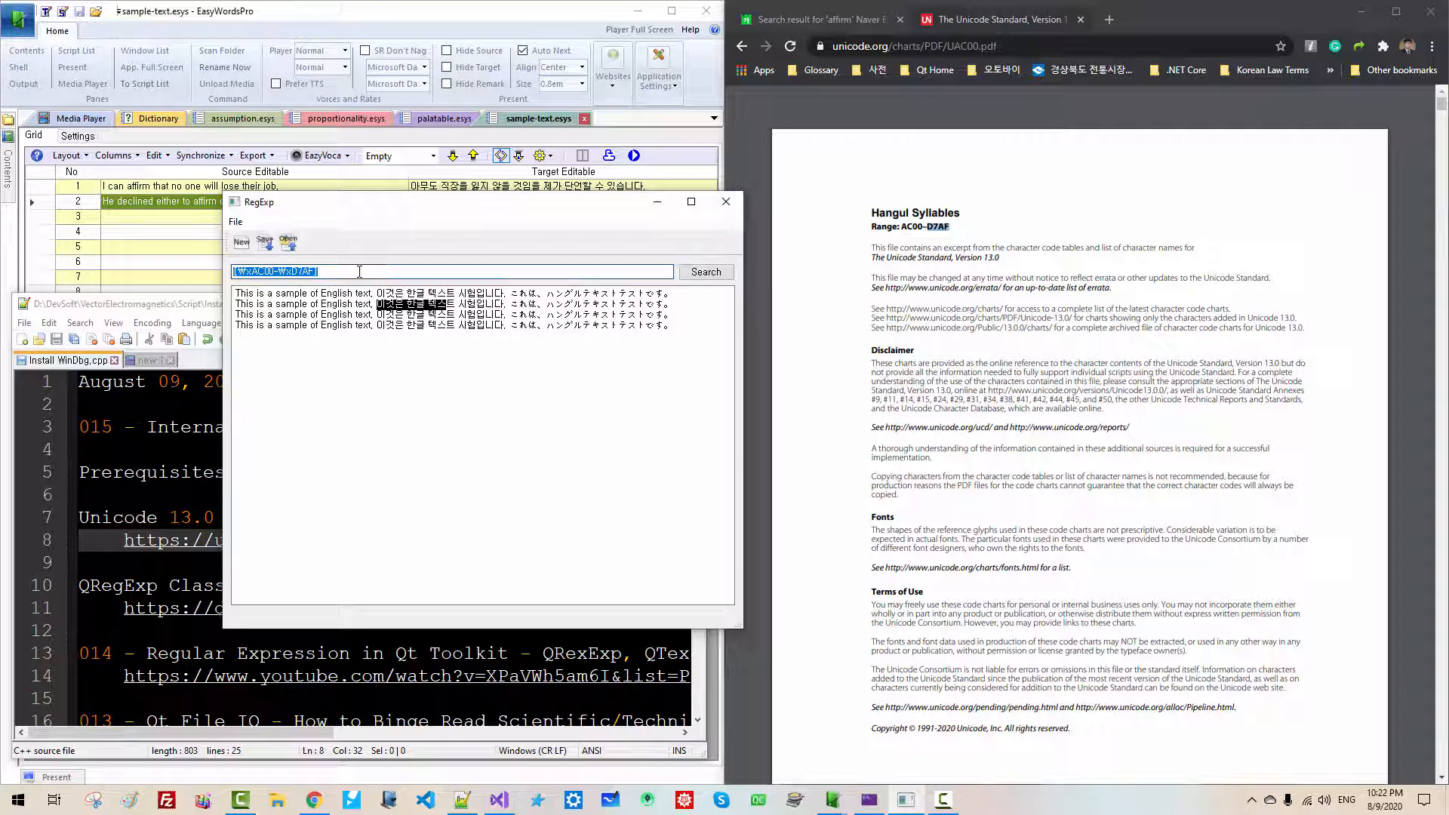
pyautogui.write('+')
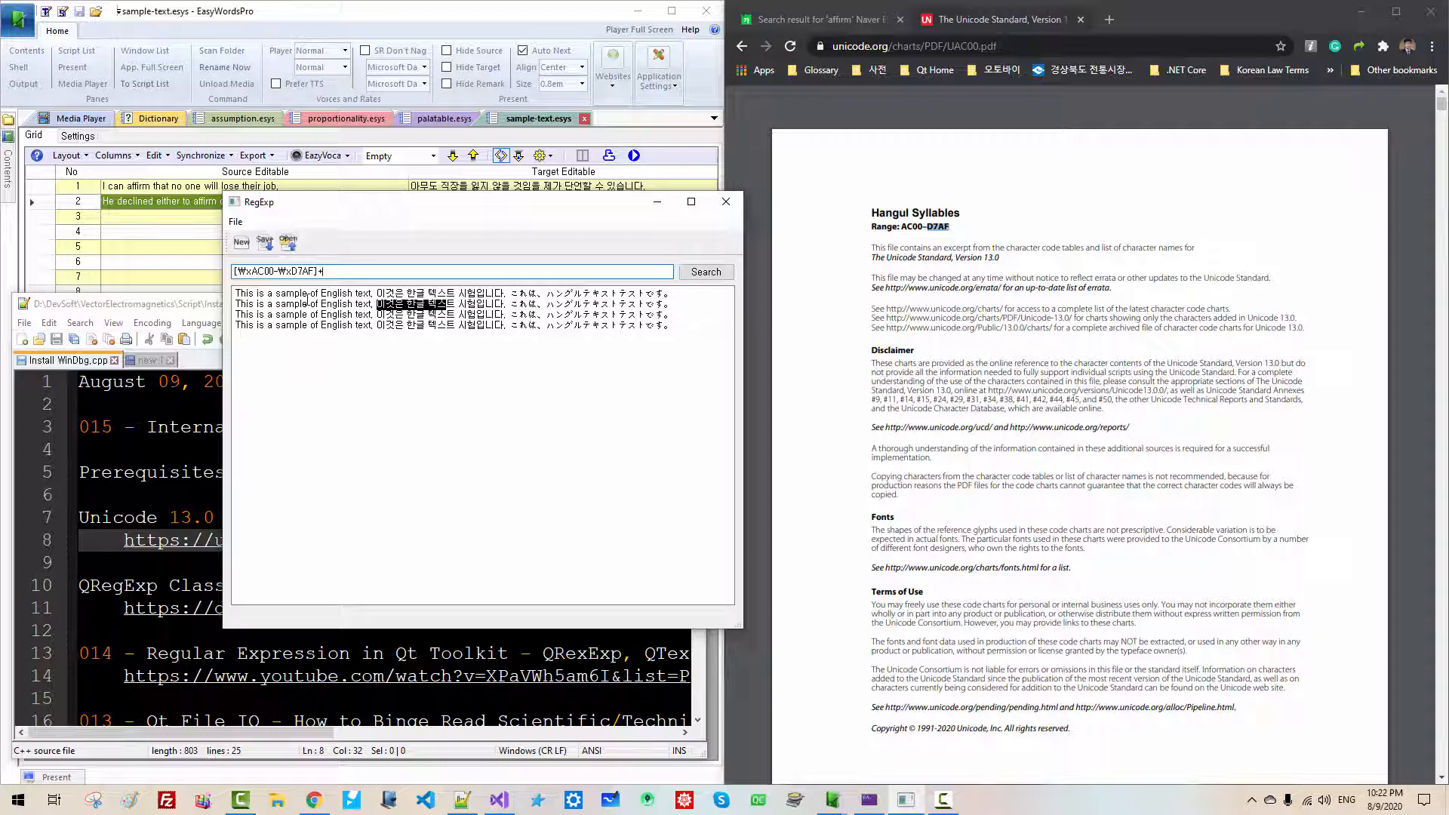
pyautogui.click(704, 271)
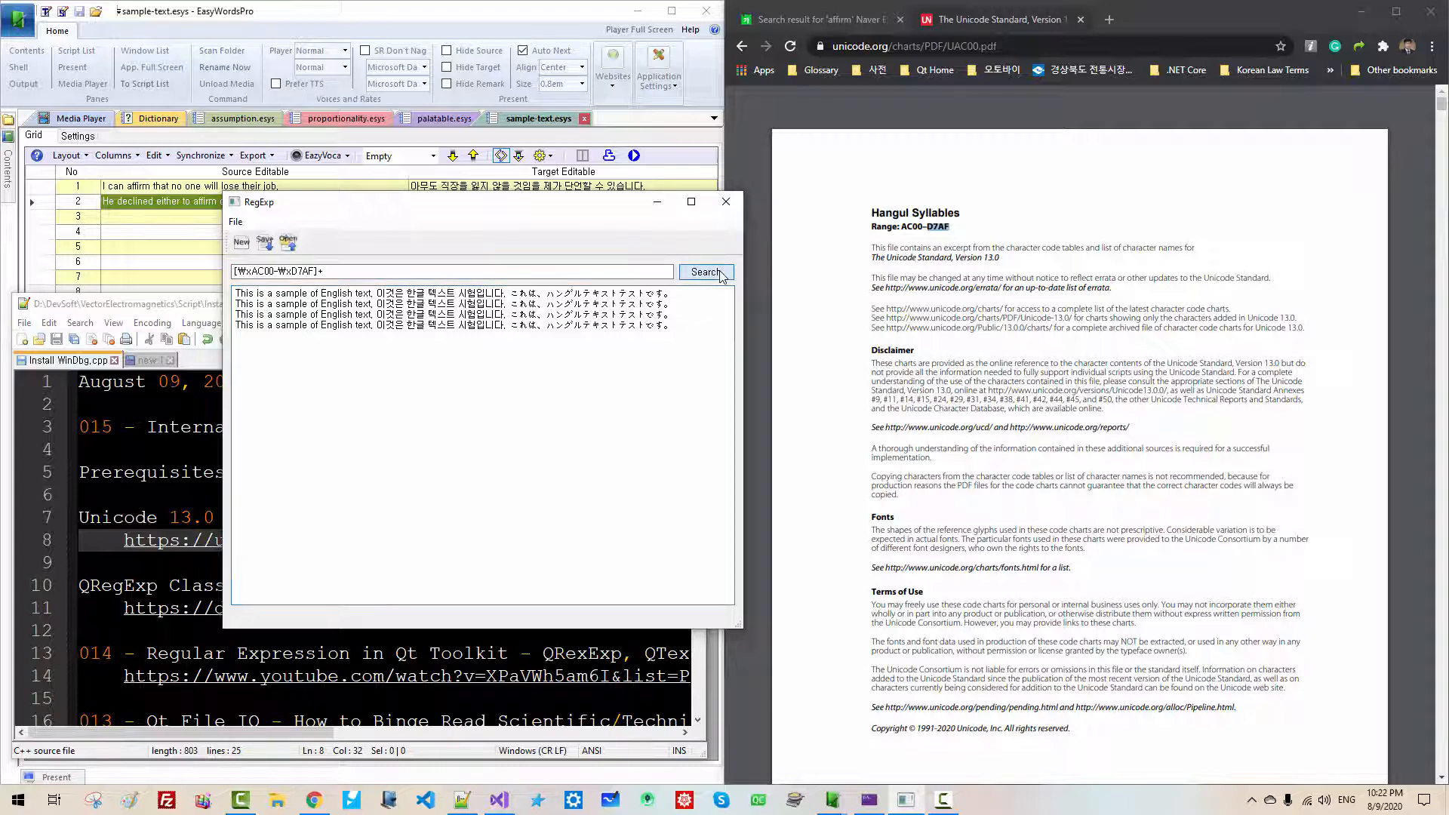
# Run Search five times so each Korean word is highlighted in turn
pyautogui.click(705, 271)
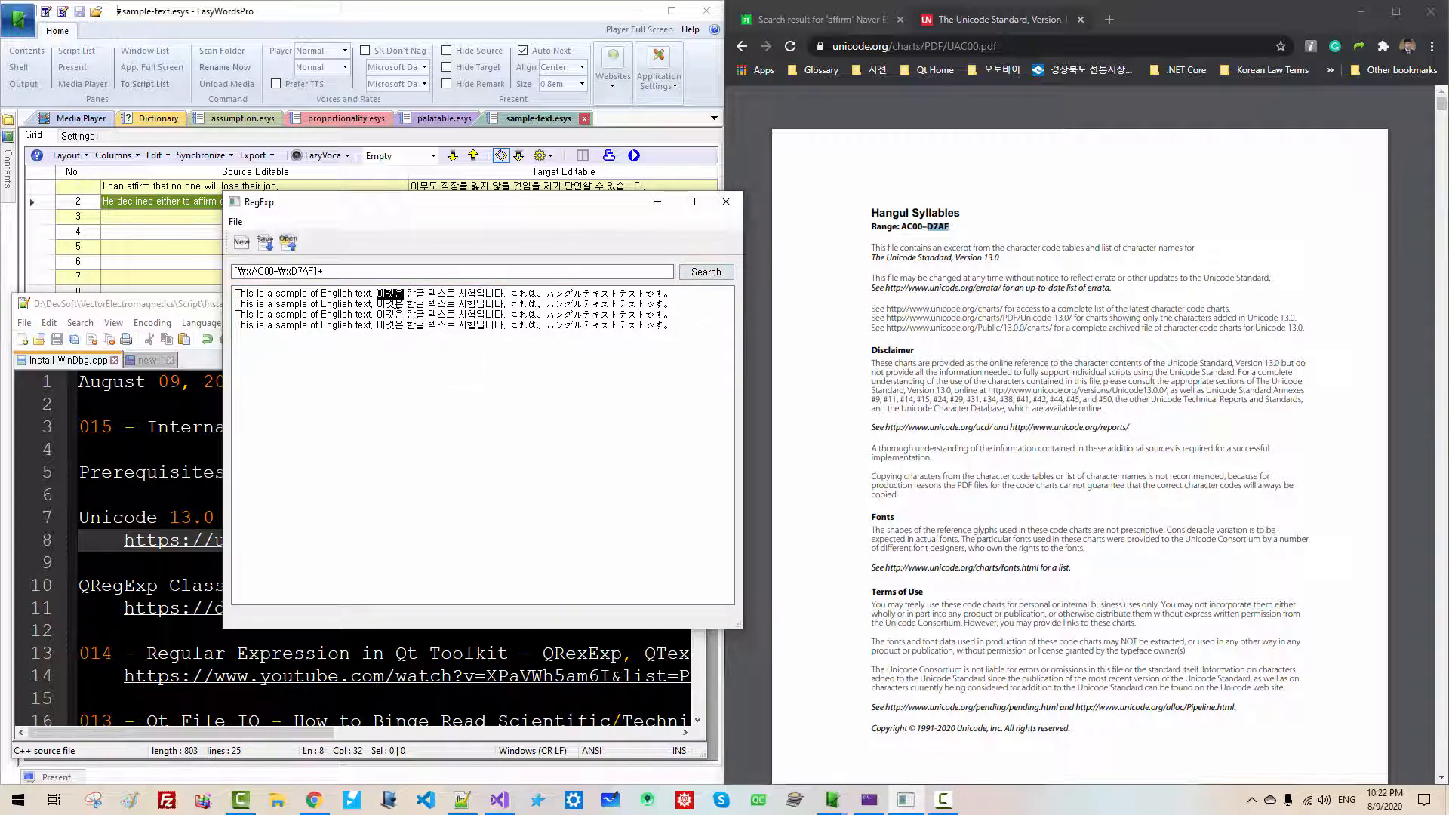
pyautogui.click(704, 272)
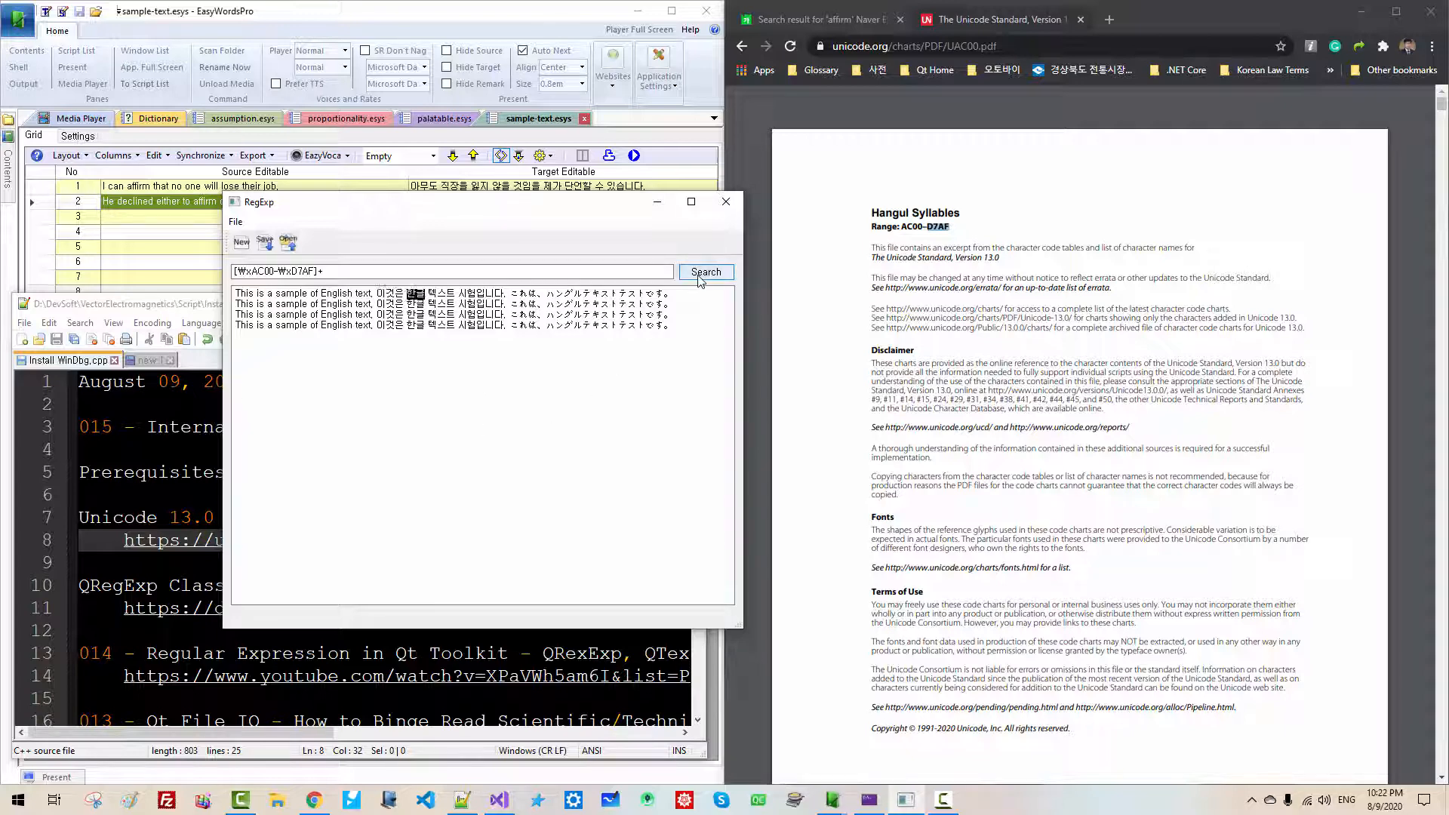
pyautogui.click(704, 271)
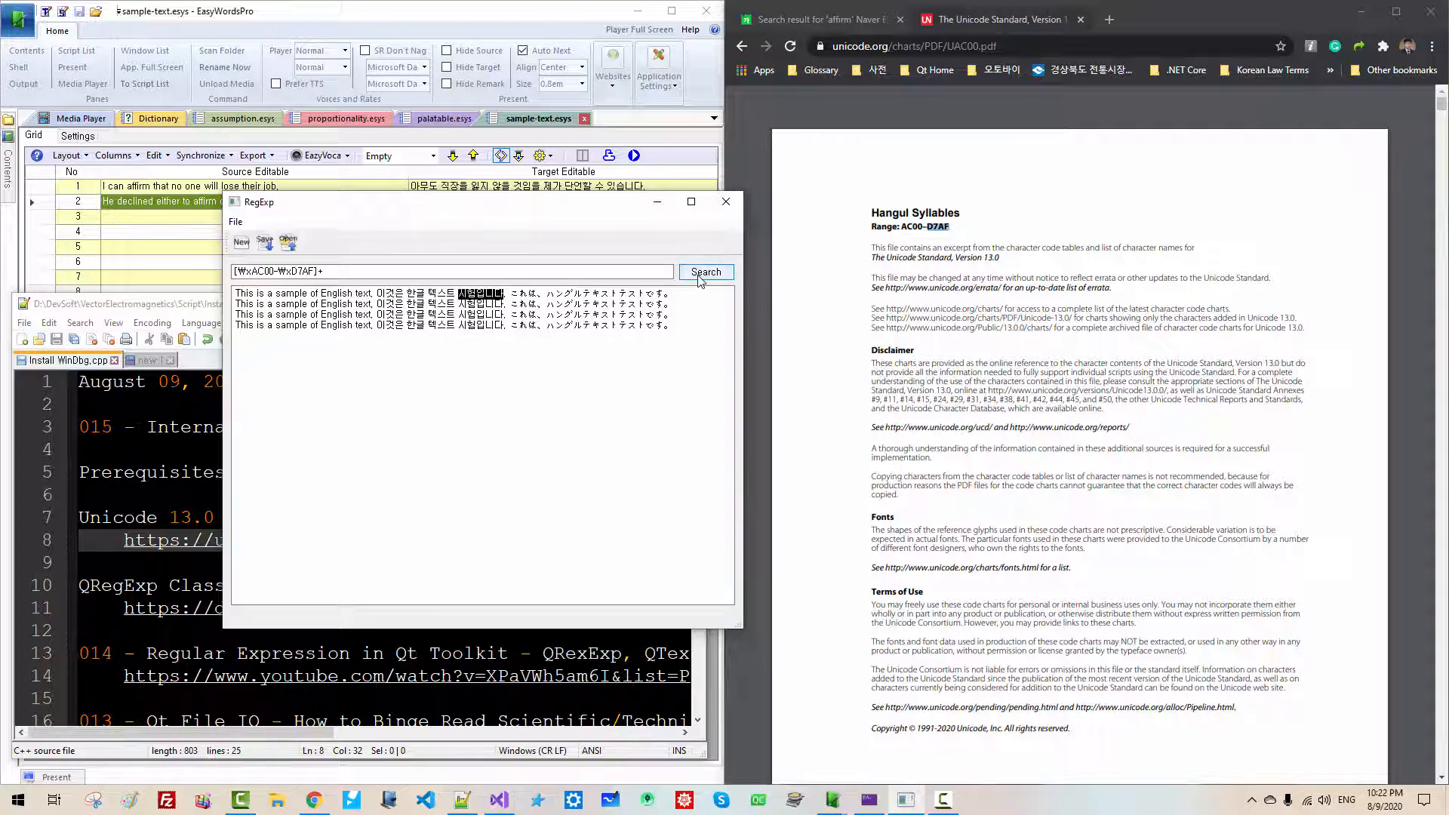
pyautogui.click(705, 270)
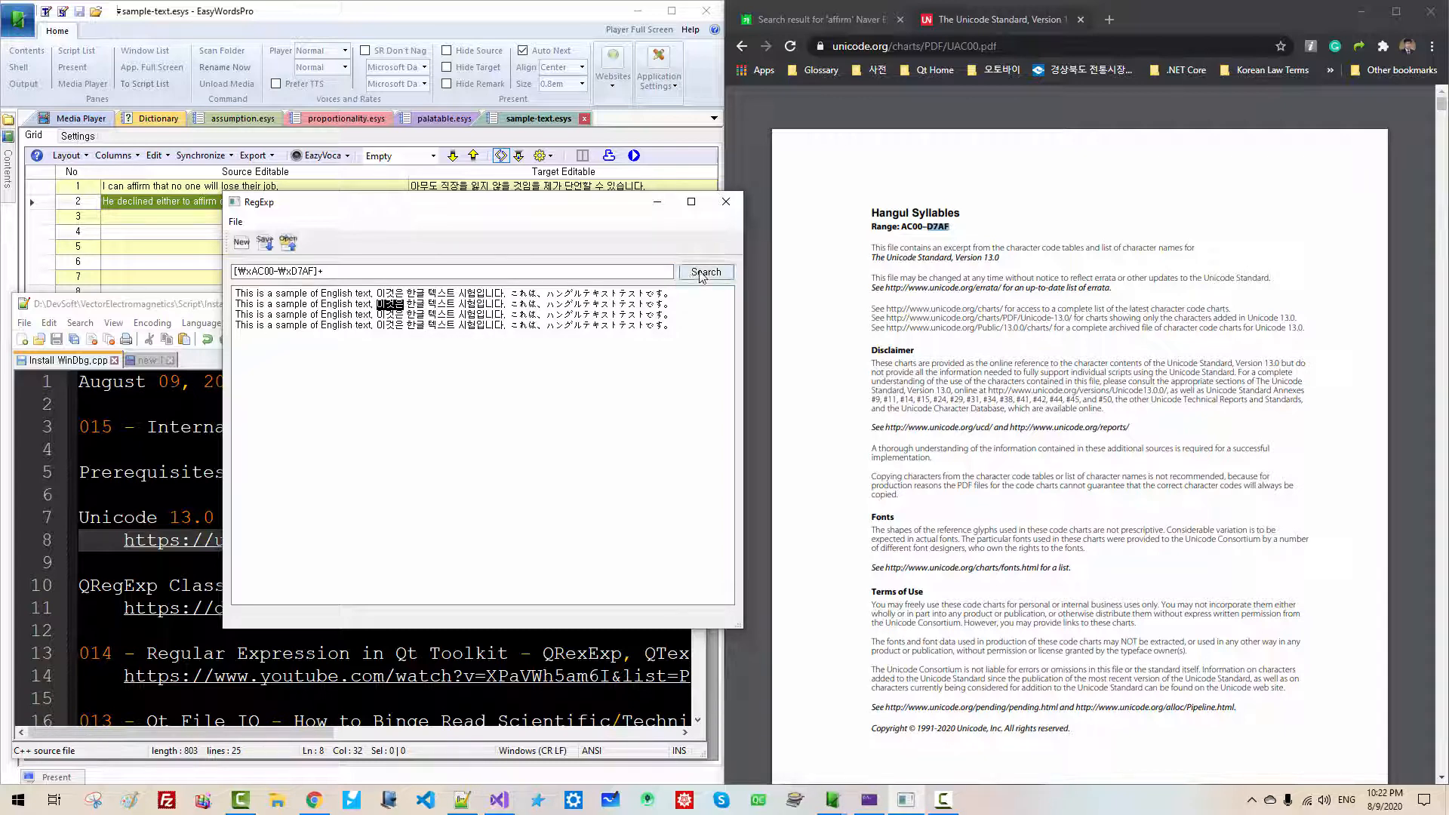
pyautogui.click(705, 271)
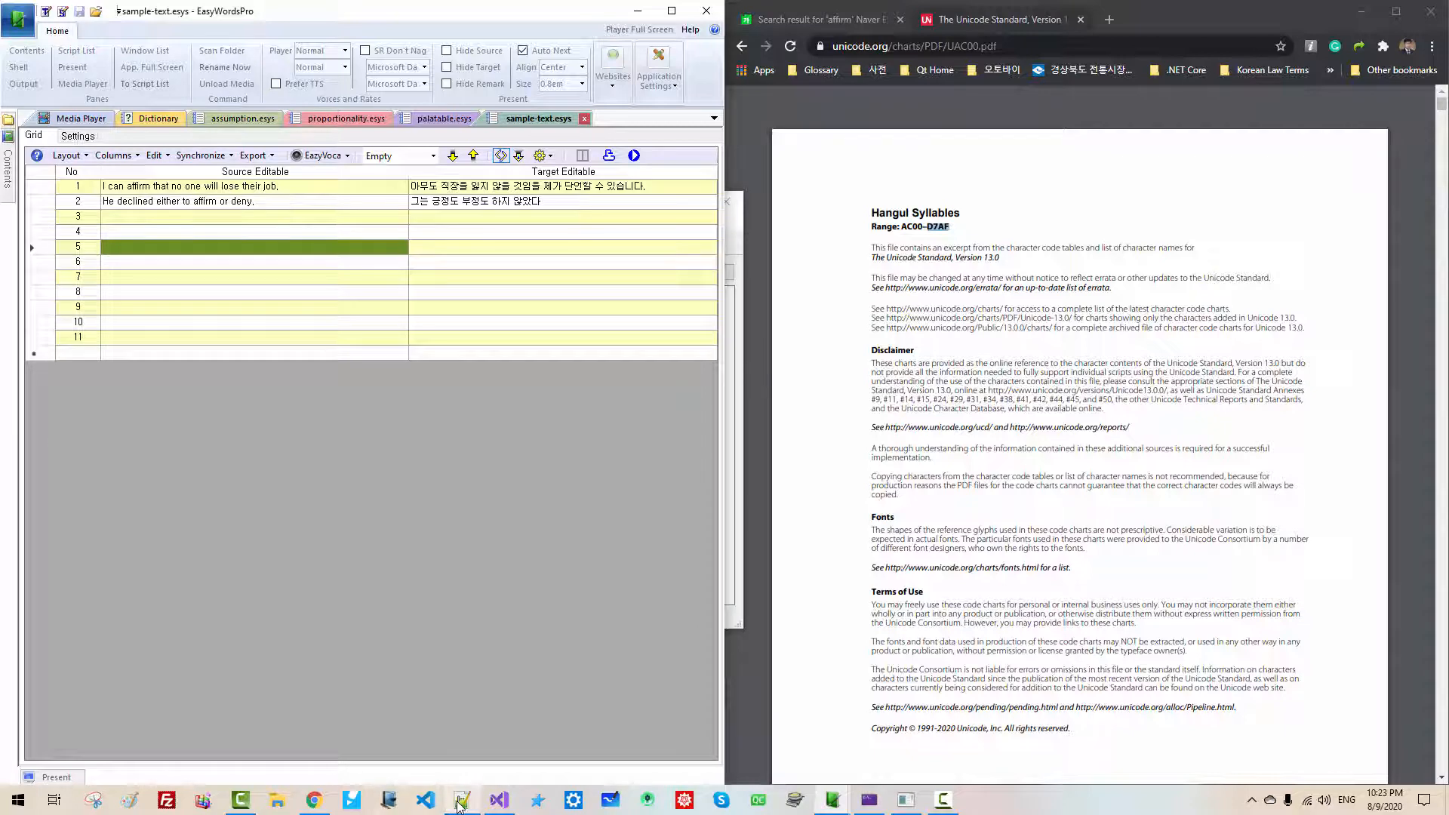
# Return to the Notepad++ notes and select the qregexp.html documentation link to reach the Qt 4.8 QRegExp reference
pyautogui.click(460, 799)
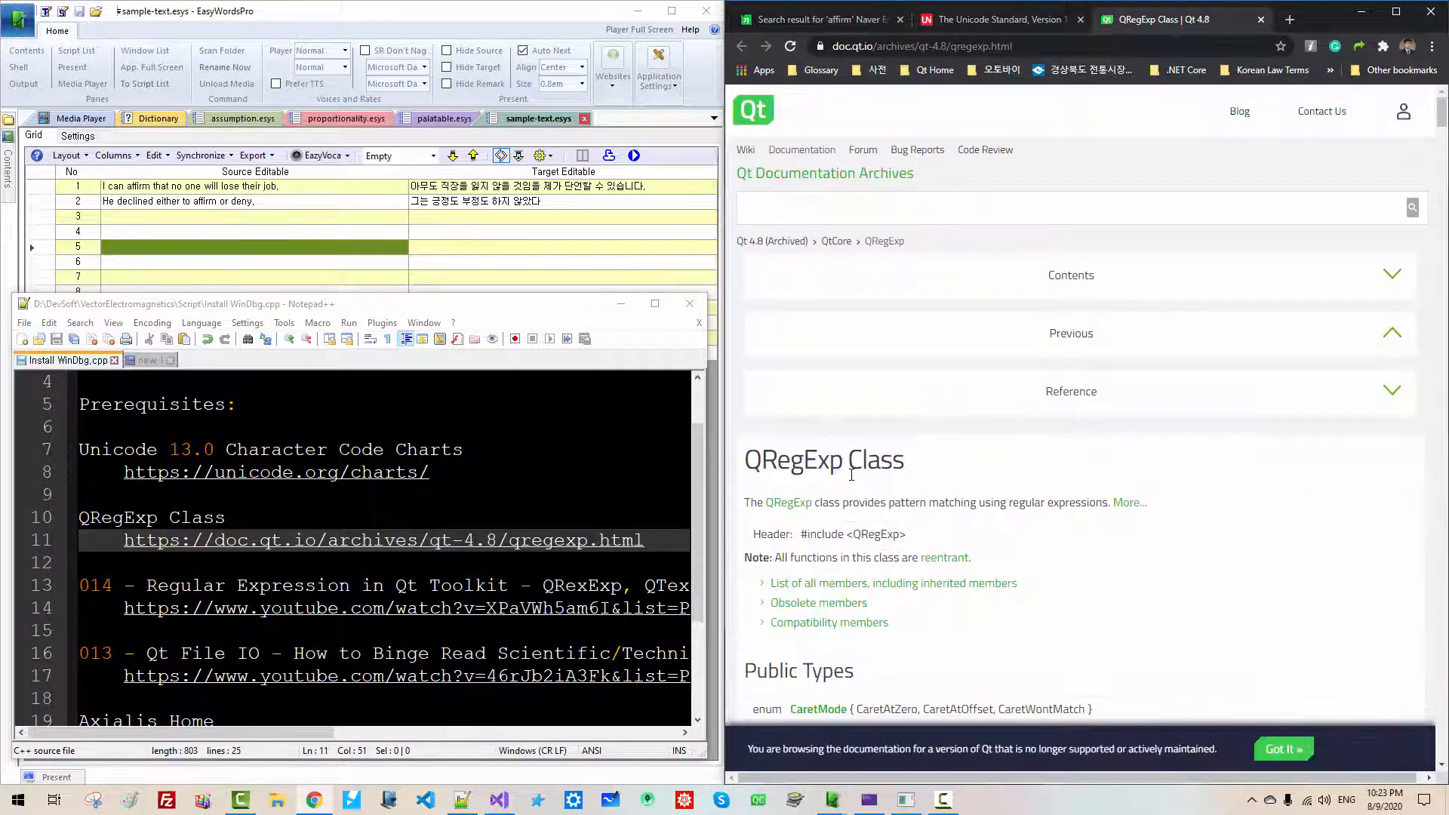
pyautogui.moveTo(359, 540); pyautogui.dragTo(643, 540)
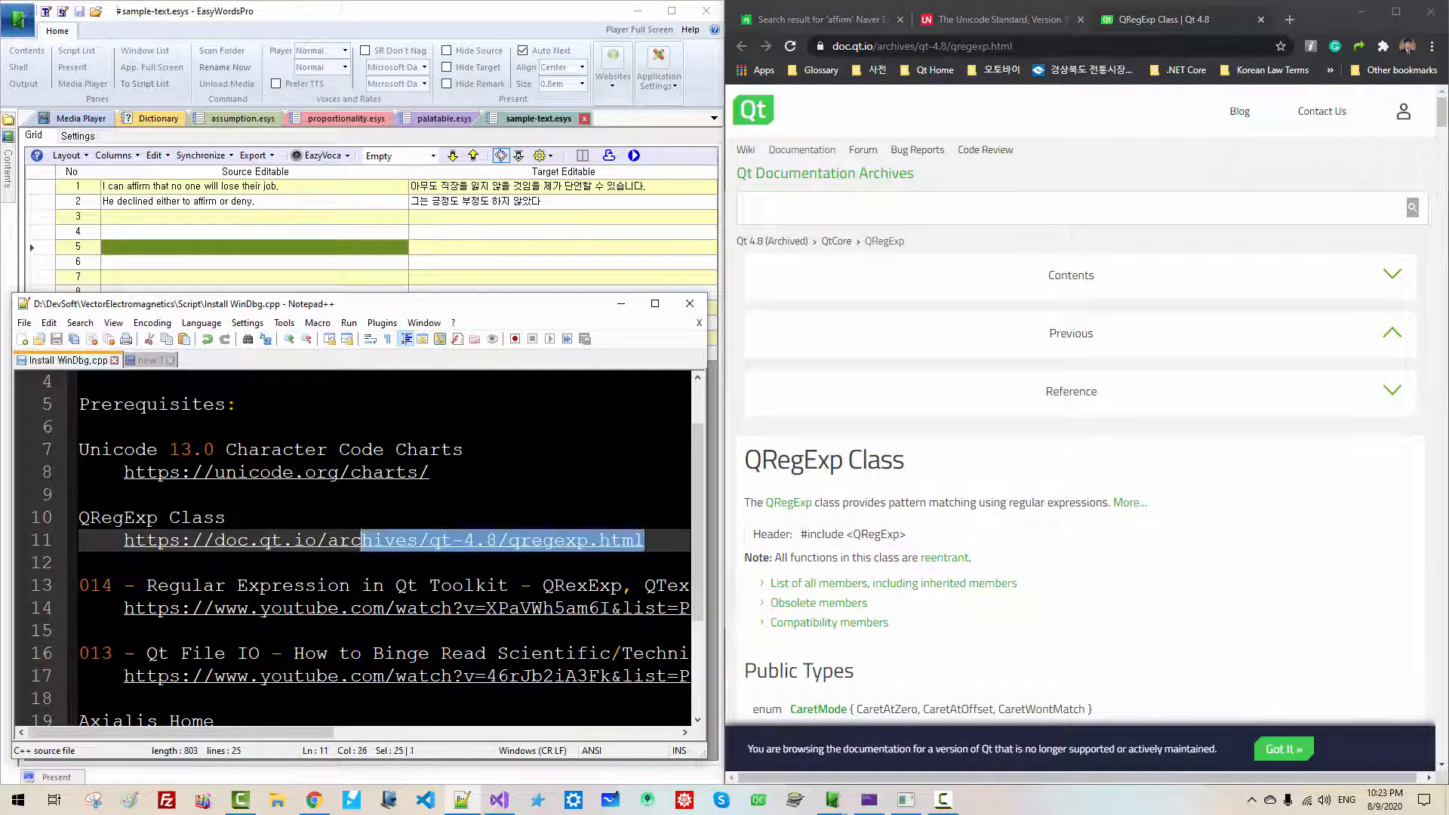